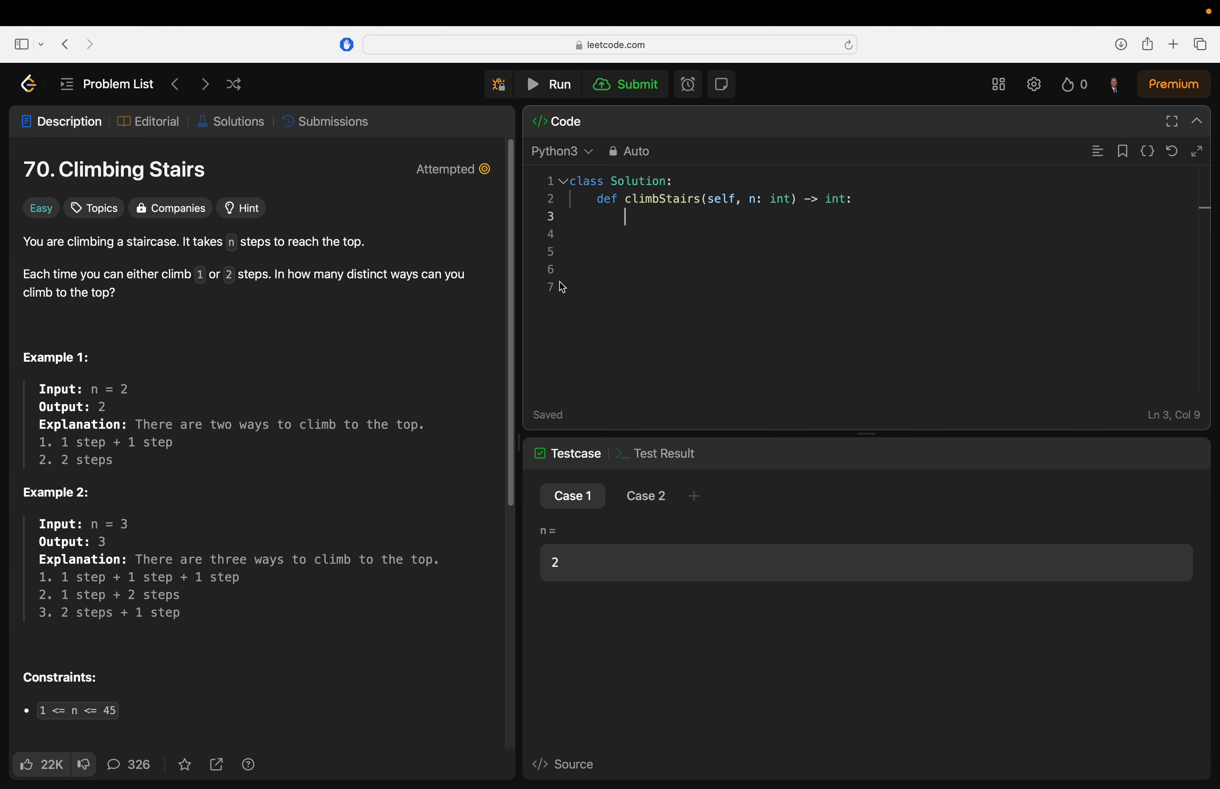
{"action": "mouse_move", "coordinate": [476, 121]}
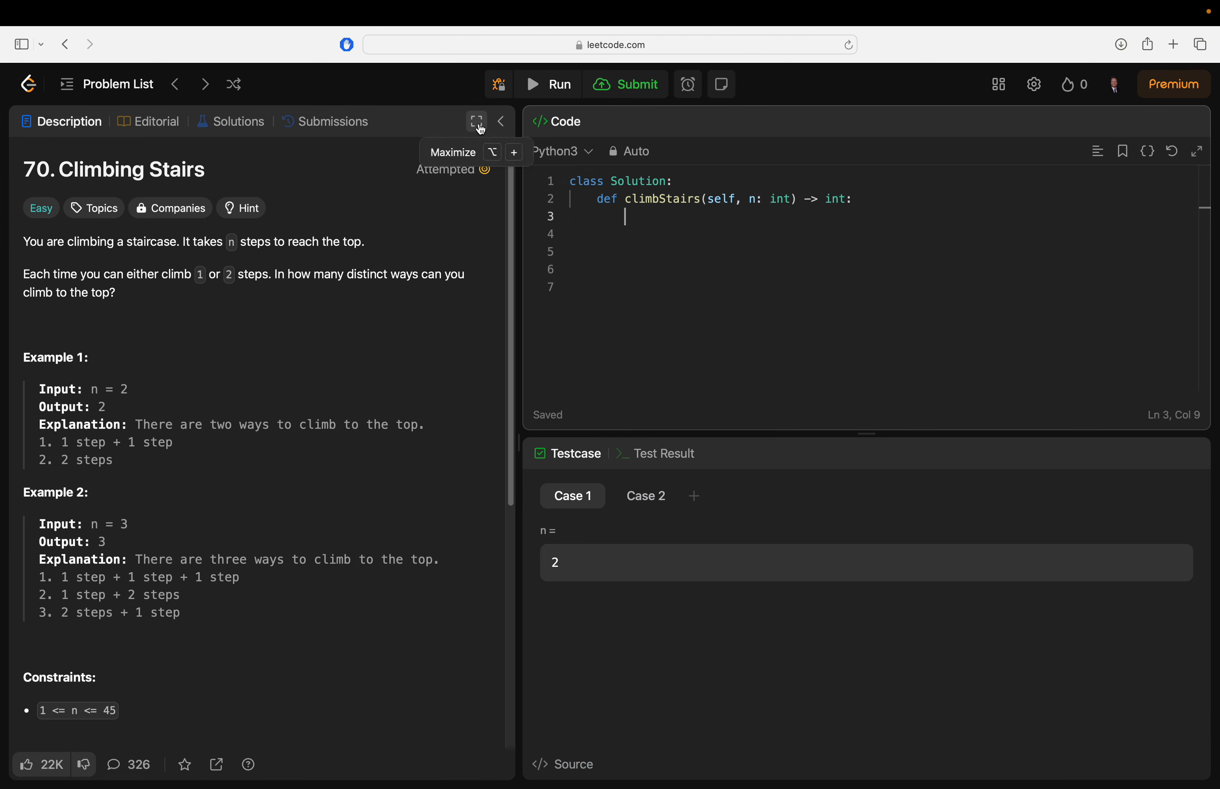
Read through the Climbing Stairs description and the worked Example 1 and Example 2 ways
{"action": "left_click", "coordinate": [477, 121]}
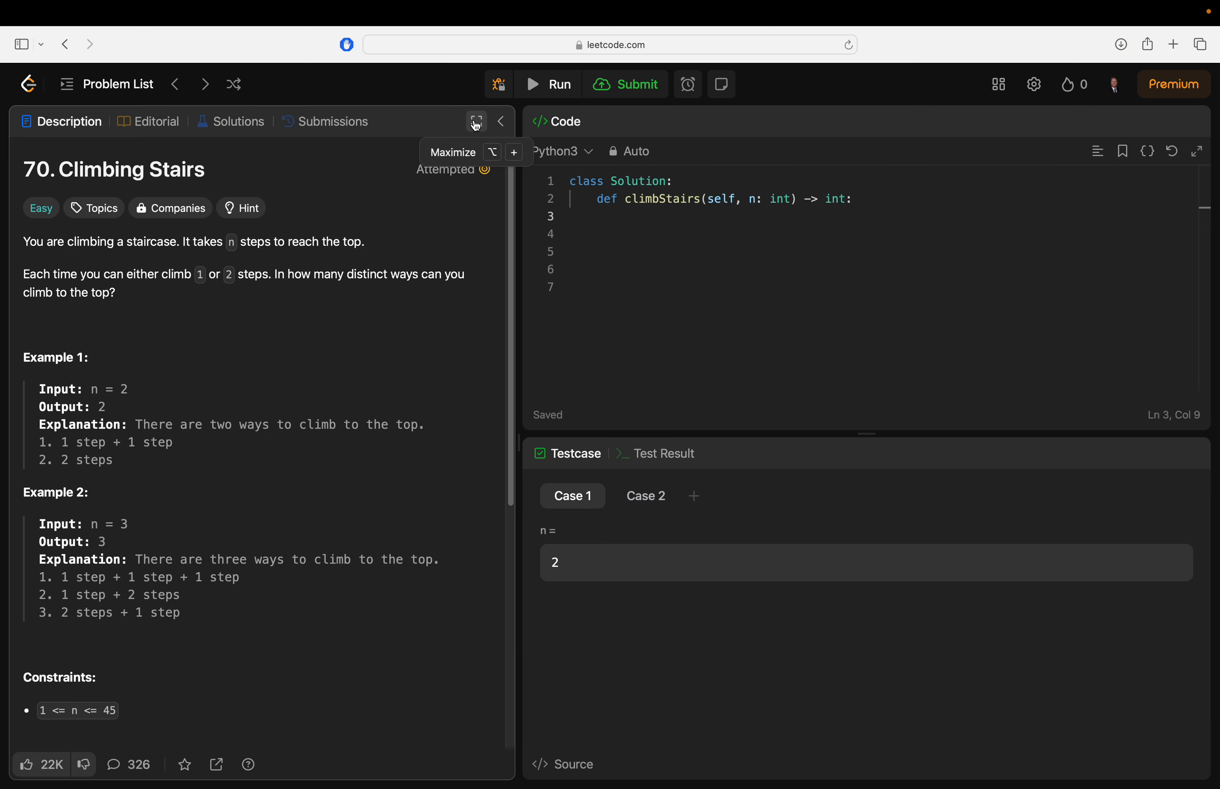
{"action": "left_click", "coordinate": [475, 121]}
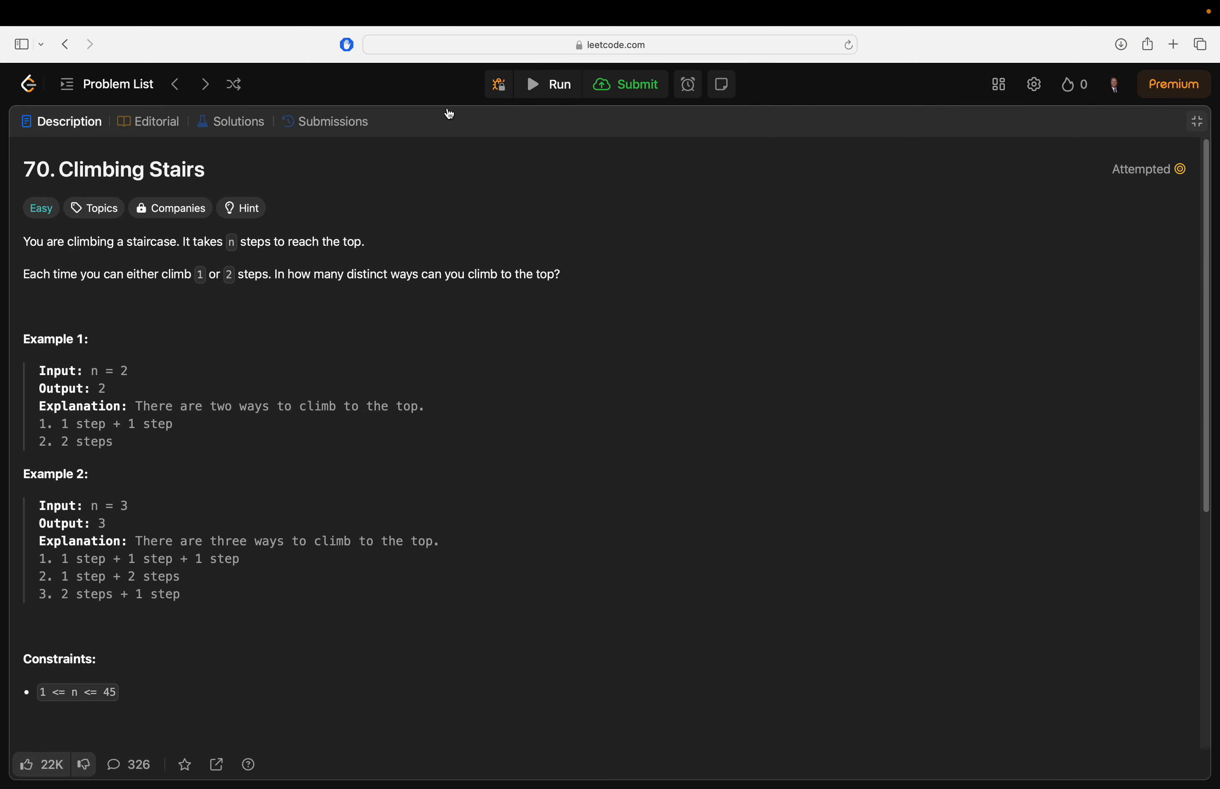
{"action": "mouse_move", "coordinate": [1016, 134]}
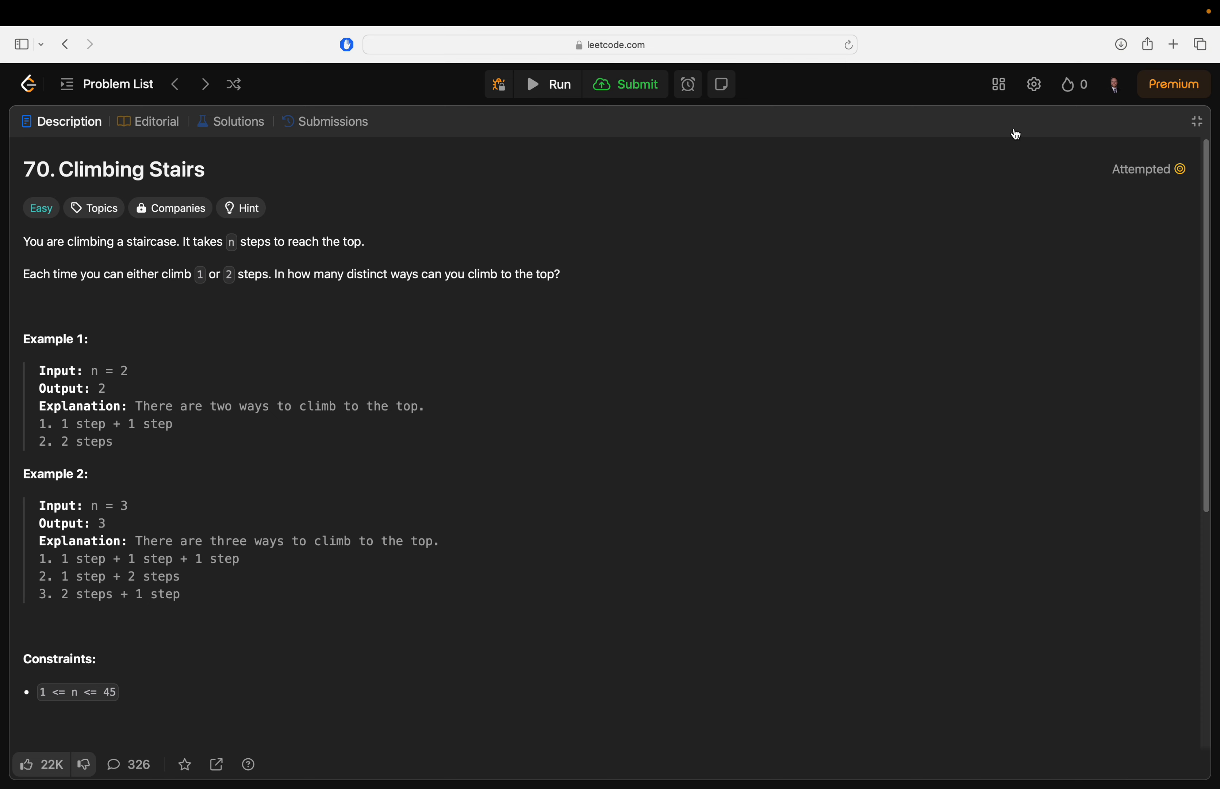
{"action": "left_click", "coordinate": [1198, 121]}
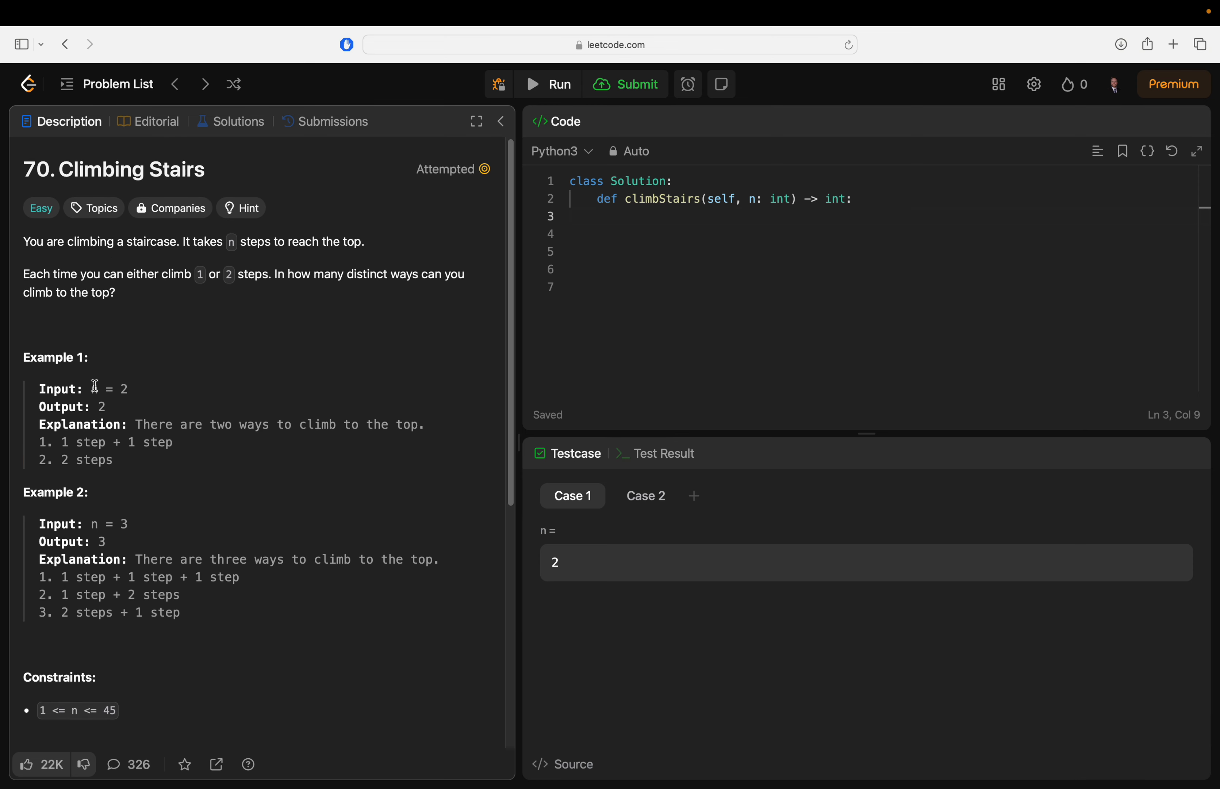
{"action": "mouse_move", "coordinate": [105, 460]}
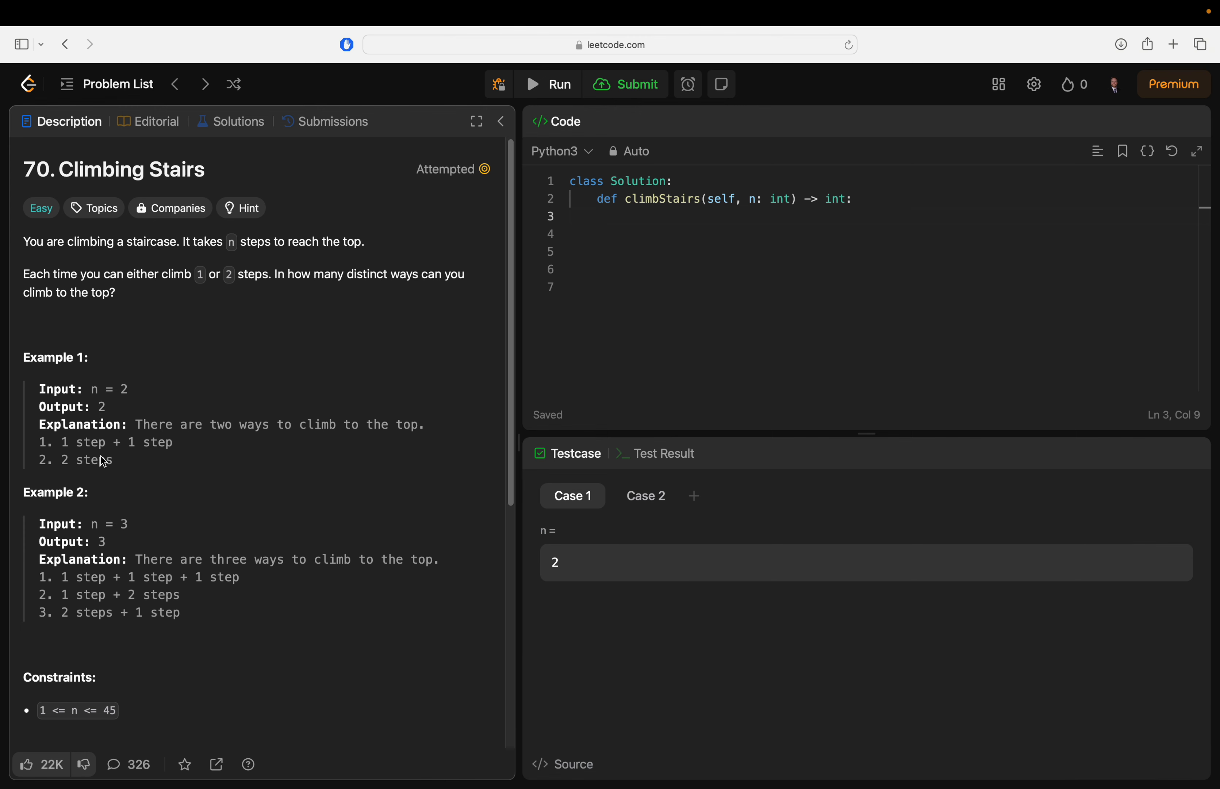
{"action": "mouse_move", "coordinate": [74, 396]}
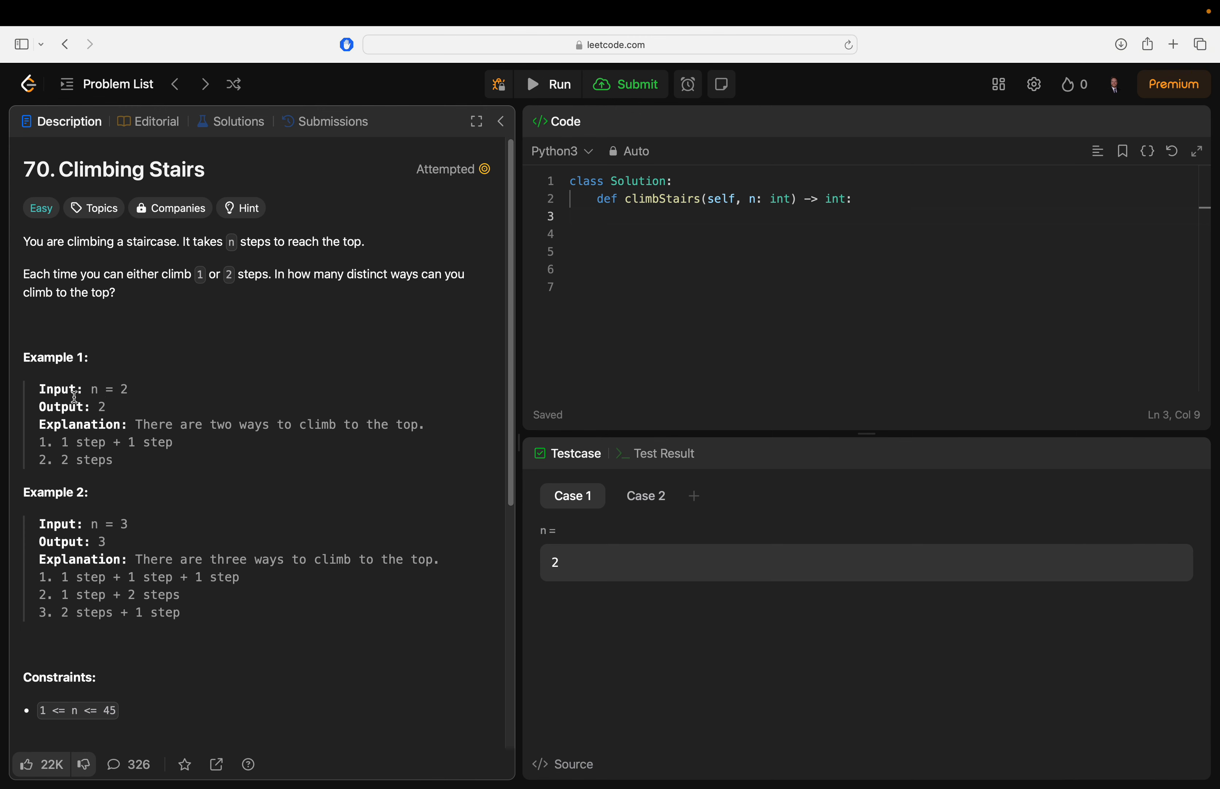
{"action": "double_click", "coordinate": [99, 541]}
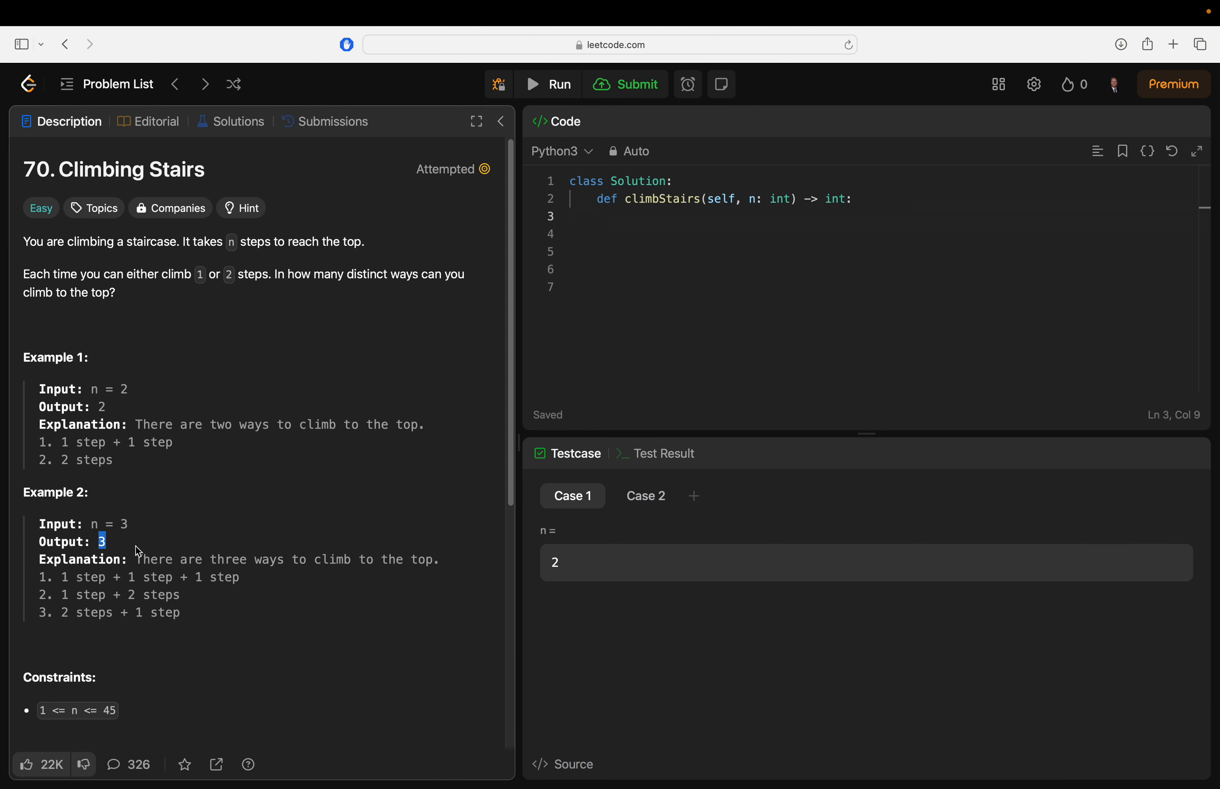
{"action": "mouse_move", "coordinate": [135, 608]}
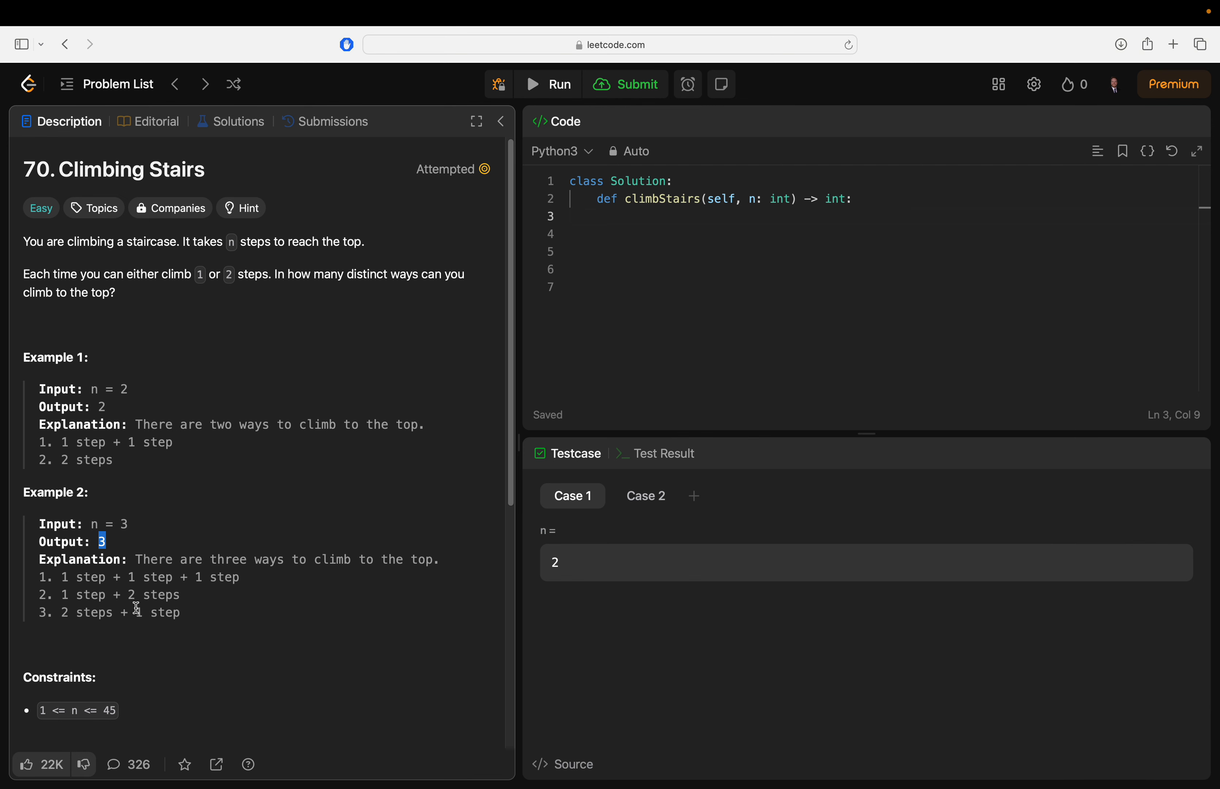
{"action": "mouse_move", "coordinate": [194, 631]}
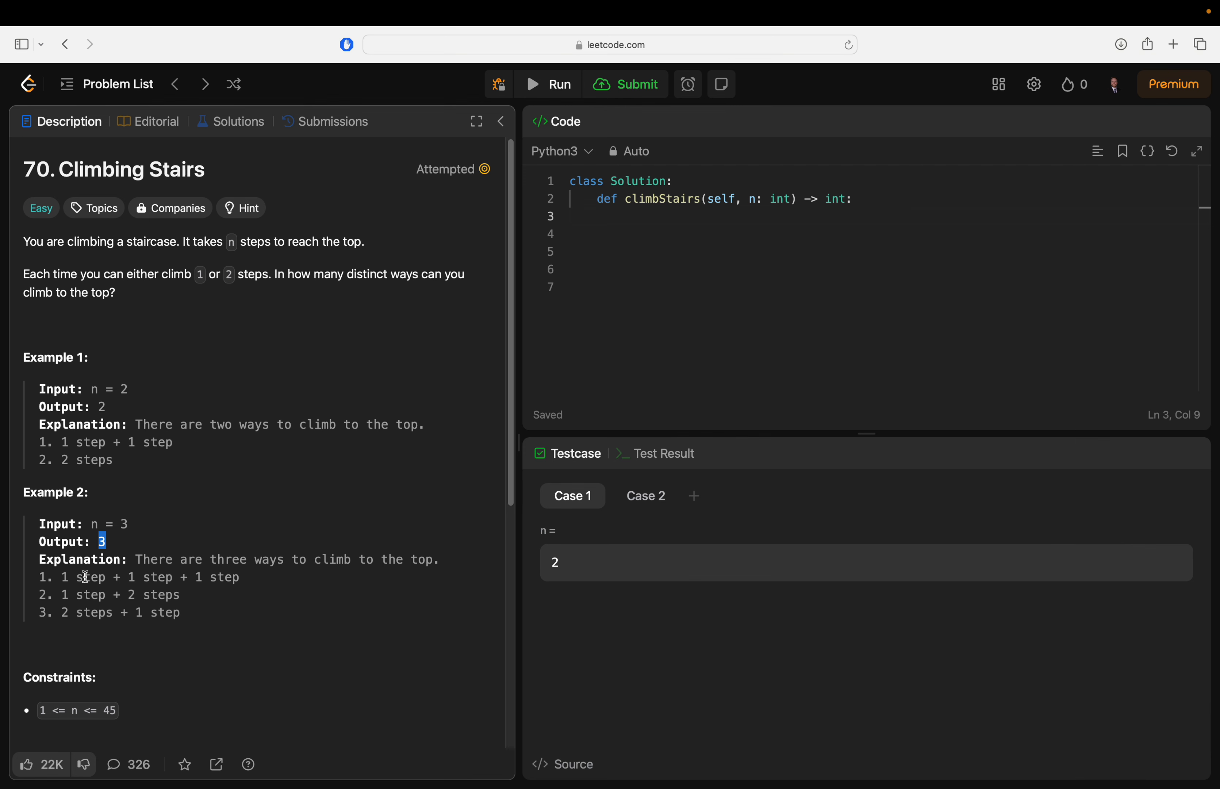
{"action": "double_click", "coordinate": [90, 576]}
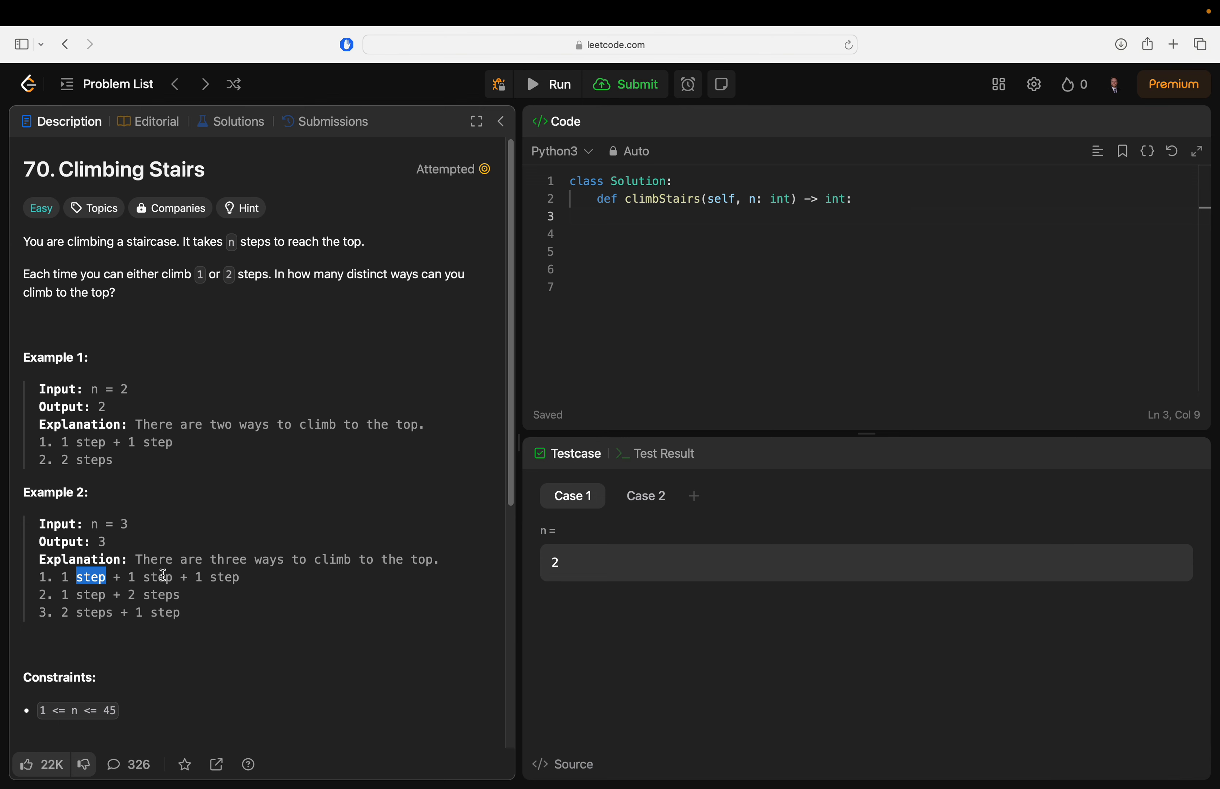
{"action": "double_click", "coordinate": [224, 576]}
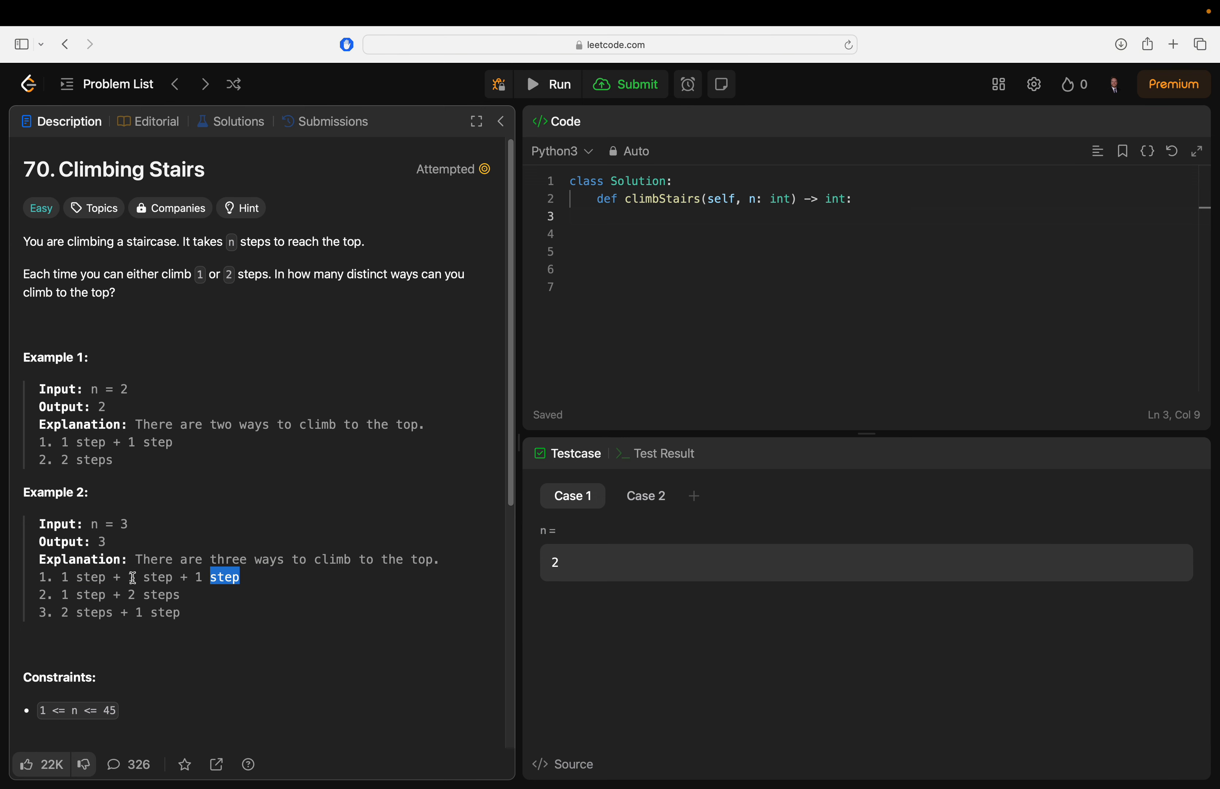
{"action": "left_click", "coordinate": [156, 590]}
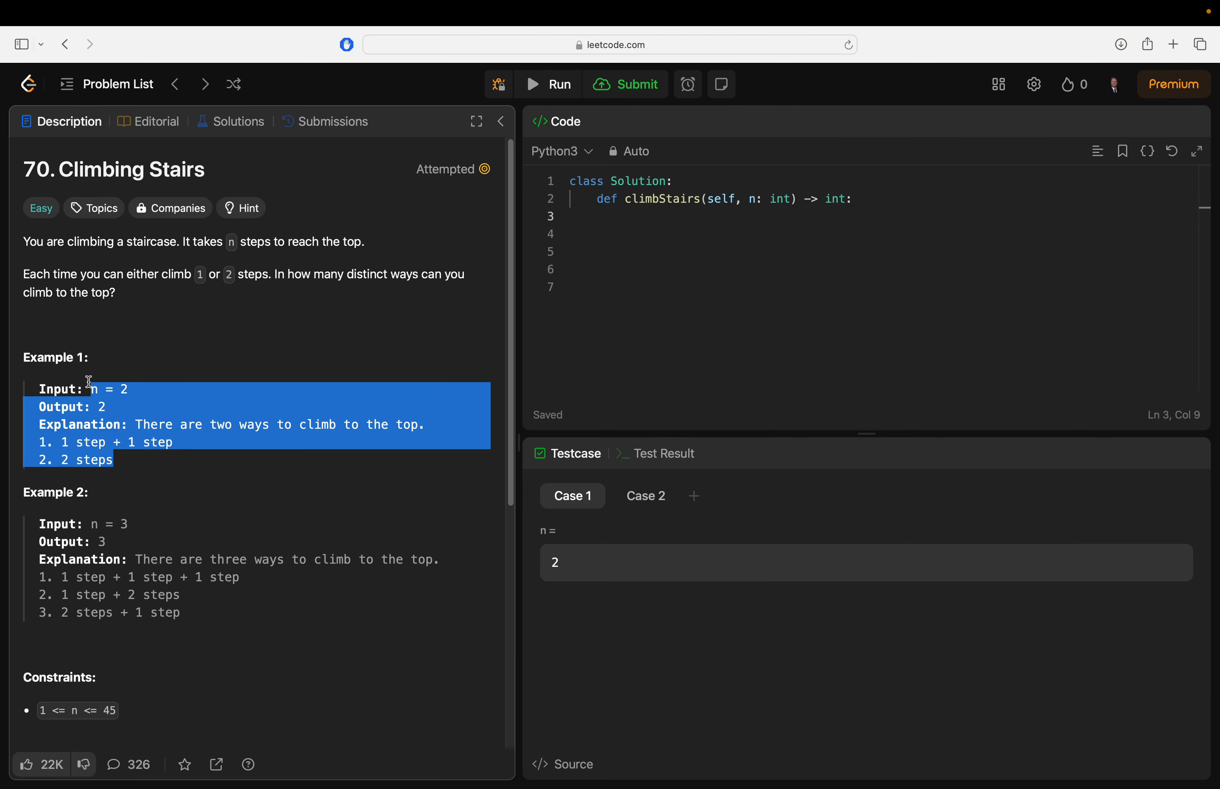
{"action": "left_click", "coordinate": [140, 460]}
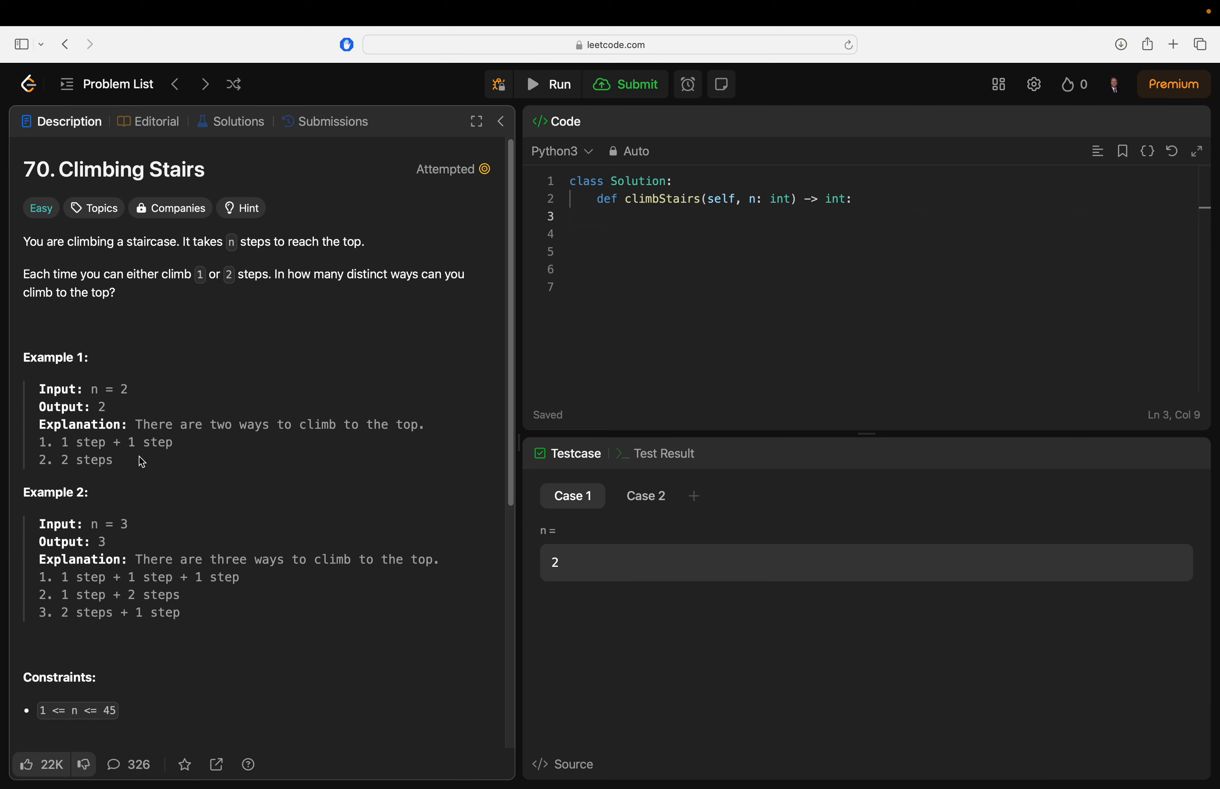
{"action": "mouse_move", "coordinate": [192, 629]}
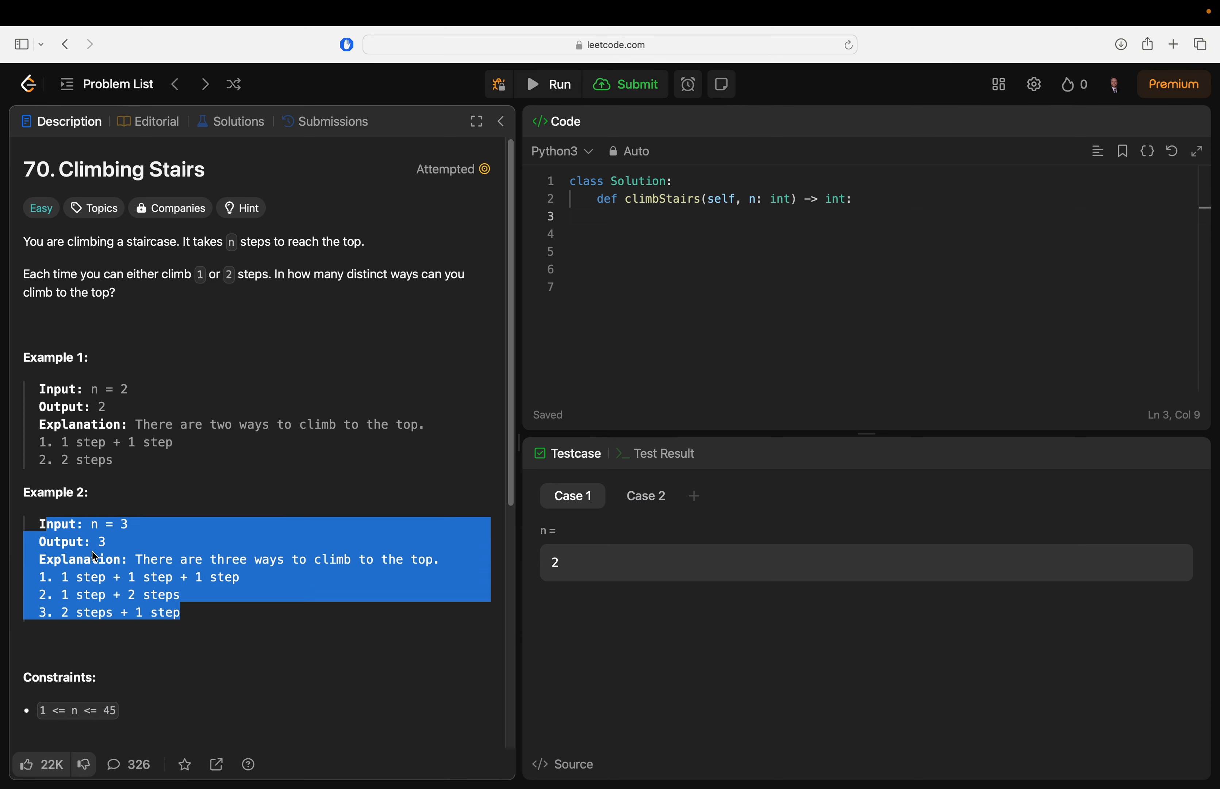
{"action": "left_click", "coordinate": [154, 624]}
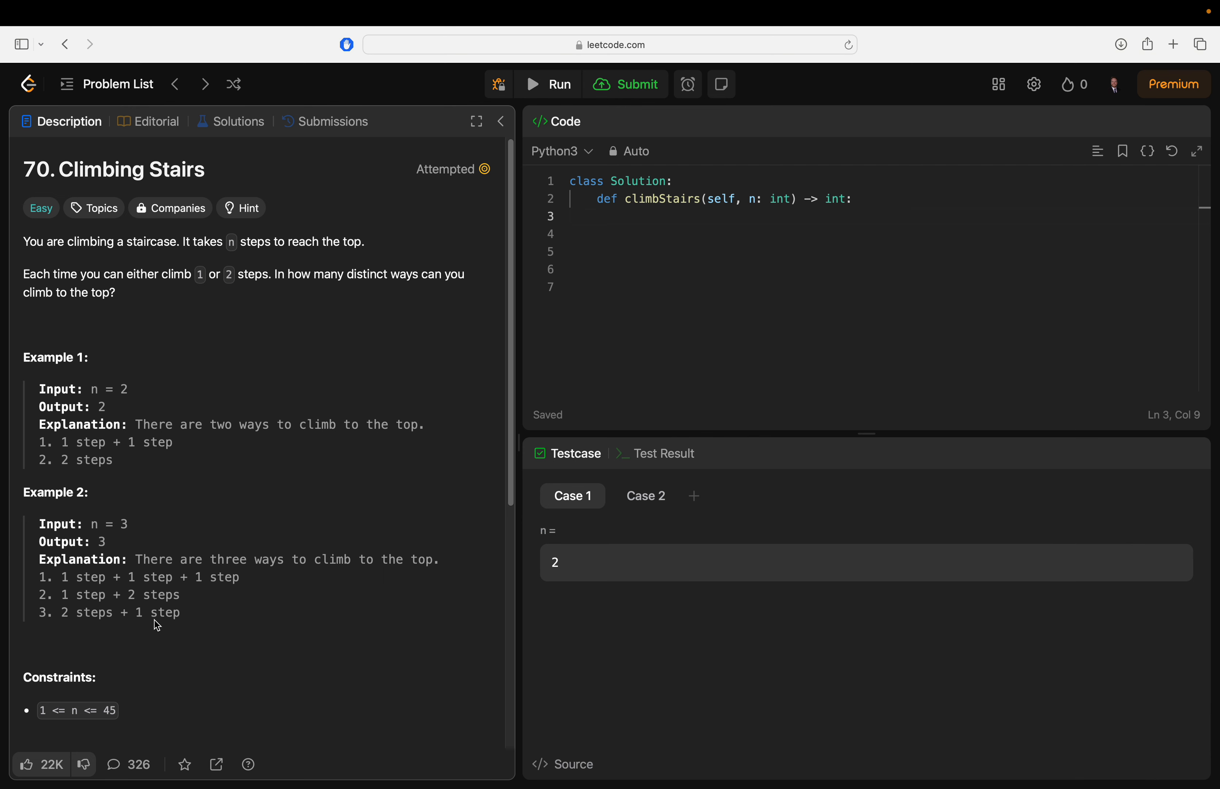
{"action": "mouse_move", "coordinate": [193, 616]}
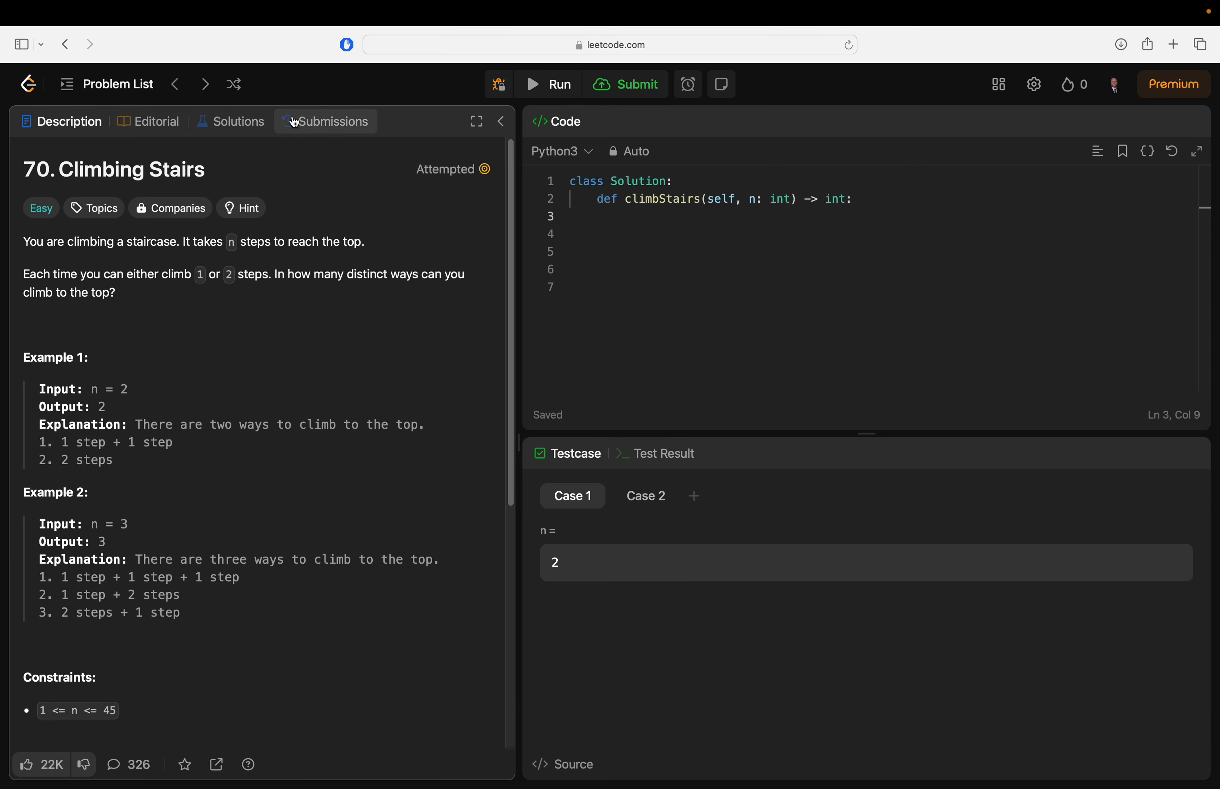
Review the earlier Time Limit Exceeded submission's naive recursive climbStairs code, then return to the editor
{"action": "left_click", "coordinate": [333, 121]}
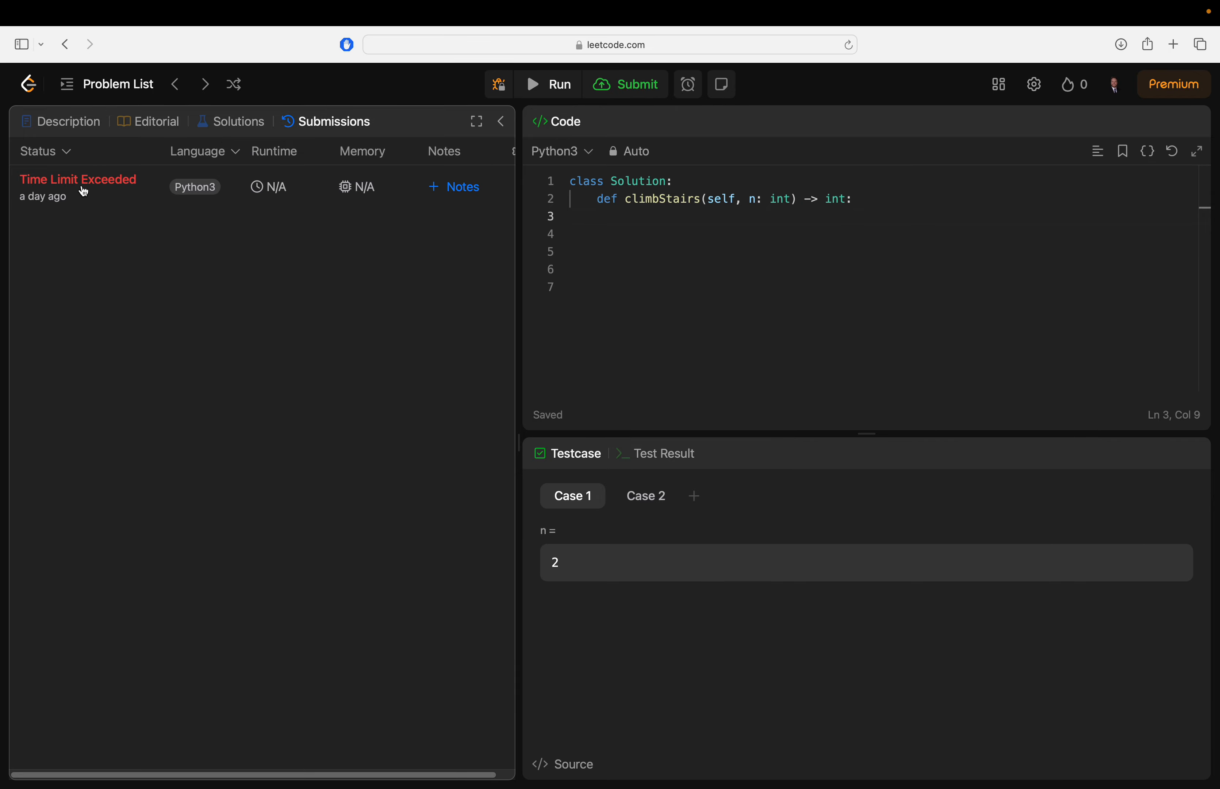
{"action": "left_click", "coordinate": [78, 179]}
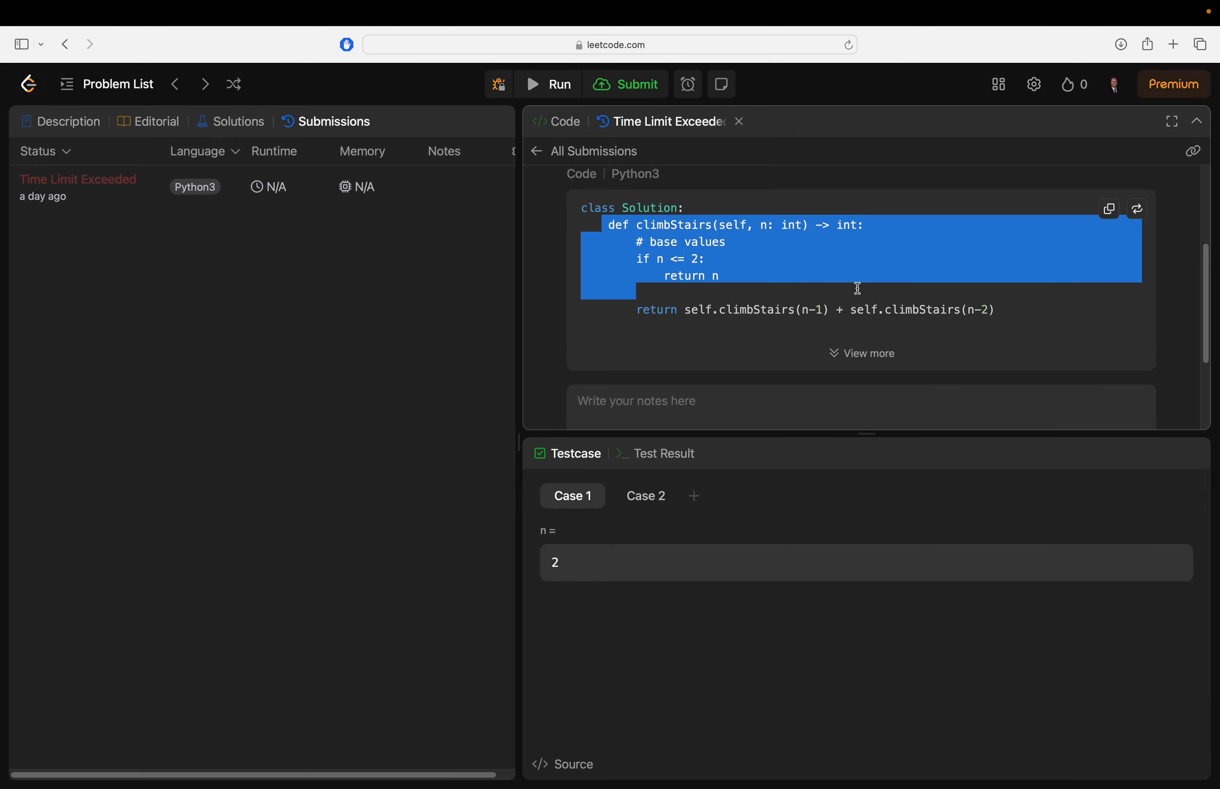
{"action": "left_click", "coordinate": [862, 353]}
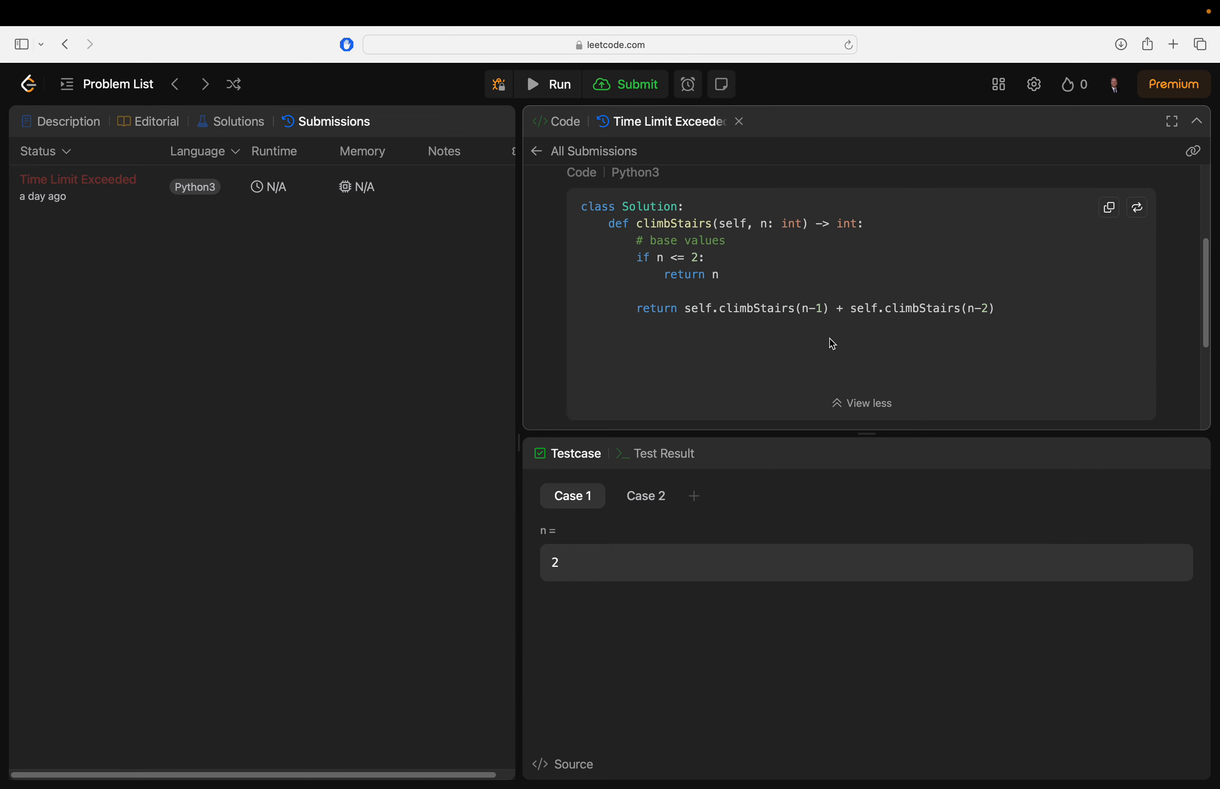
{"action": "mouse_move", "coordinate": [678, 257]}
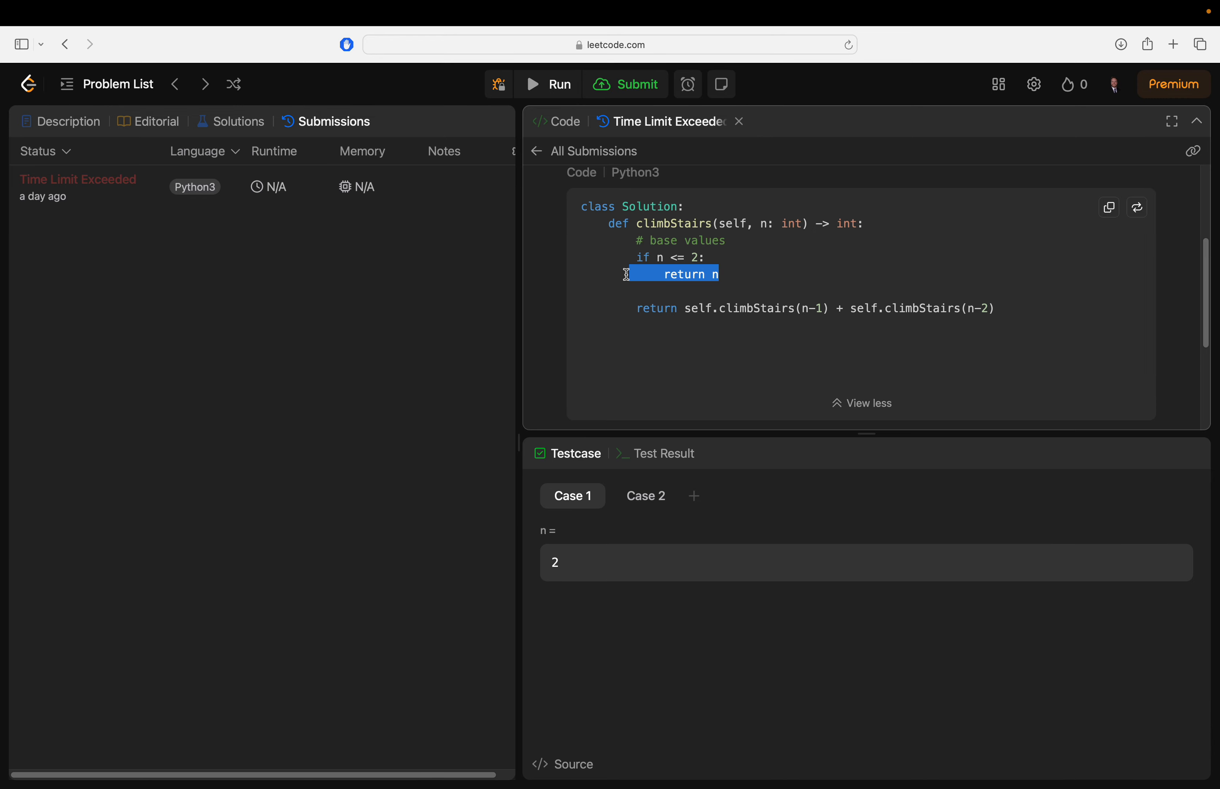
{"action": "left_click", "coordinate": [710, 324]}
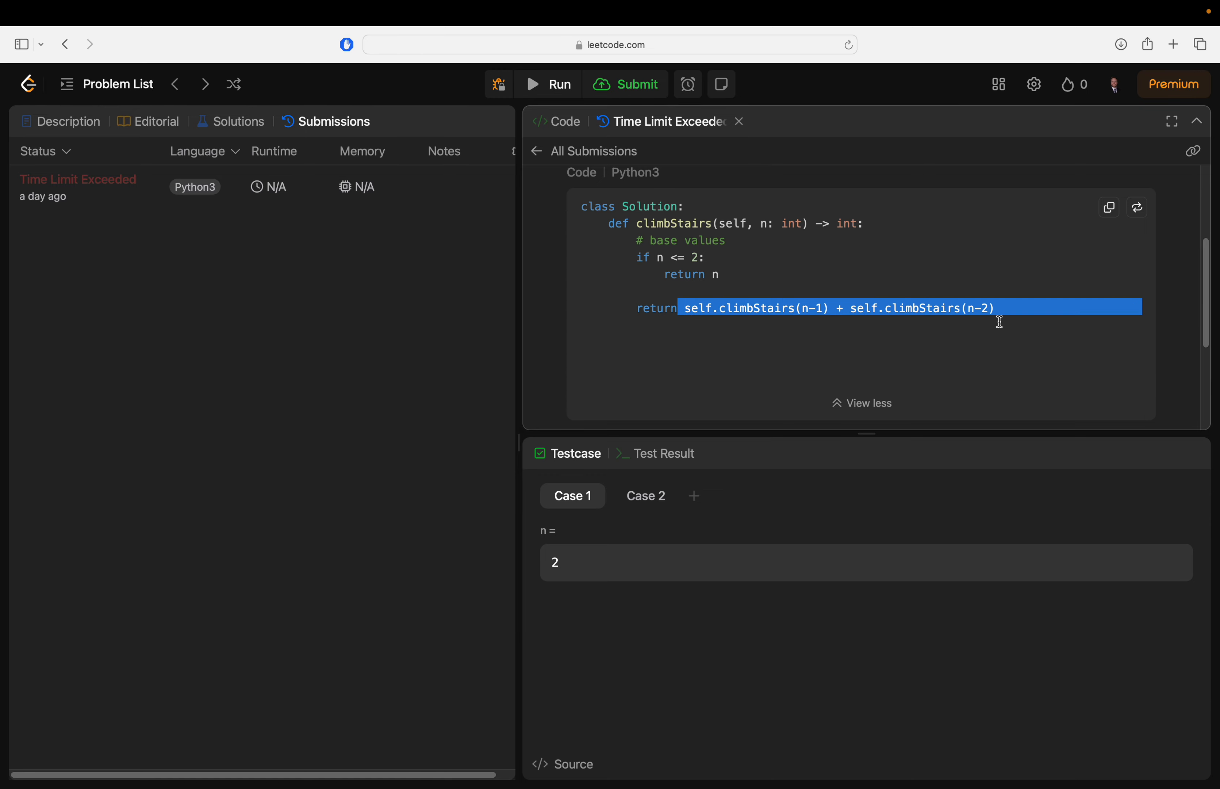
{"action": "left_click", "coordinate": [965, 333]}
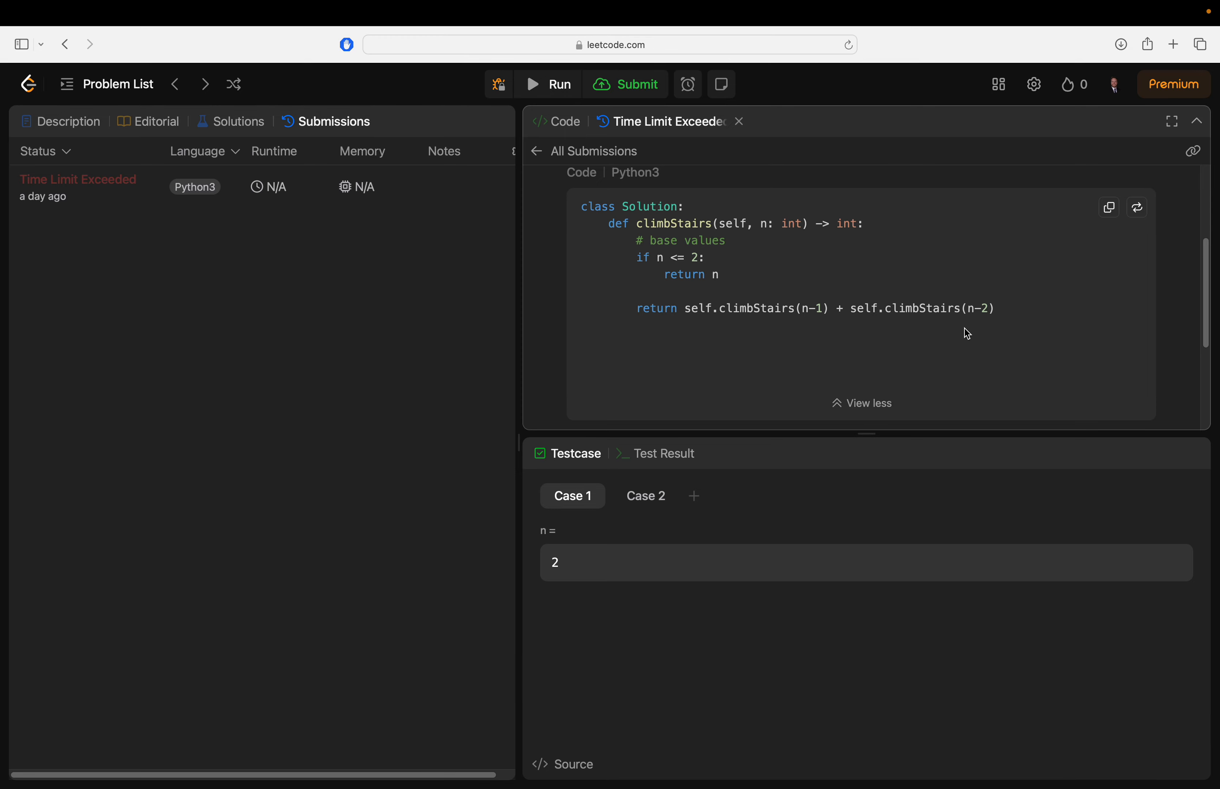
{"action": "mouse_move", "coordinate": [801, 303]}
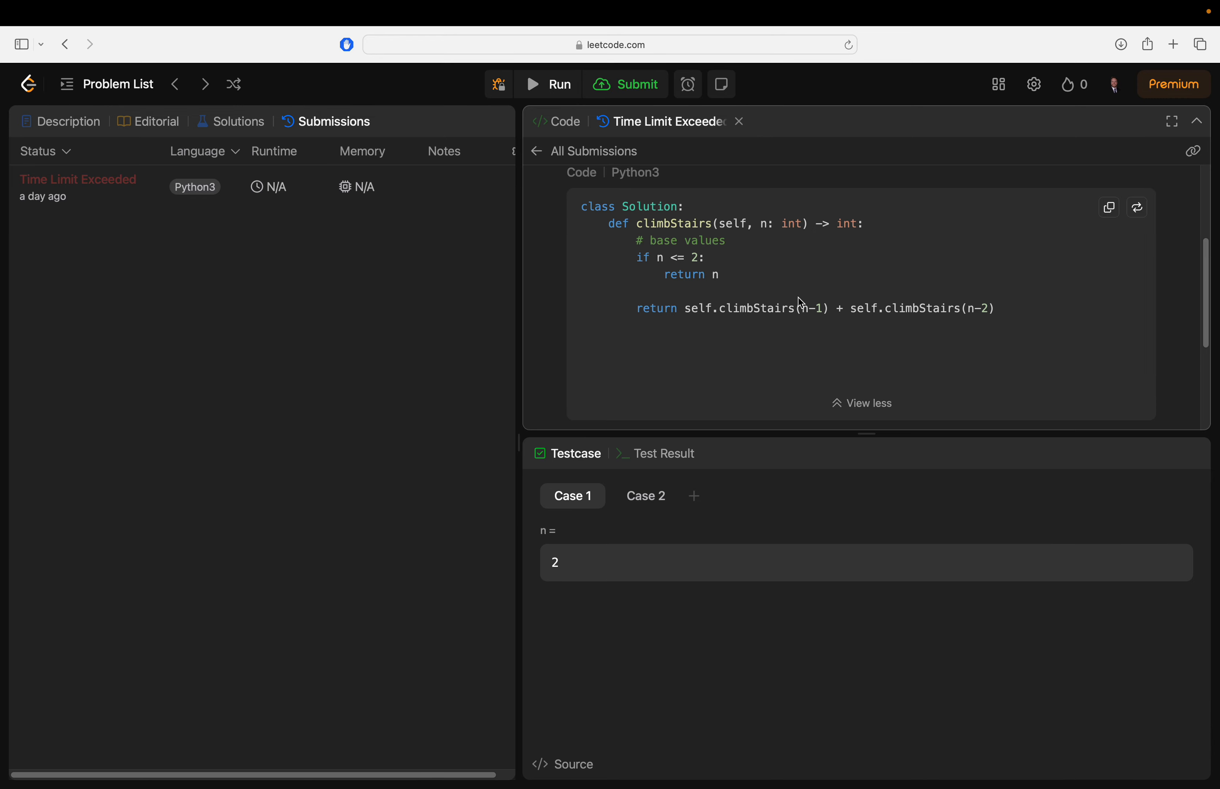
{"action": "mouse_move", "coordinate": [886, 328]}
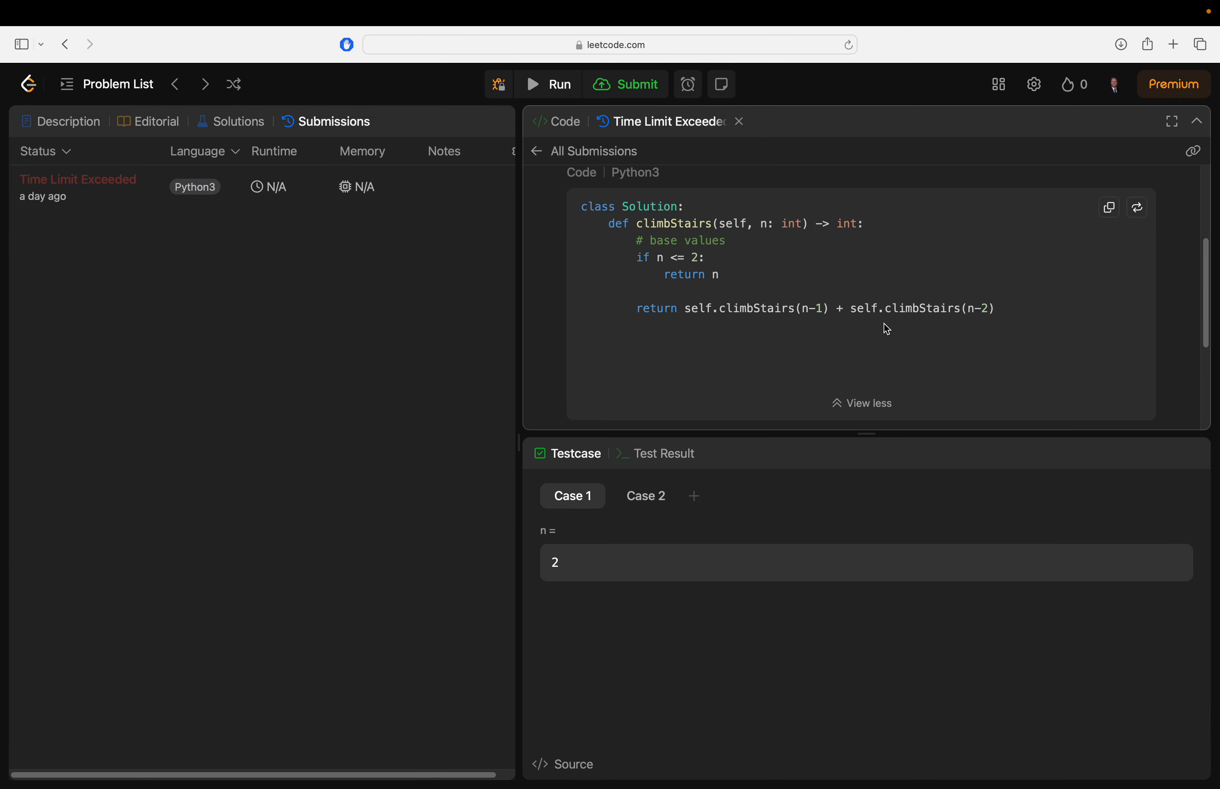
{"action": "mouse_move", "coordinate": [663, 272]}
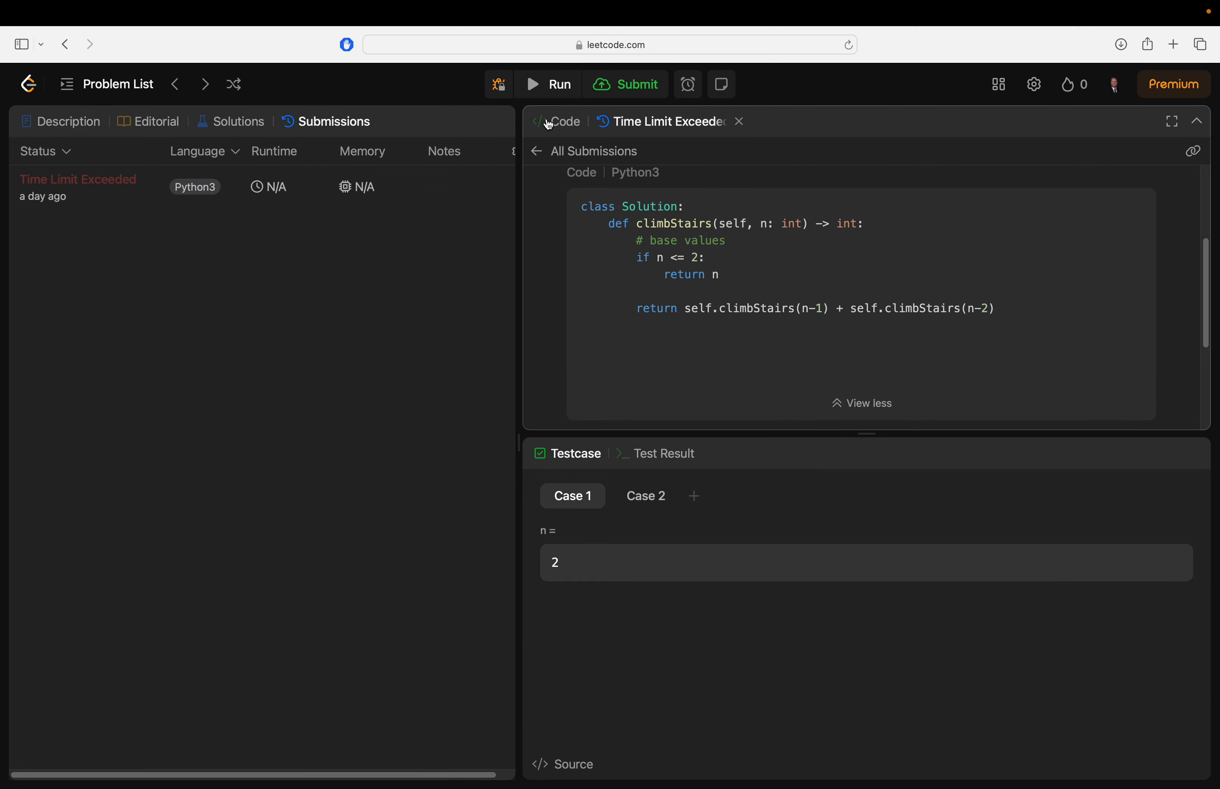
{"action": "left_click", "coordinate": [555, 121]}
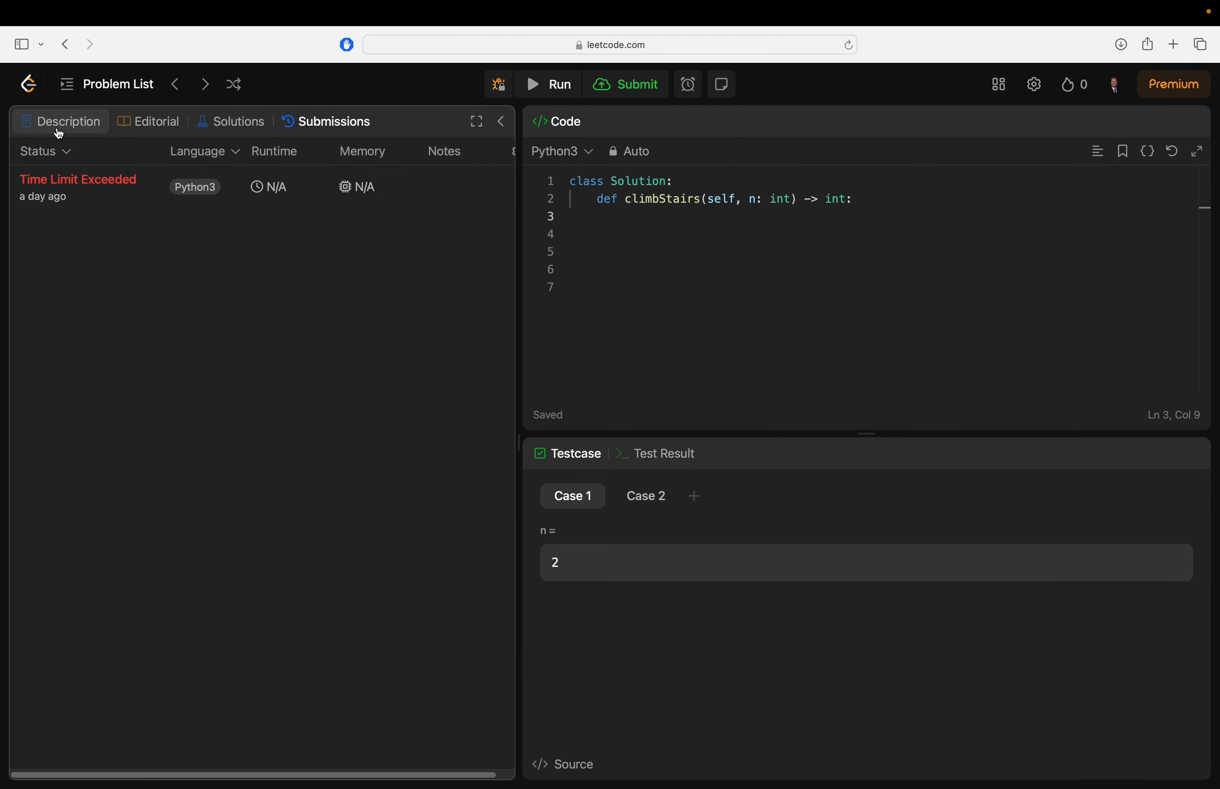
{"action": "left_click", "coordinate": [68, 120]}
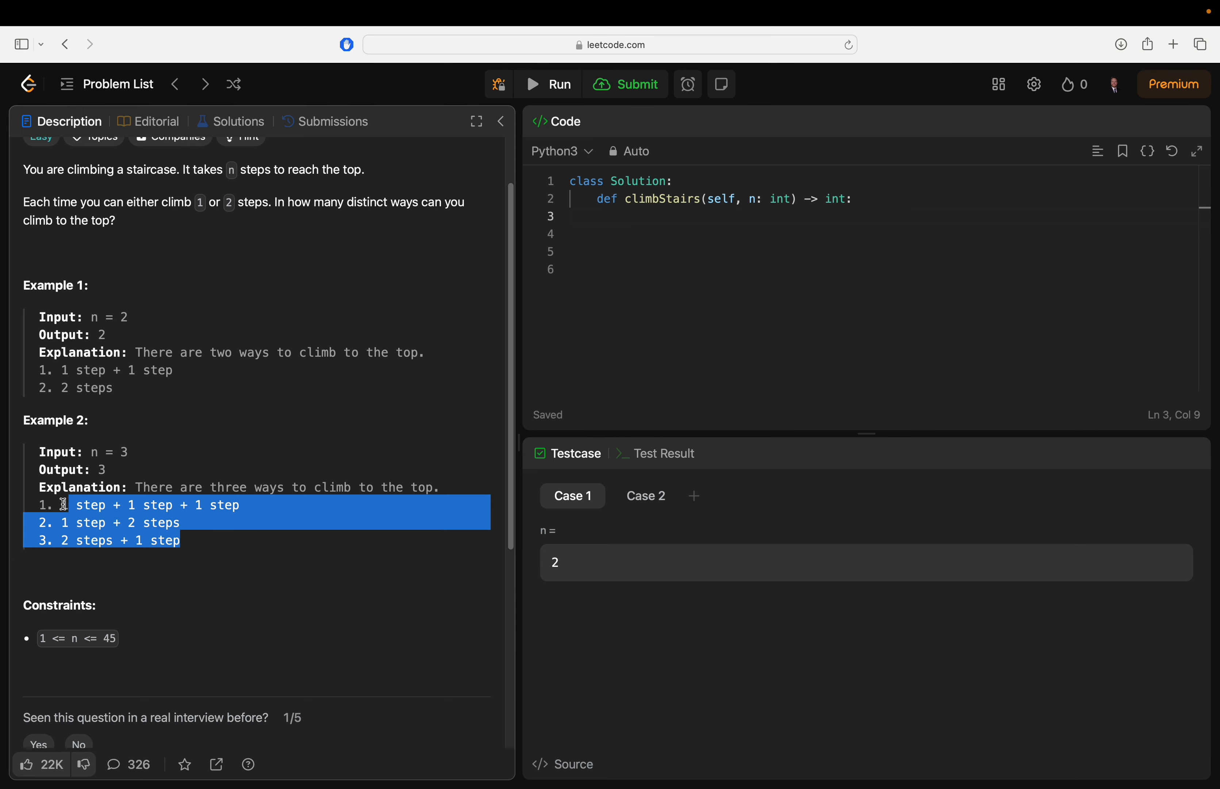
{"action": "left_click", "coordinate": [70, 521]}
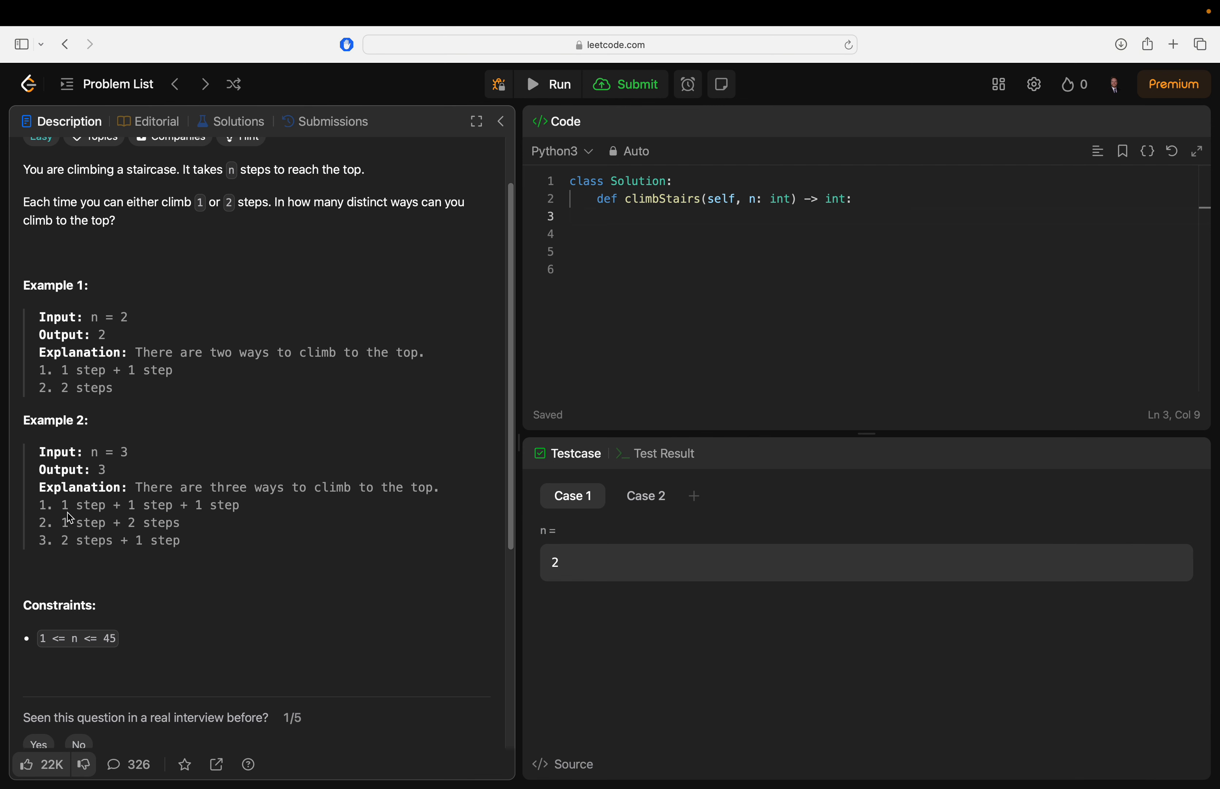
{"action": "mouse_move", "coordinate": [57, 504]}
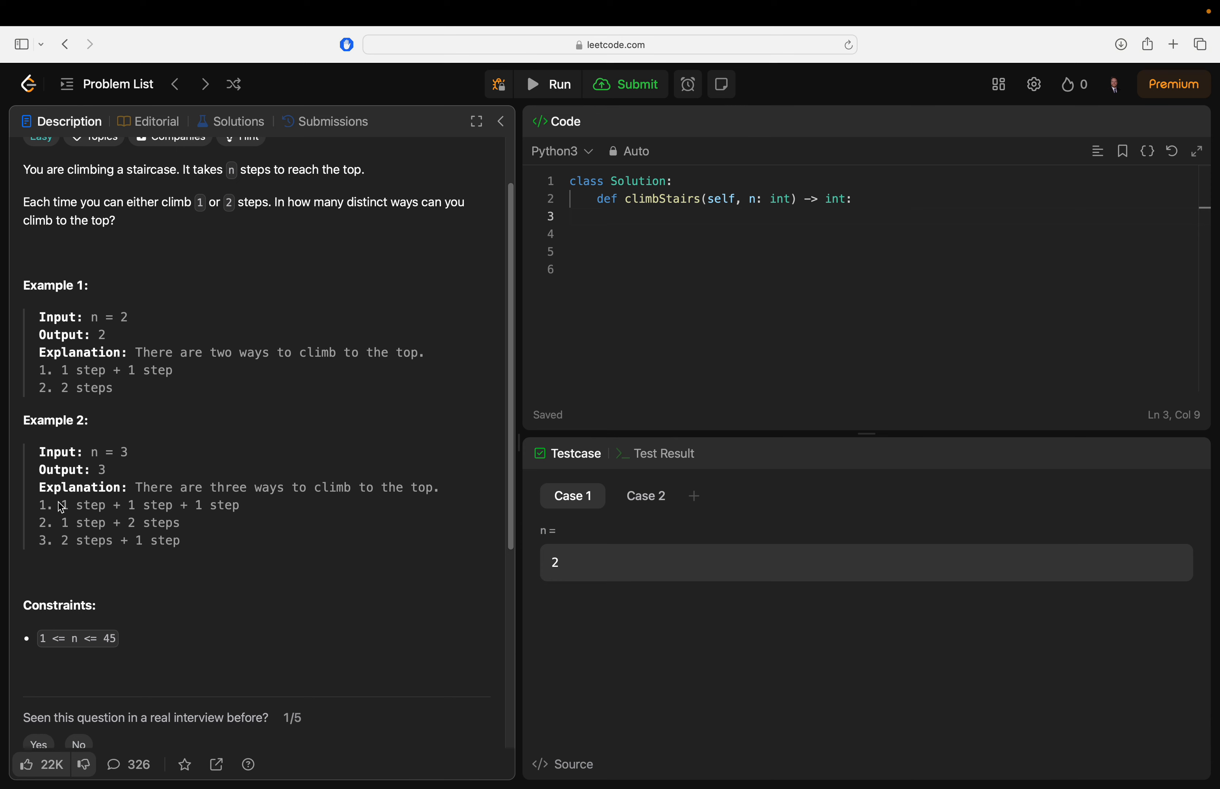
{"action": "mouse_move", "coordinate": [117, 397]}
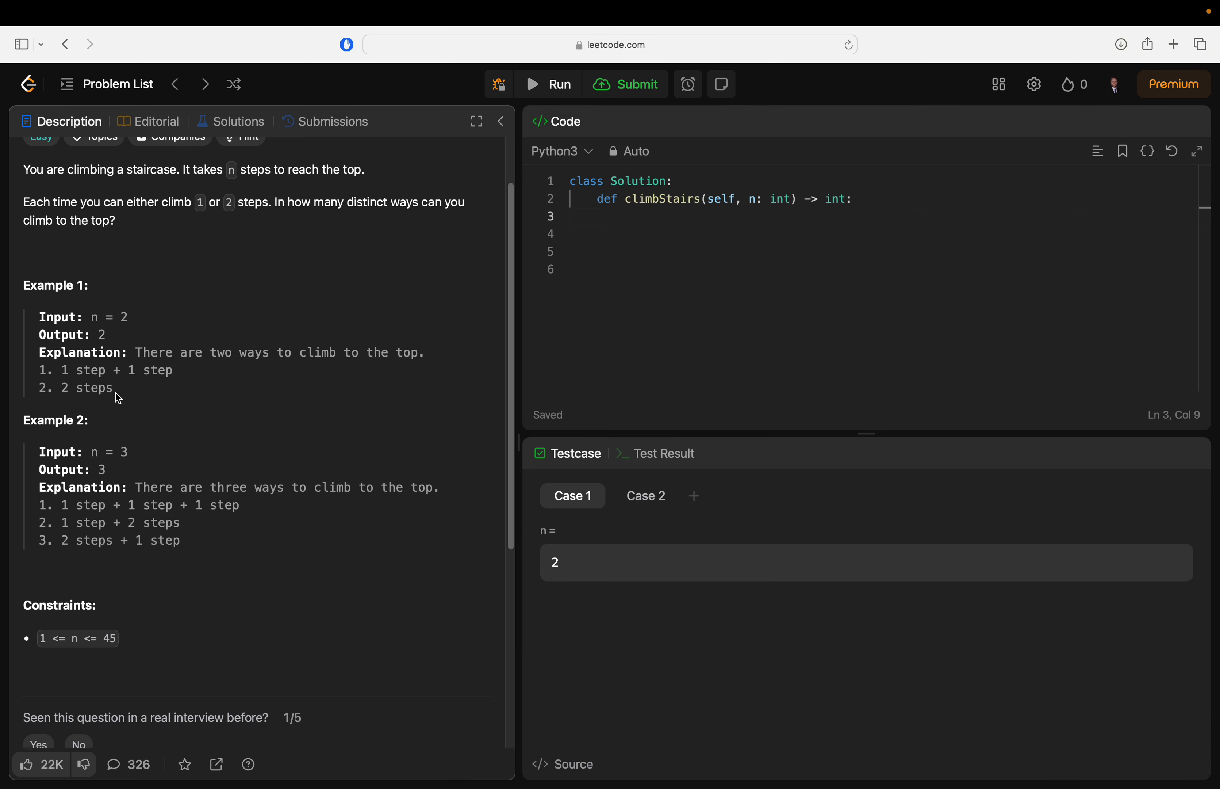
{"action": "mouse_move", "coordinate": [138, 366]}
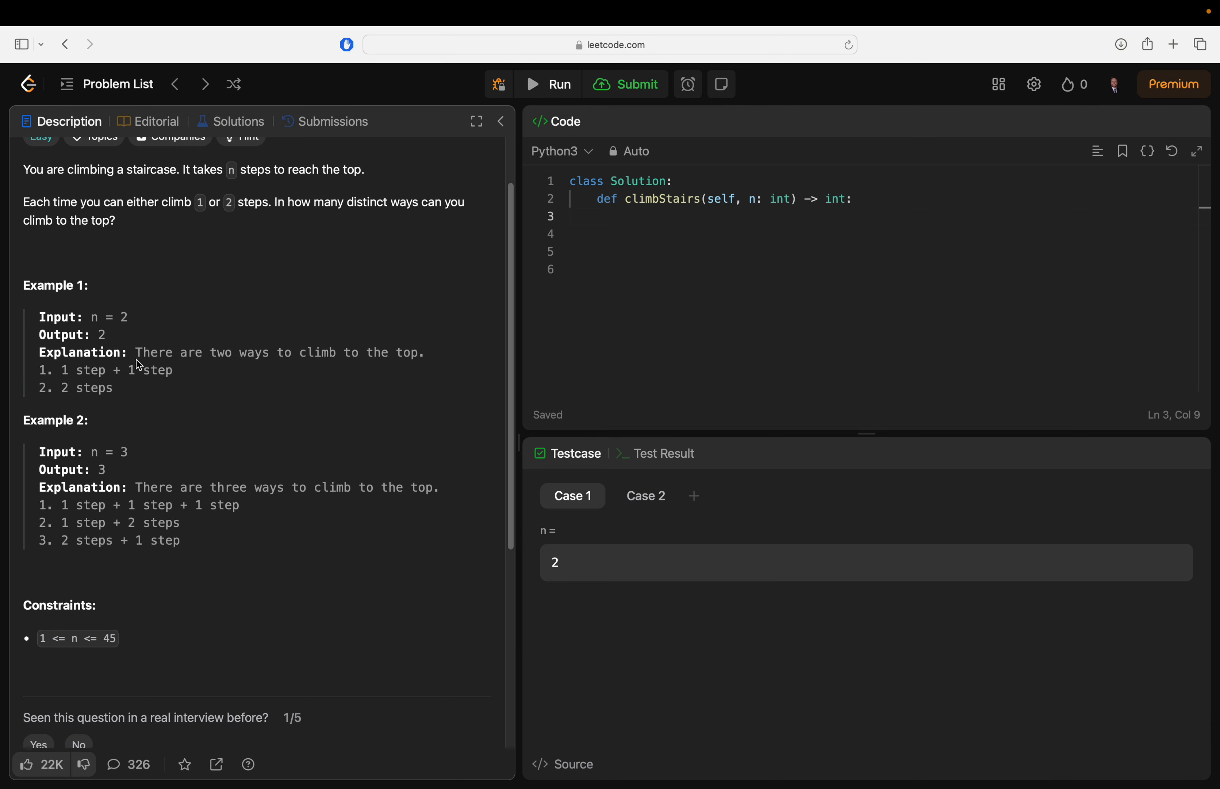
{"action": "mouse_move", "coordinate": [118, 338]}
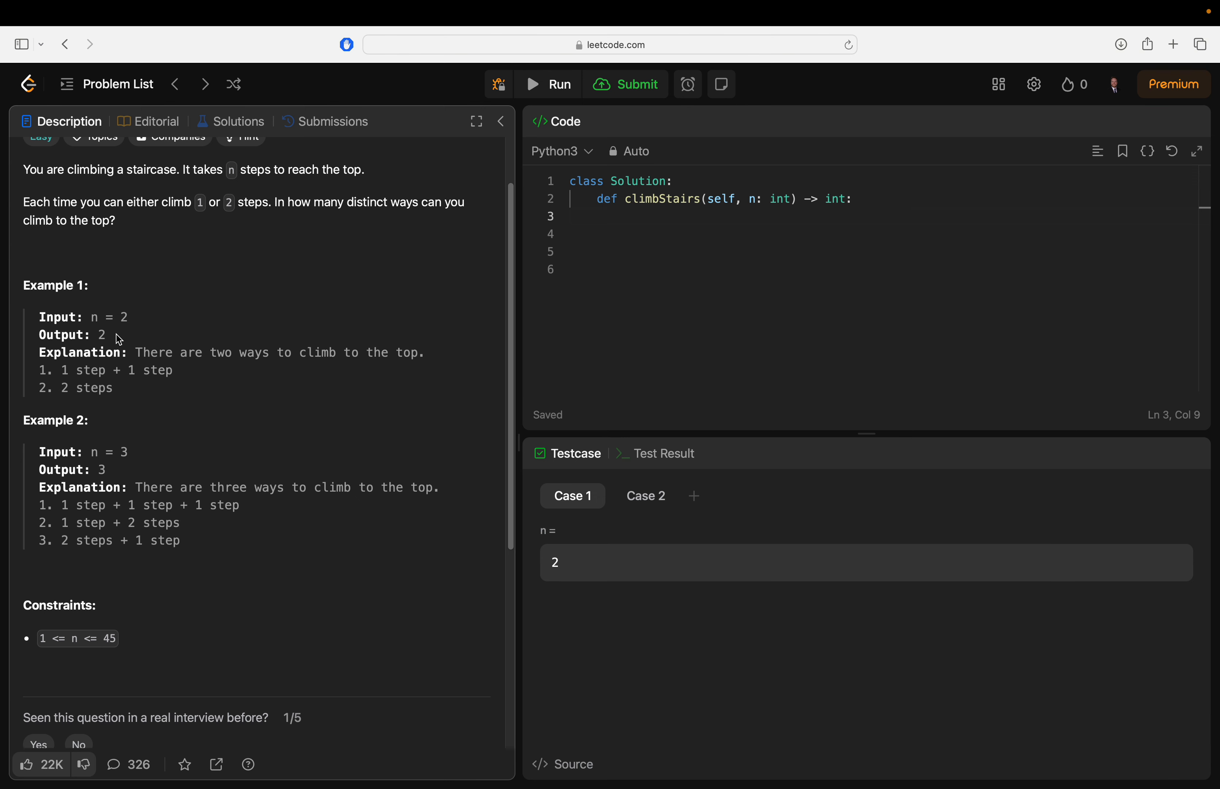
{"action": "mouse_move", "coordinate": [144, 336]}
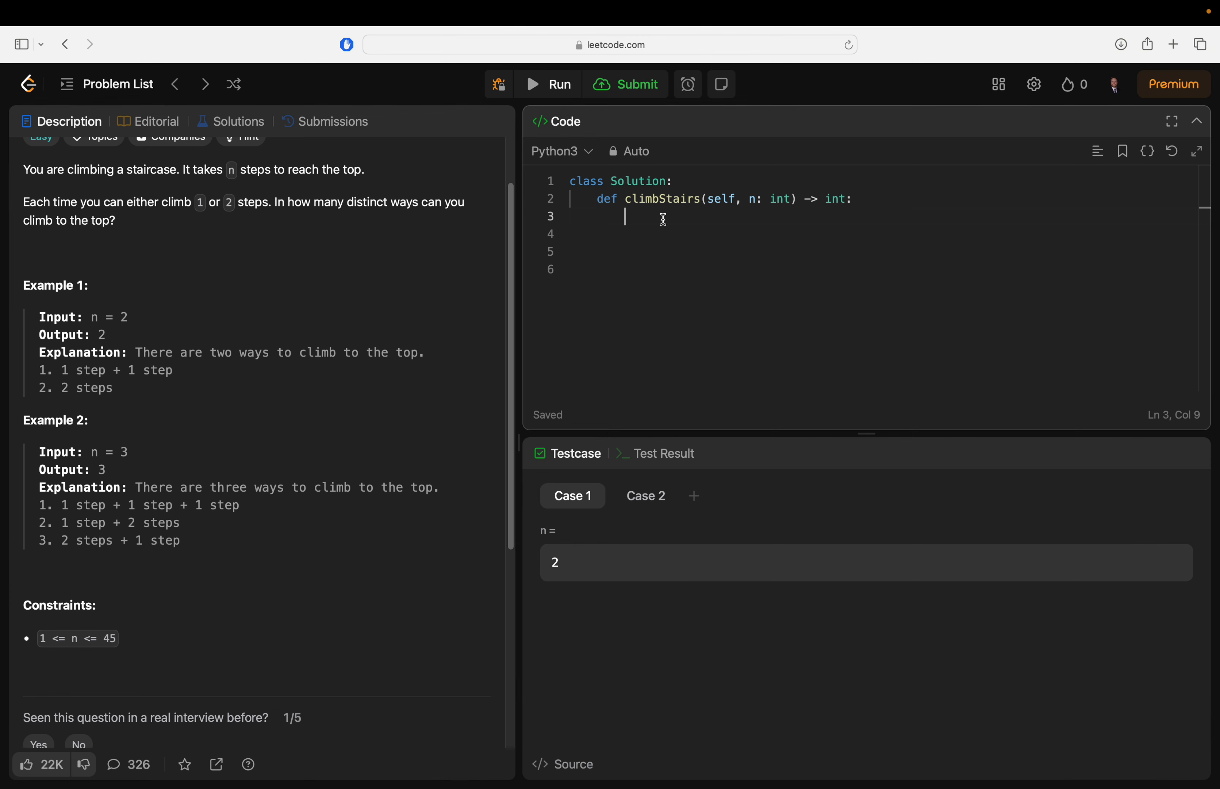
Note the sequence as the comment "# 1 2 3 5 8 13 21 ..." inside climbStairs
{"action": "type", "text": "# 1"}
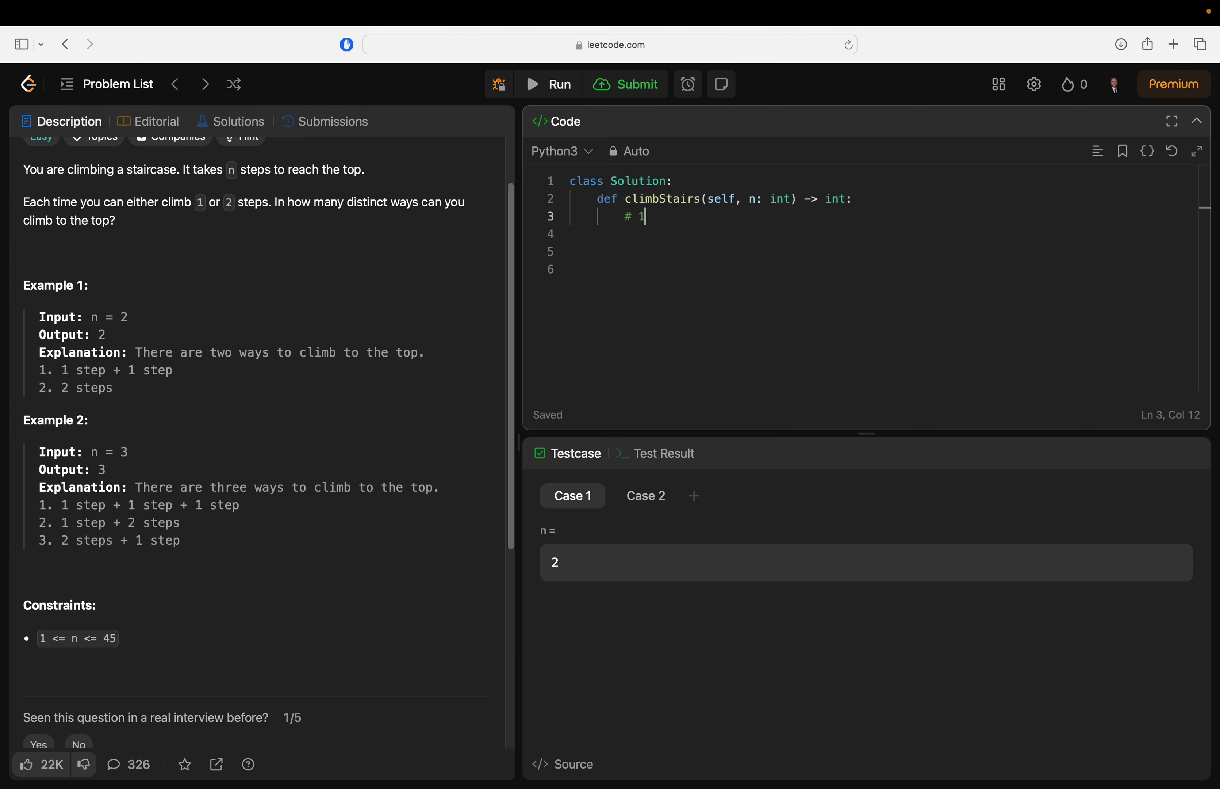
{"action": "type", "text": "2 3 5"}
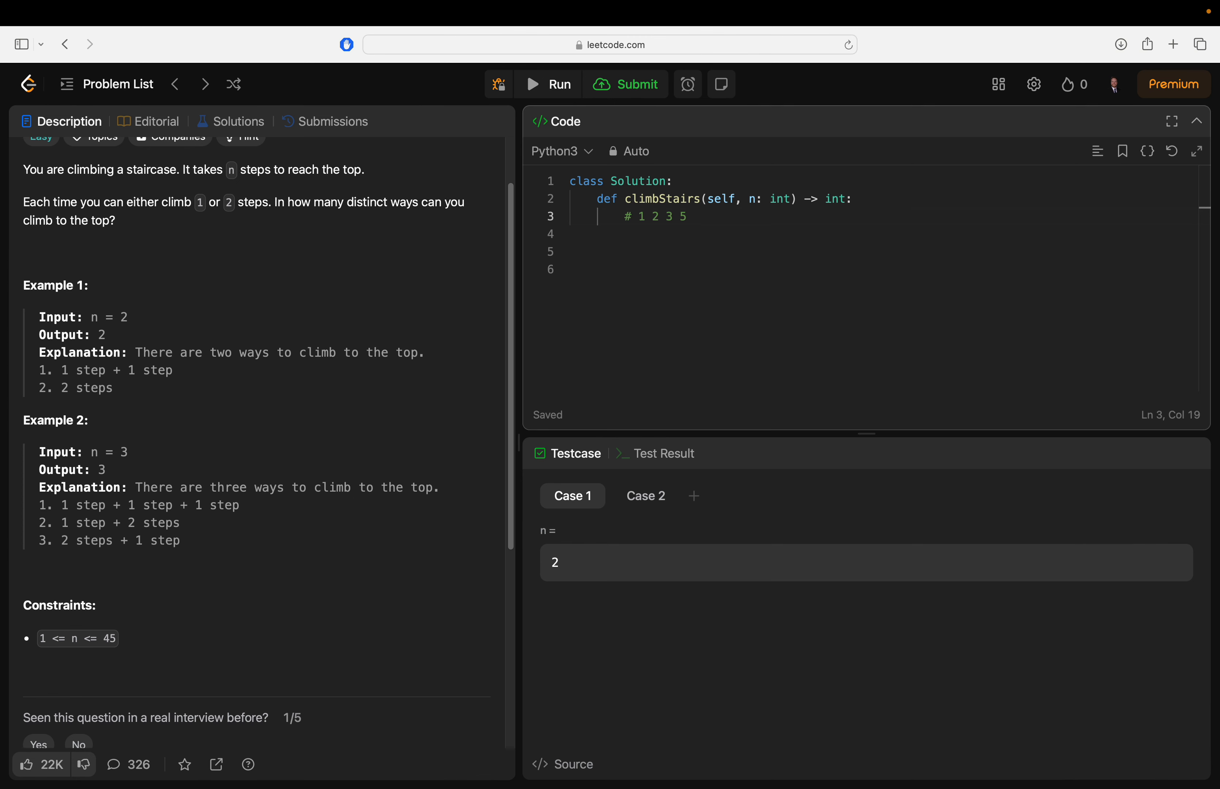
{"action": "type", "text": "8 13"}
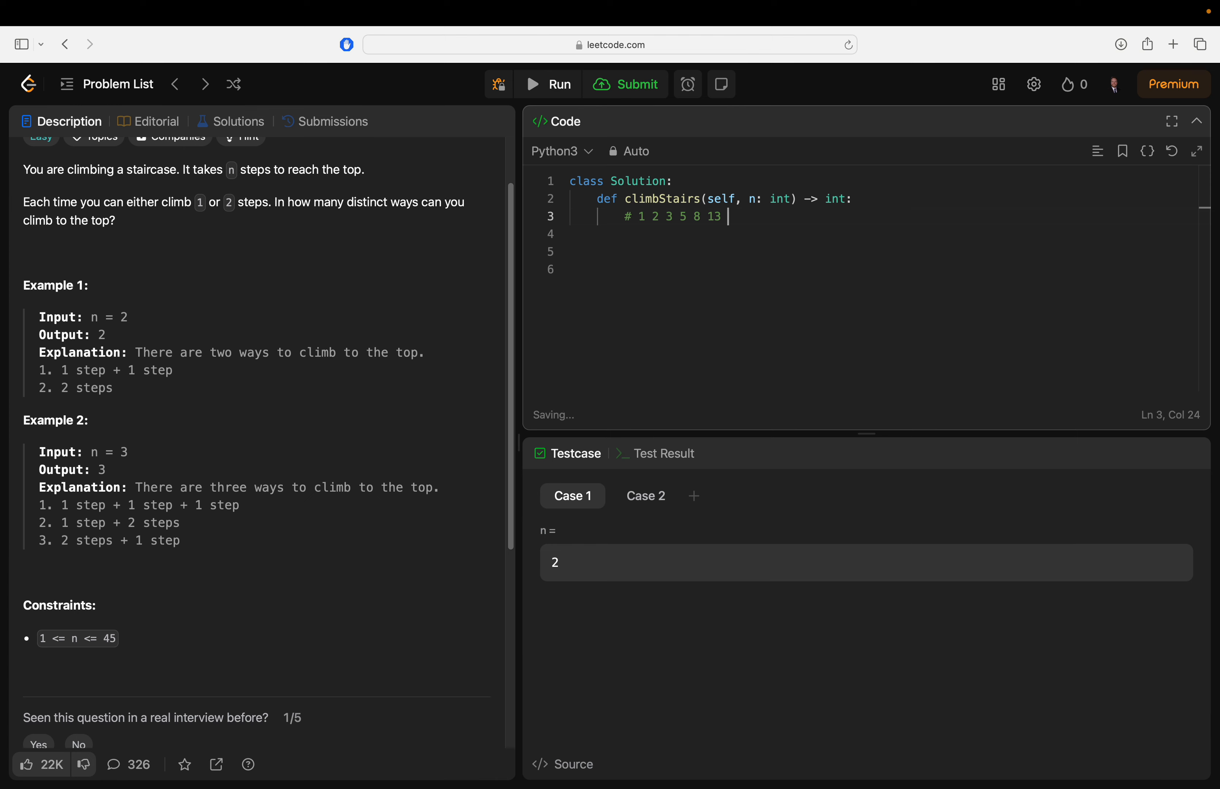
{"action": "type", "text": "21 ..."}
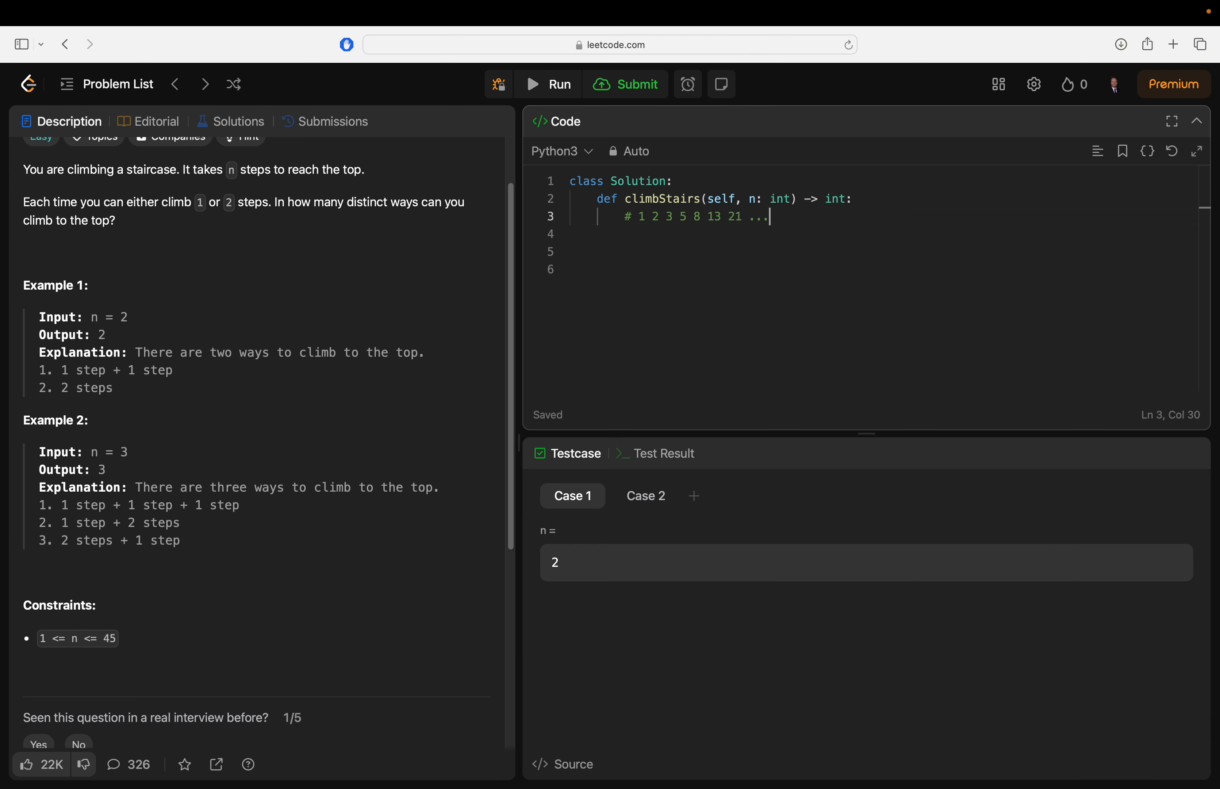
{"action": "key", "text": "Enter"}
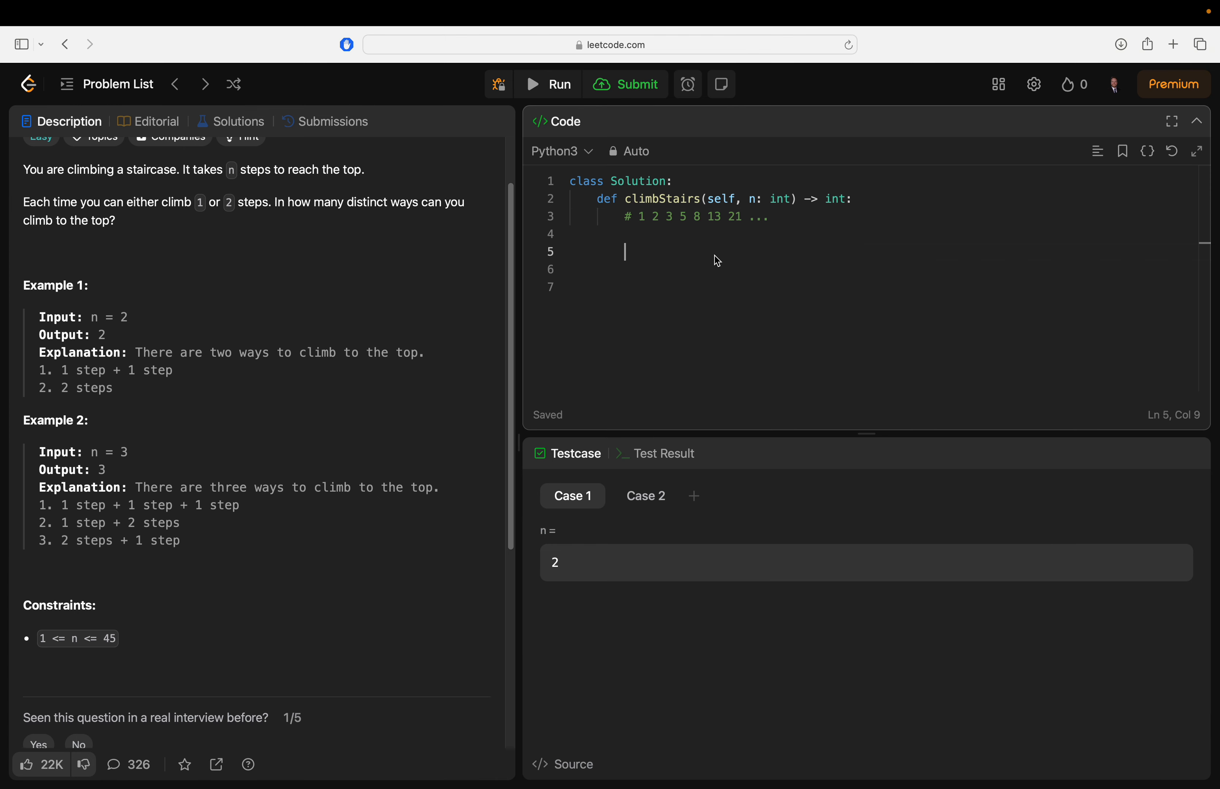
{"action": "mouse_move", "coordinate": [711, 253]}
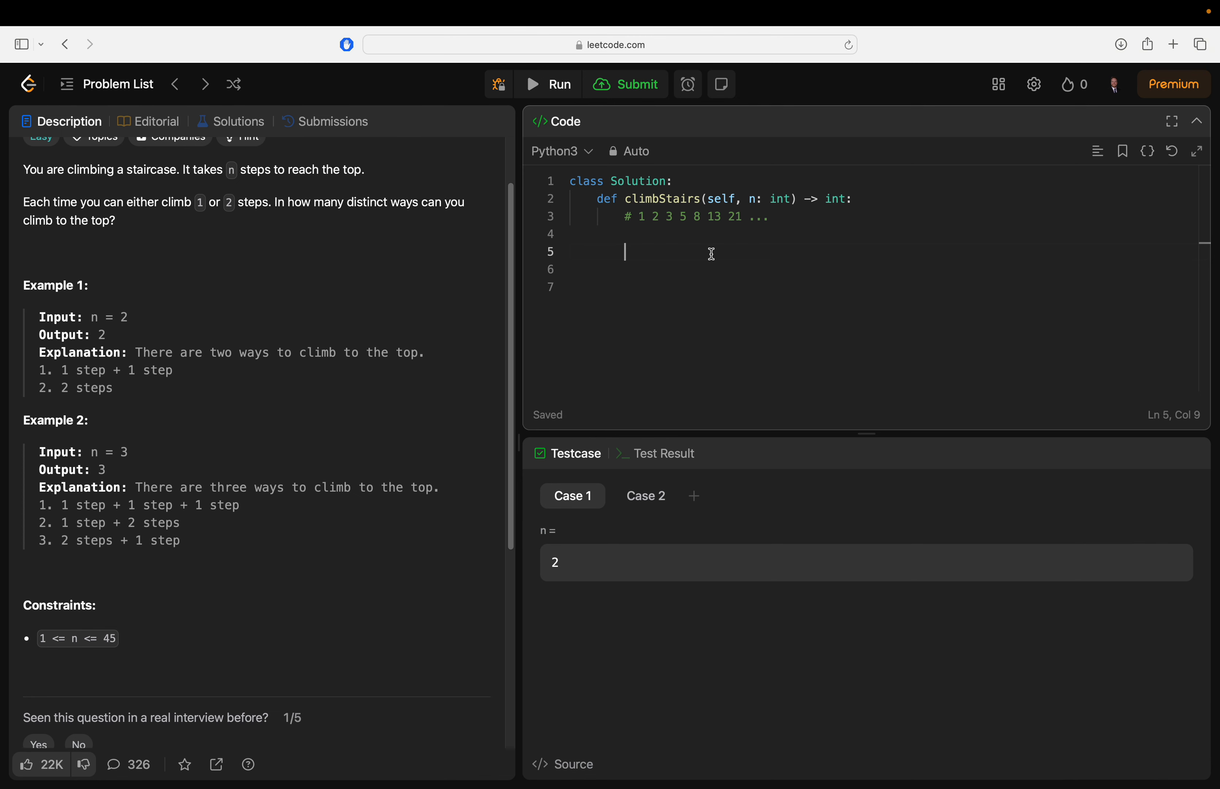
Add the base case returning 1 when n equals 1, discarding a half-typed second condition
{"action": "type", "text": "if"}
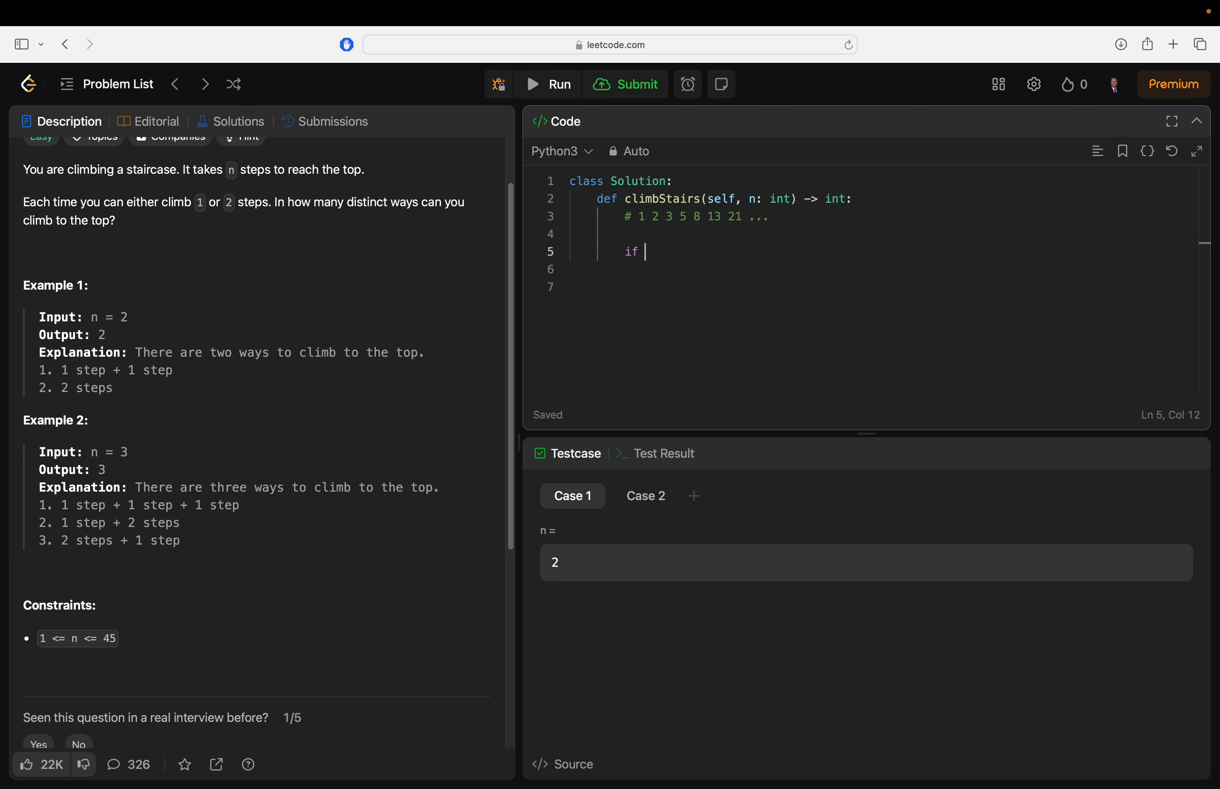
{"action": "type", "text": "n = 1:"}
{"action": "left_click", "coordinate": [882, 268]}
{"action": "type", "text": "return"}
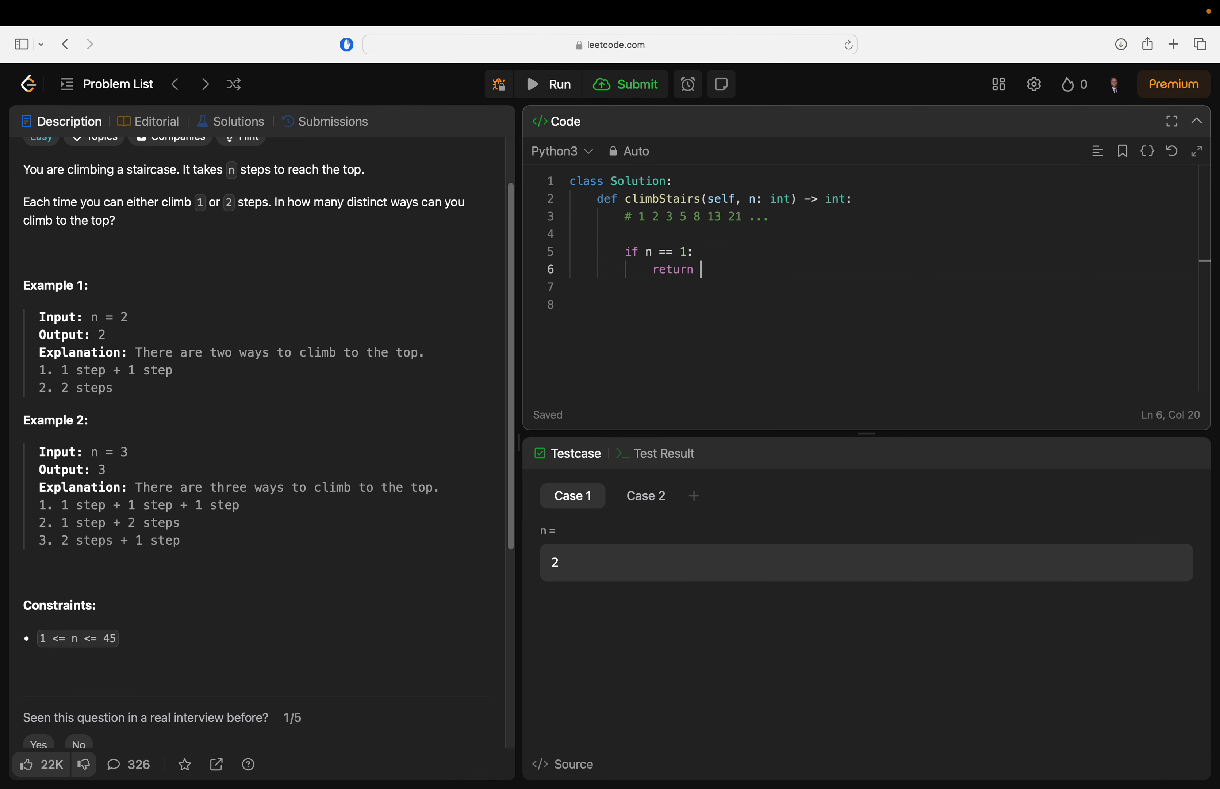
{"action": "type", "text": "1"}
{"action": "left_click", "coordinate": [882, 303]}
{"action": "type", "text": "if"}
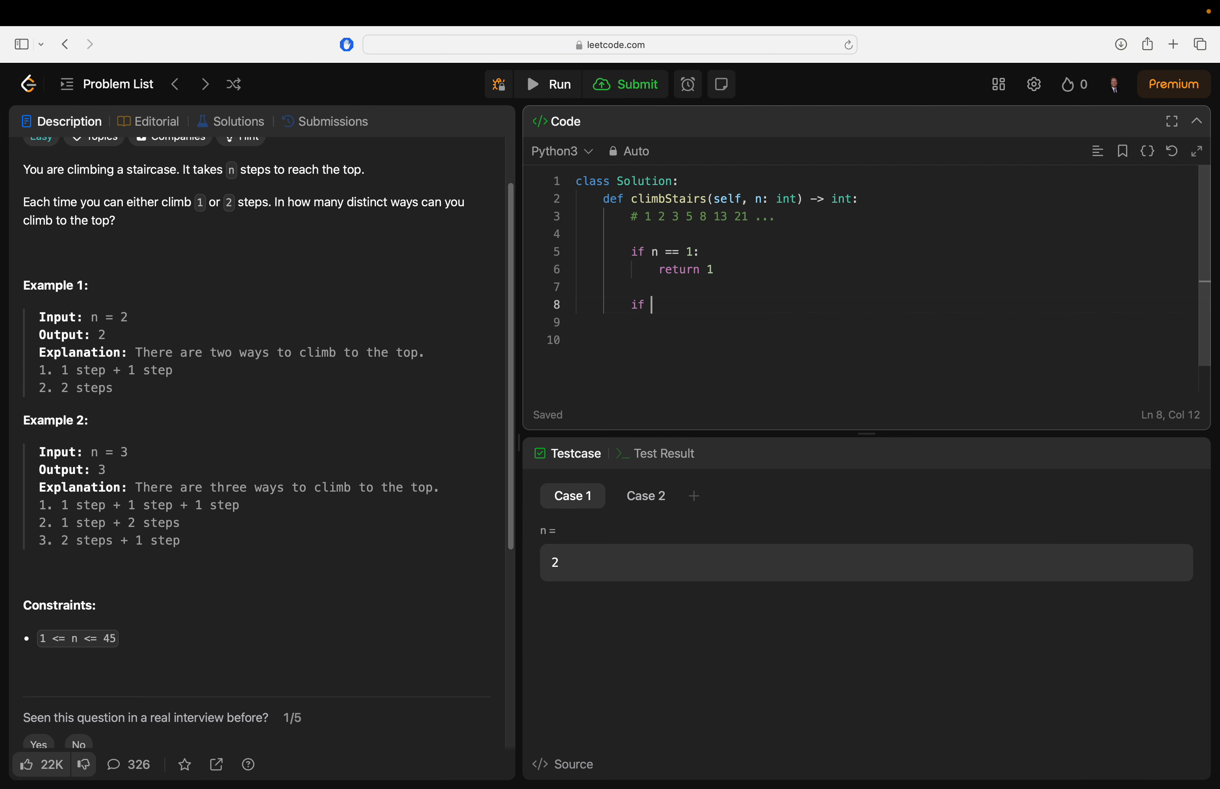
{"action": "key", "text": "Backspace"}
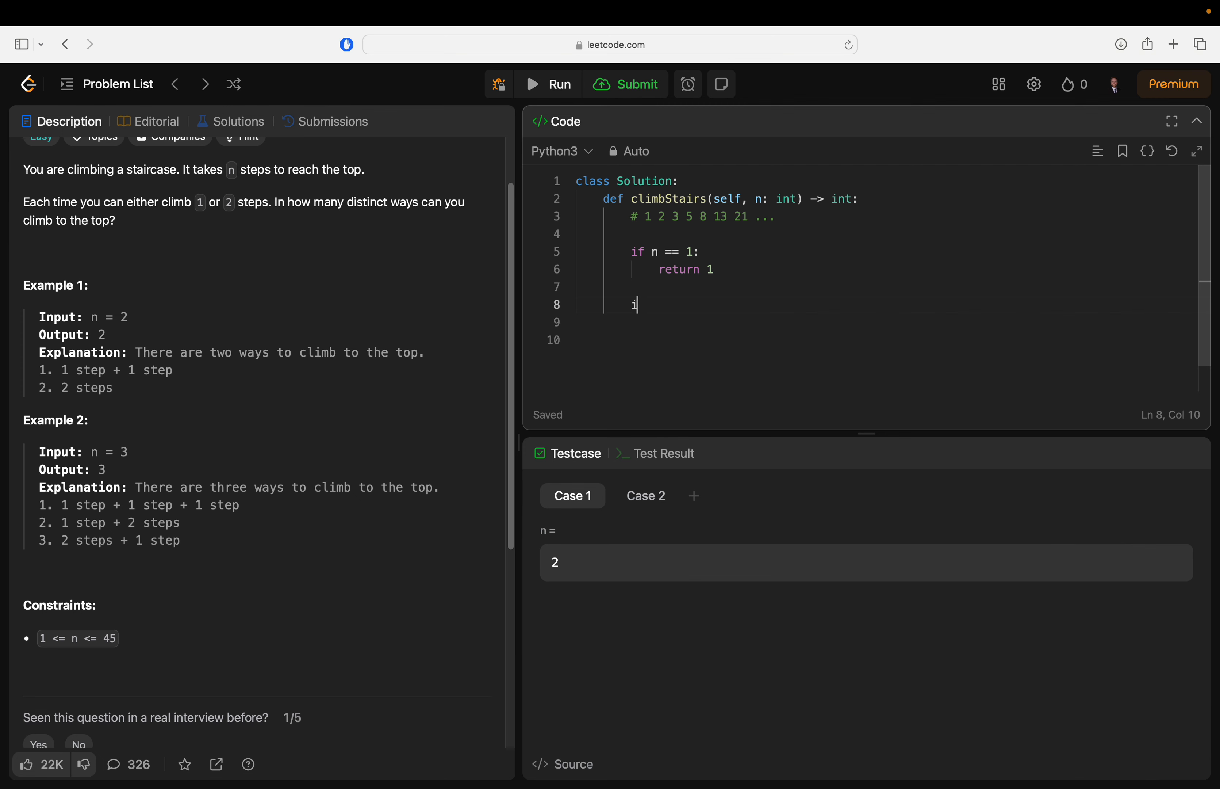
{"action": "key", "text": "Backspace"}
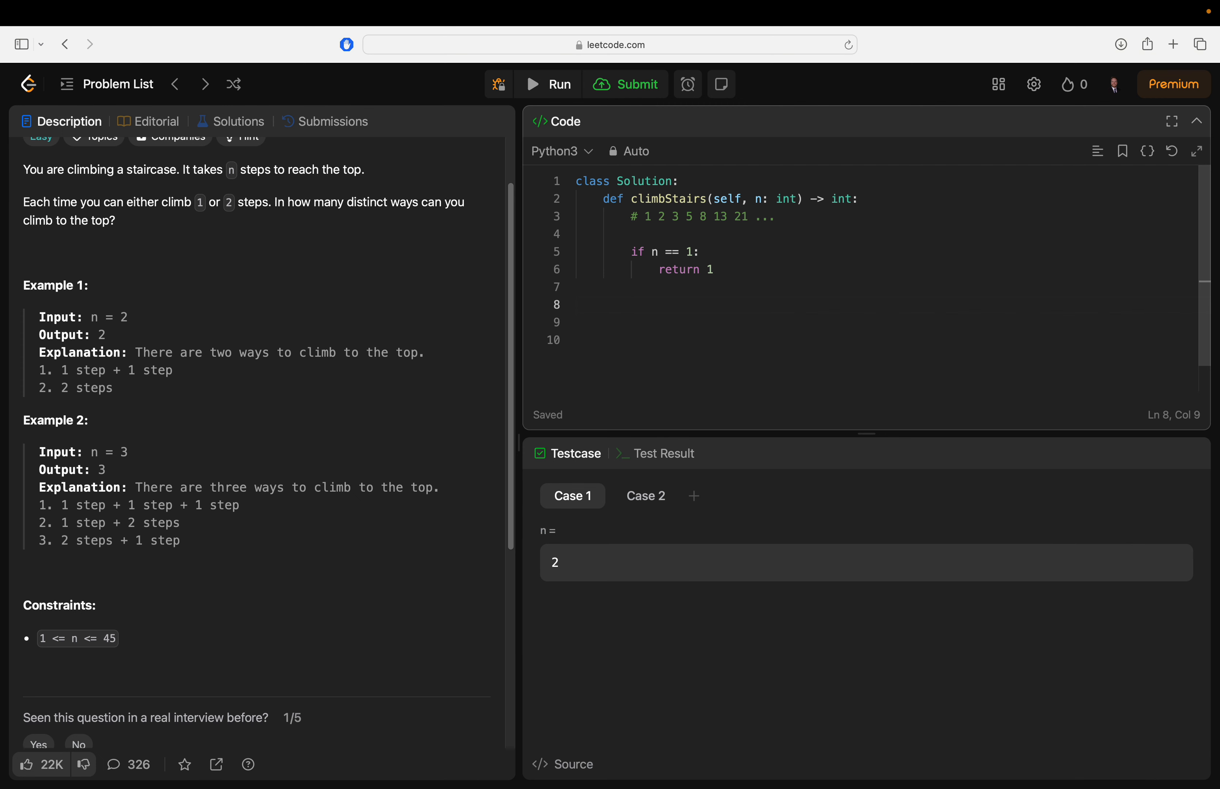
Write the loop header for i in range(1, n) below the base case
{"action": "type", "text": "fo"}
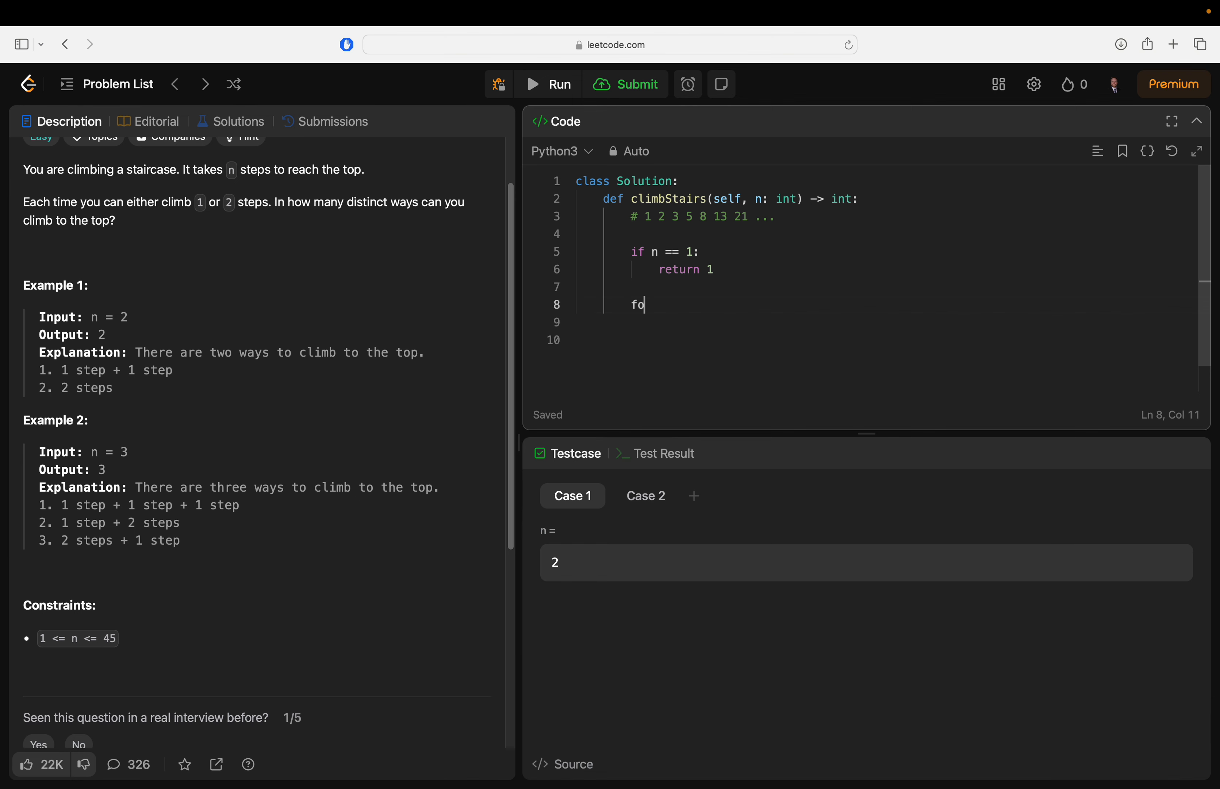
{"action": "type", "text": "r i in range("}
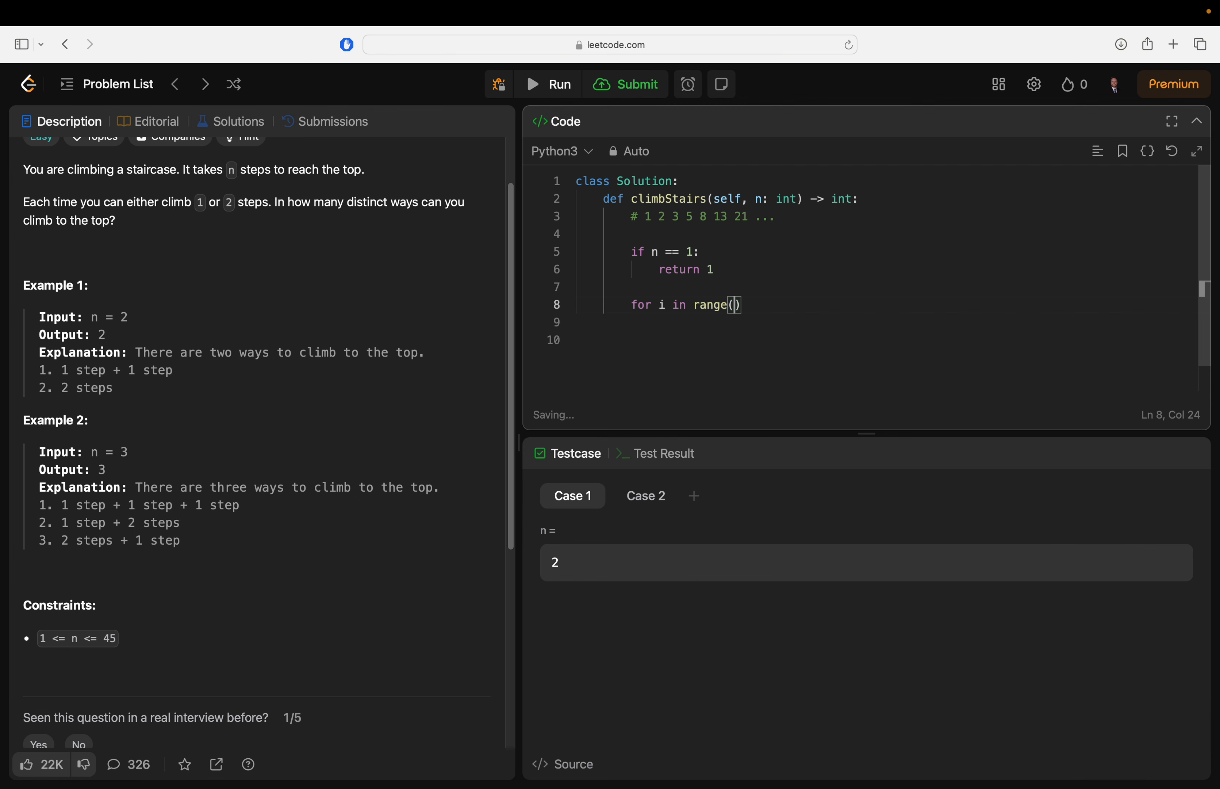
{"action": "type", "text": "1"}
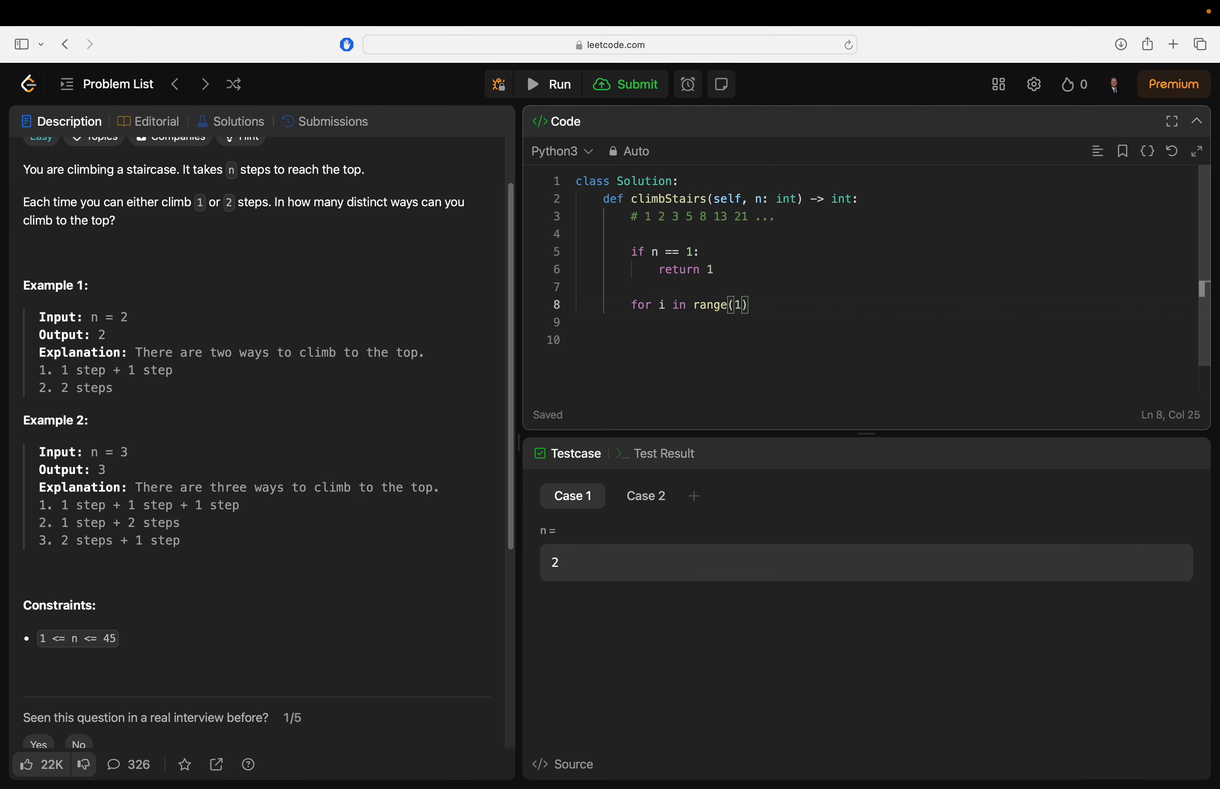
{"action": "type", "text": ","}
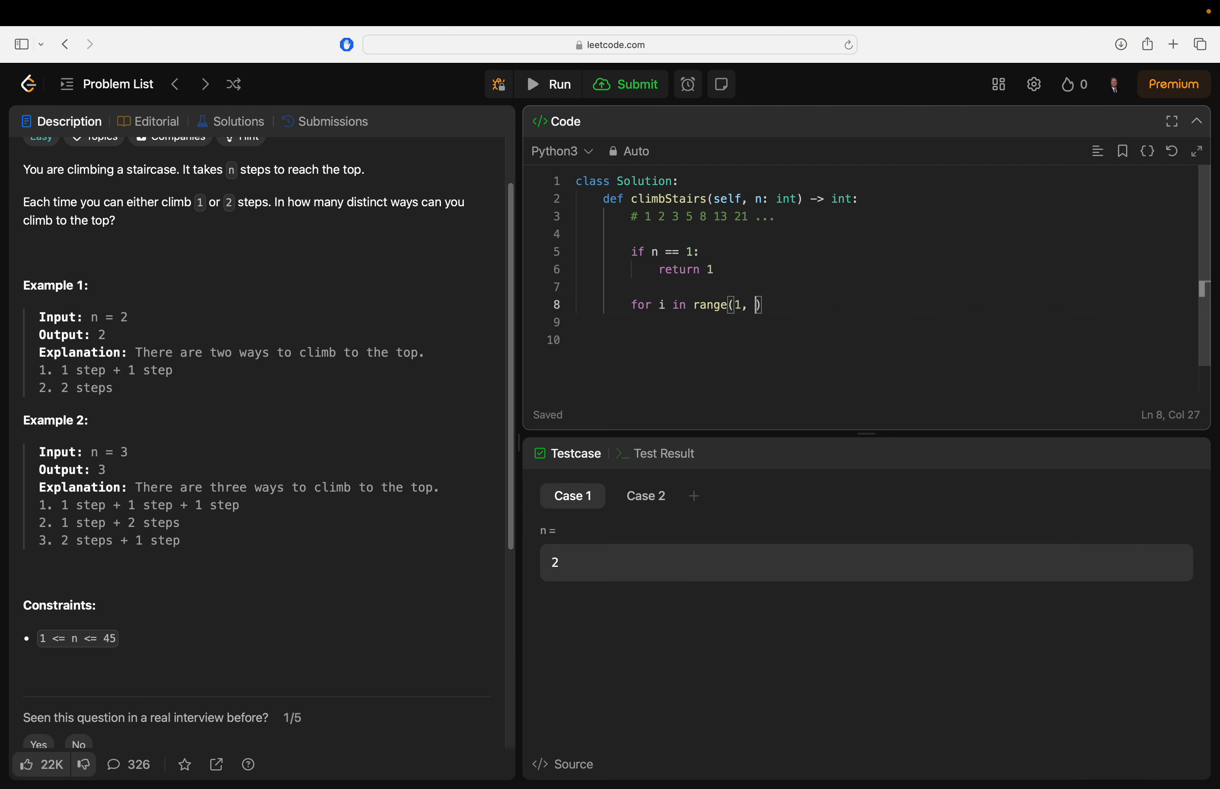
{"action": "type", "text": "n"}
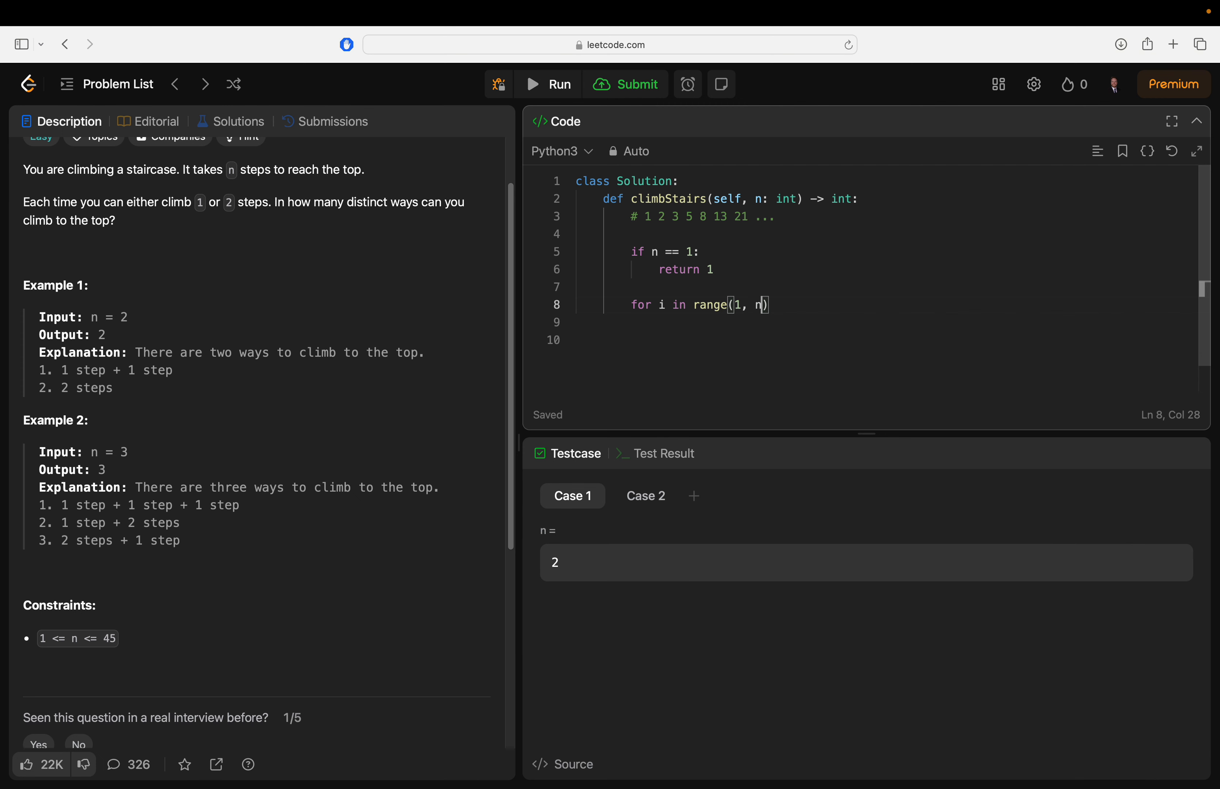
Add placeholder names n_m_2 and n_m_1 on lines above the loop
{"action": "key", "text": "Return"}
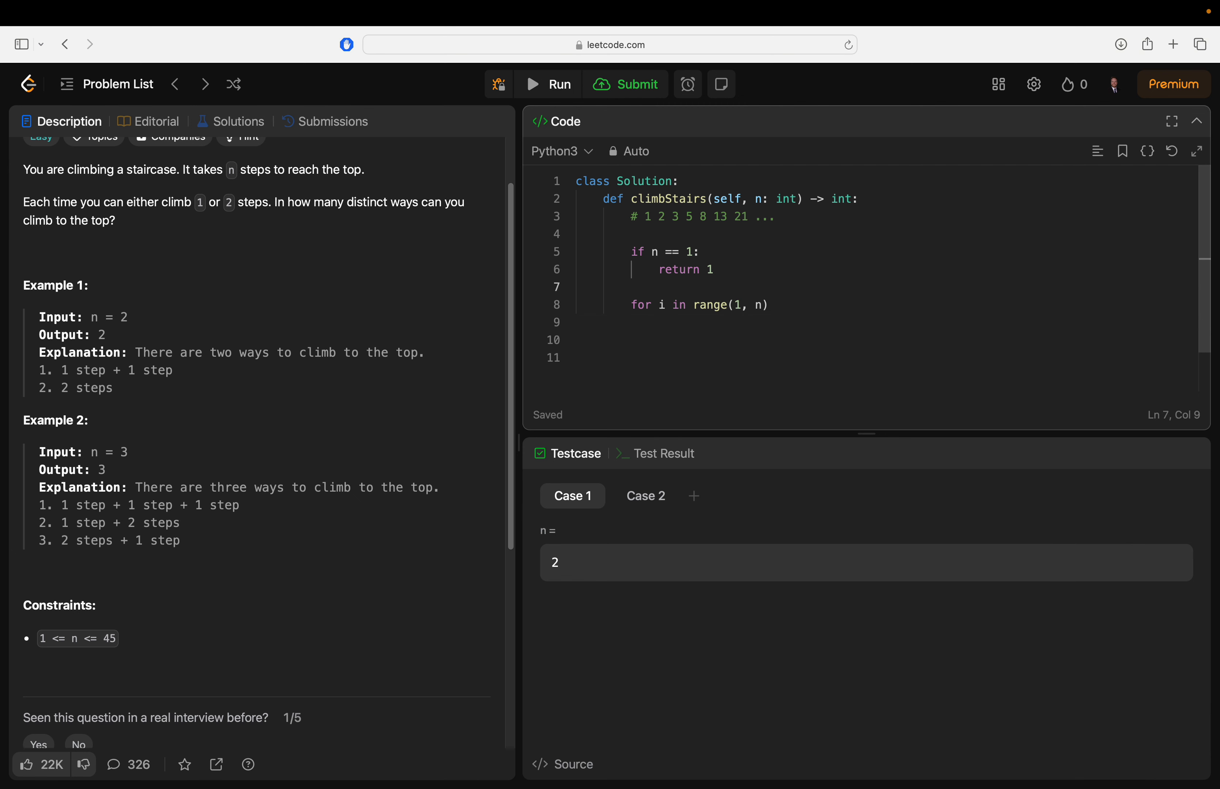
{"action": "key", "text": "Return"}
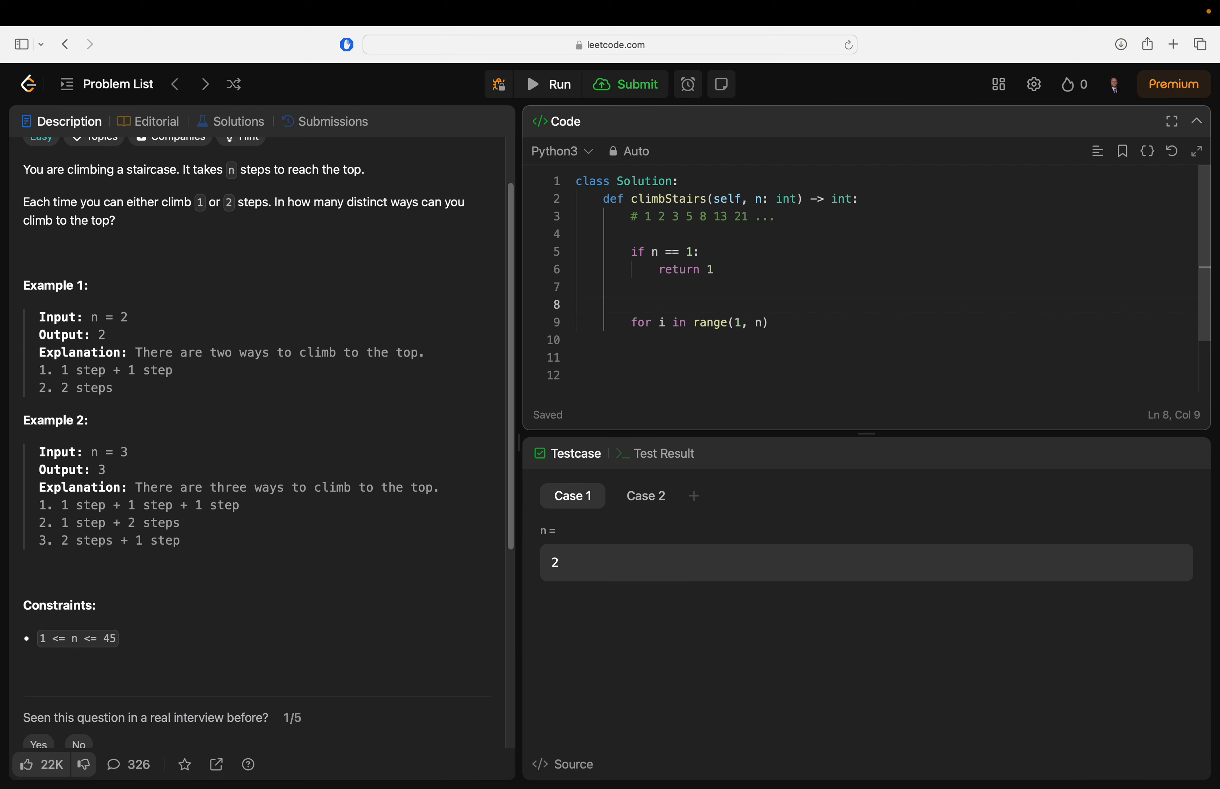
{"action": "type", "text": "du"}
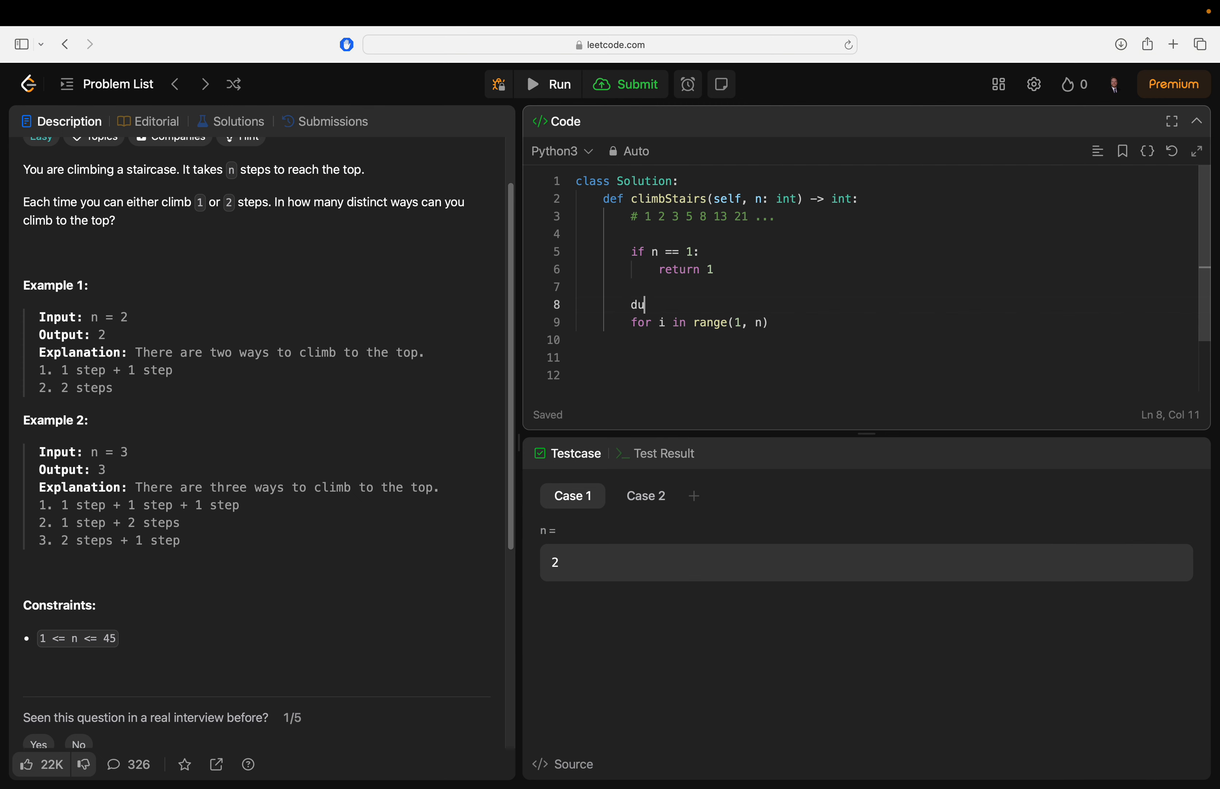
{"action": "type", "text": "fir"}
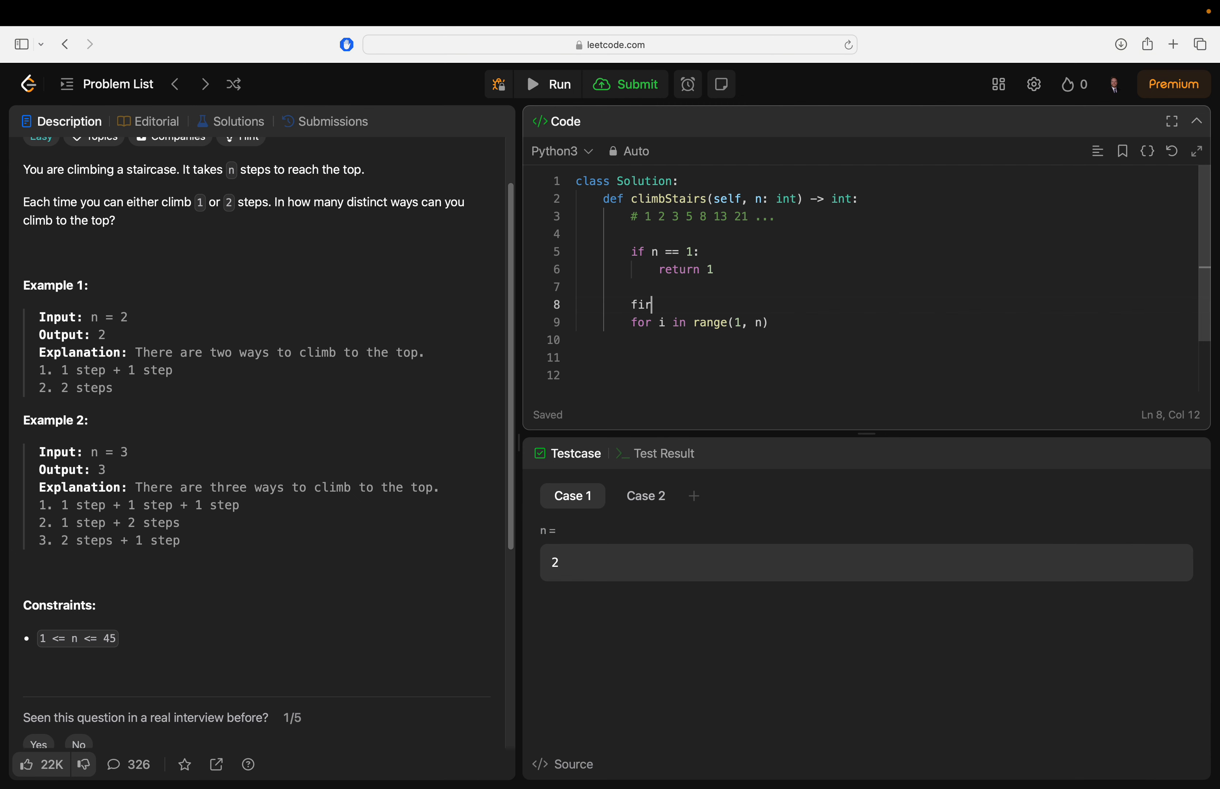
{"action": "key", "text": "Backspace"}
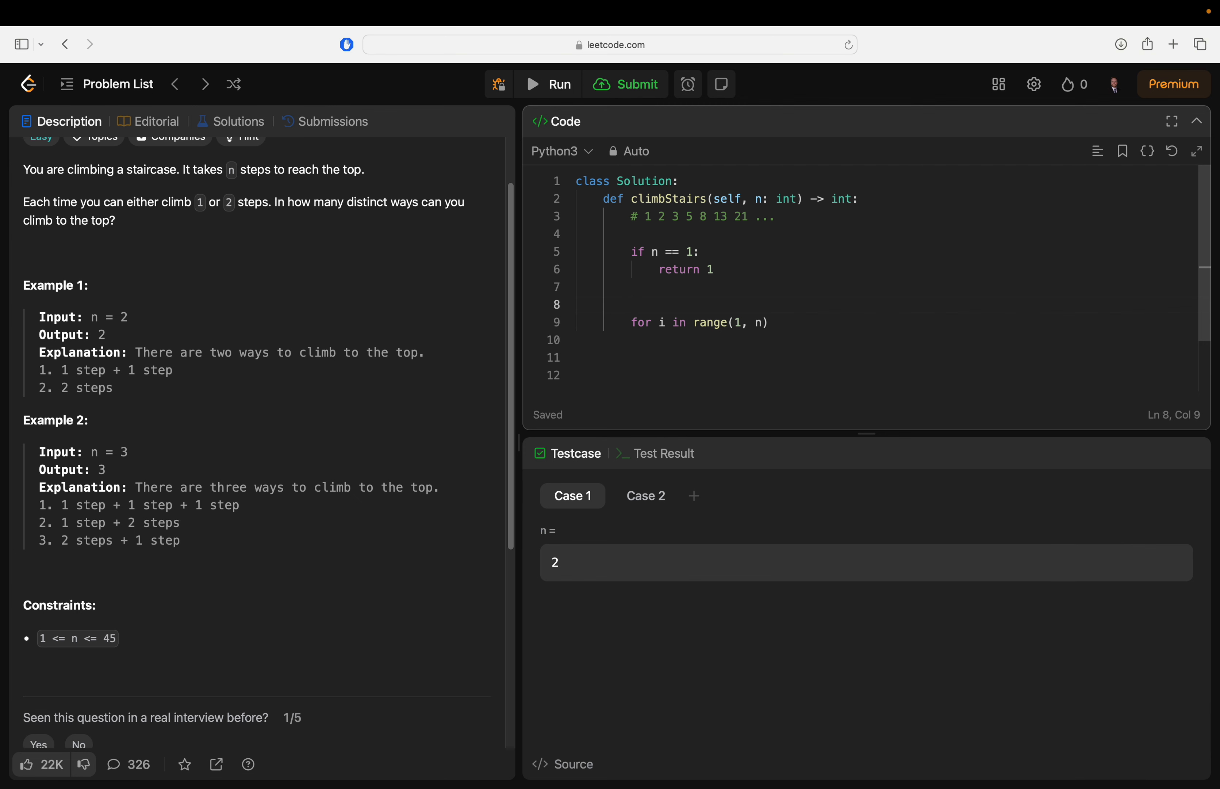
{"action": "type", "text": "n"}
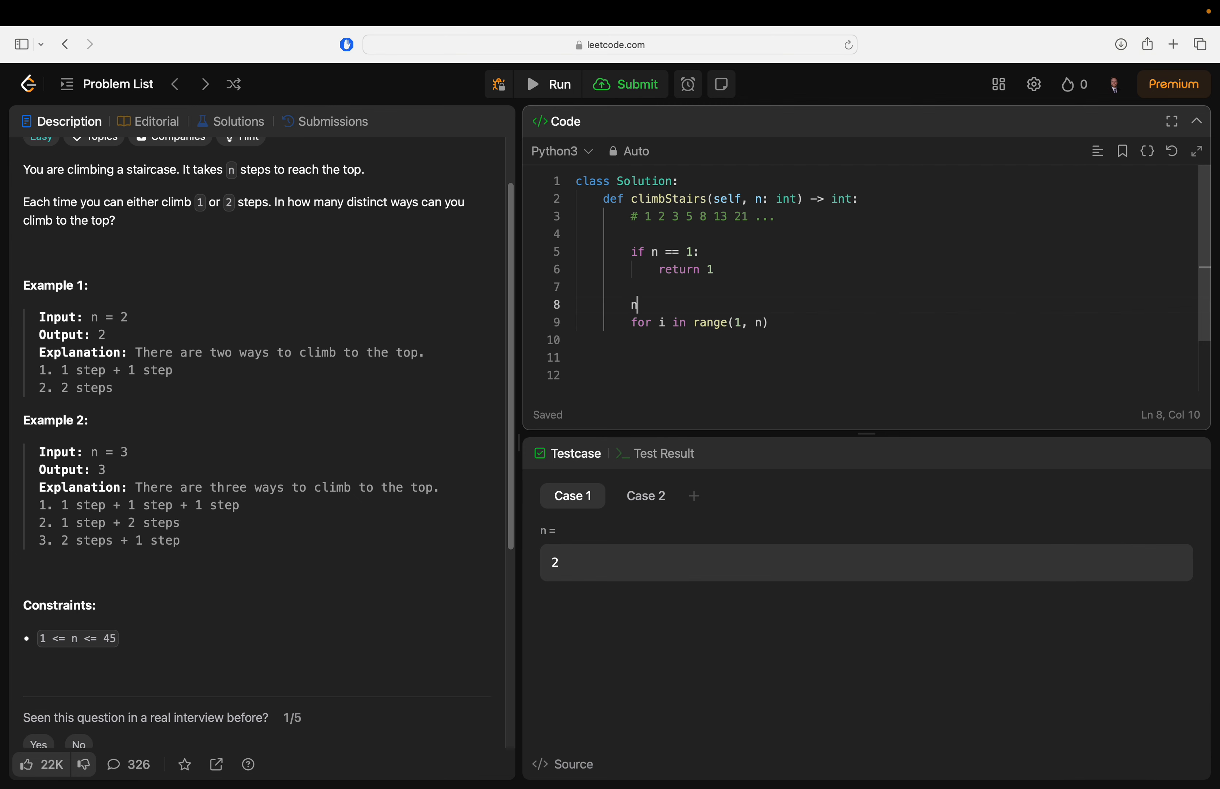
{"action": "type", "text": "_m"}
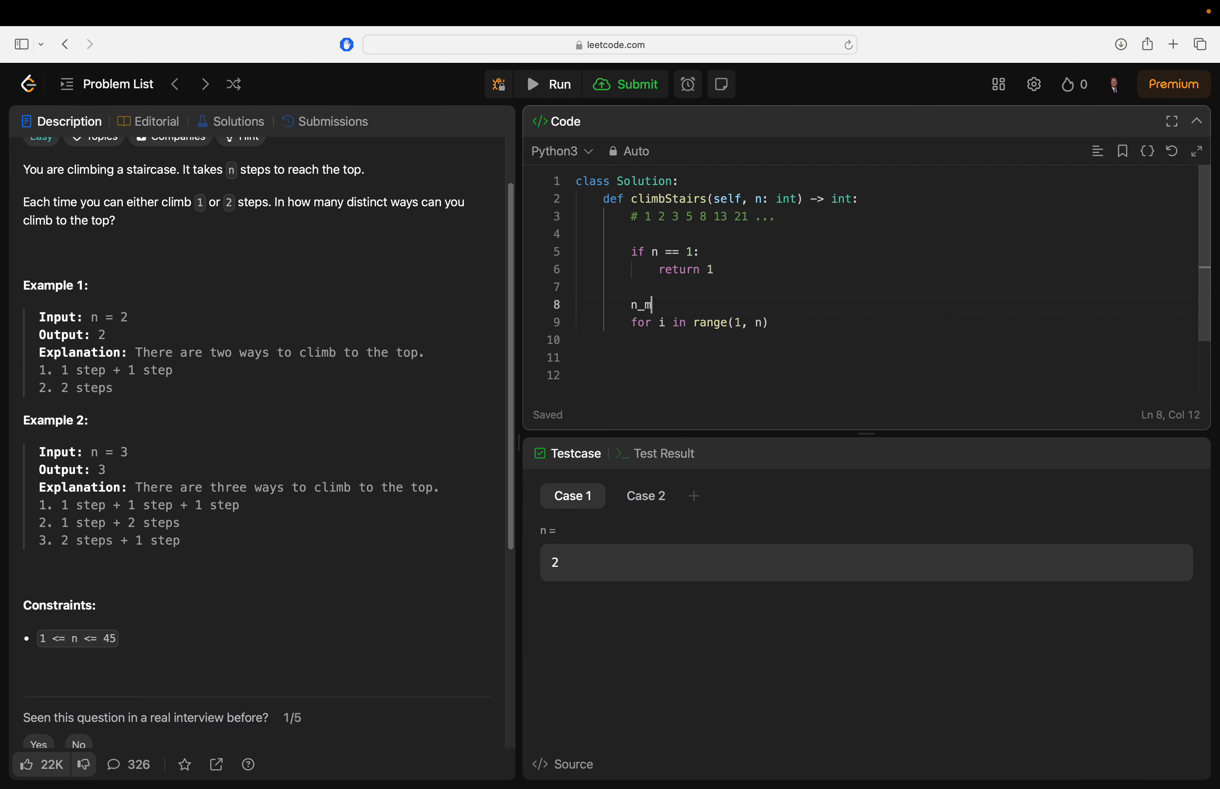
{"action": "type", "text": "_2"}
{"action": "type", "text": "n"}
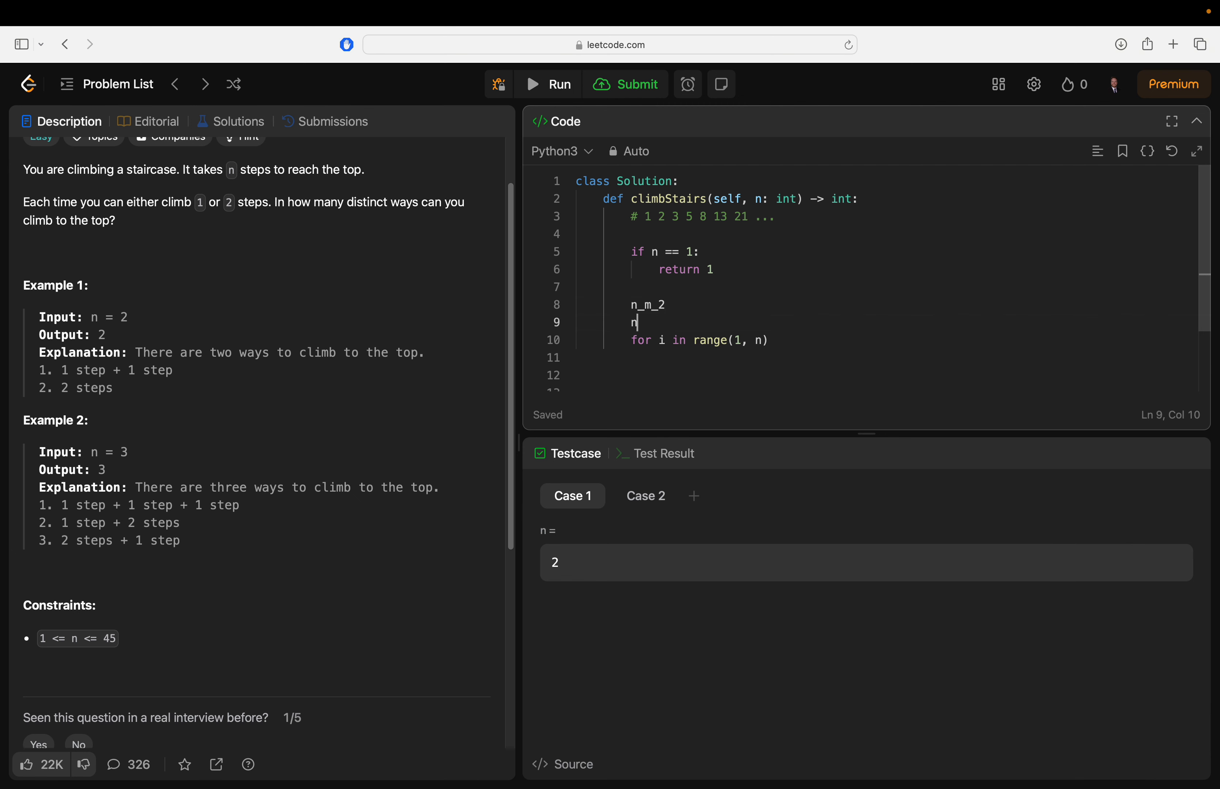
{"action": "type", "text": "_m_1"}
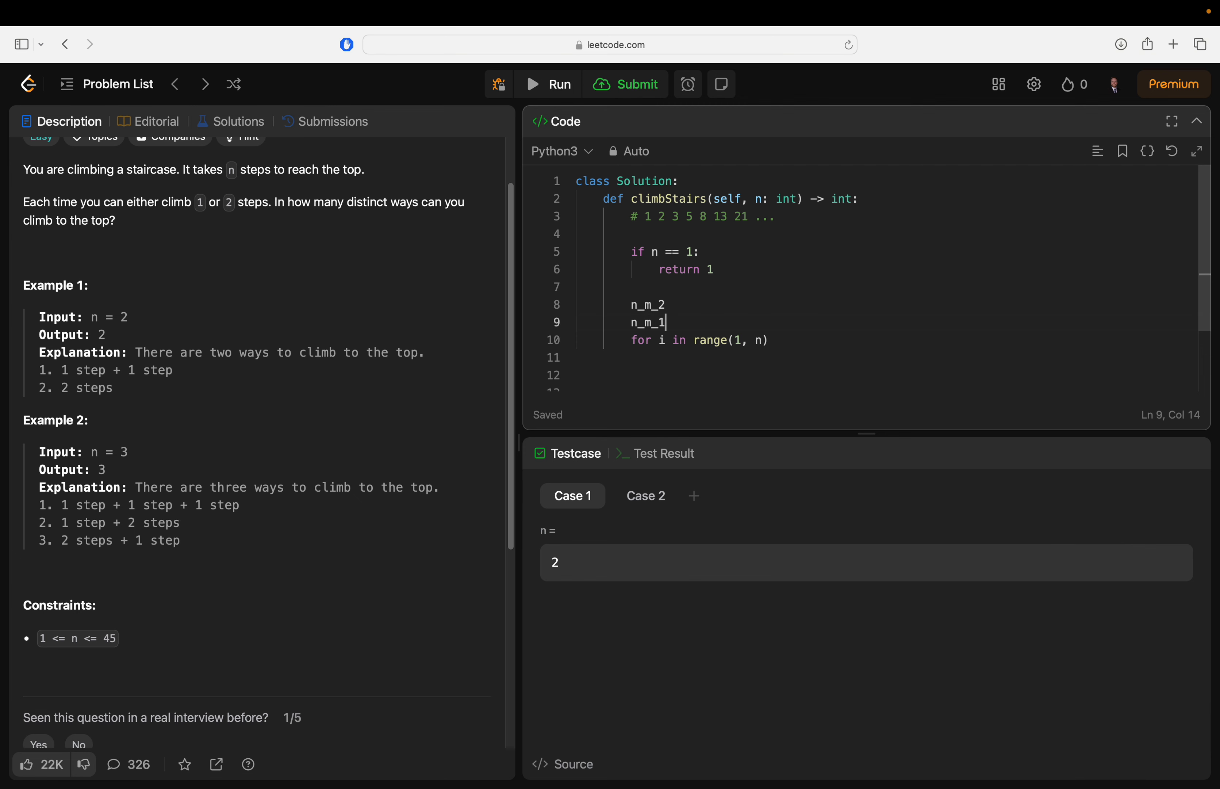
{"action": "left_click", "coordinate": [667, 305]}
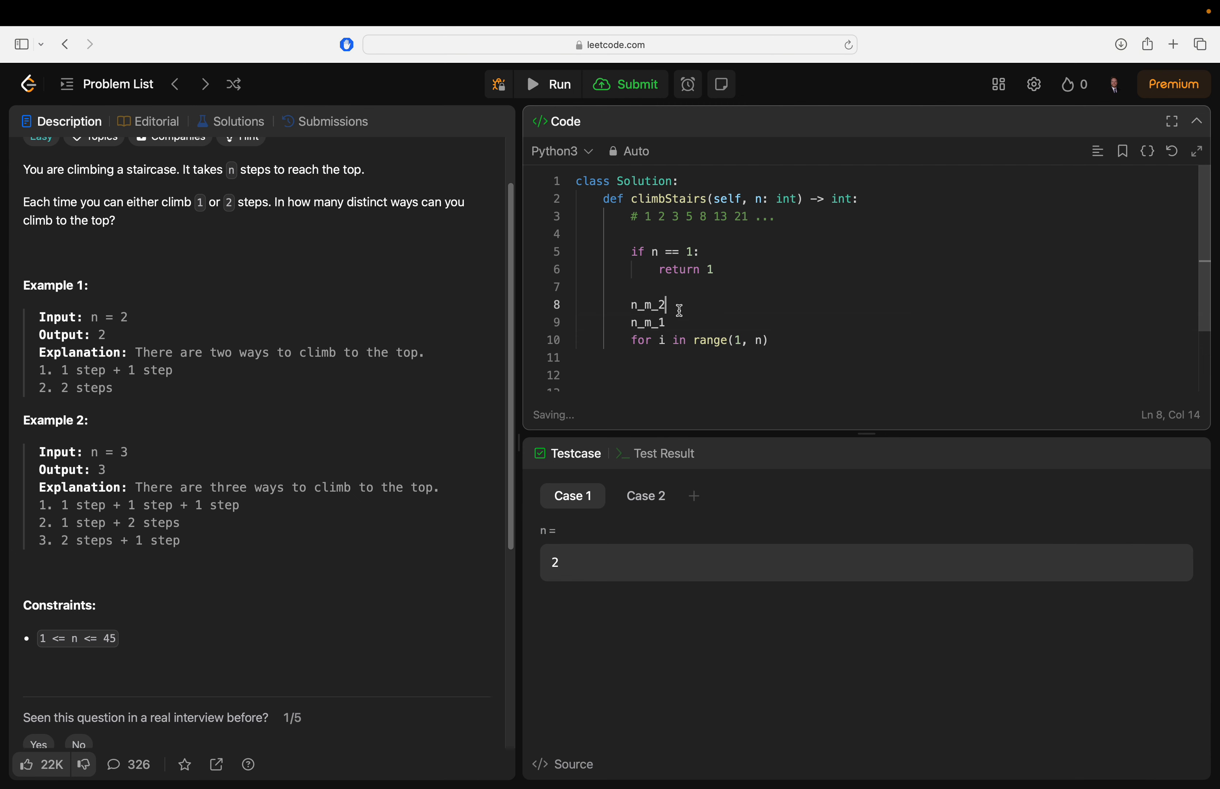
{"action": "double_click", "coordinate": [648, 305]}
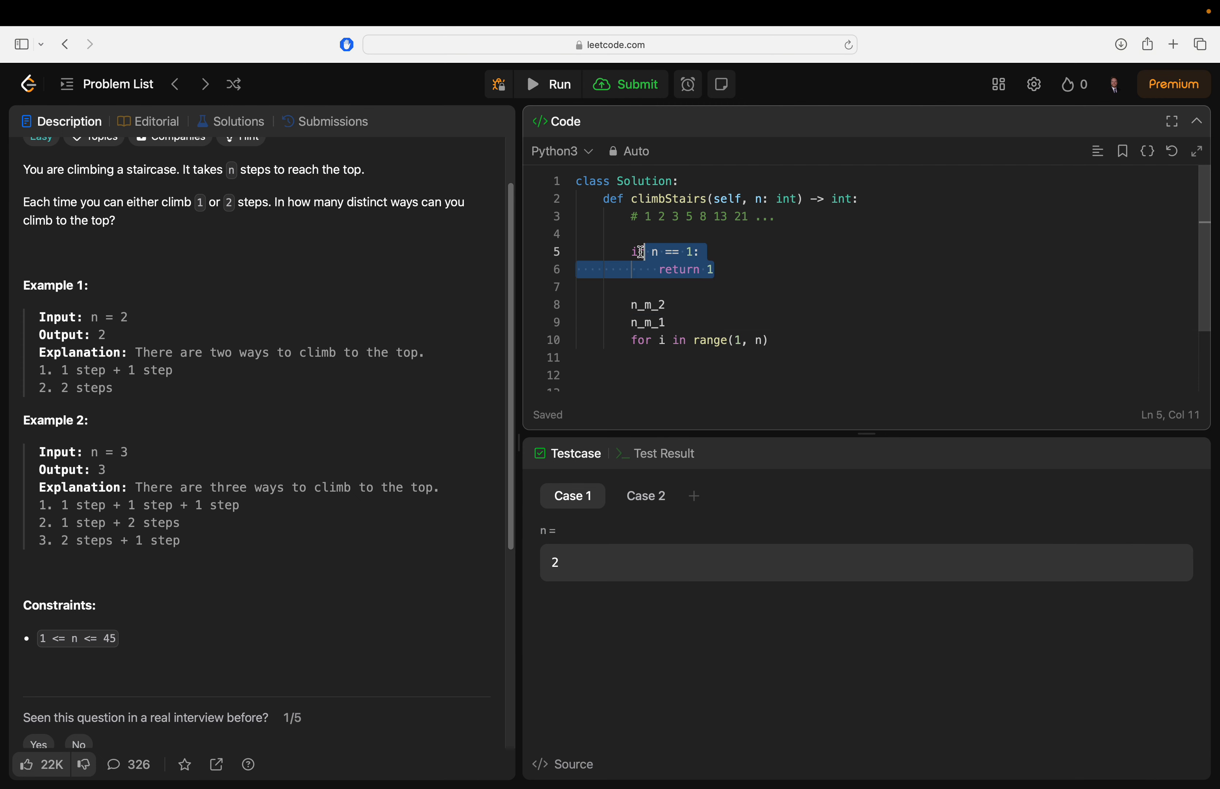
Leave the partial climbStairs skeleton and bring up a fresh browser start-page tab
{"action": "left_click", "coordinate": [767, 286]}
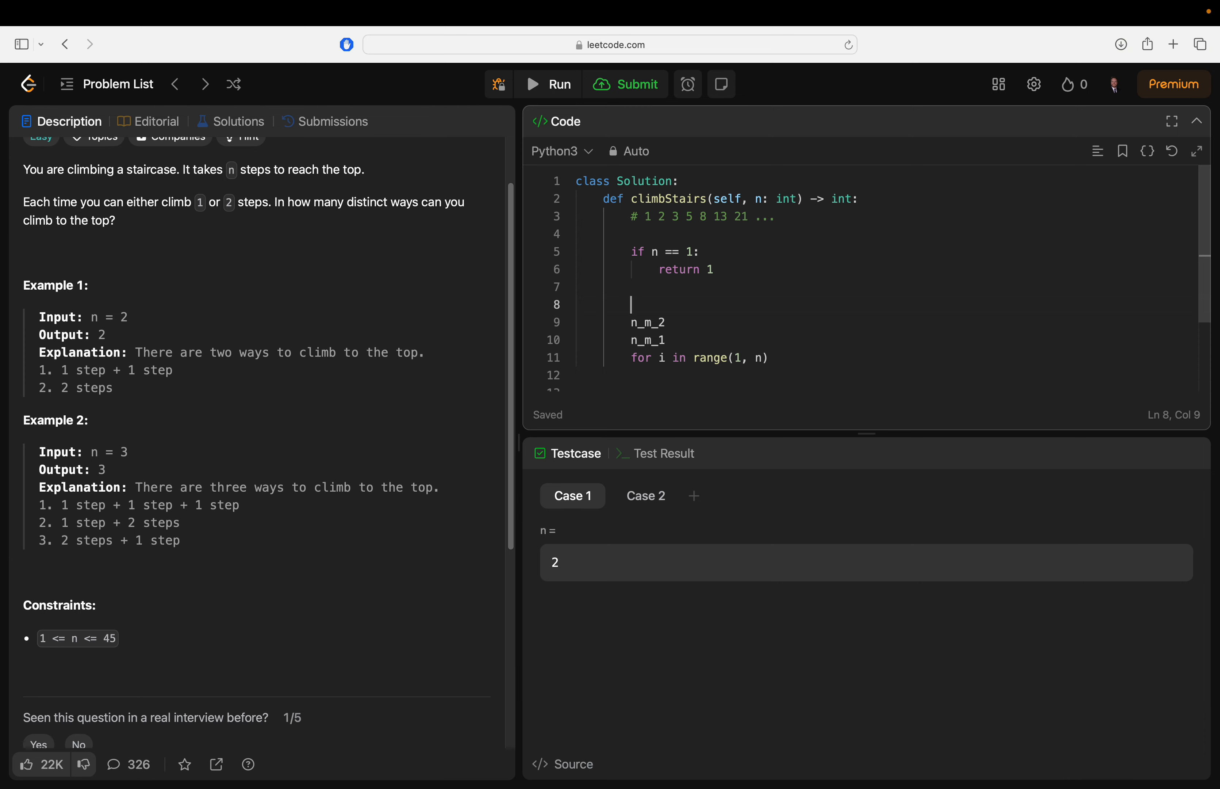
{"action": "scroll", "scroll_direction": "up", "scroll_amount": 3}
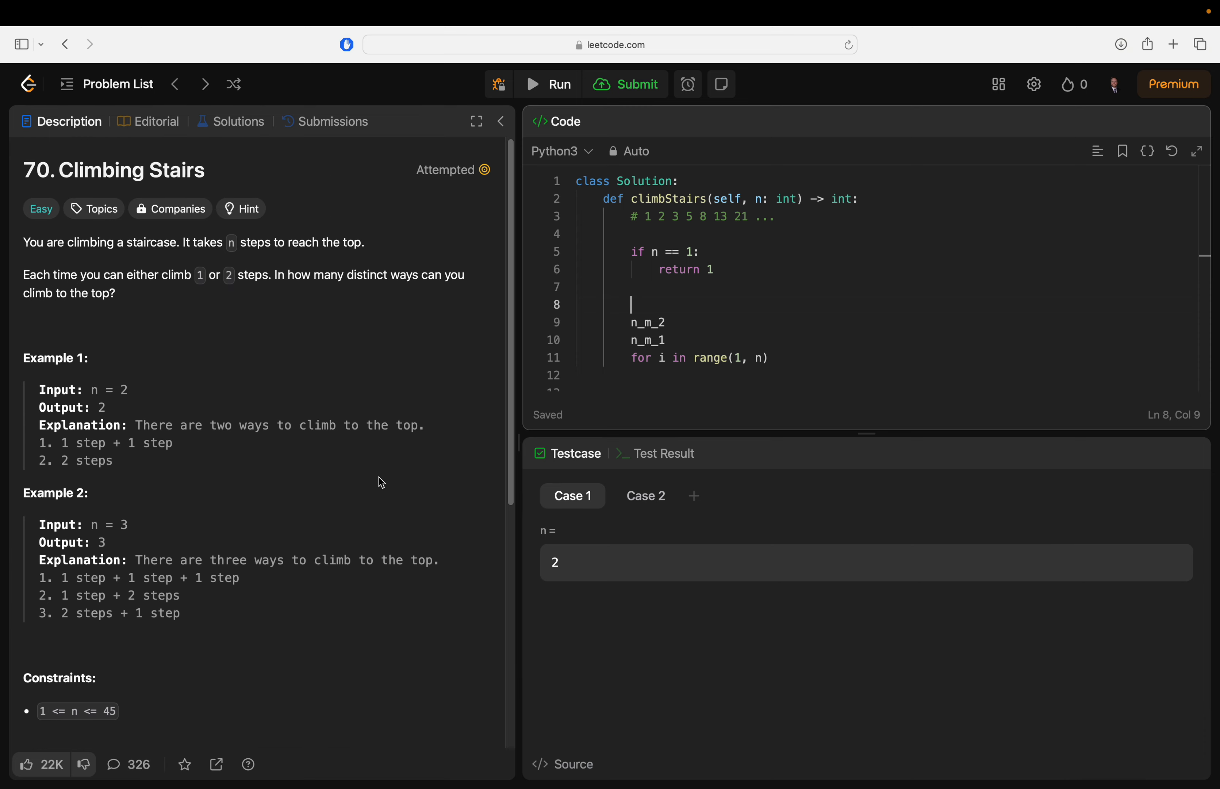
{"action": "scroll", "scroll_direction": "down", "scroll_amount": 3}
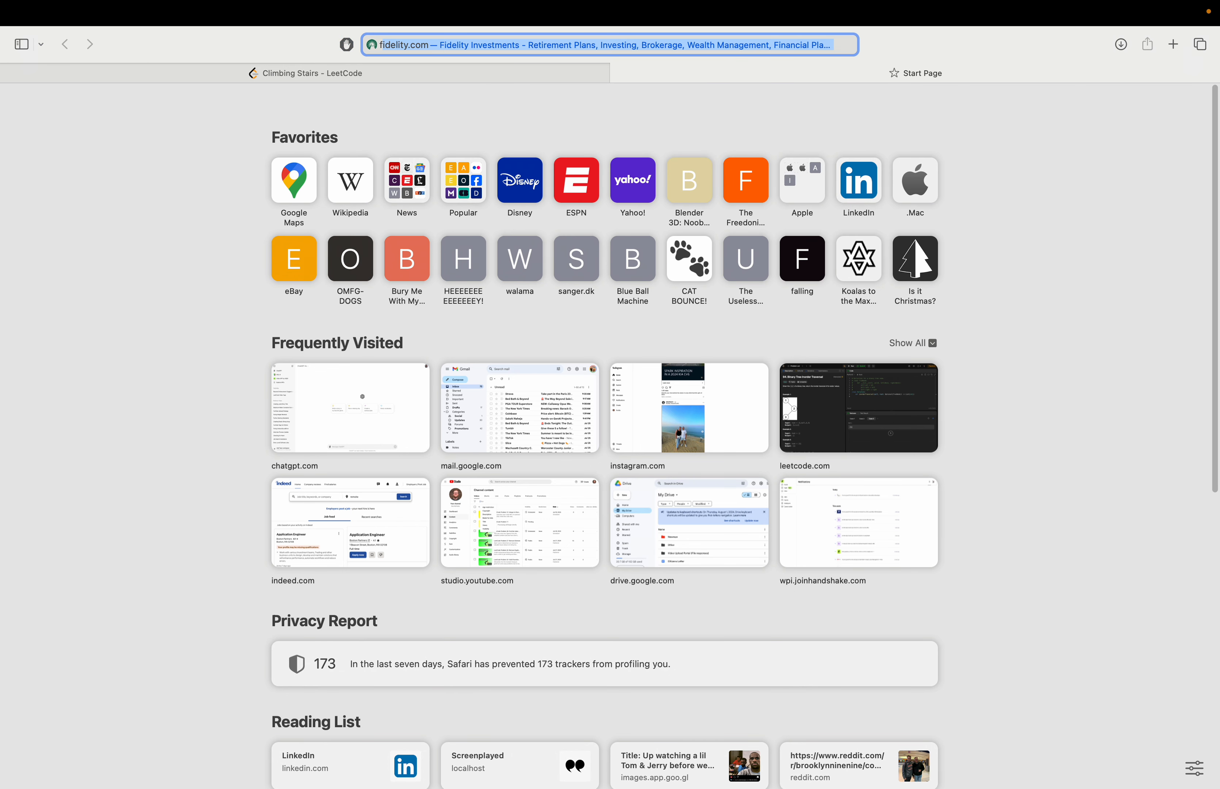
Search Google for 'fibonacci sequence' and read the Wikipedia article's recurrence
{"action": "type", "text": "fibonacci sequence"}
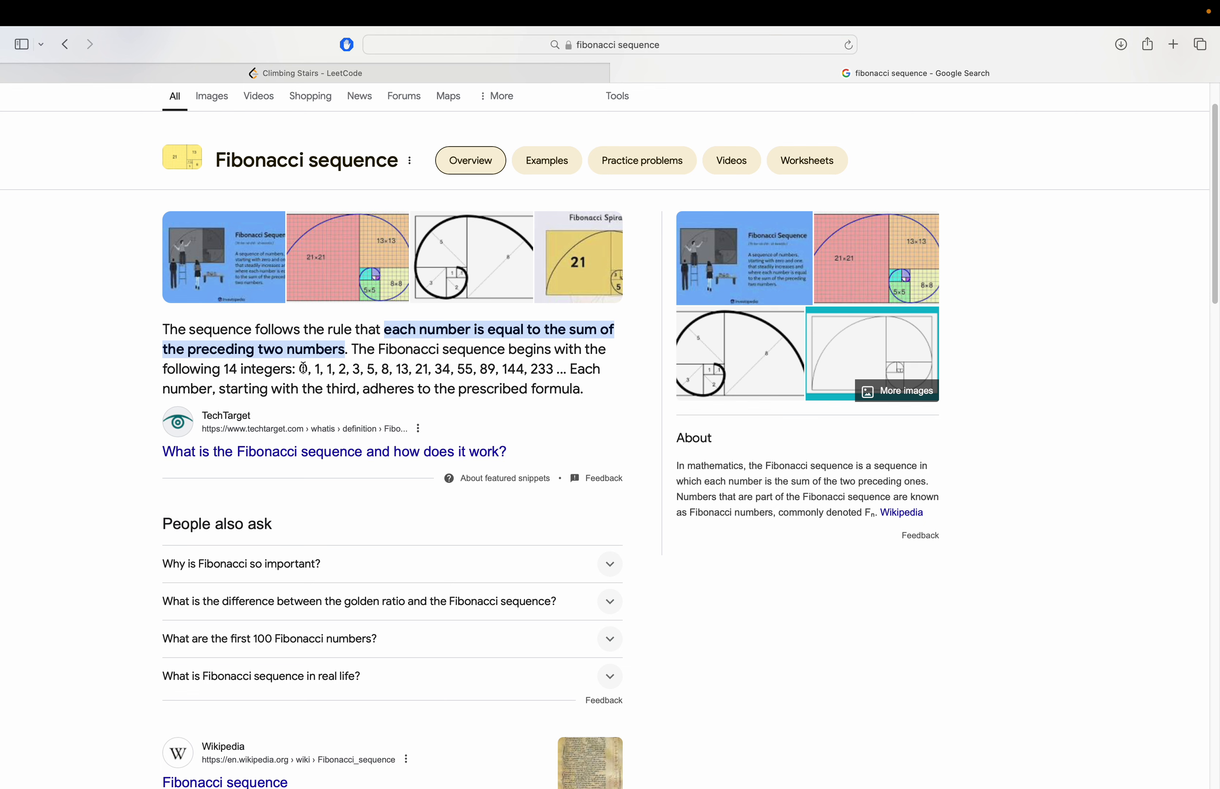
{"action": "mouse_move", "coordinate": [333, 451]}
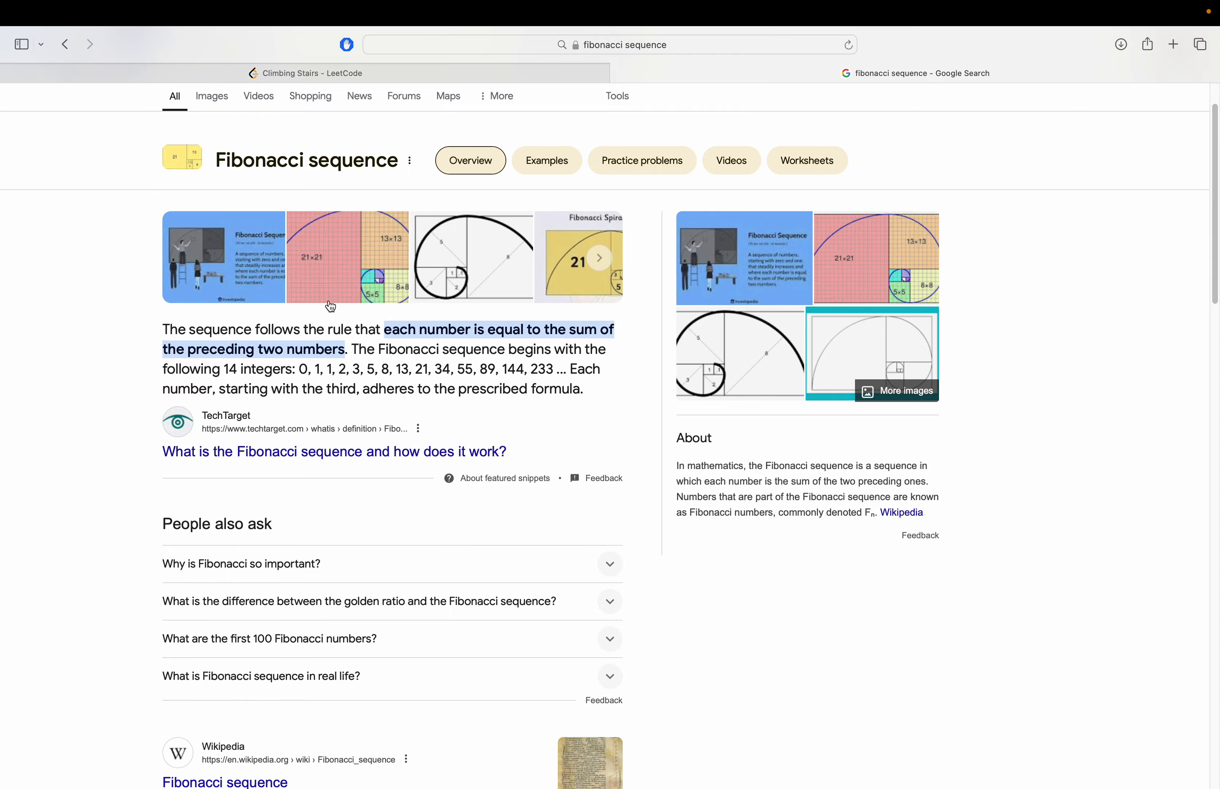
{"action": "left_click", "coordinate": [224, 781]}
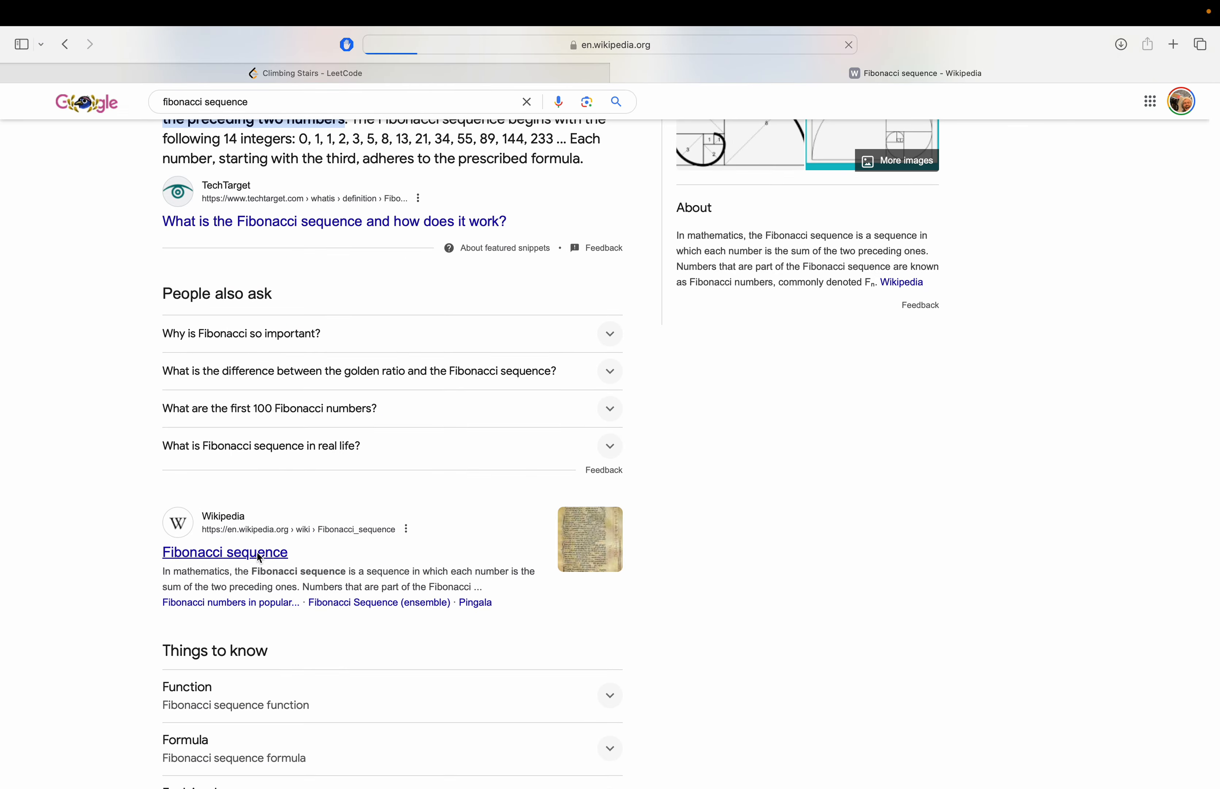
{"action": "left_click", "coordinate": [224, 552]}
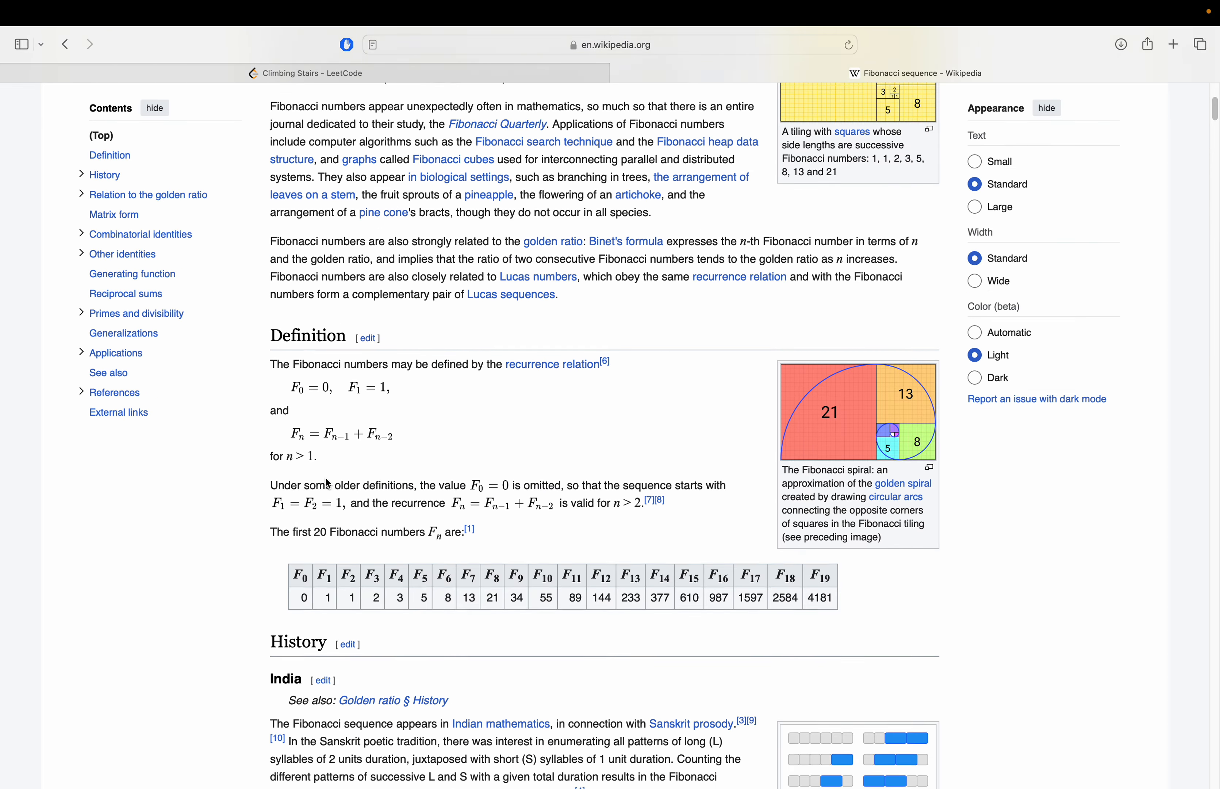
{"action": "scroll", "scroll_direction": "down", "scroll_amount": 3}
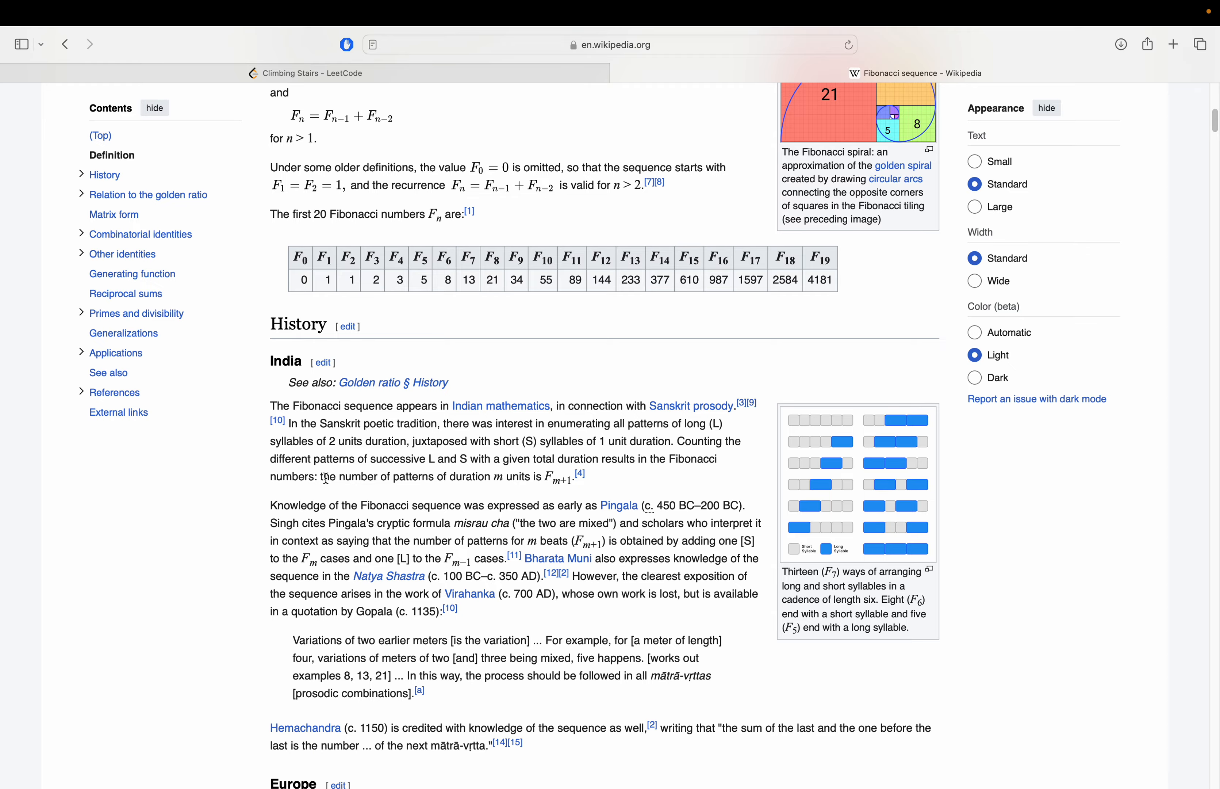
{"action": "scroll", "scroll_direction": "down", "scroll_amount": 3}
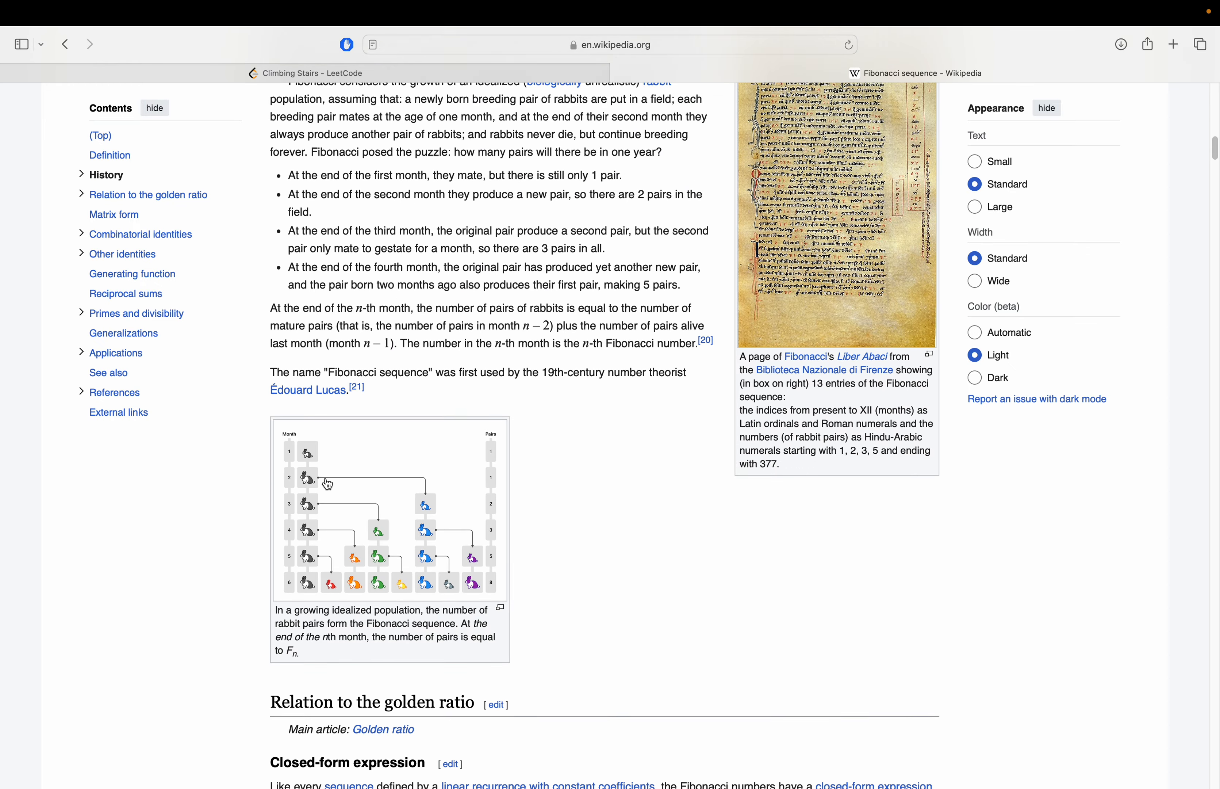
{"action": "scroll", "scroll_direction": "down", "scroll_amount": 3}
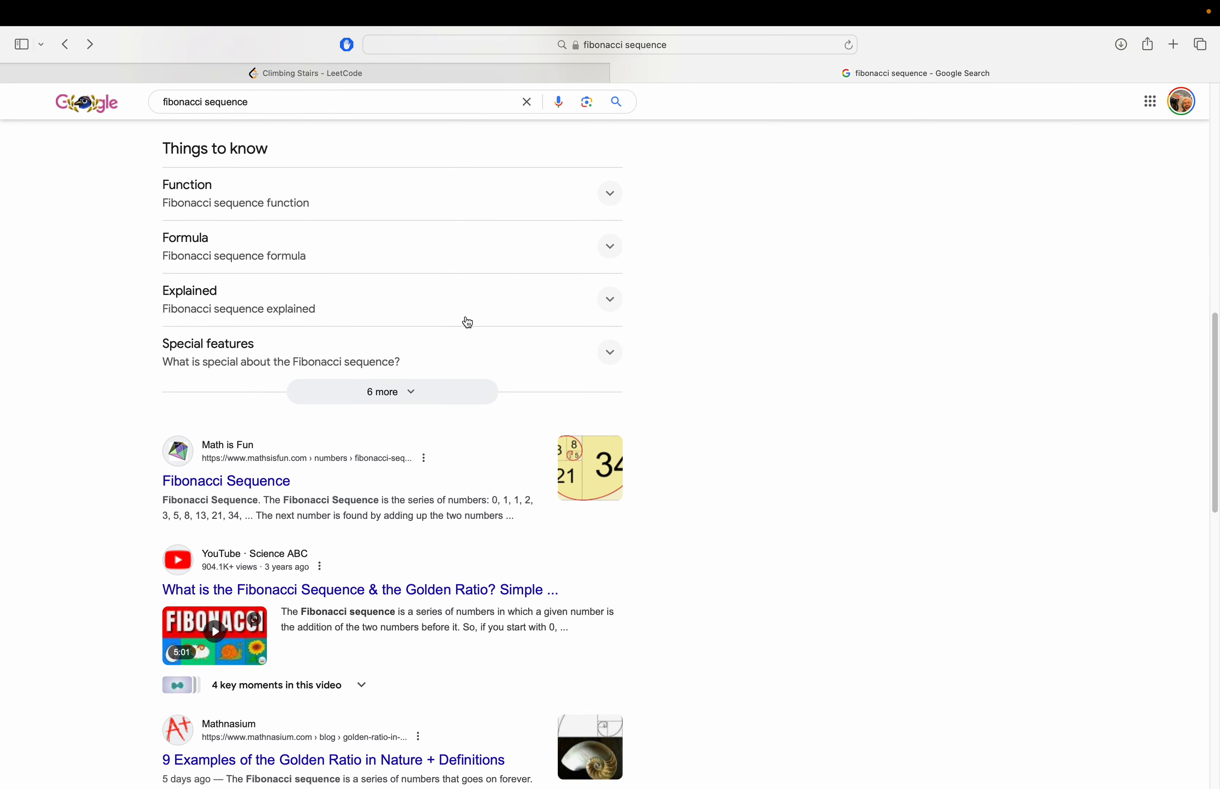
{"action": "scroll", "scroll_direction": "down", "scroll_amount": 3}
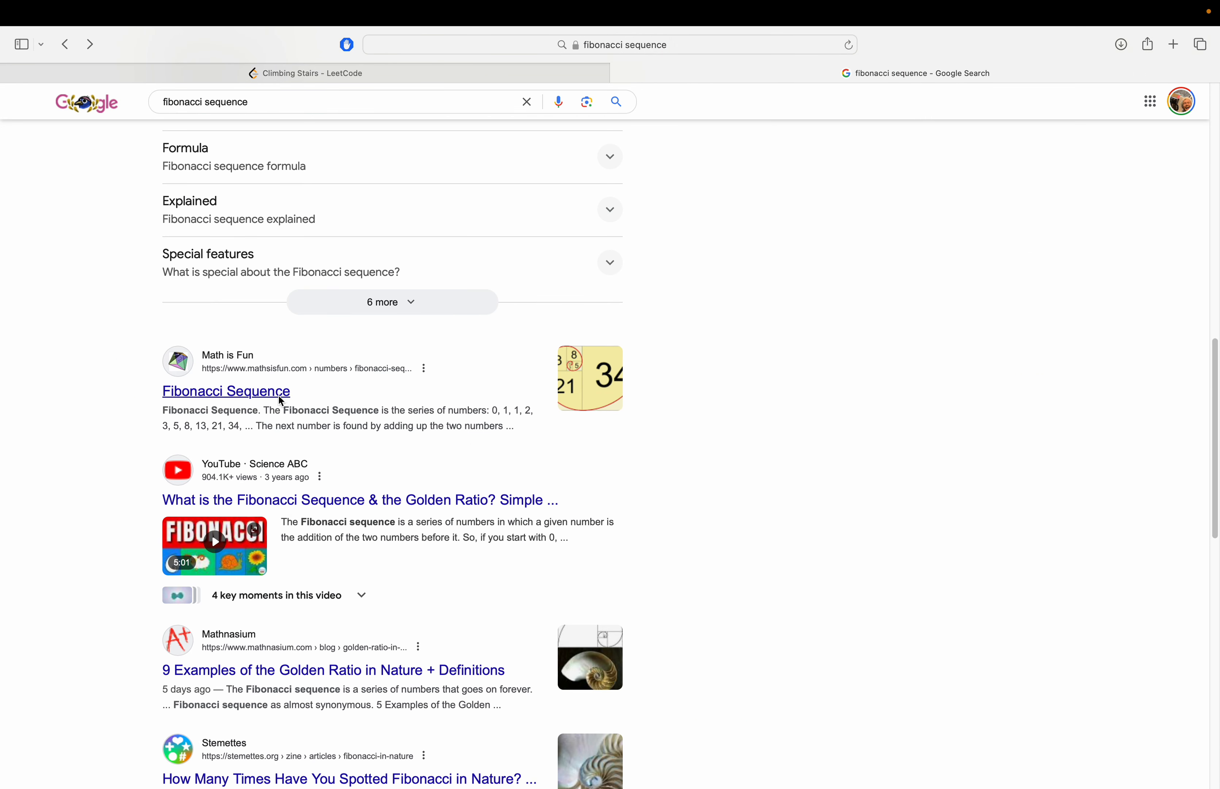
Search 'fibonacci sequence up to 45' and check the PlanetMath and OeisWiki Fibonacci lists
{"action": "type", "text": "up to 45"}
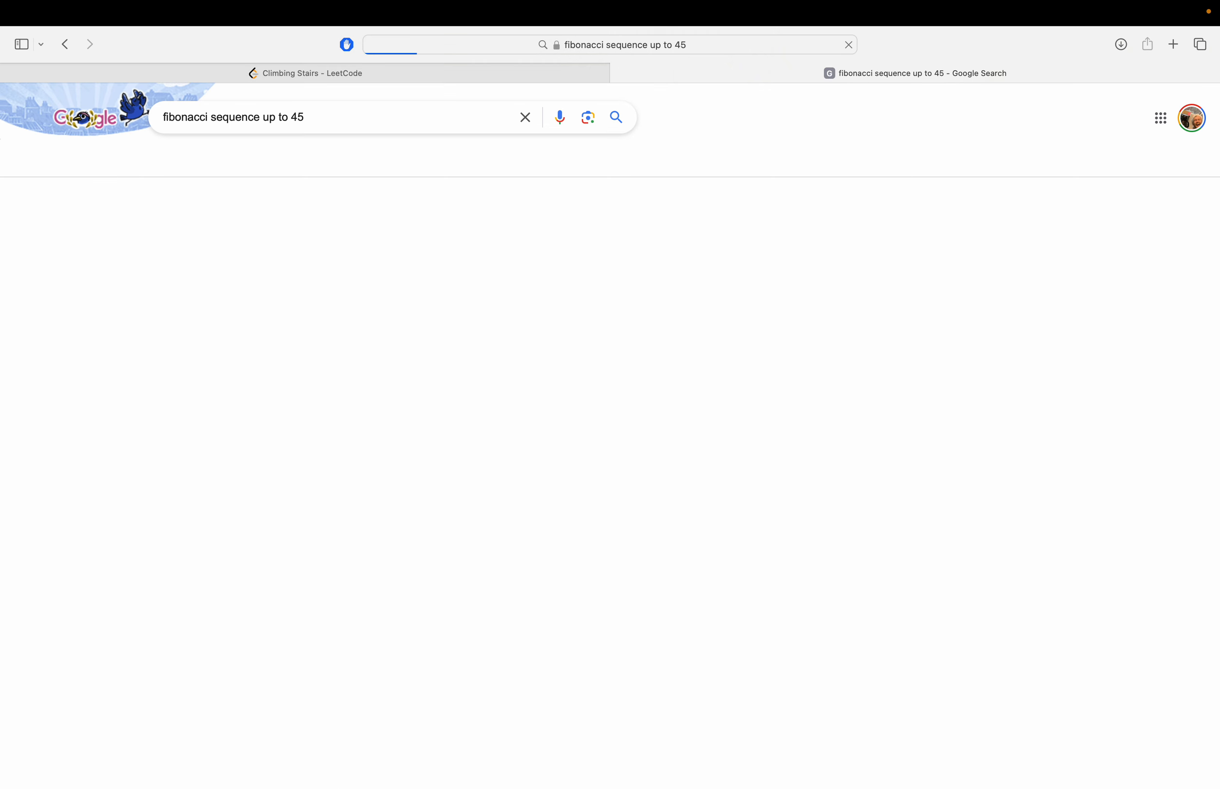
{"action": "key", "text": "Return"}
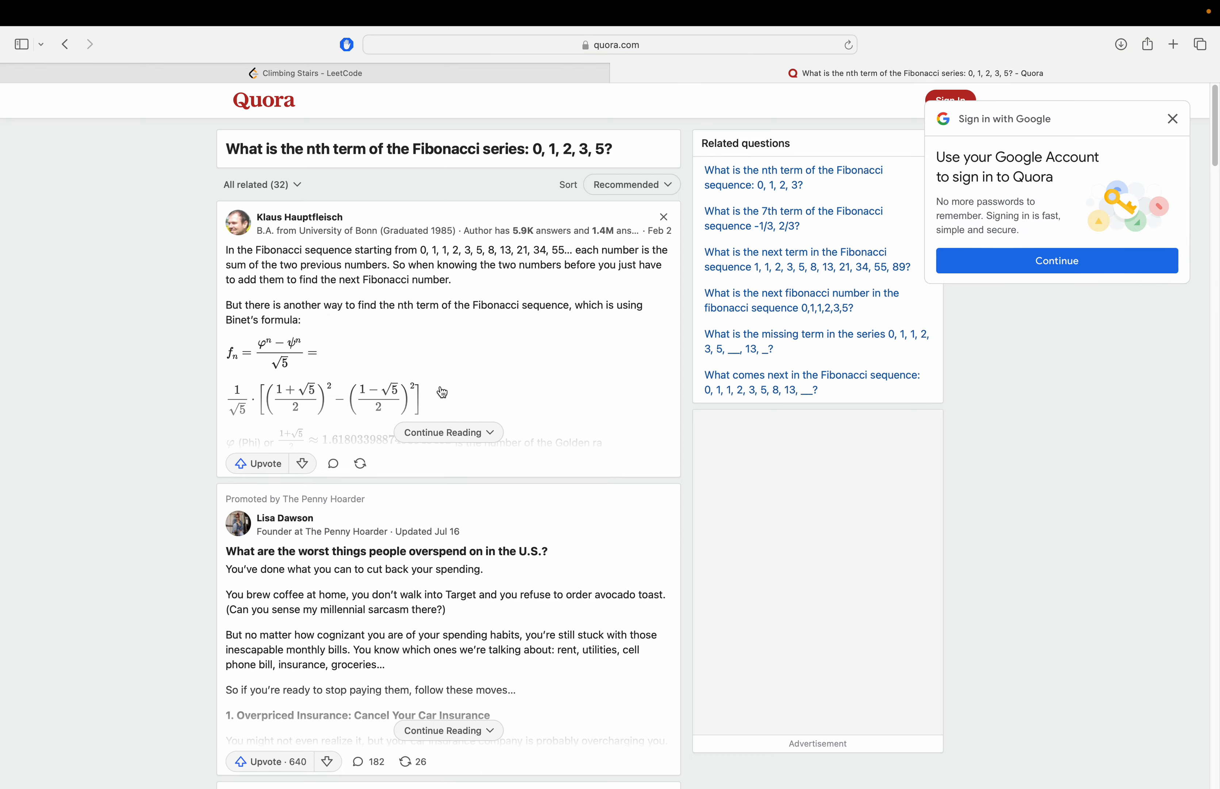
{"action": "scroll", "scroll_direction": "down", "scroll_amount": 3}
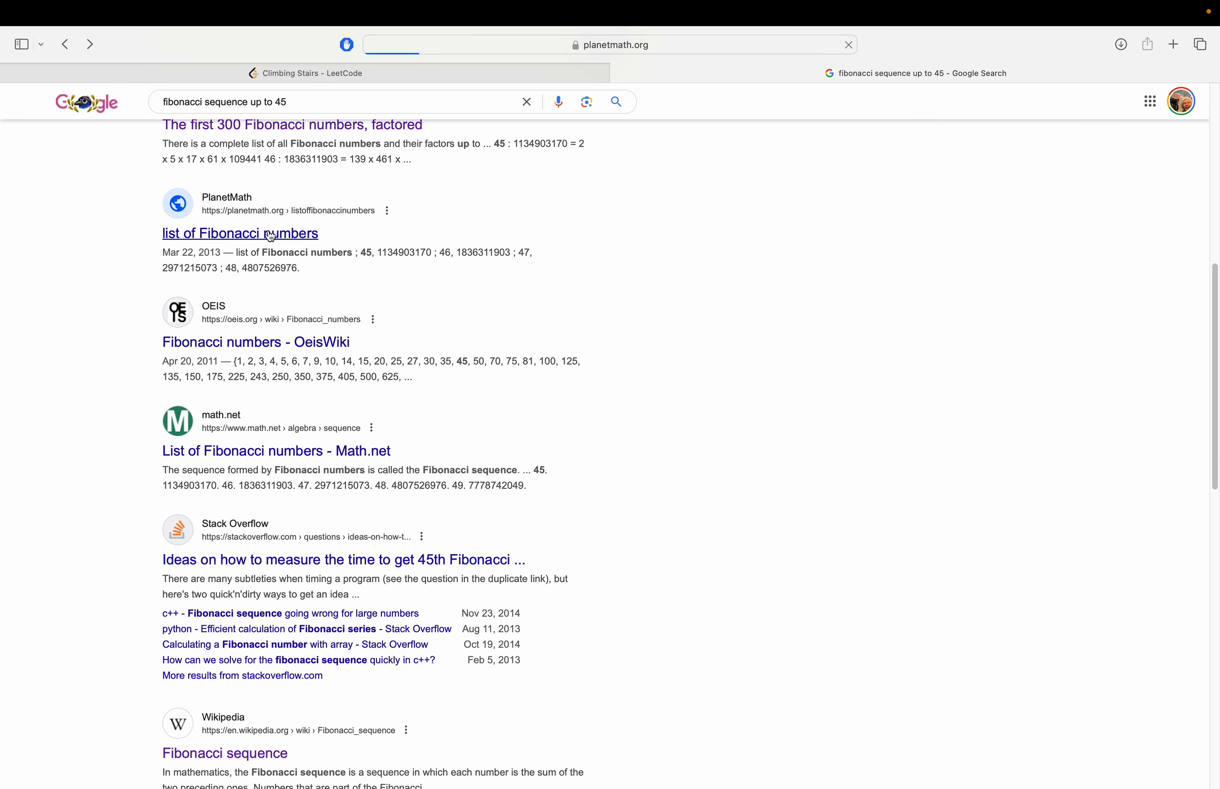
{"action": "left_click", "coordinate": [240, 233]}
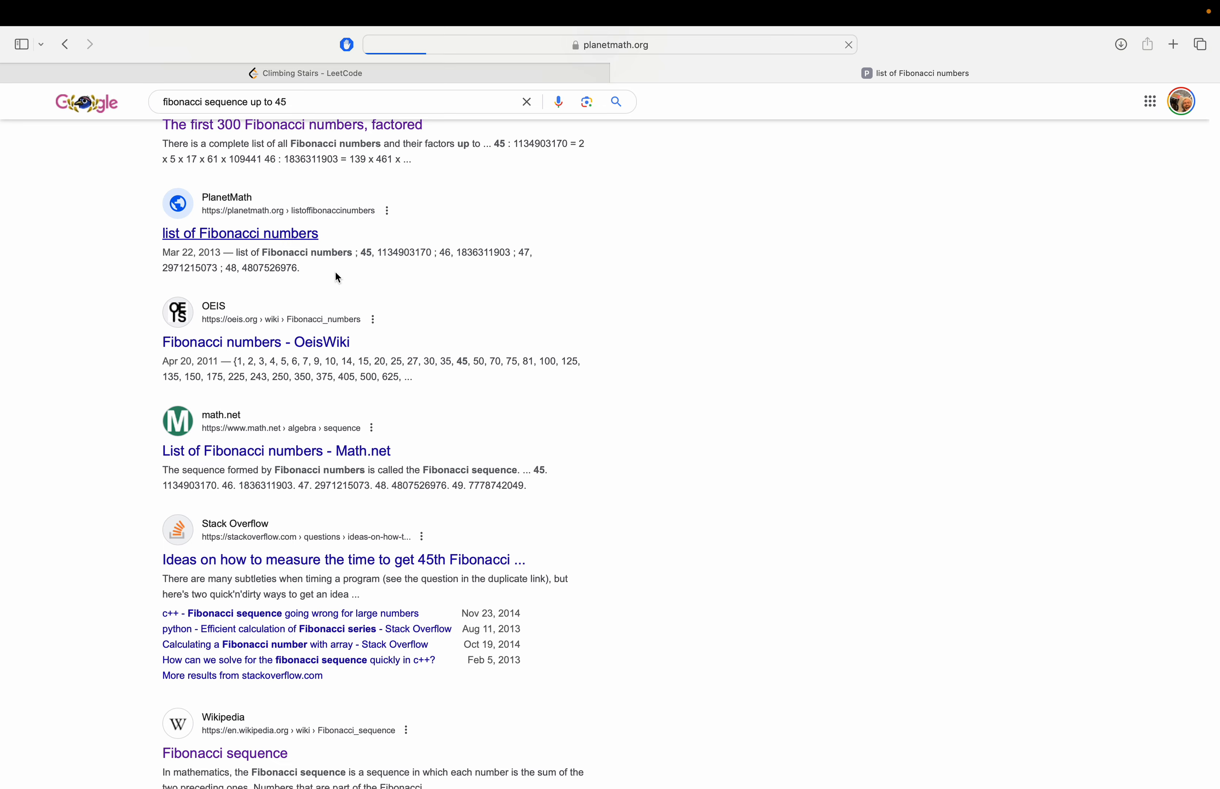
{"action": "left_click", "coordinate": [66, 44]}
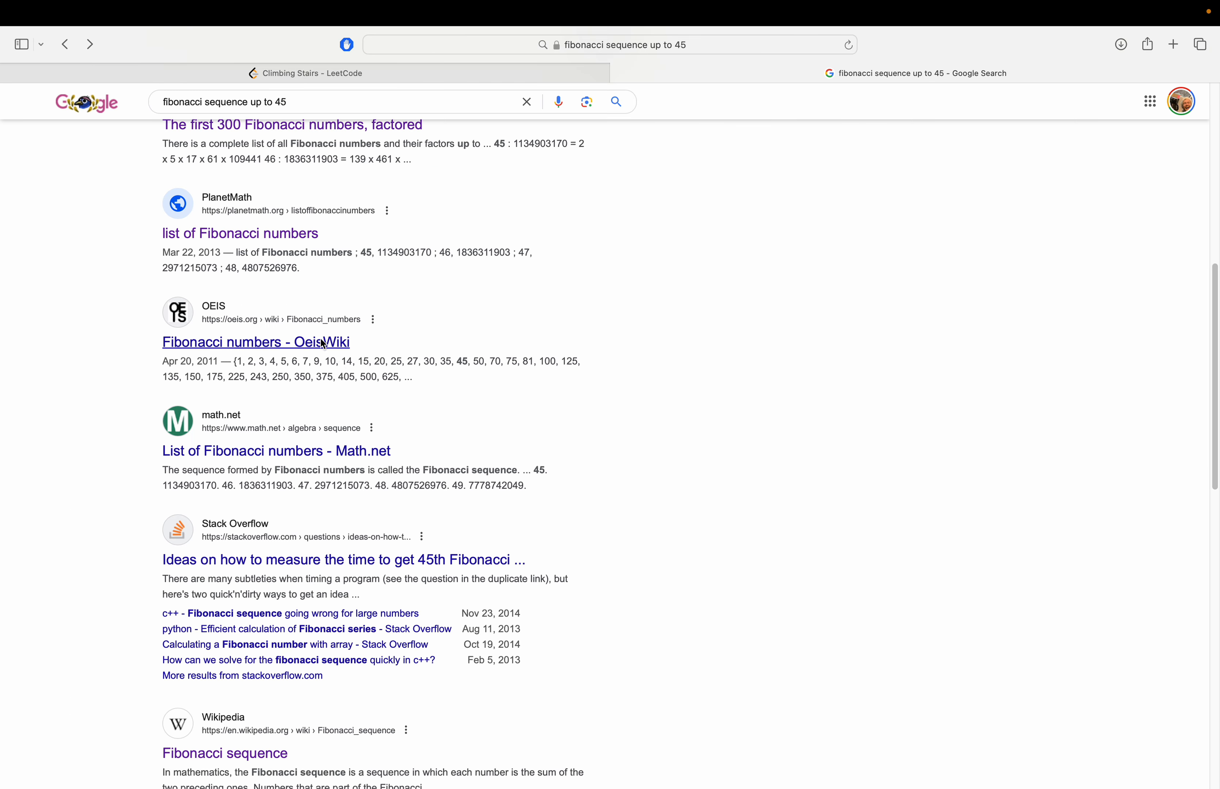
{"action": "left_click", "coordinate": [256, 342]}
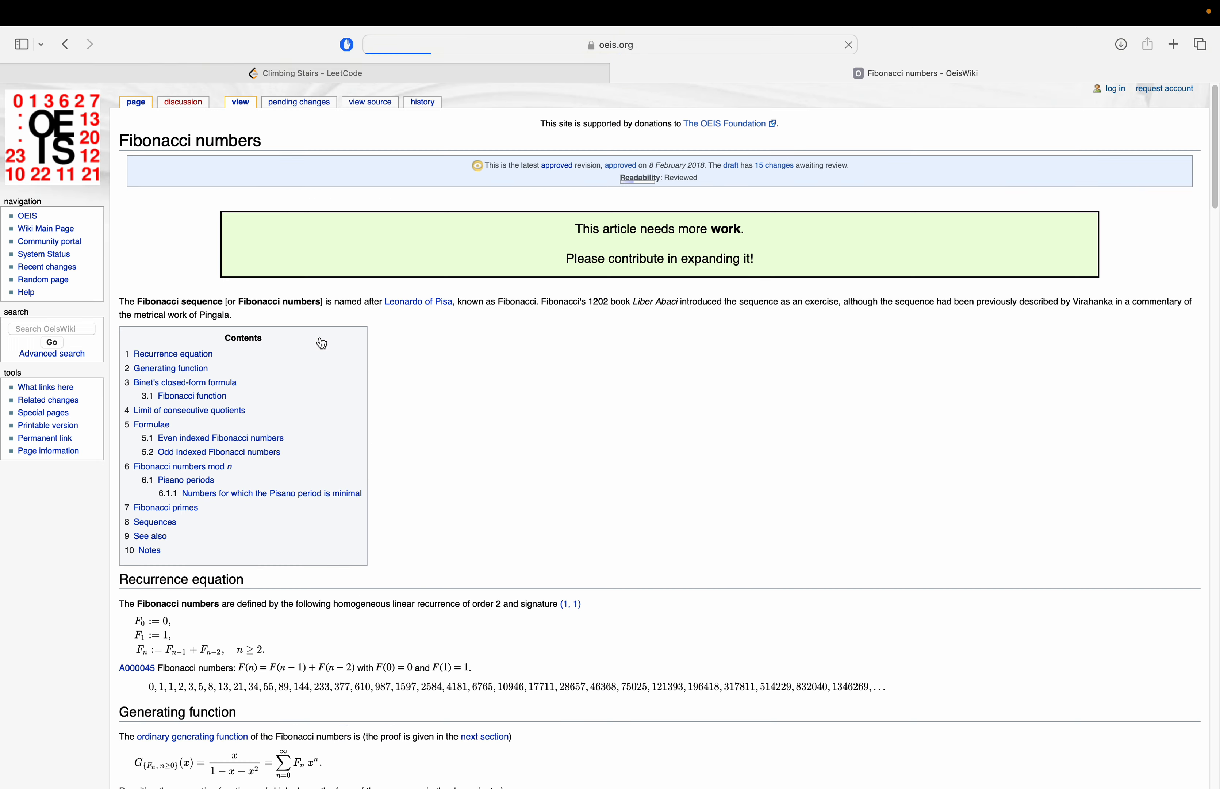
{"action": "scroll", "scroll_direction": "down", "scroll_amount": 3}
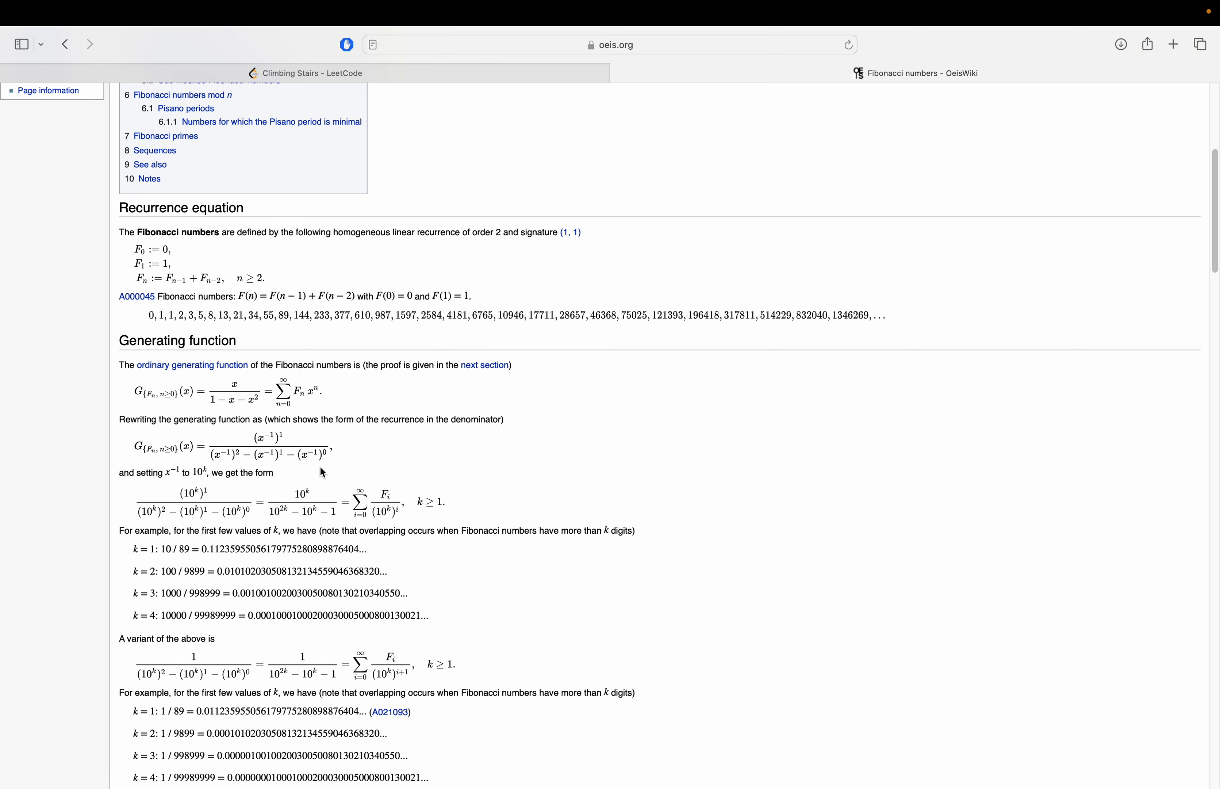
{"action": "mouse_move", "coordinate": [360, 91]}
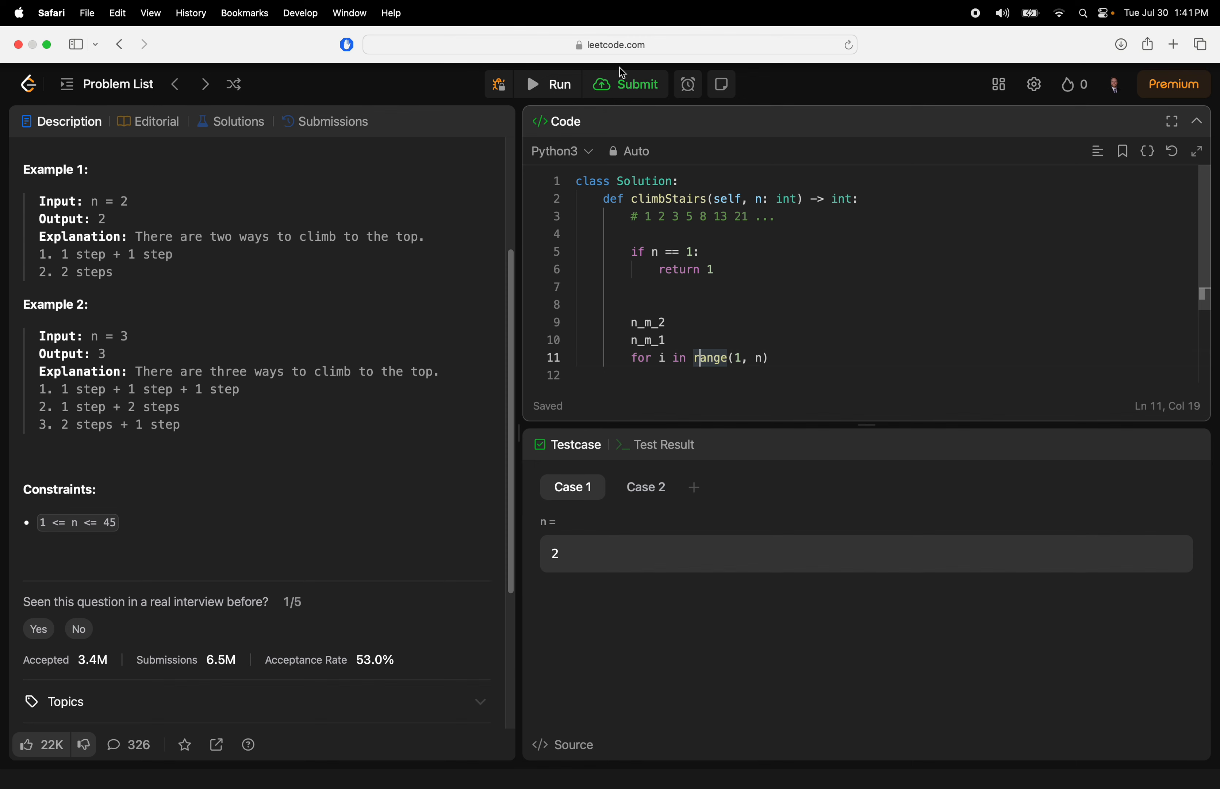
{"action": "mouse_move", "coordinate": [509, 5]}
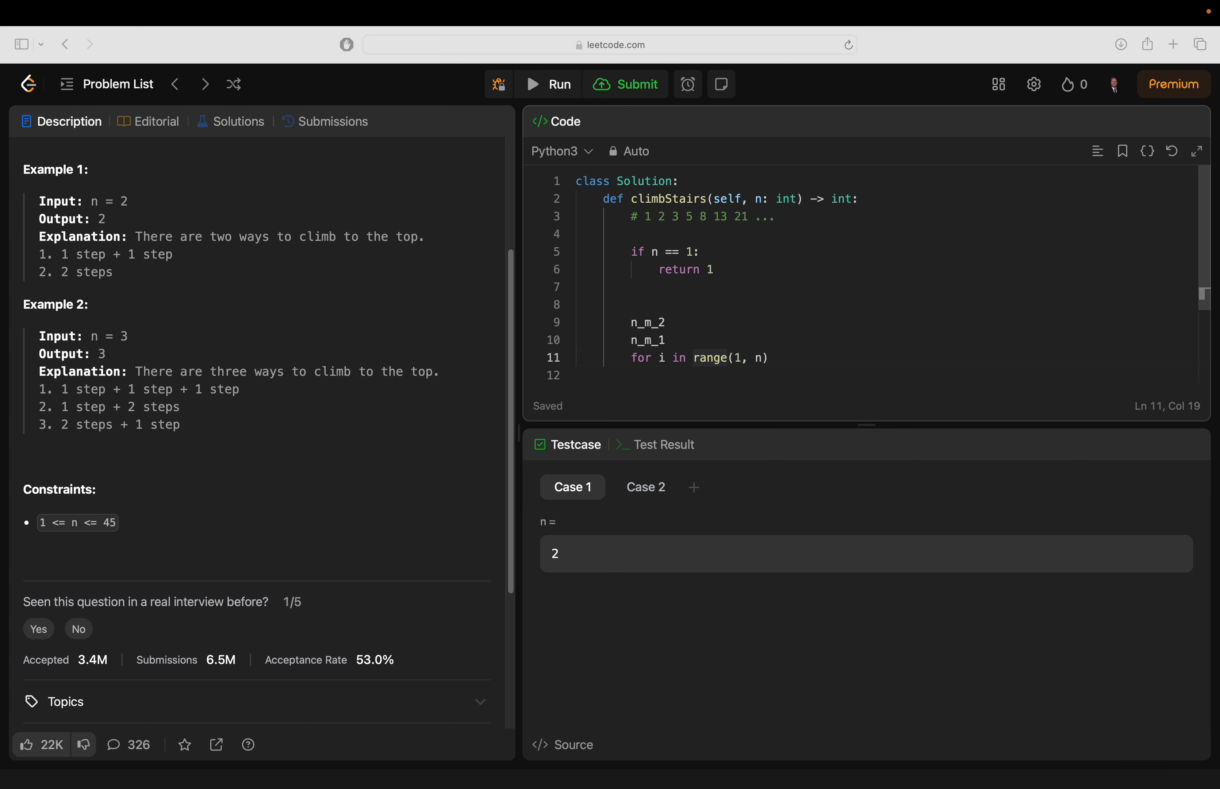
{"action": "mouse_move", "coordinate": [552, 417]}
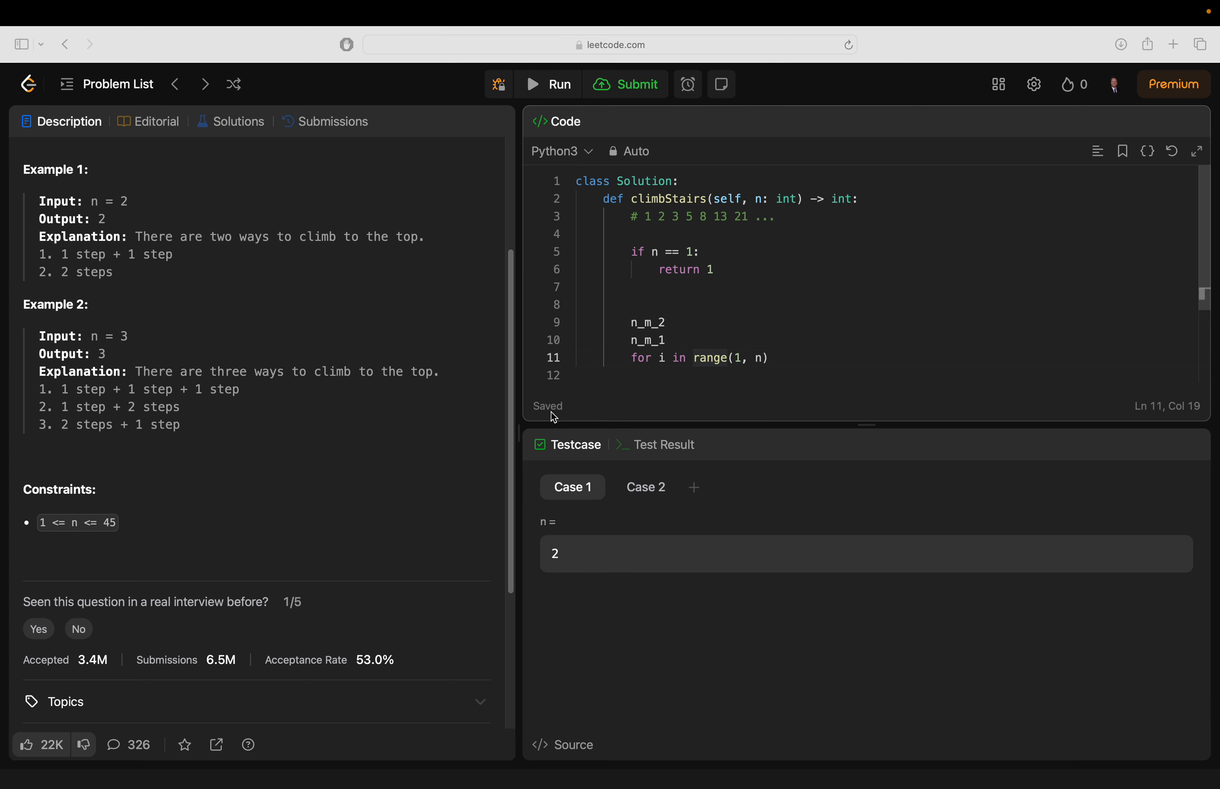
Initialise n_m_2 = 0 and n_m_1 = 1 before the loop
{"action": "left_click", "coordinate": [746, 269]}
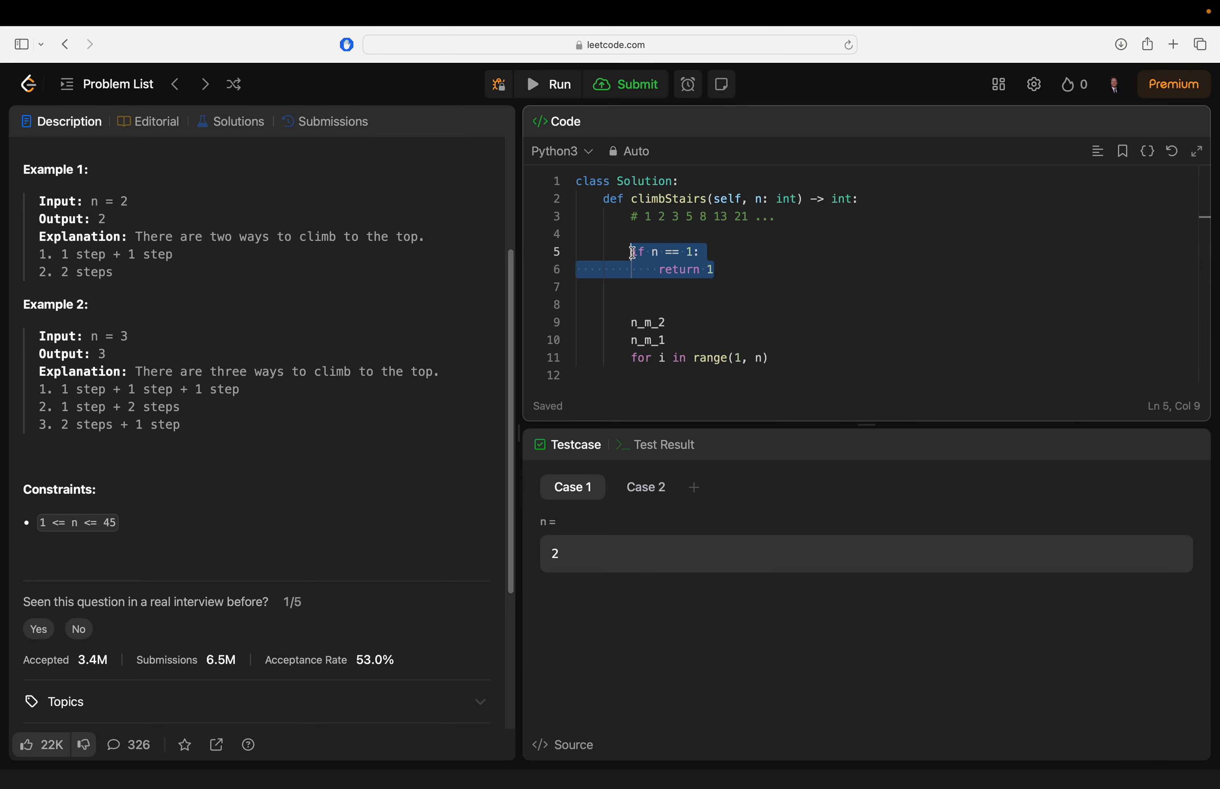
{"action": "mouse_move", "coordinate": [651, 269]}
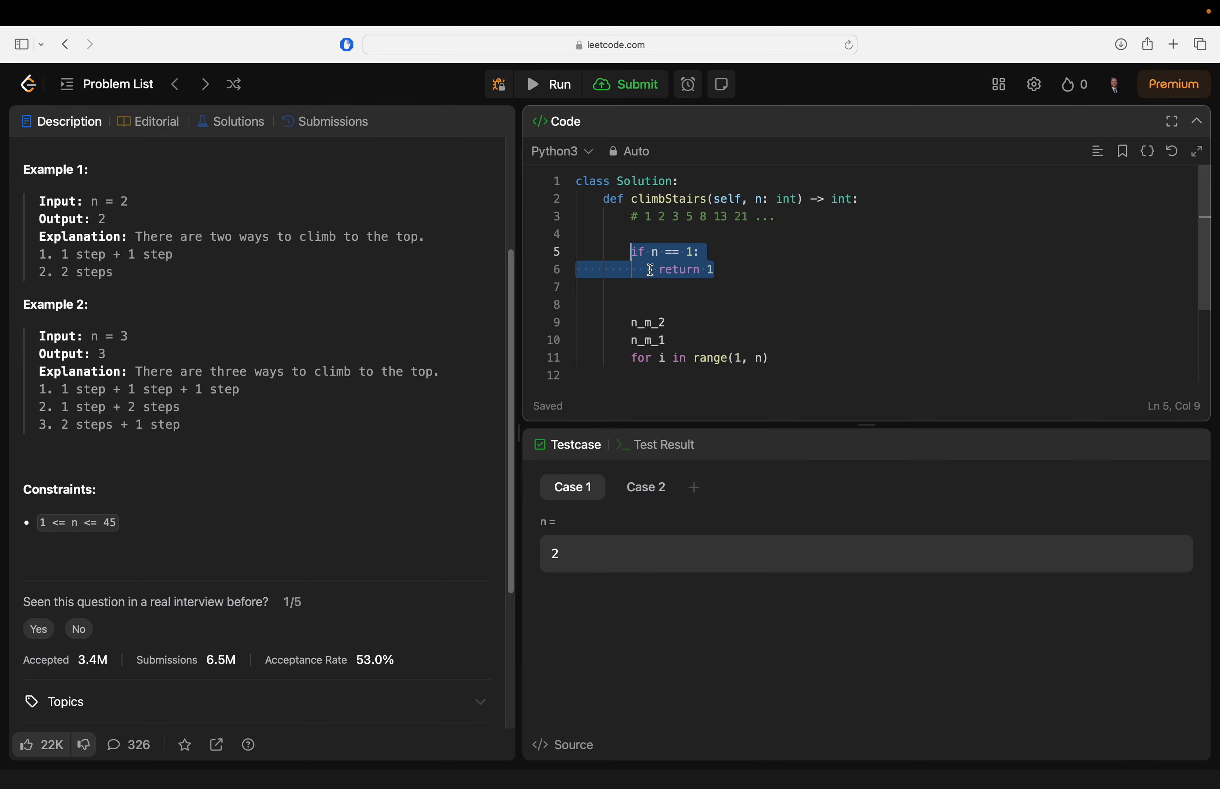
{"action": "mouse_move", "coordinate": [684, 269]}
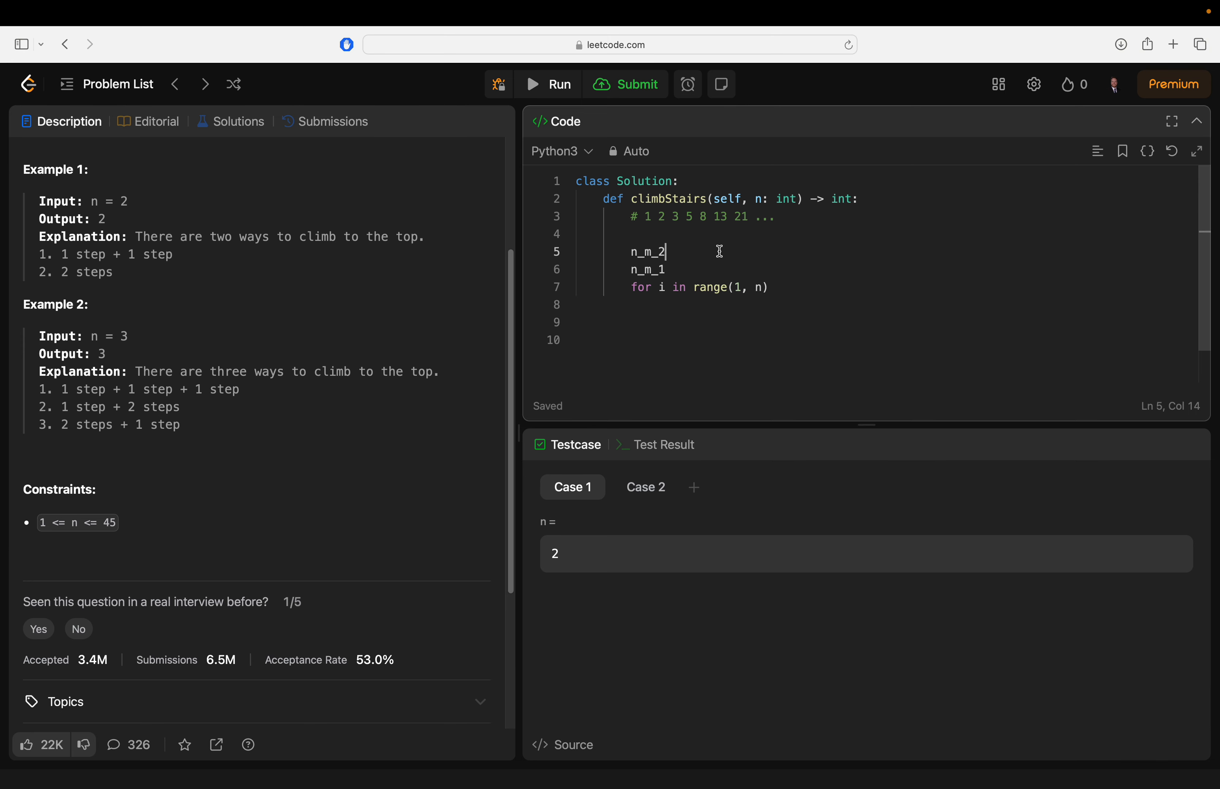
{"action": "type", "text": "= 0"}
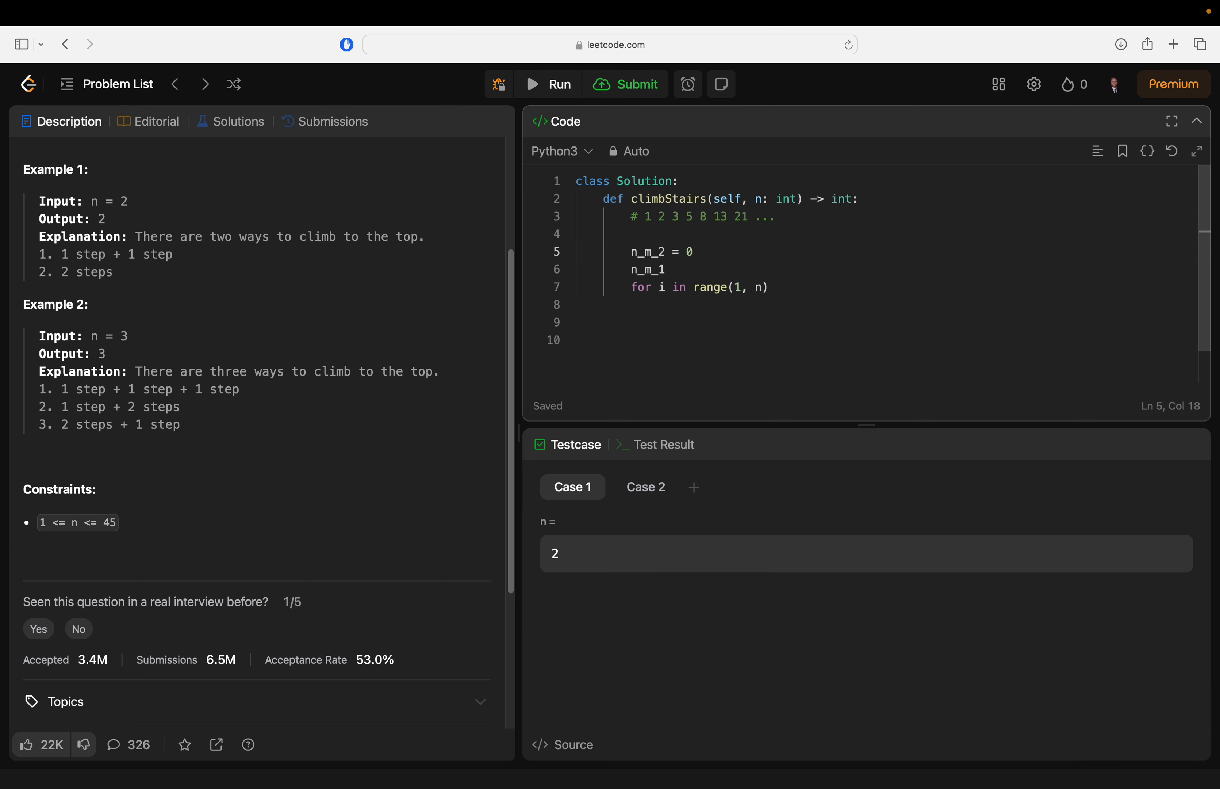
{"action": "type", "text": "= 1"}
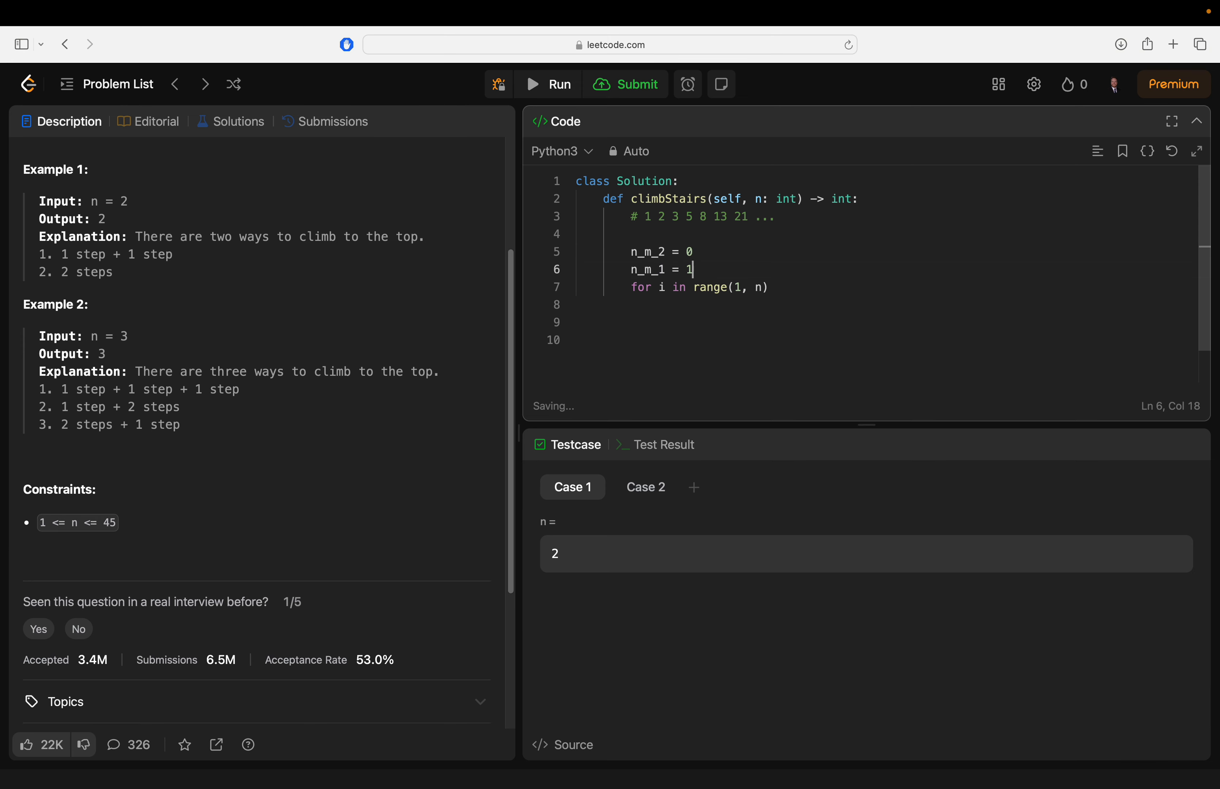
In the loop body store holder = n_m_1 and begin the n_m_1 = reassignment line
{"action": "key", "text": "Return"}
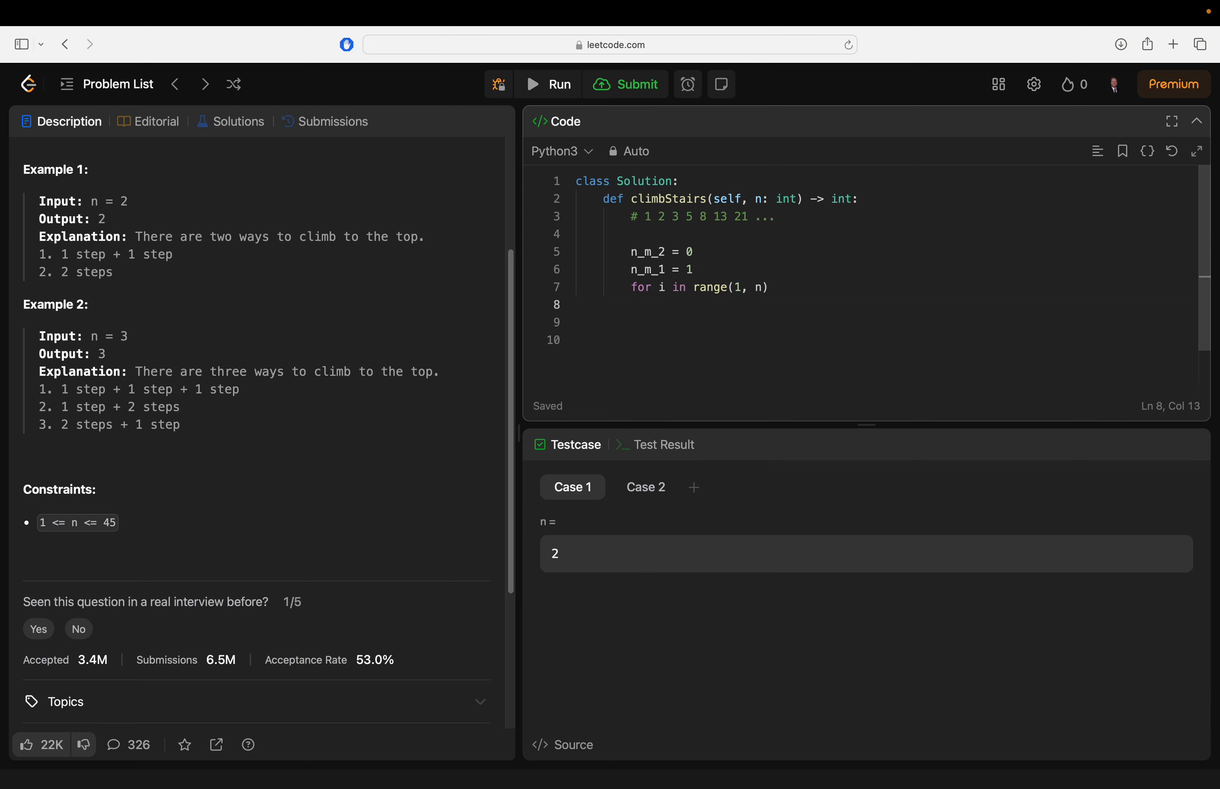
{"action": "type", "text": "n"}
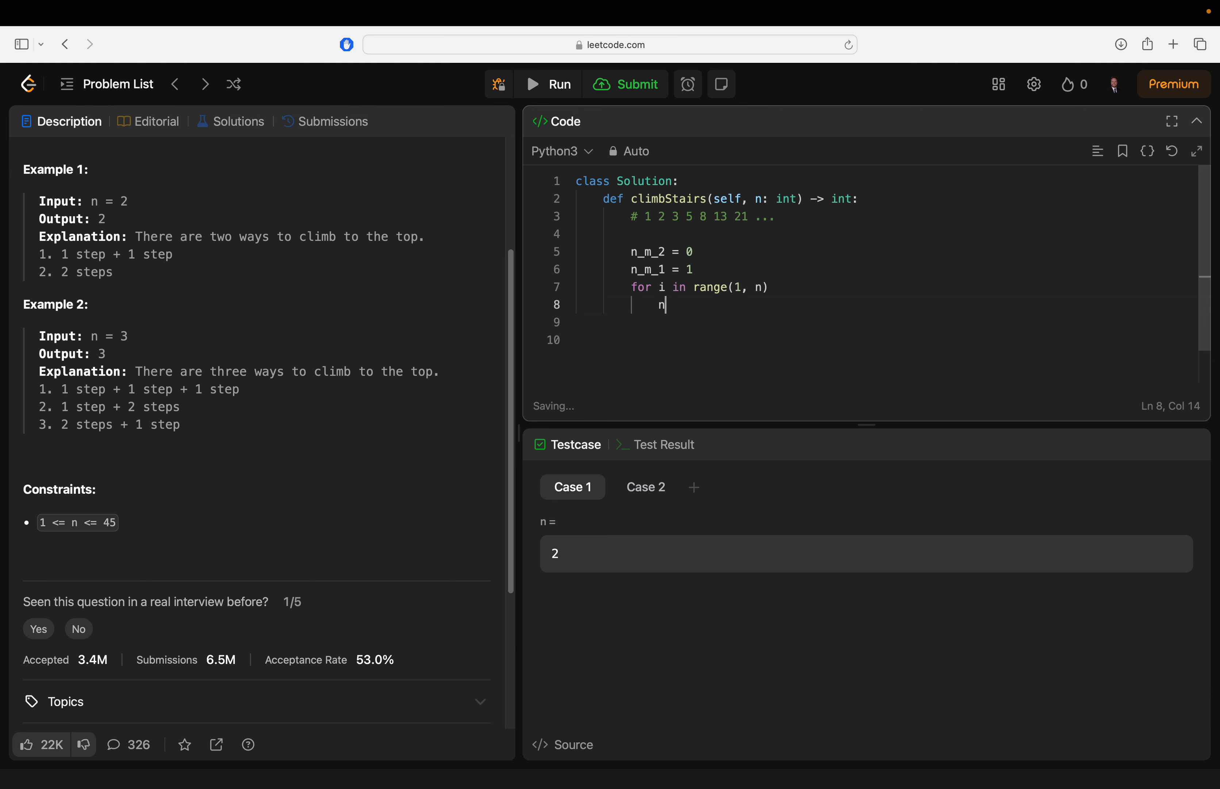
{"action": "type", "text": "_m_"}
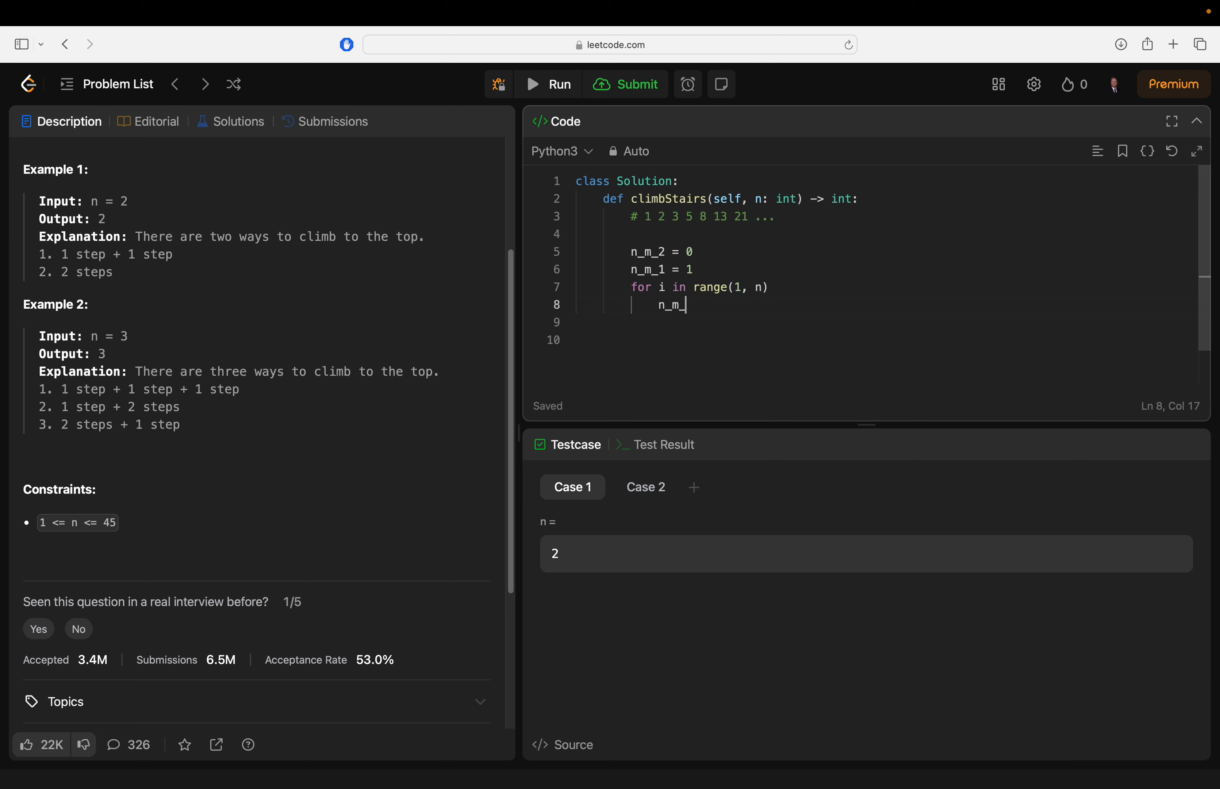
{"action": "type", "text": "holder ="}
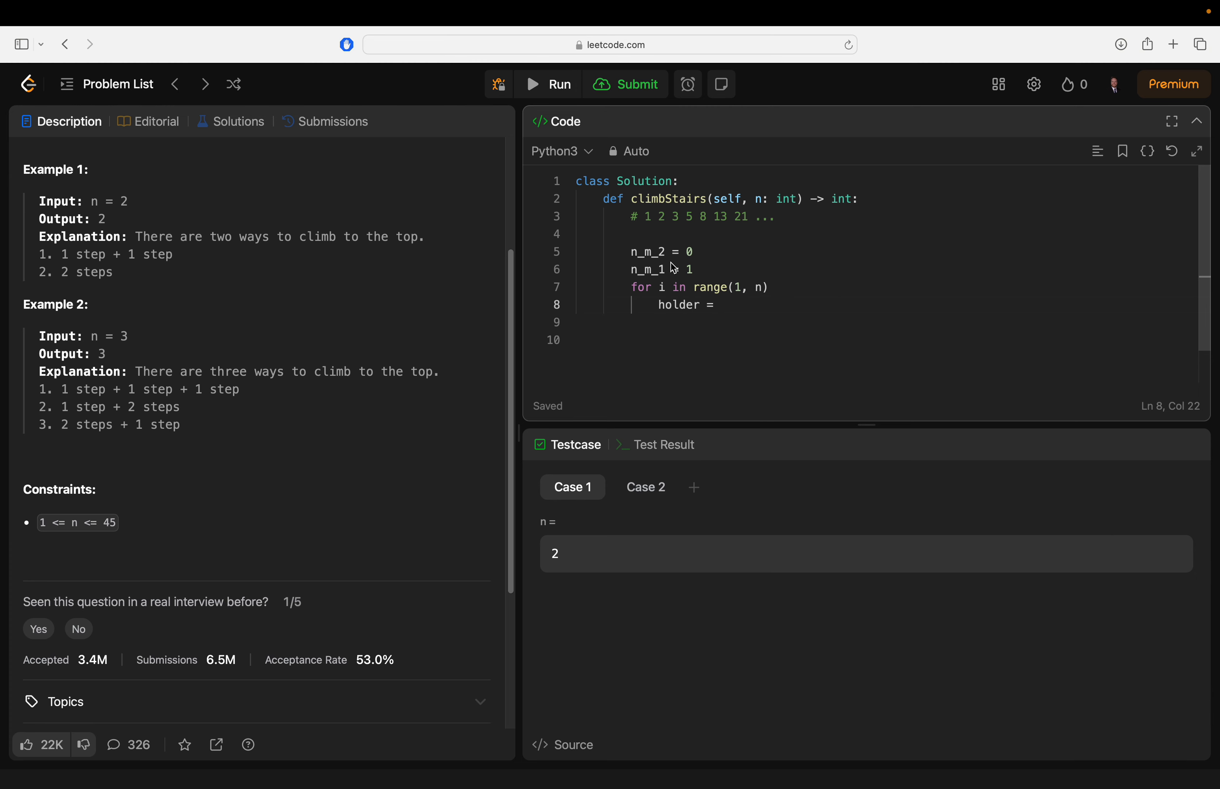
{"action": "mouse_move", "coordinate": [761, 304]}
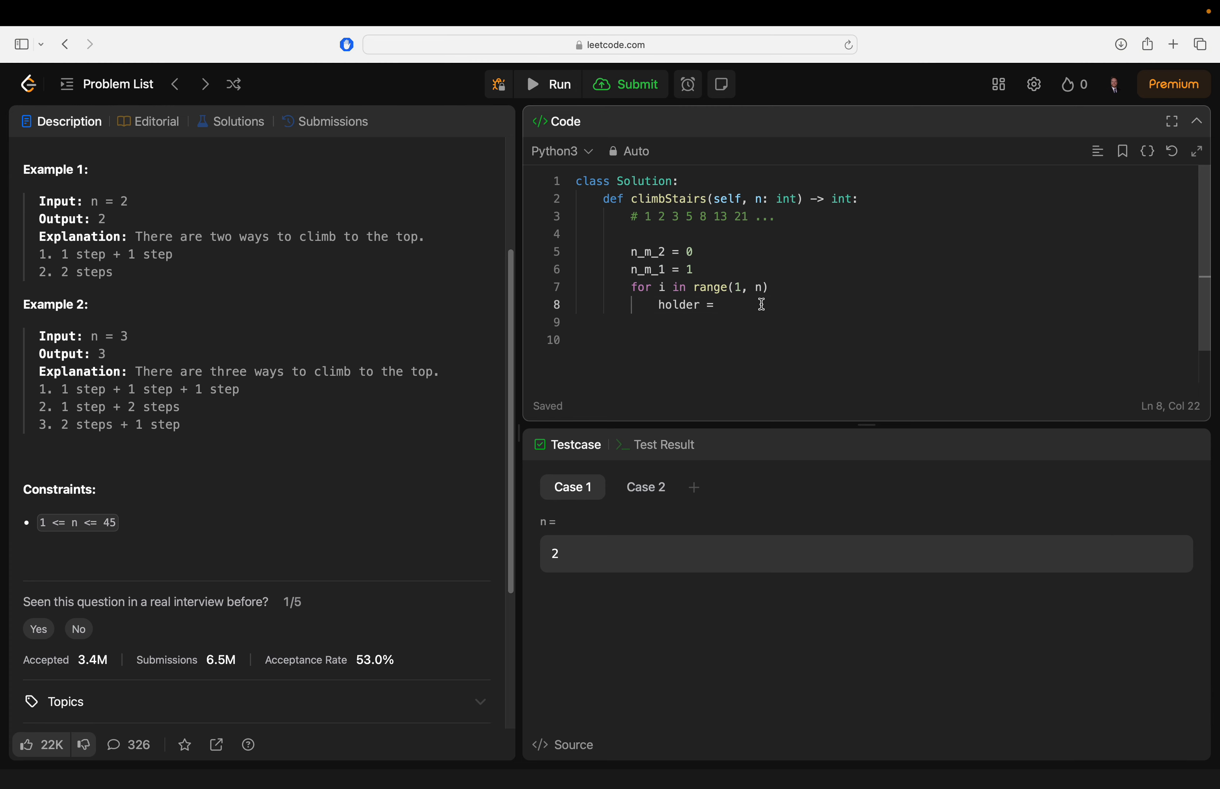
{"action": "type", "text": "n_m_1"}
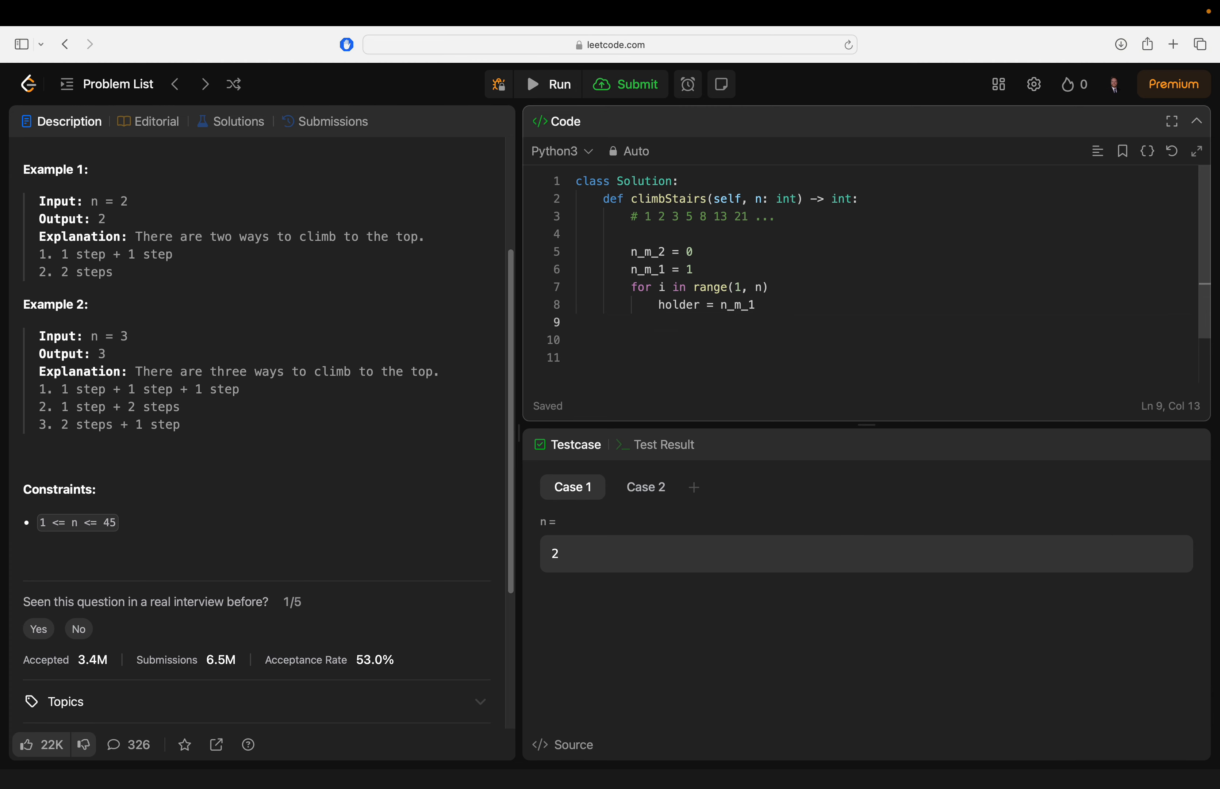
{"action": "type", "text": "n_"}
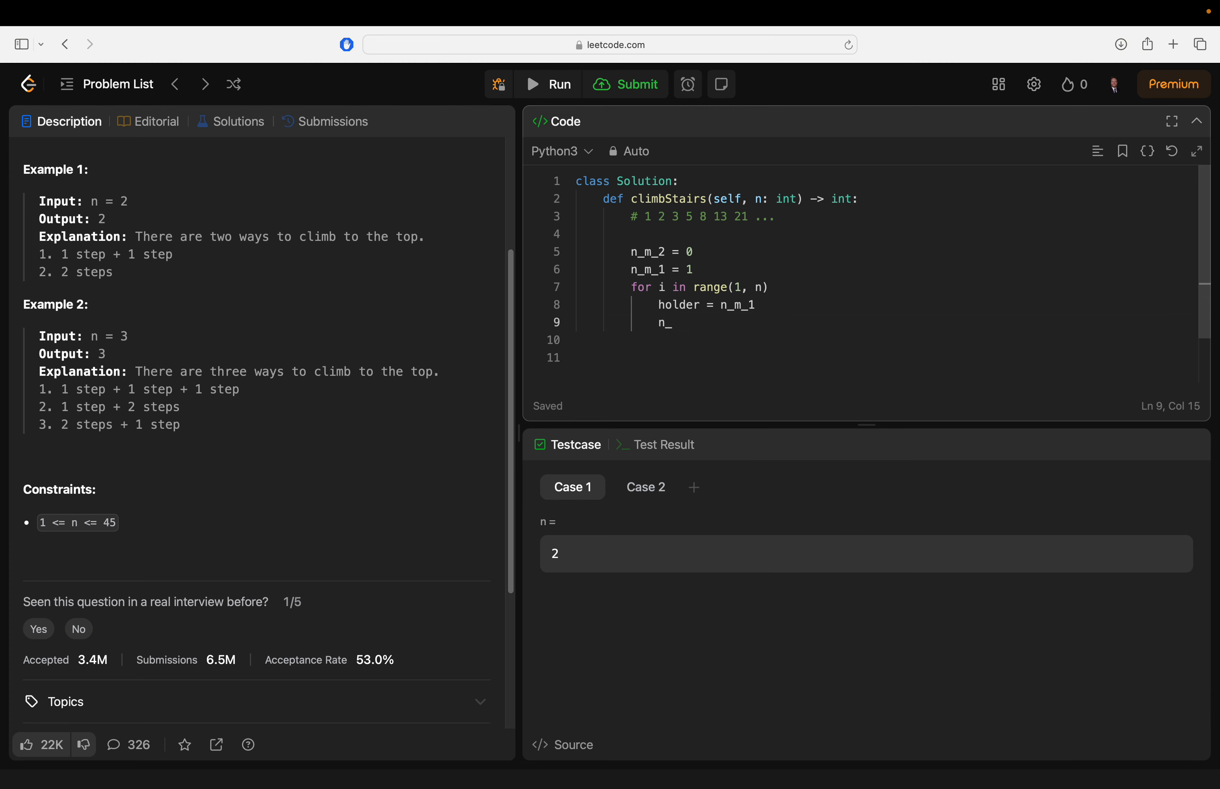
{"action": "type", "text": "m"}
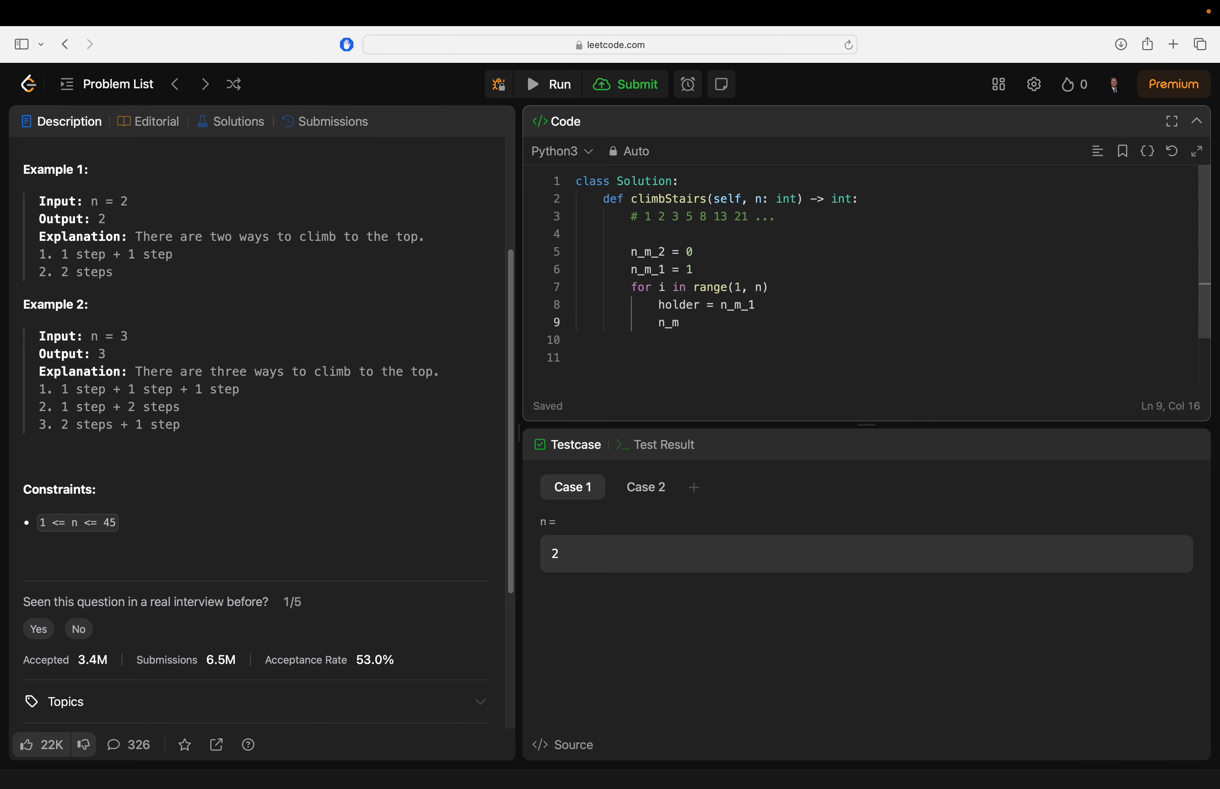
{"action": "type", "text": "_1 ="}
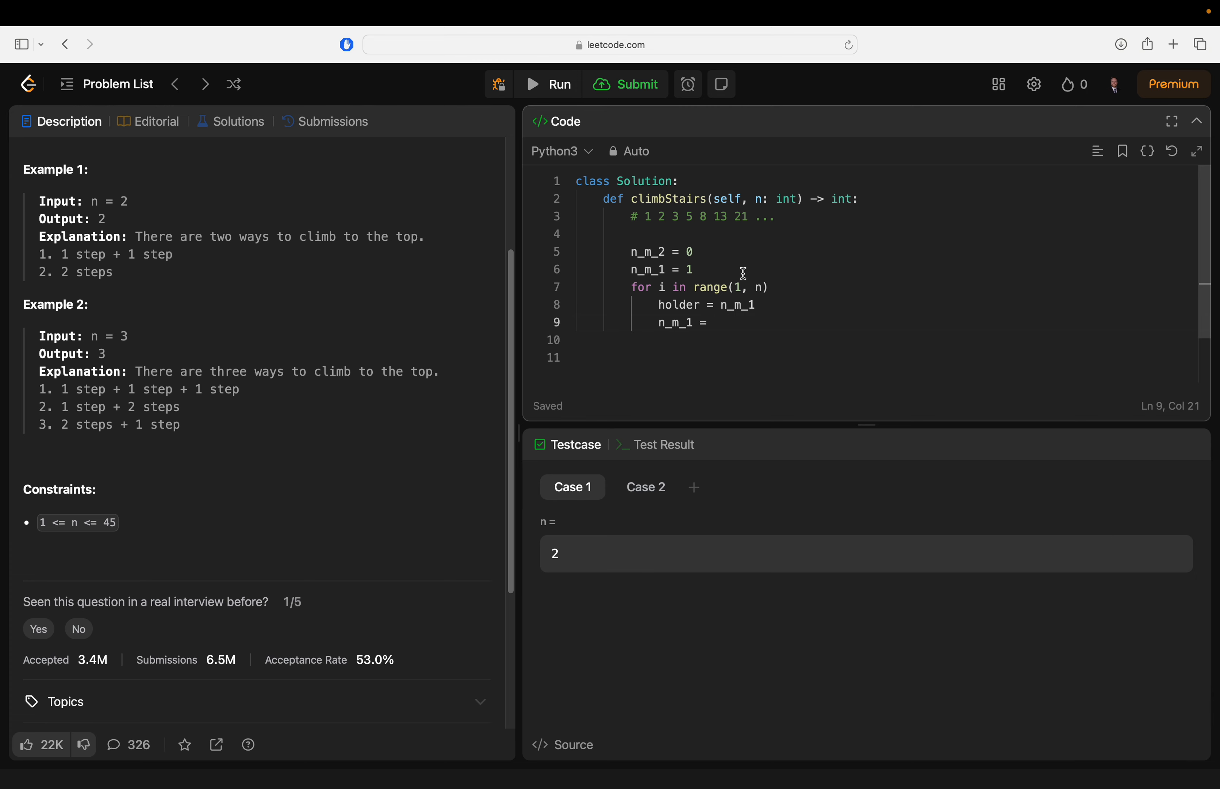
{"action": "type", "text": "f"}
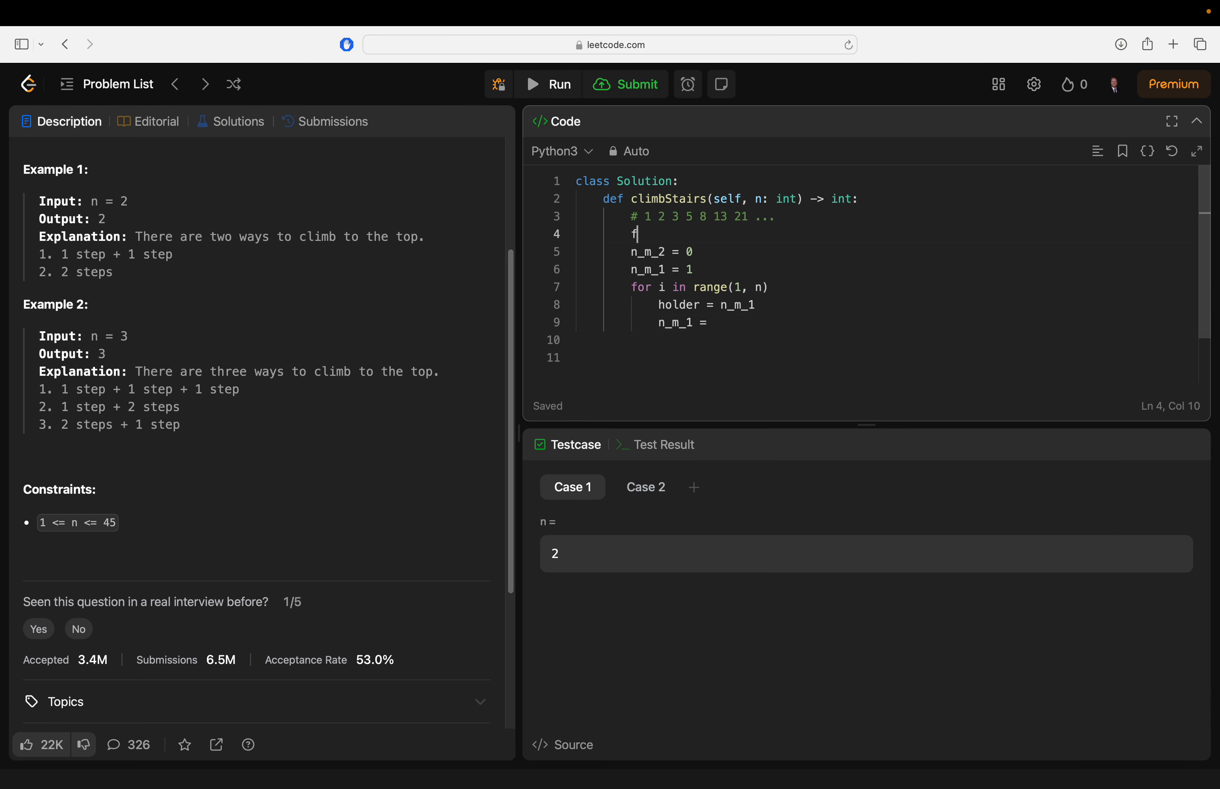
Add the recurrence comment f(n) = f(n-1) + f(n-2) on line 4
{"action": "key", "text": "Backspace"}
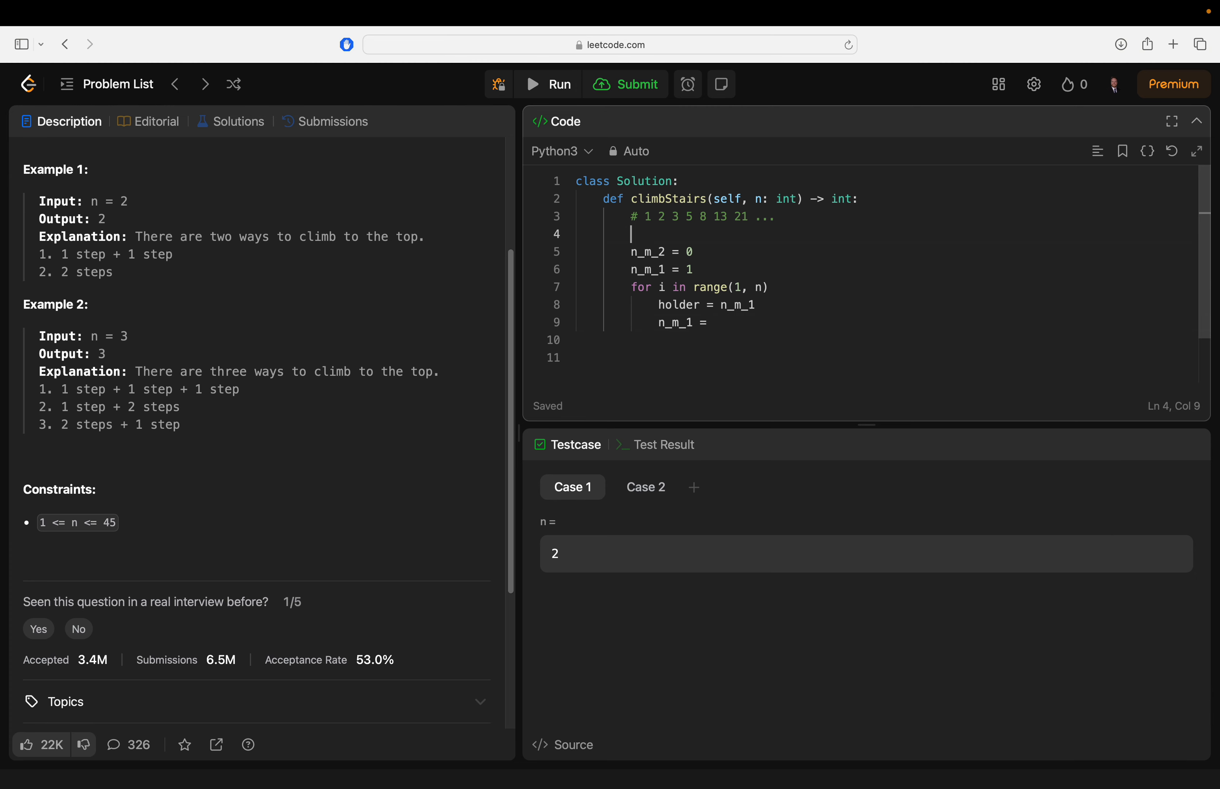
{"action": "type", "text": "#"}
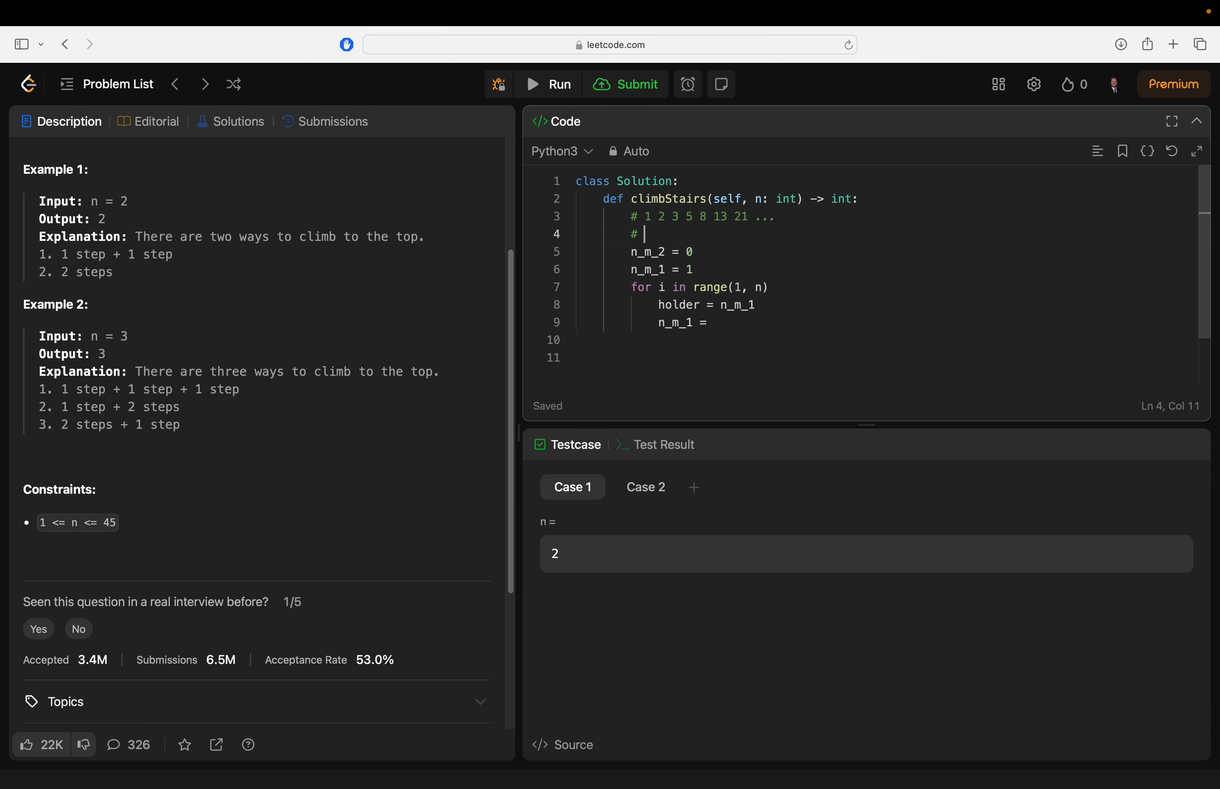
{"action": "type", "text": "f(n) ="}
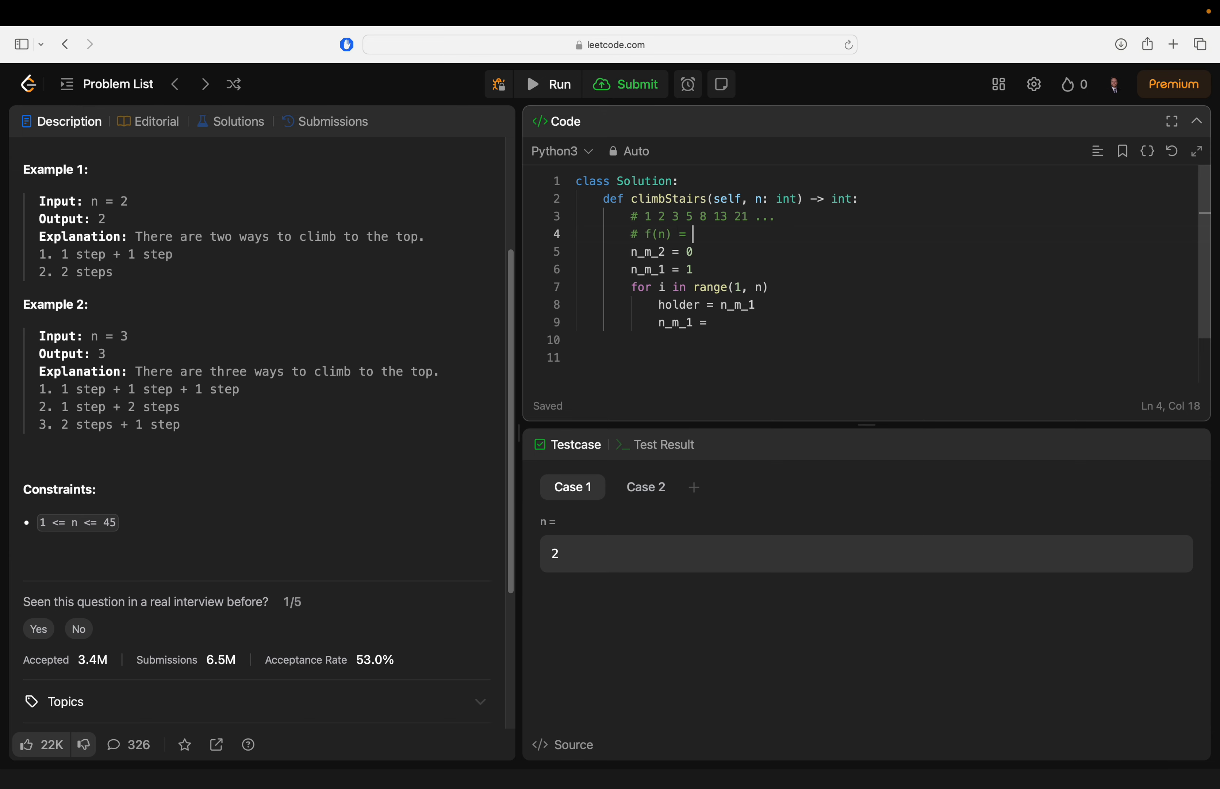
{"action": "type", "text": "f(n-1) + f(n-2"}
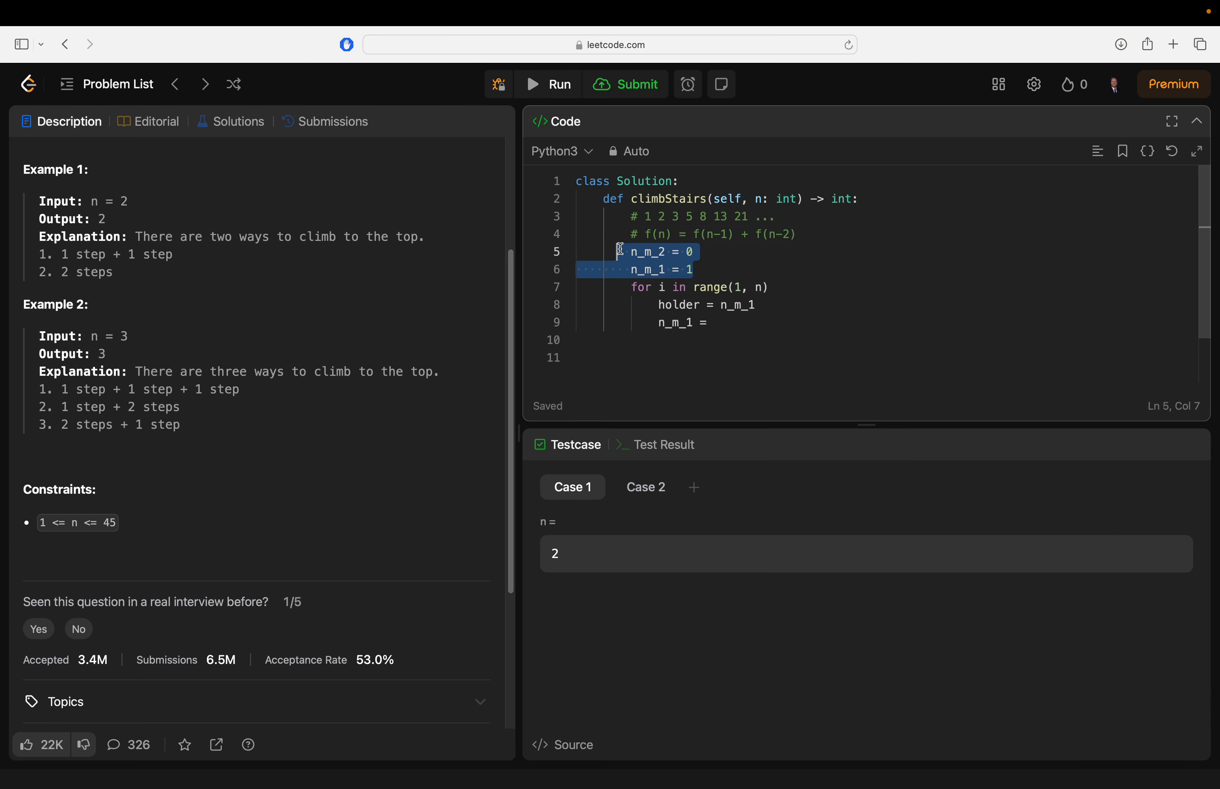
Finish the loop body as n_m_1 = n_m_1 + n_m_2 and n_m_2 = holder
{"action": "left_click", "coordinate": [712, 322]}
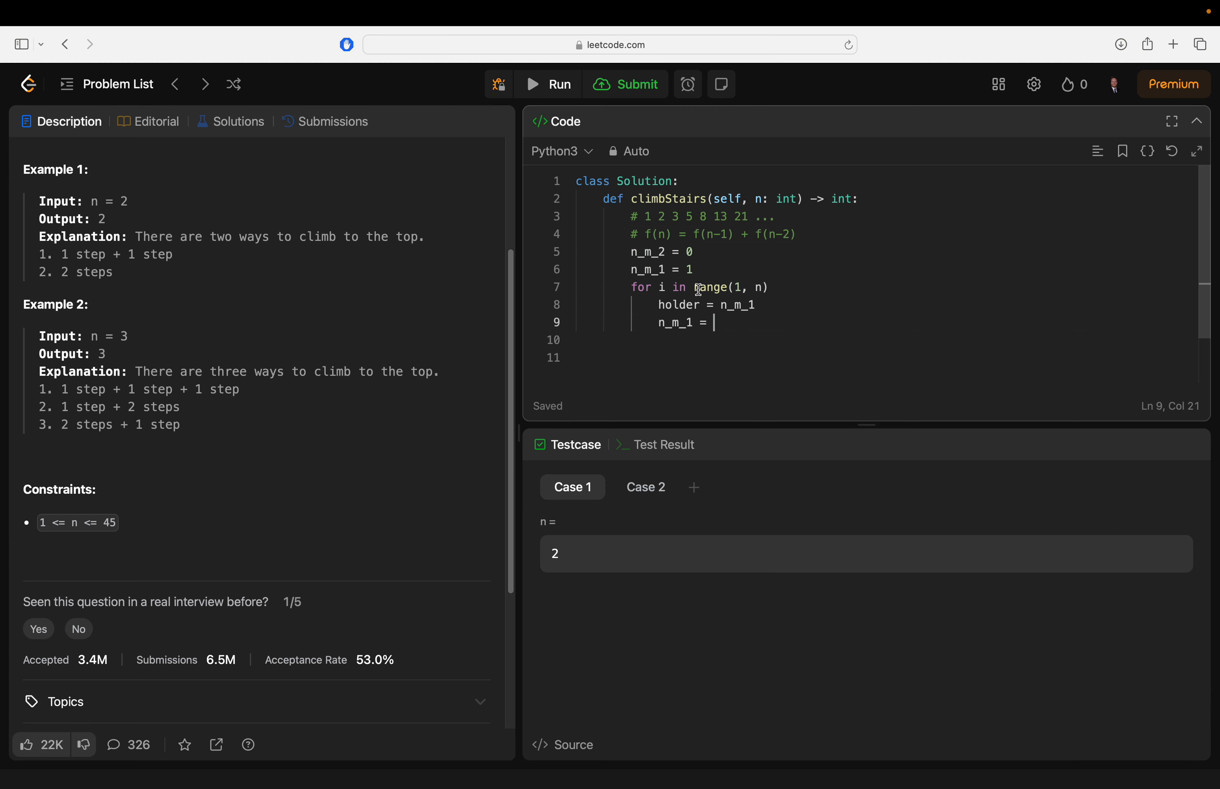
{"action": "type", "text": "n"}
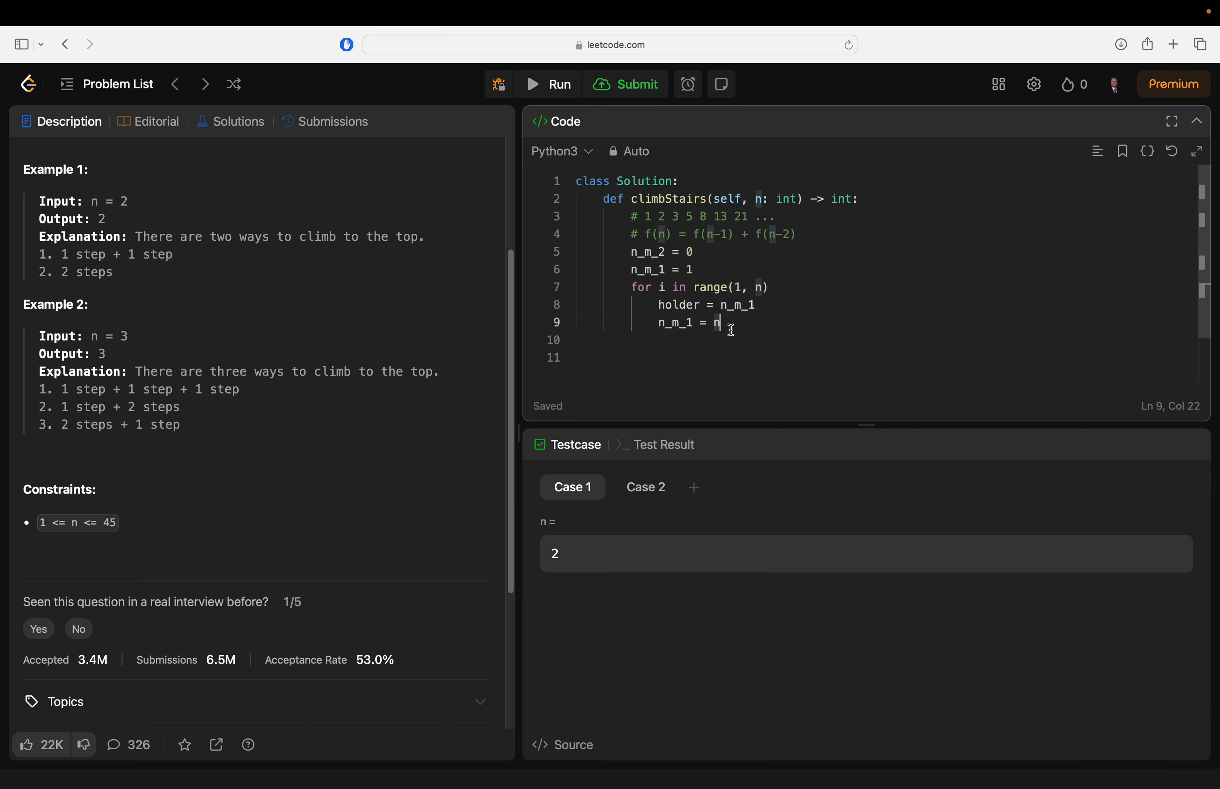
{"action": "type", "text": "_m_1 + n"}
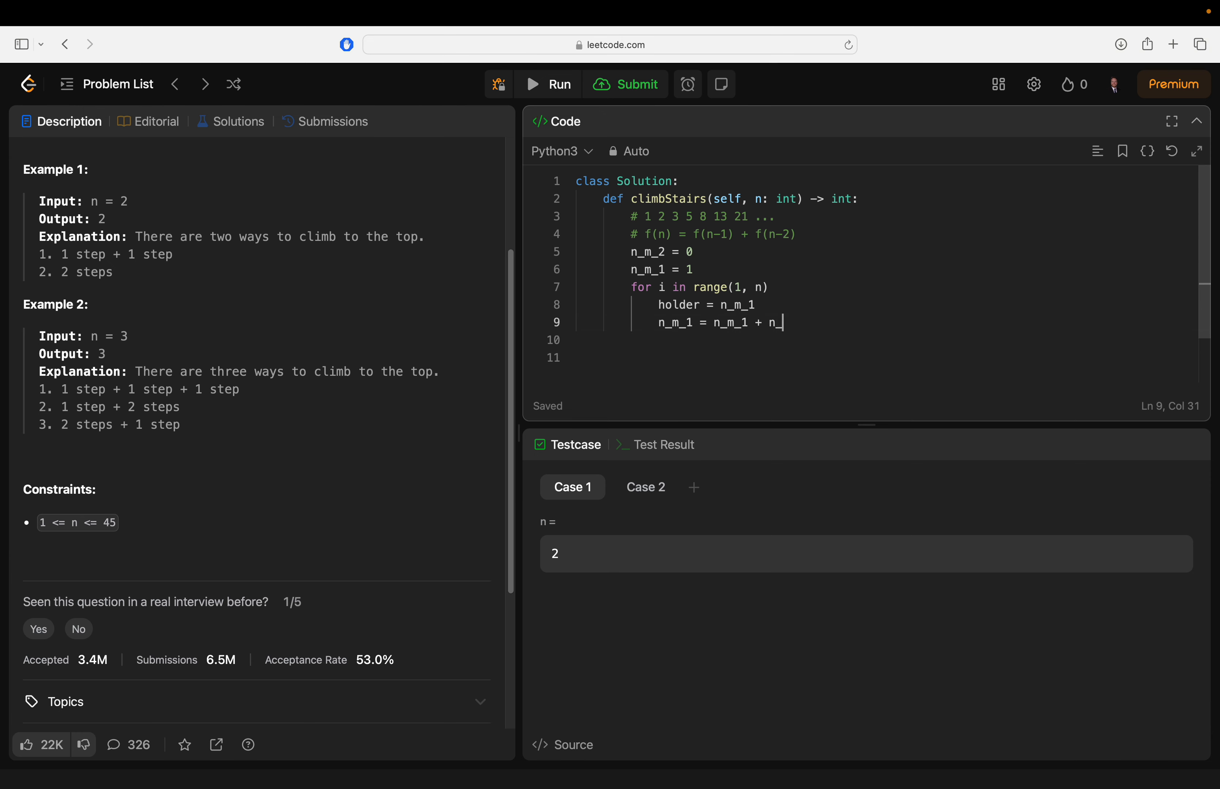
{"action": "type", "text": "m_2"}
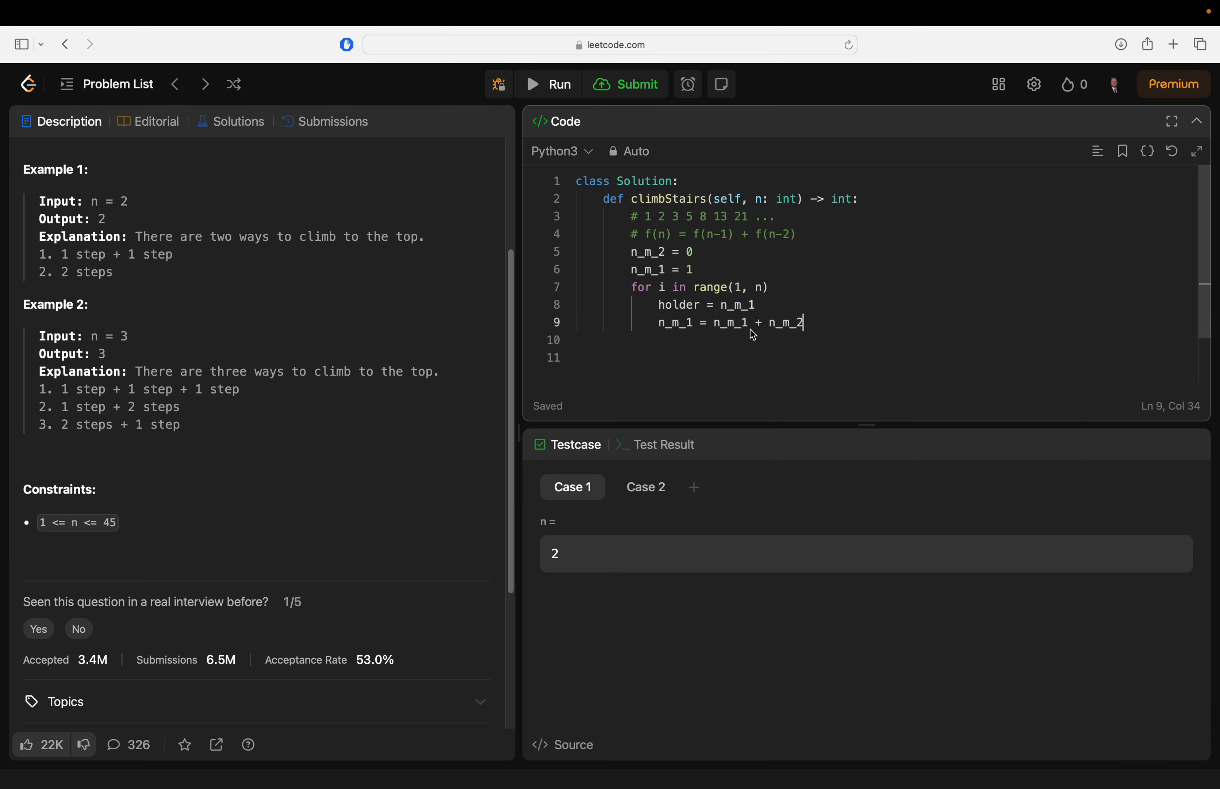
{"action": "mouse_move", "coordinate": [736, 299]}
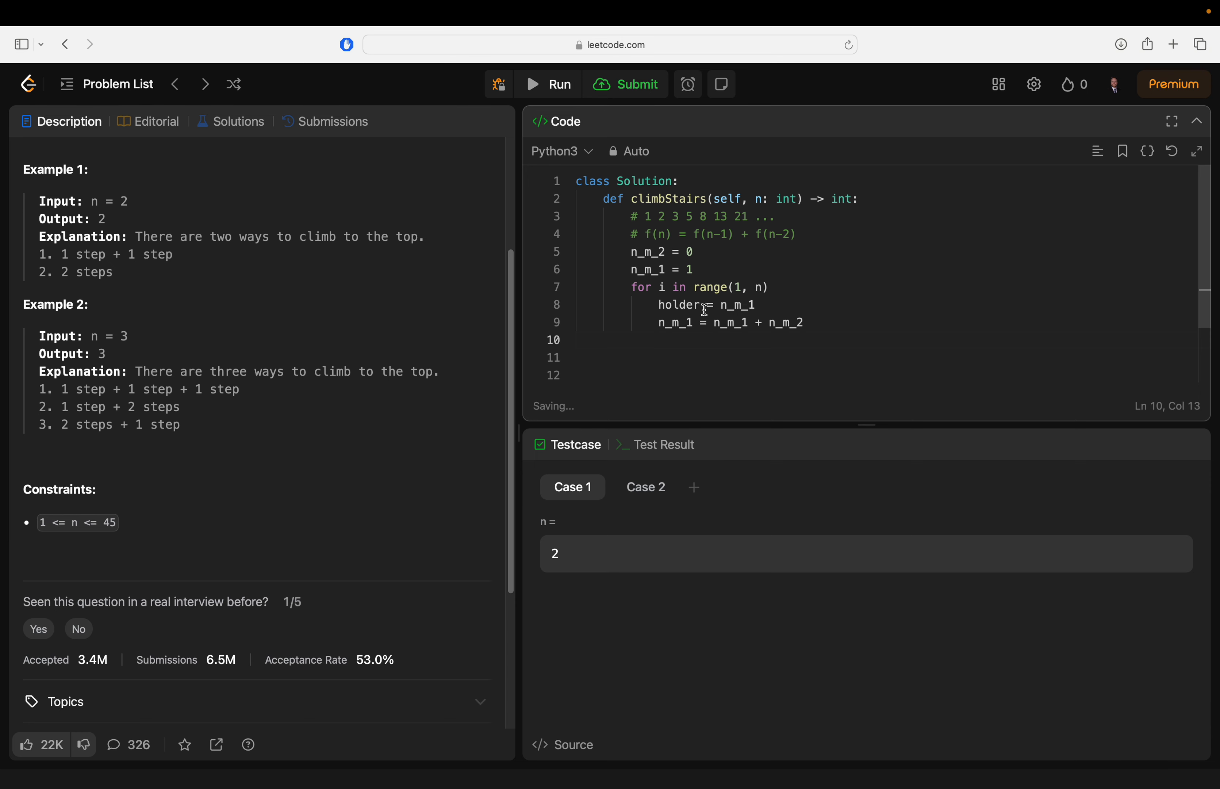
{"action": "type", "text": "n_m"}
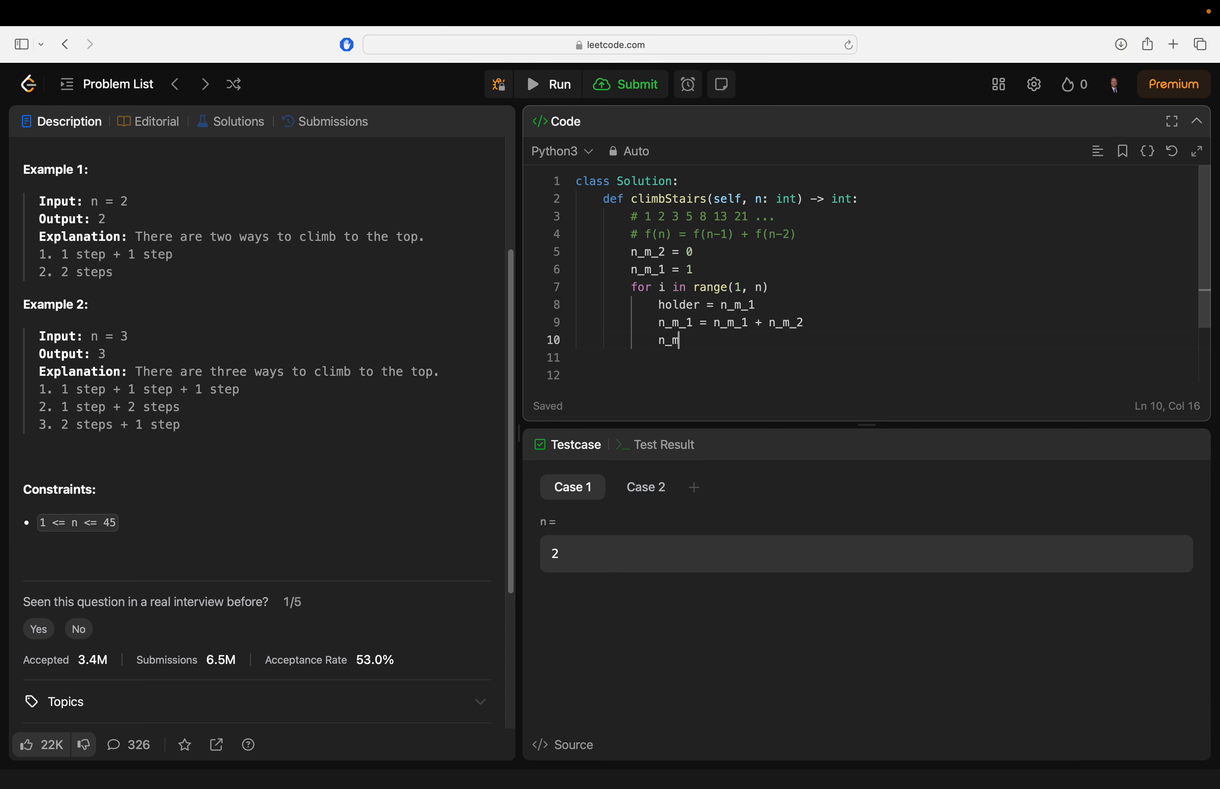
{"action": "type", "text": "_2 ="}
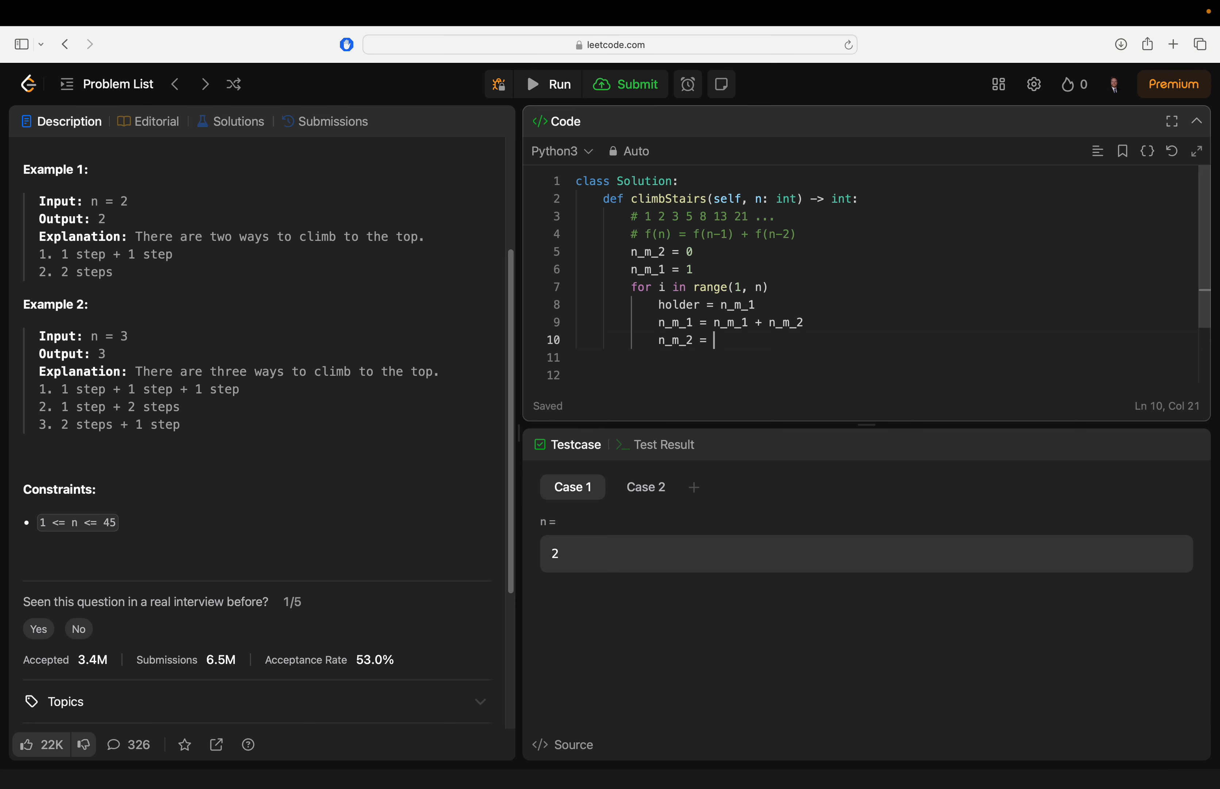
{"action": "type", "text": "holder"}
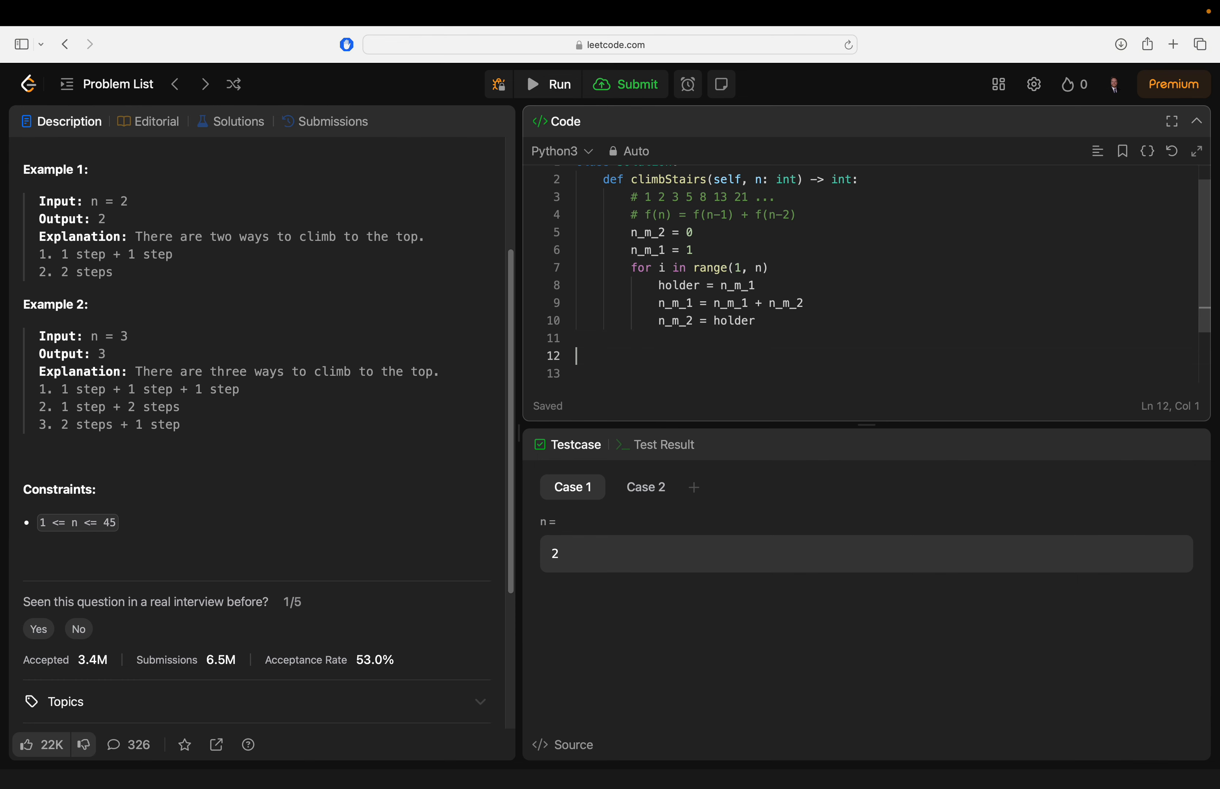
End climbStairs with return n_m_1 + n_m_2 after the loop
{"action": "type", "text": "retur"}
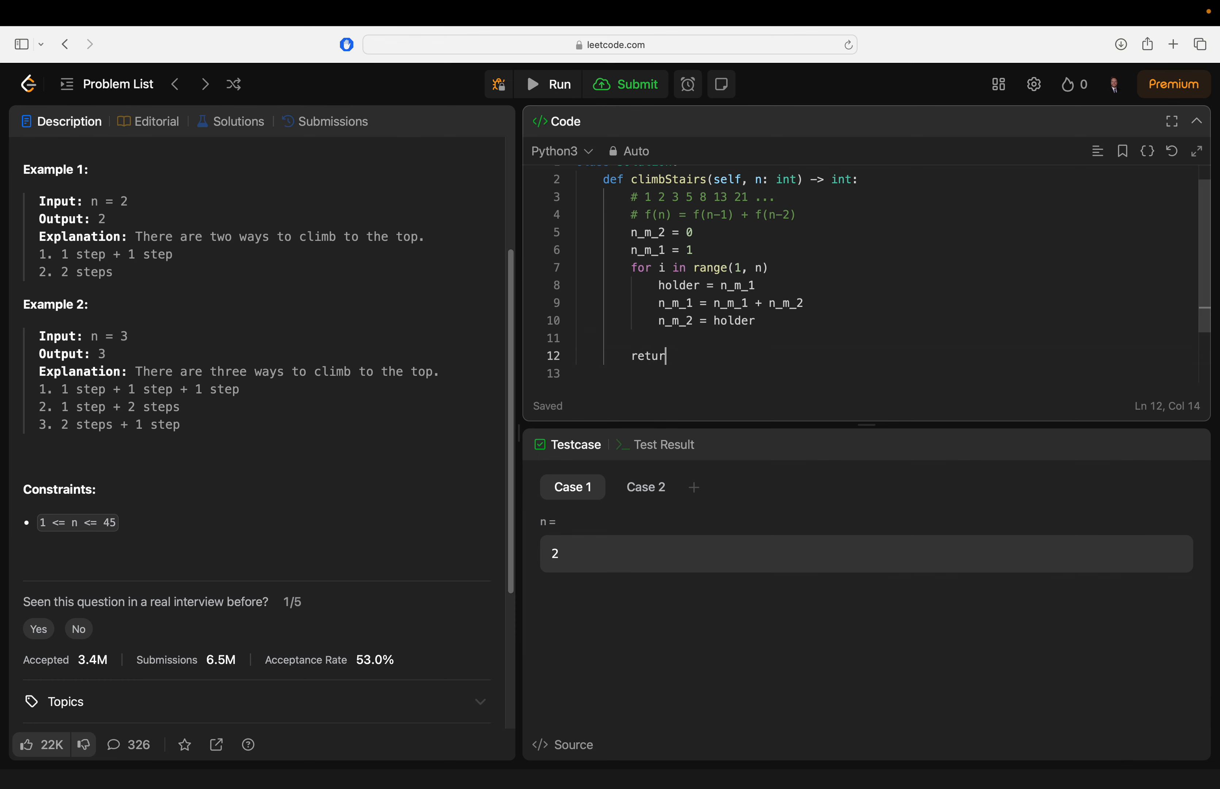
{"action": "type", "text": "n"}
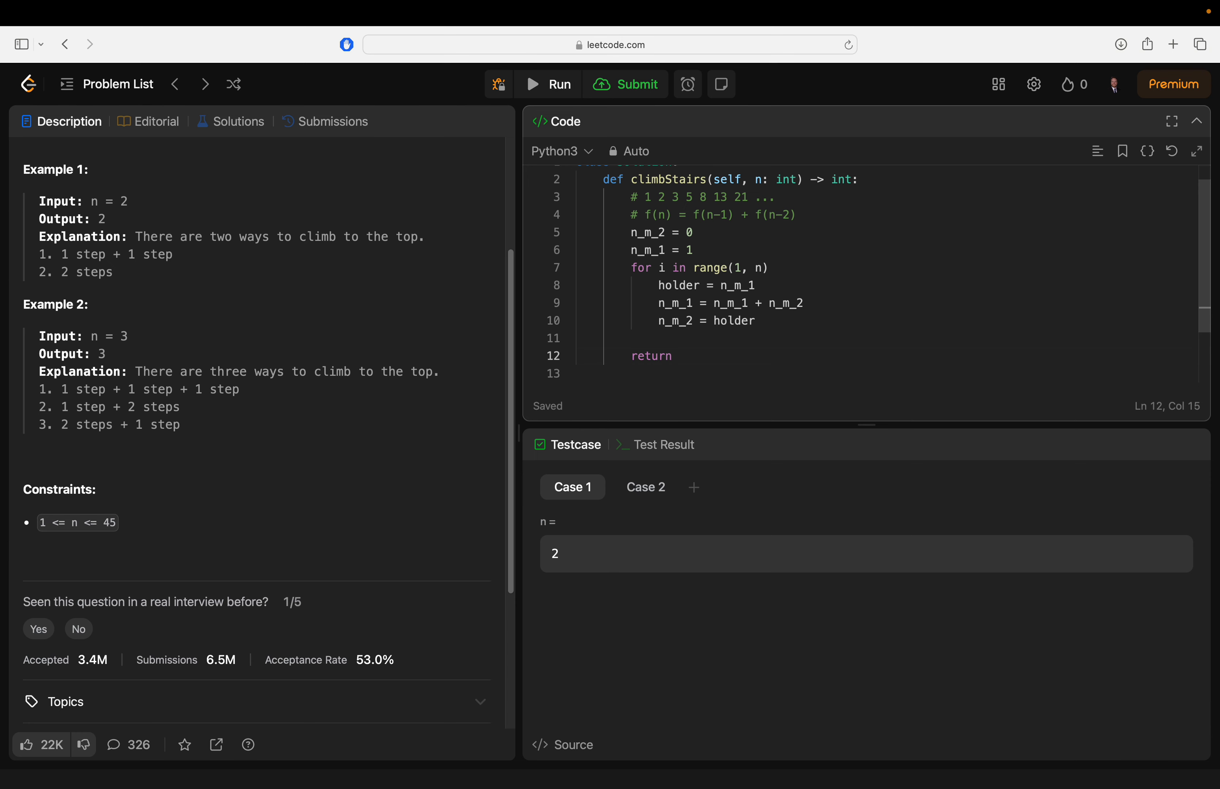
{"action": "type", "text": "n"}
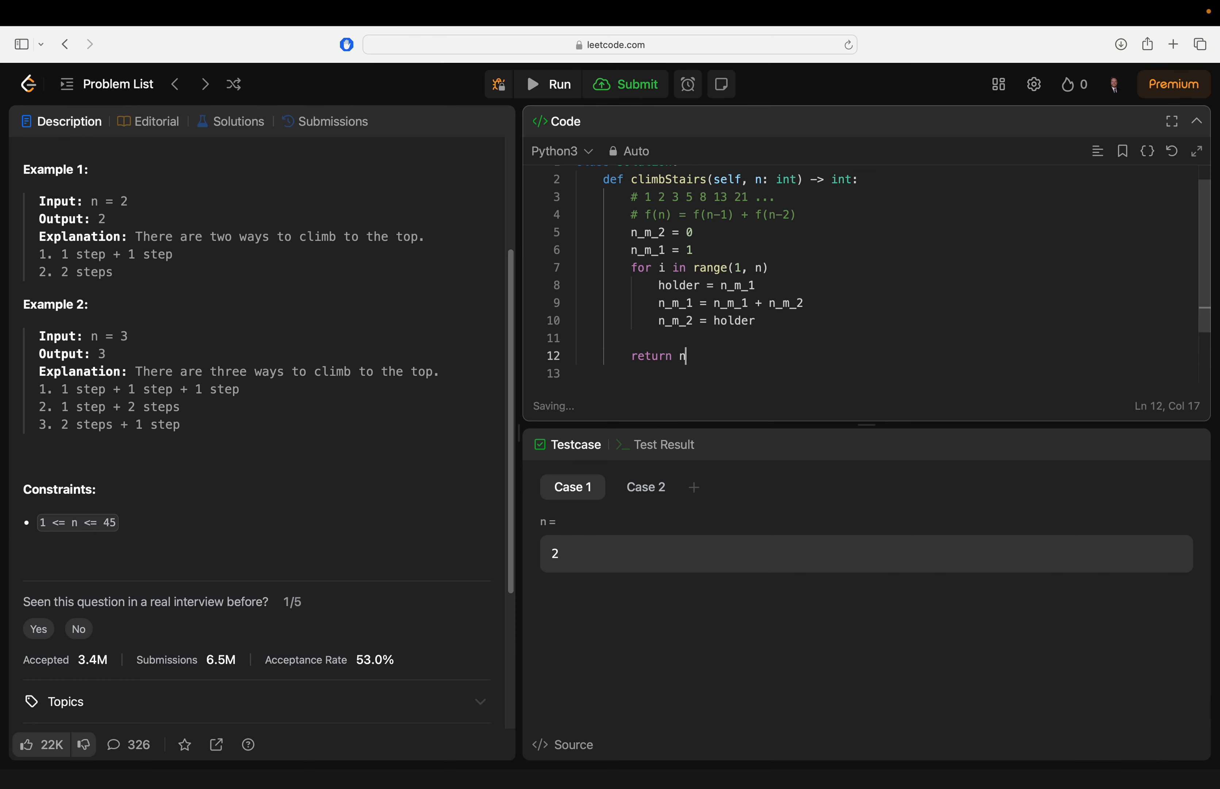
{"action": "type", "text": "_m"}
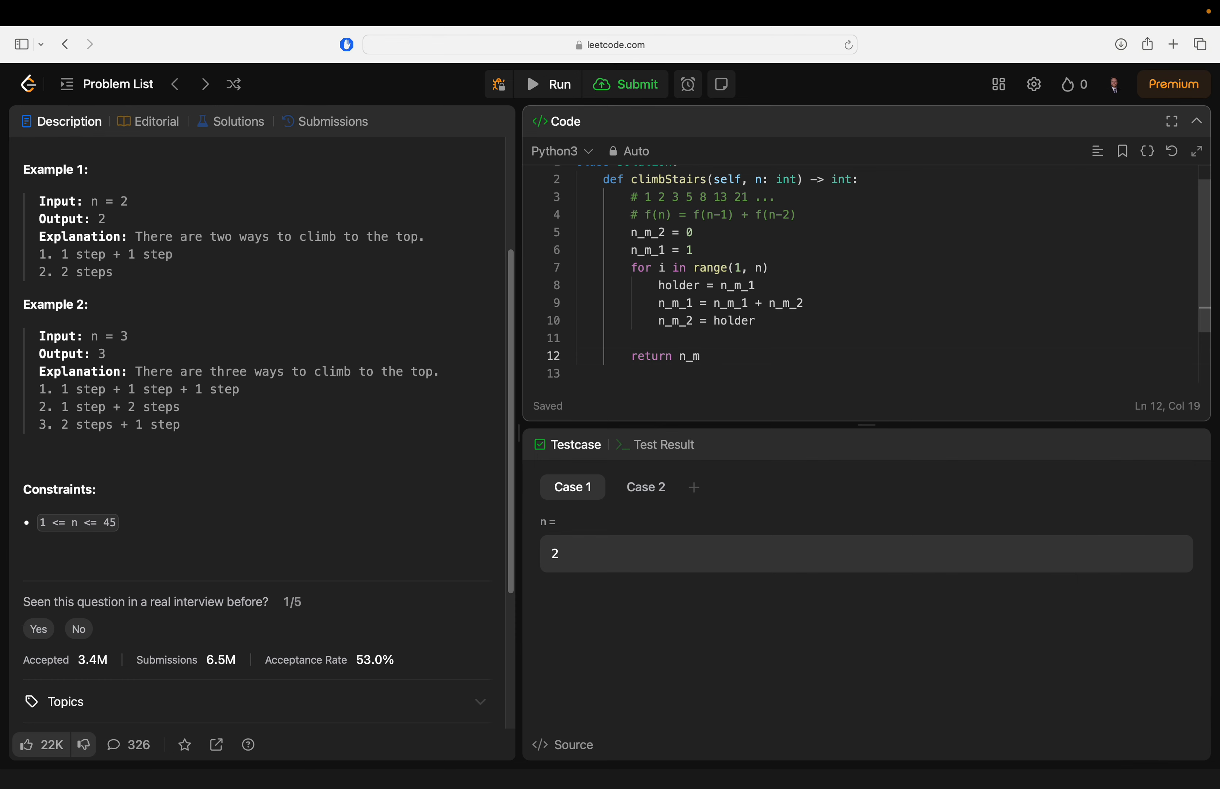
{"action": "type", "text": "_1"}
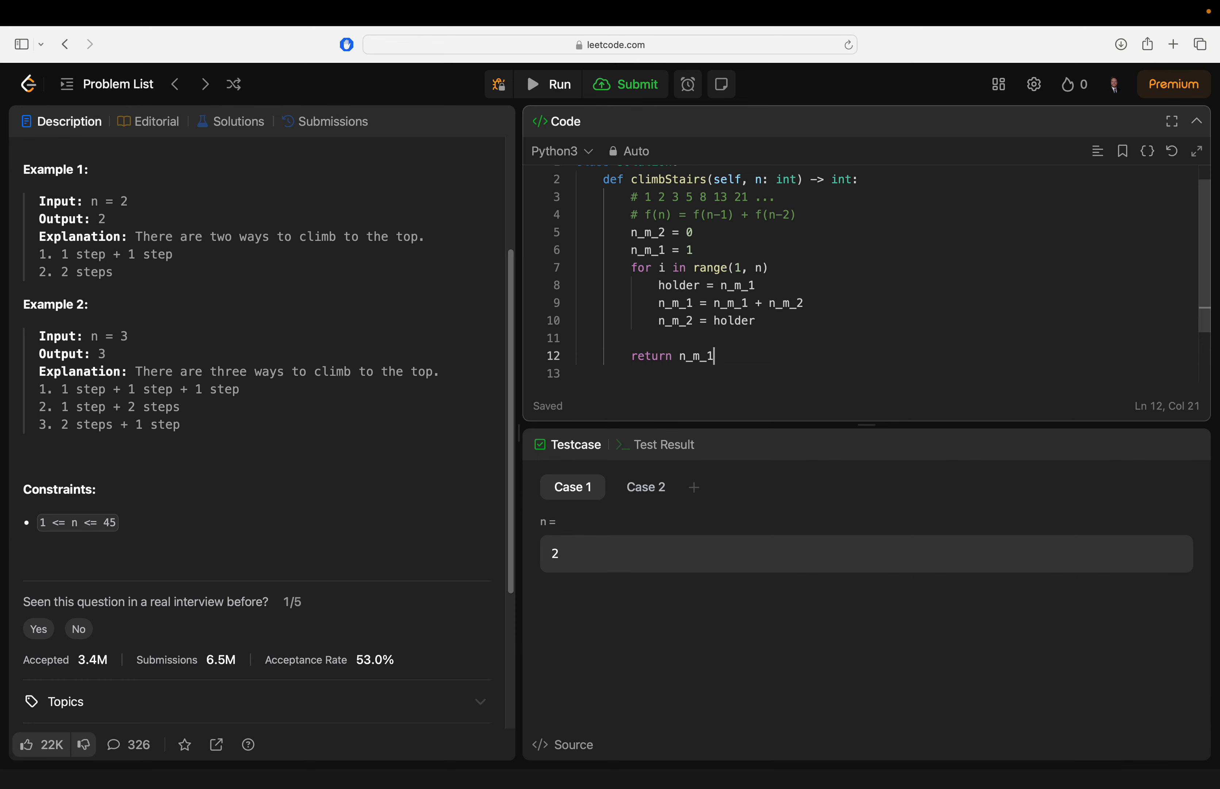
{"action": "type", "text": "+ n"}
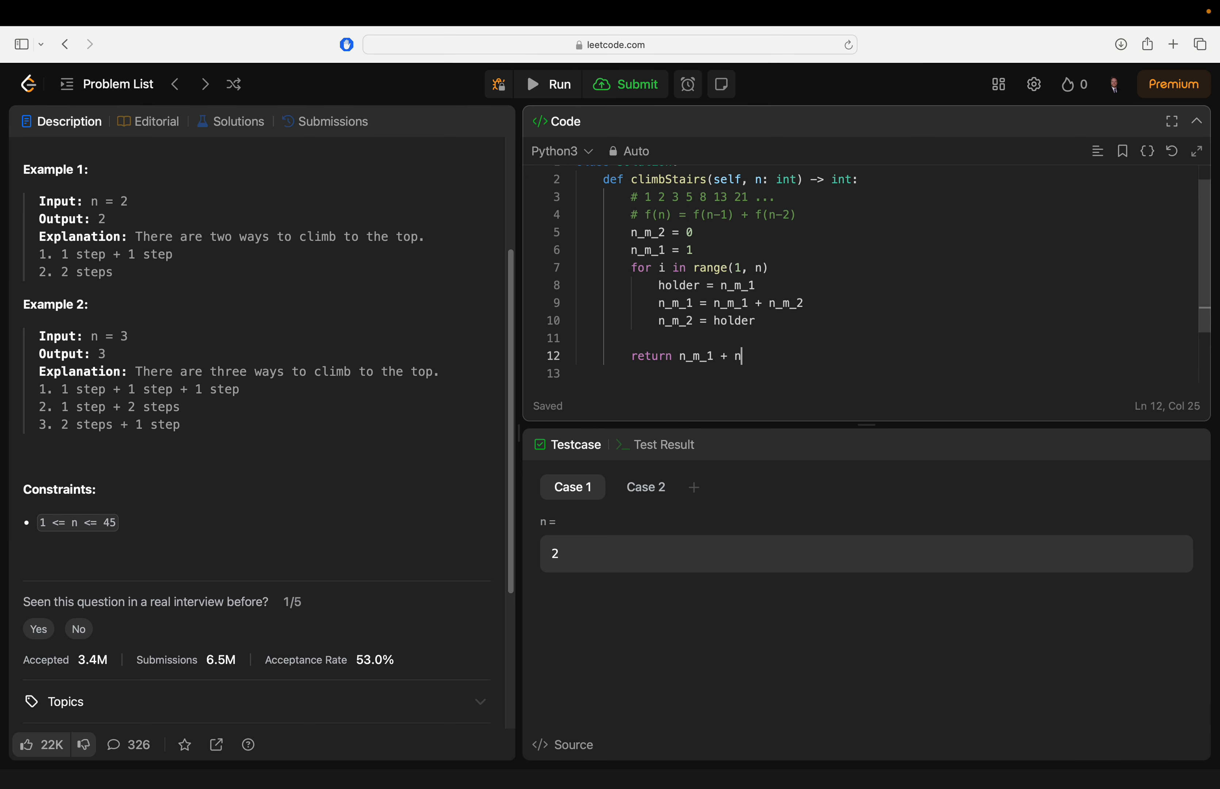
{"action": "type", "text": "_m_"}
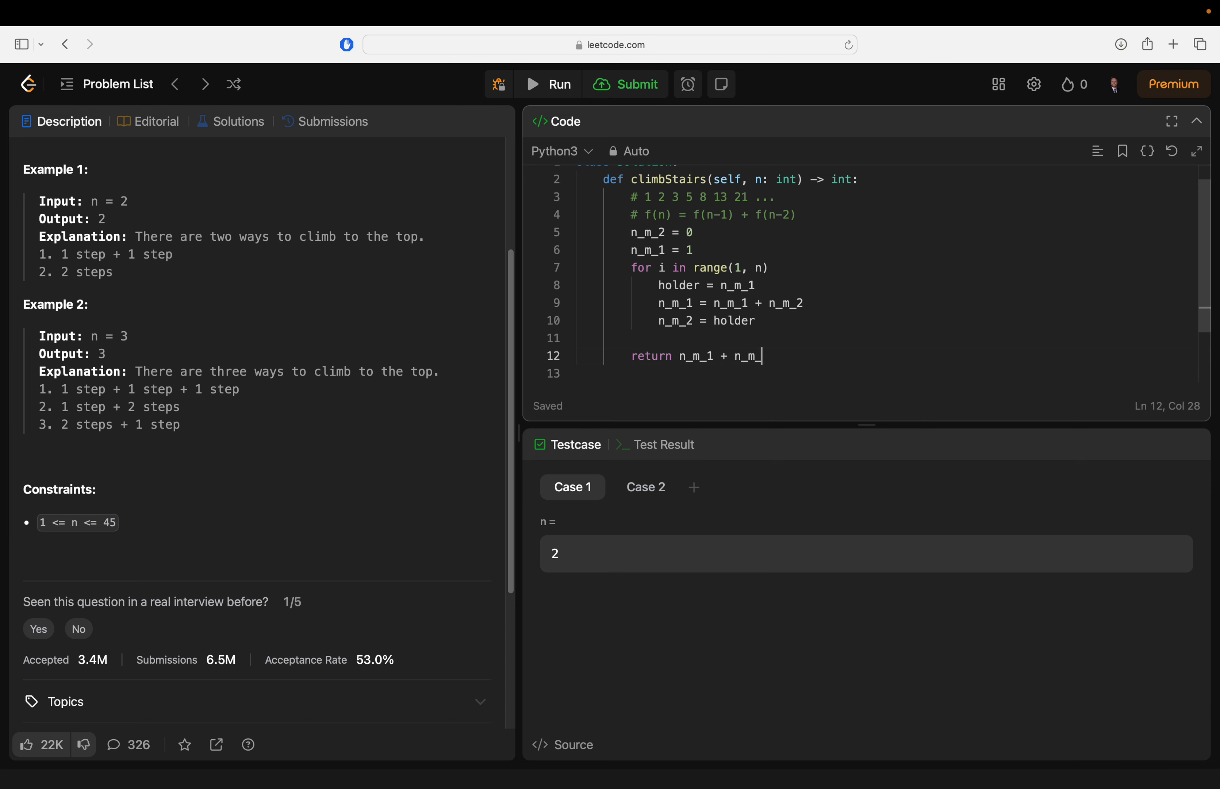
{"action": "type", "text": "2"}
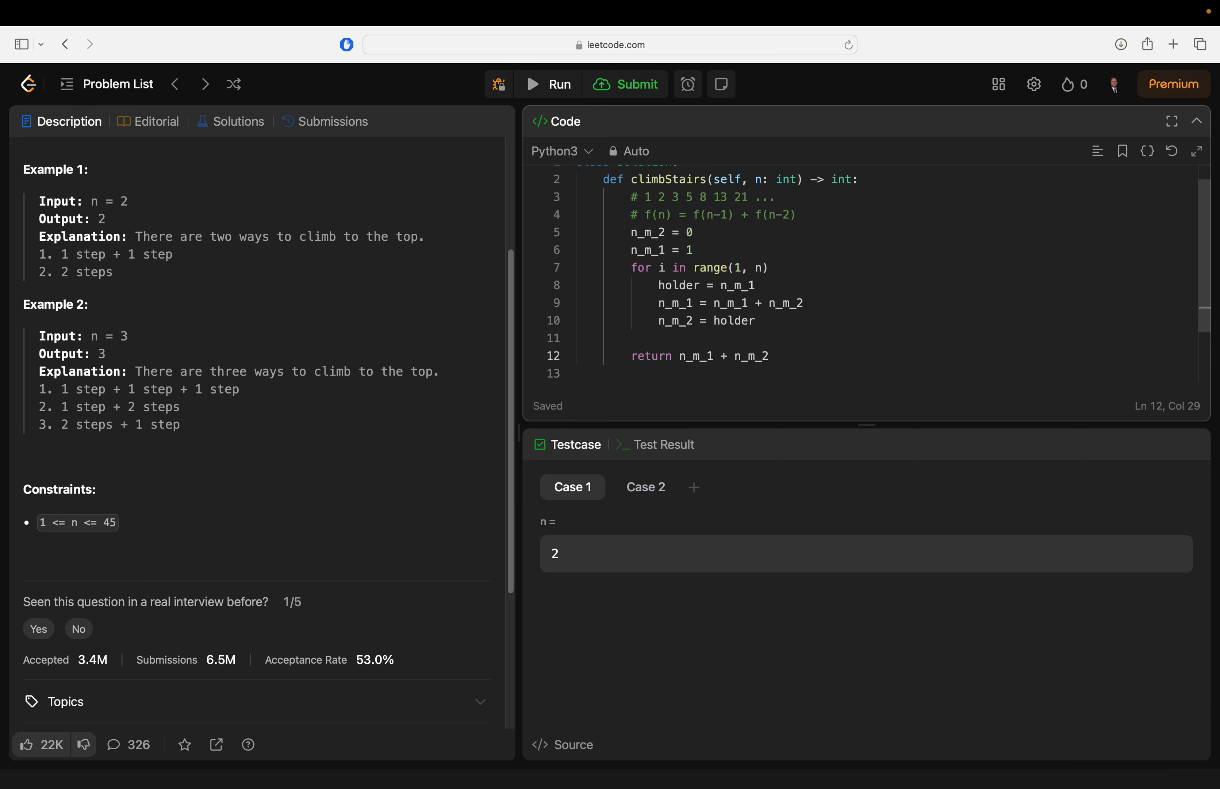
{"action": "left_click", "coordinate": [685, 232]}
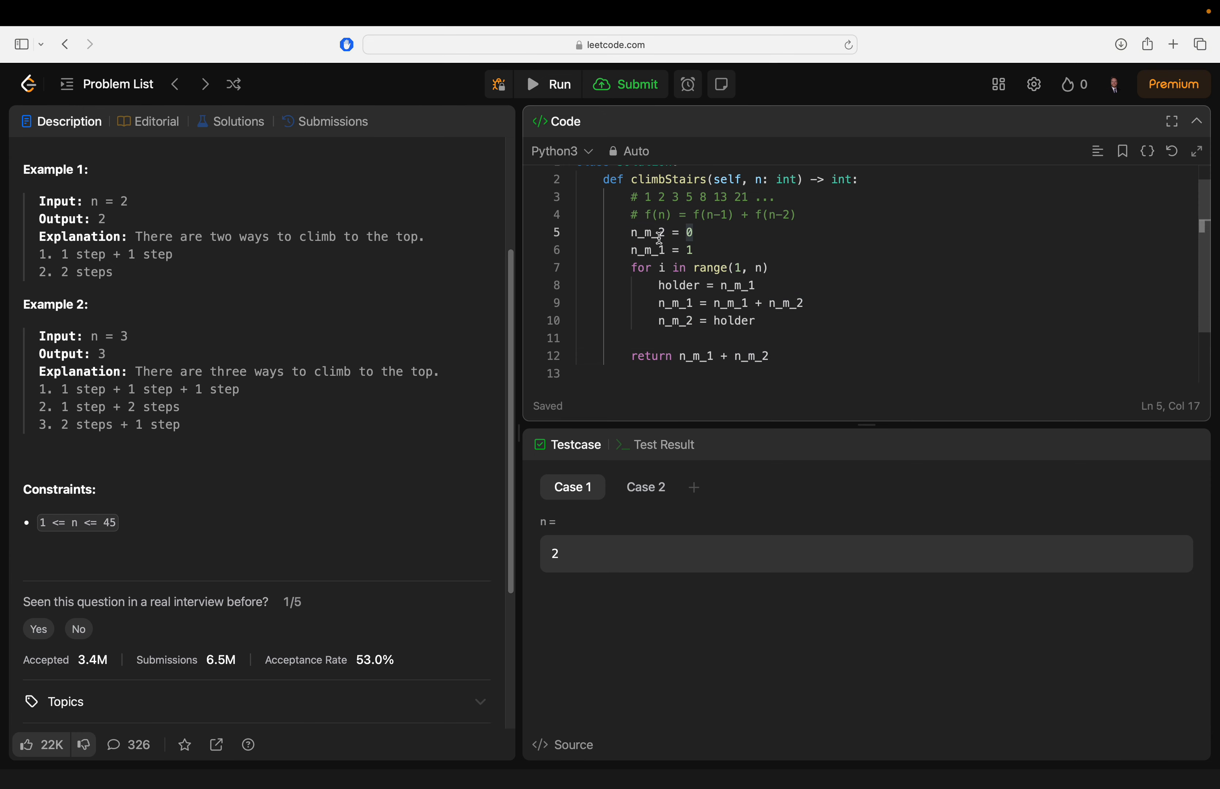
{"action": "mouse_move", "coordinate": [652, 262]}
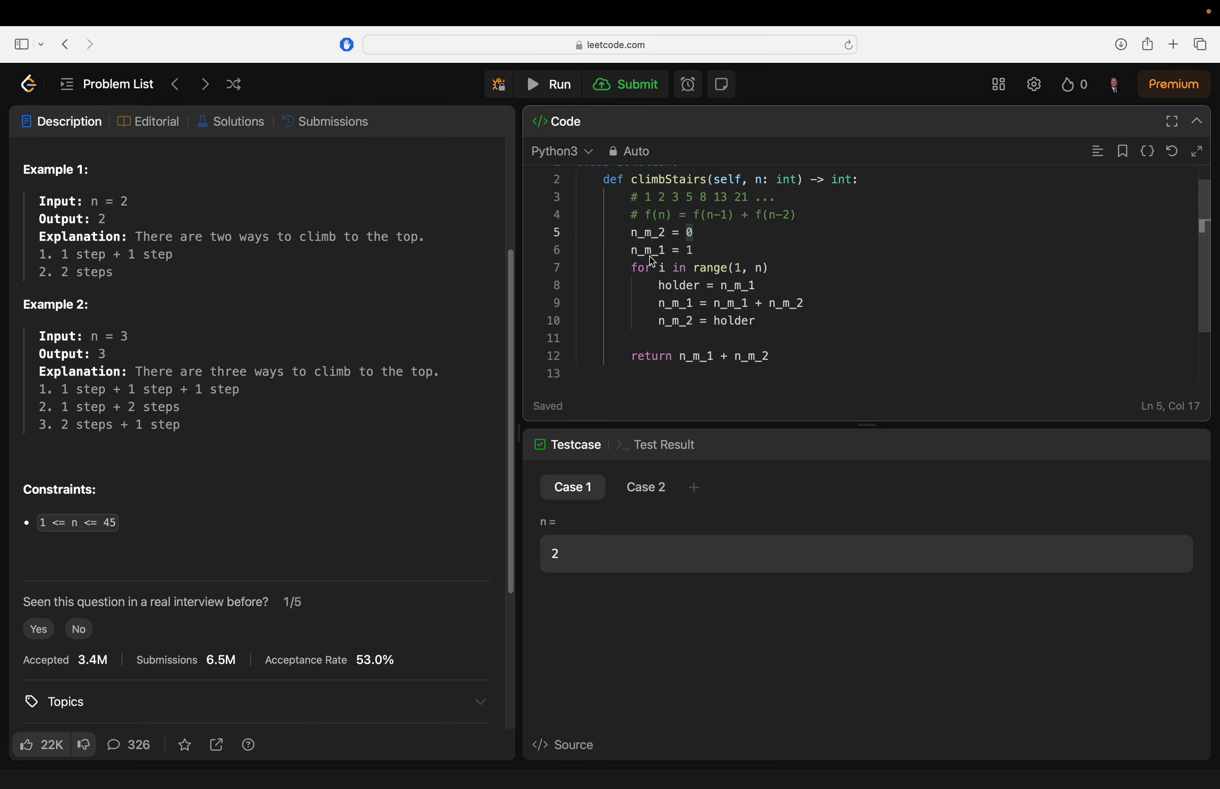
{"action": "mouse_move", "coordinate": [728, 278]}
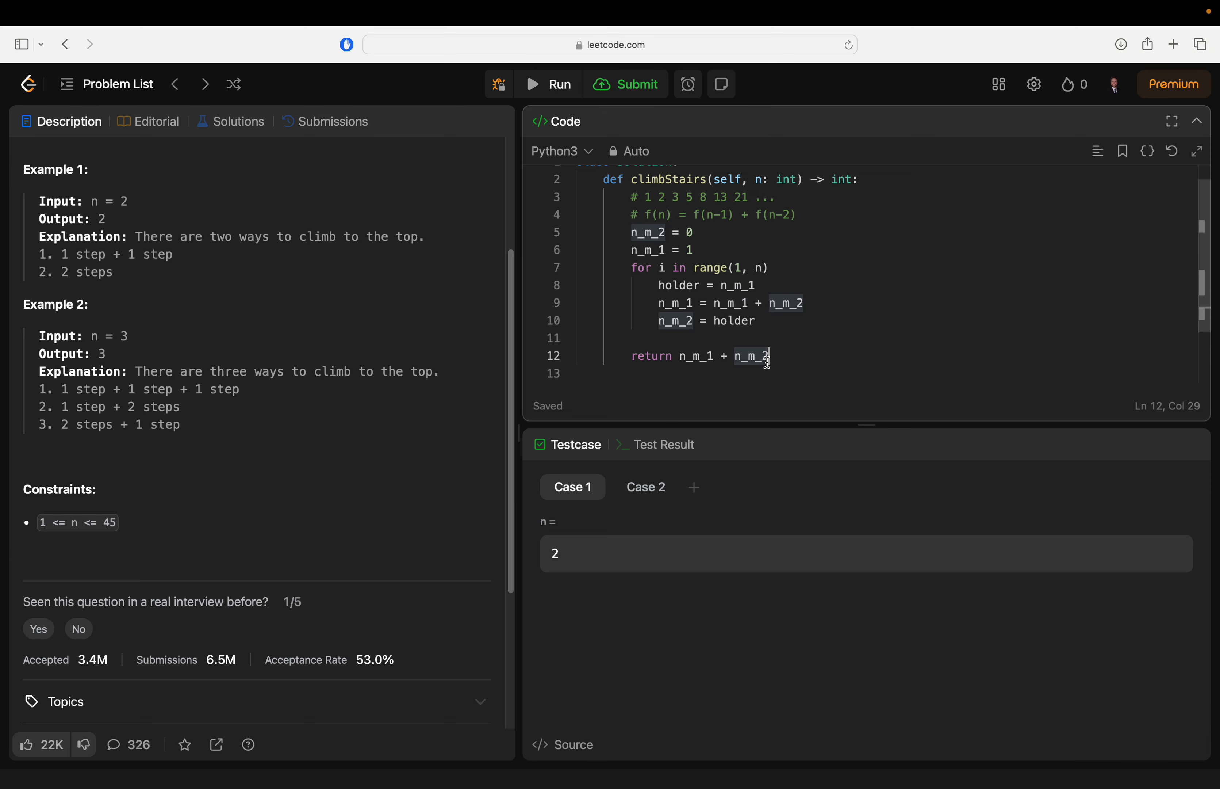
{"action": "mouse_move", "coordinate": [714, 226]}
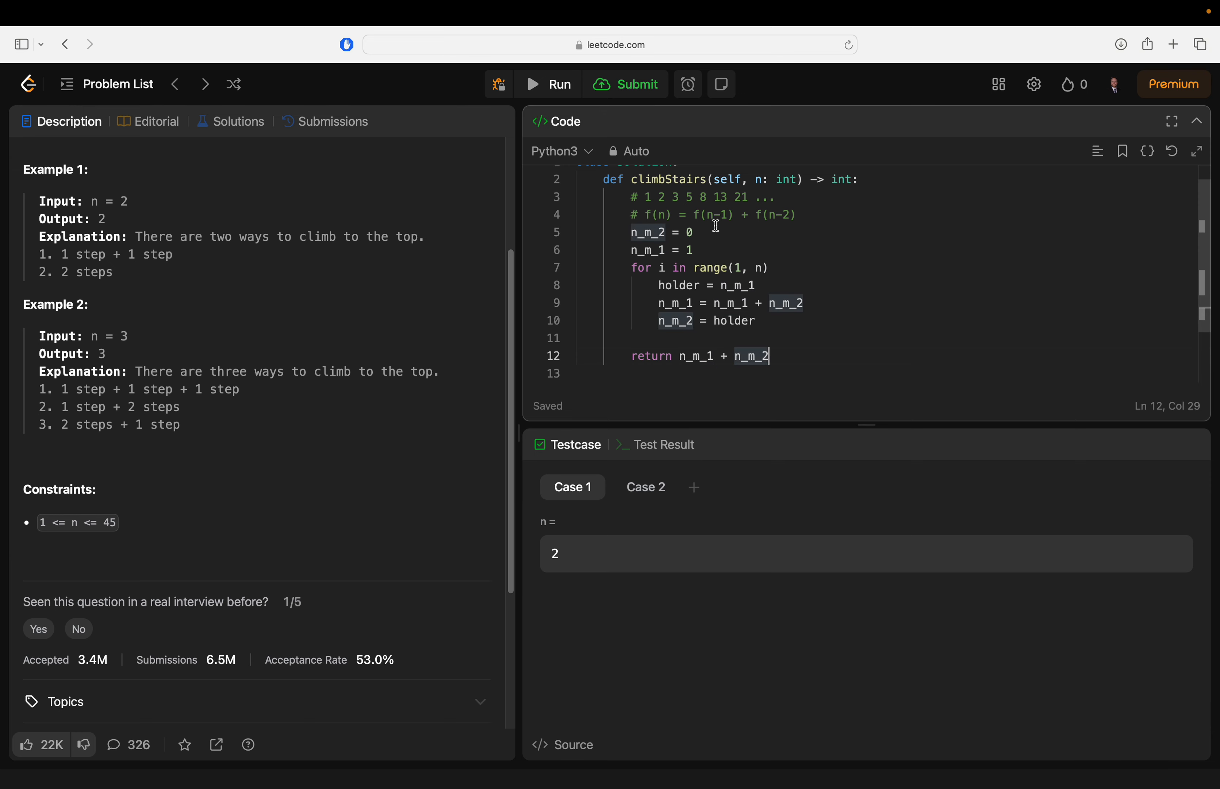
{"action": "mouse_move", "coordinate": [704, 262]}
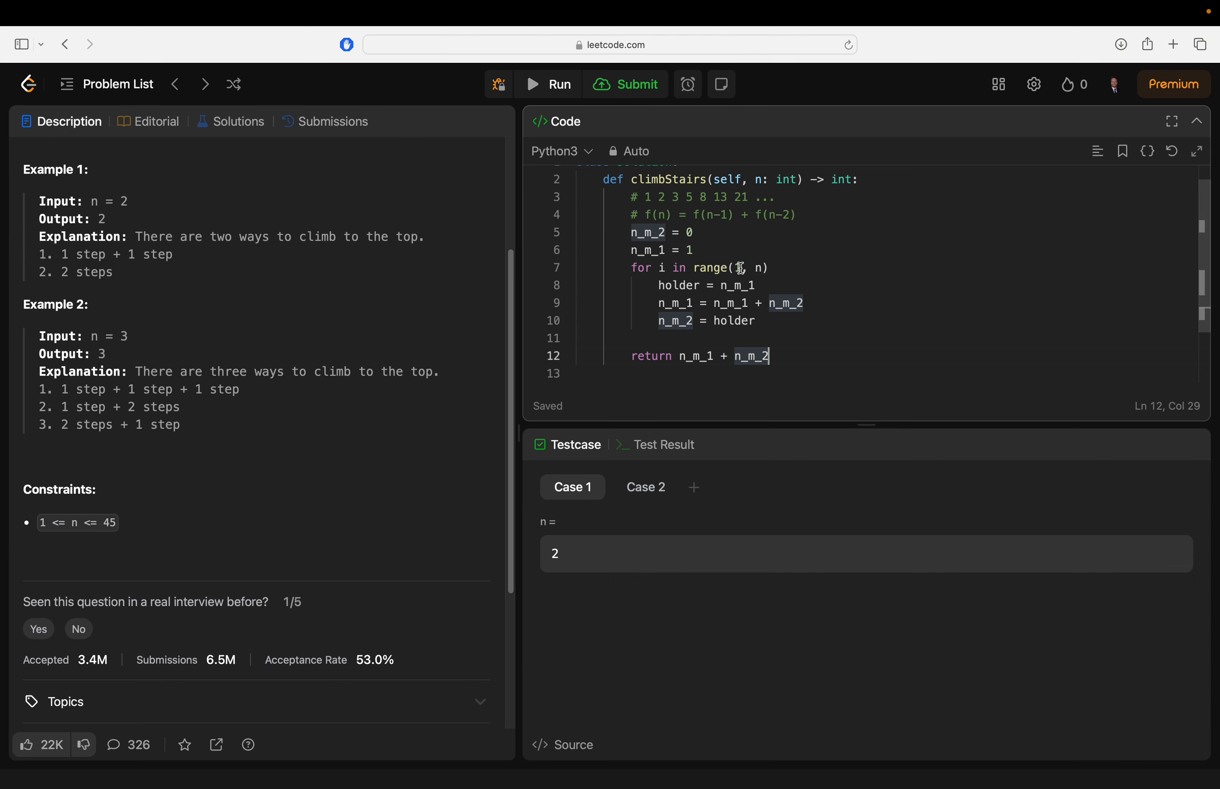
{"action": "mouse_move", "coordinate": [746, 262]}
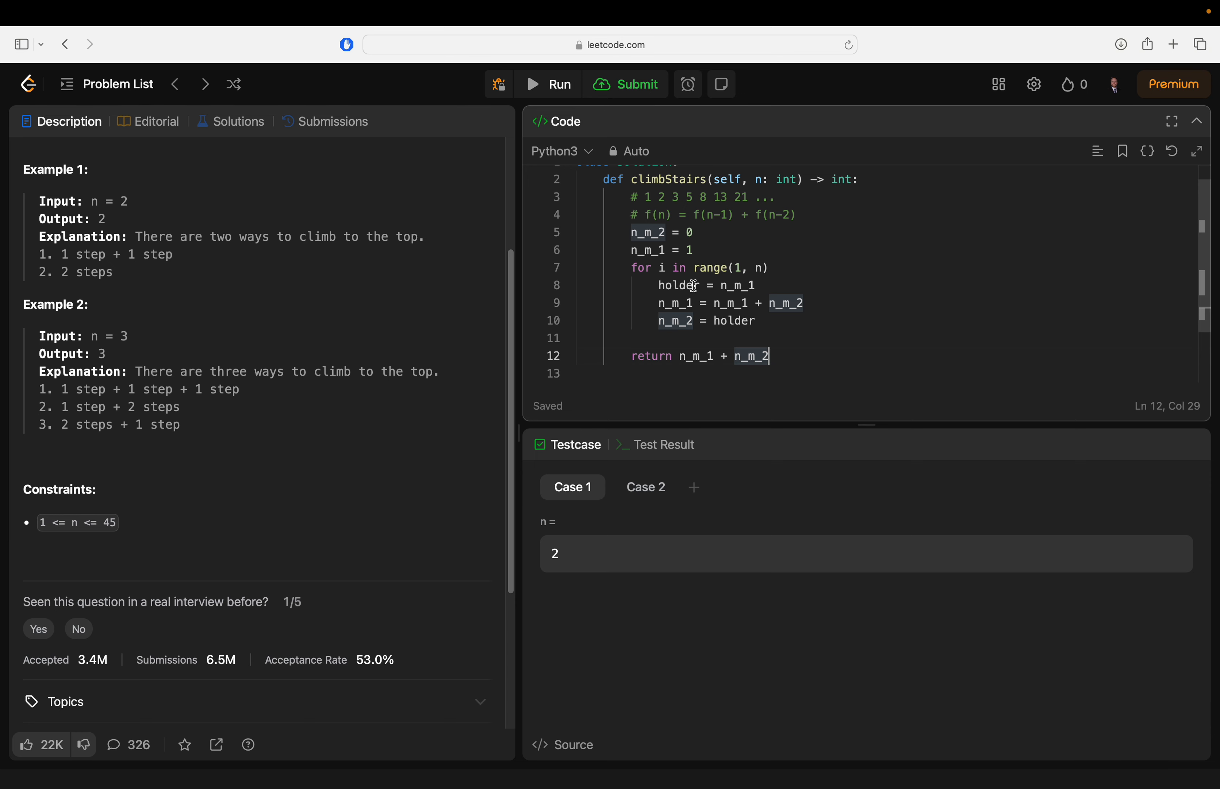
{"action": "mouse_move", "coordinate": [686, 302]}
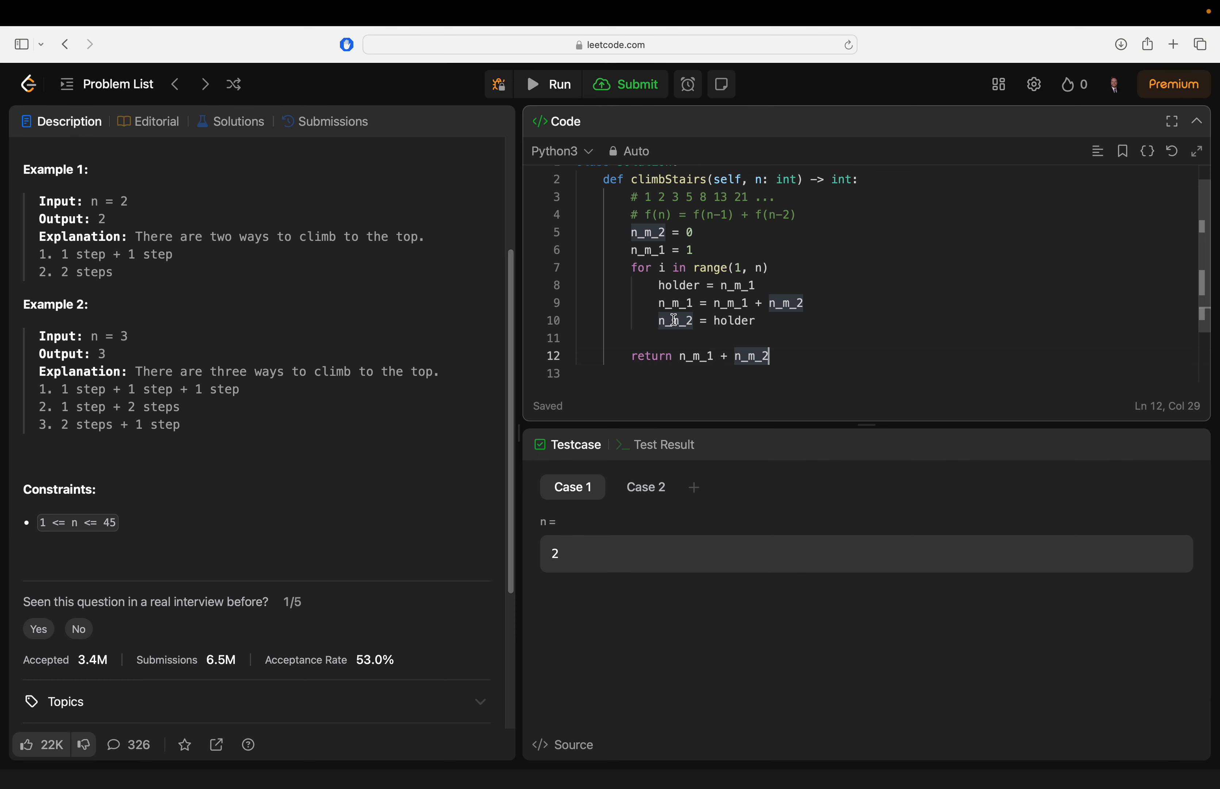
{"action": "mouse_move", "coordinate": [710, 325]}
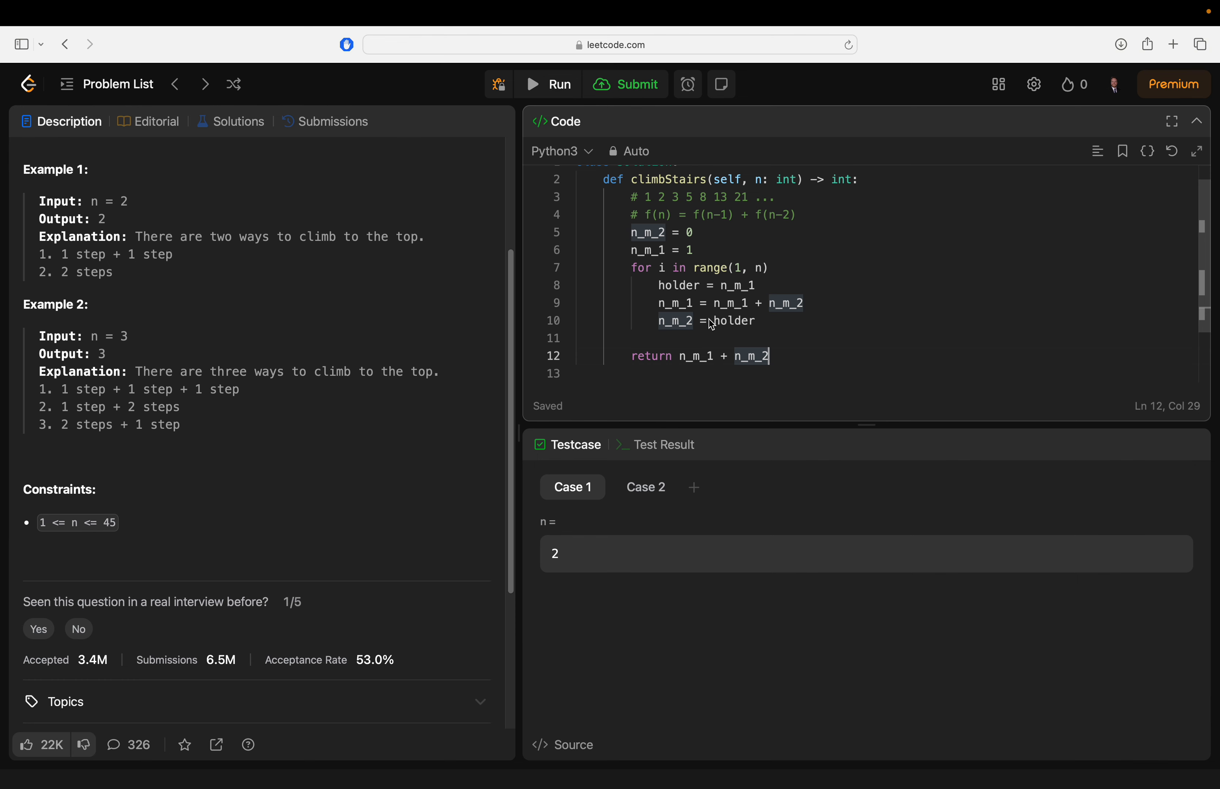
{"action": "mouse_move", "coordinate": [702, 328]}
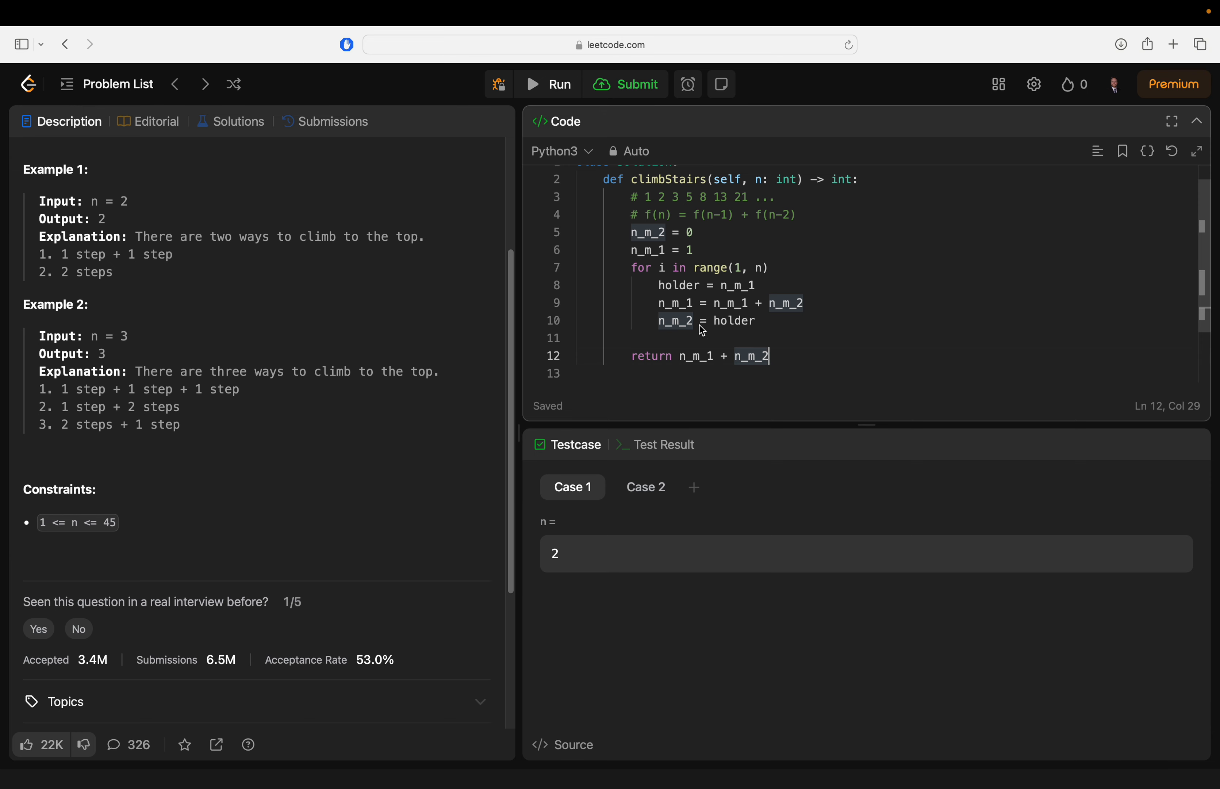
{"action": "left_click", "coordinate": [672, 356]}
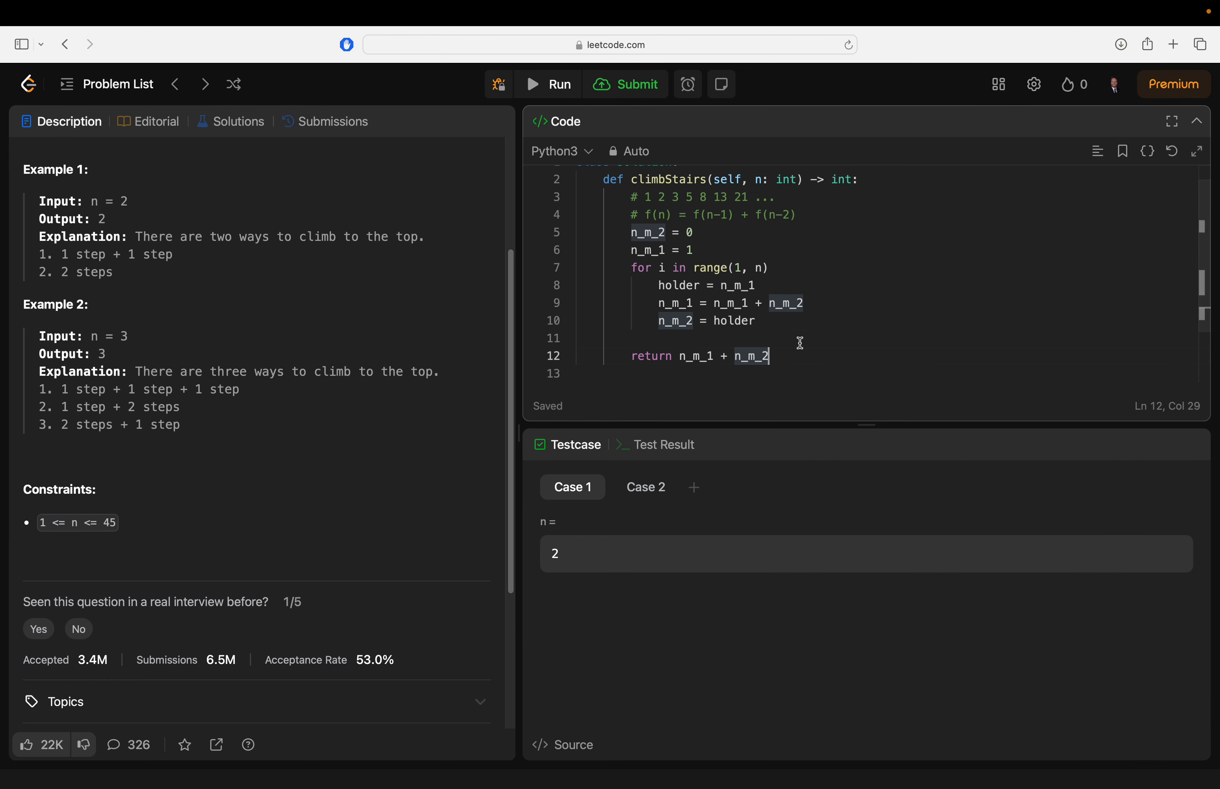
{"action": "mouse_move", "coordinate": [728, 232]}
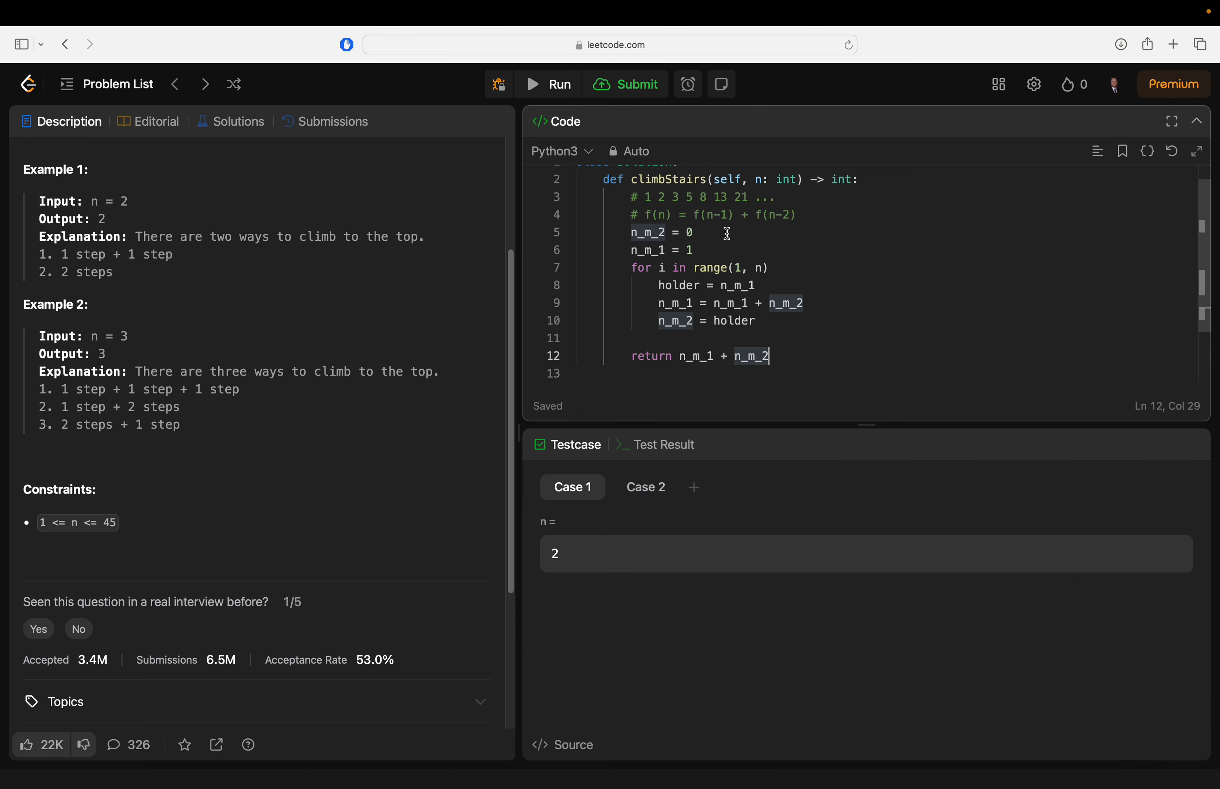
{"action": "scroll", "scroll_direction": "up", "scroll_amount": 3}
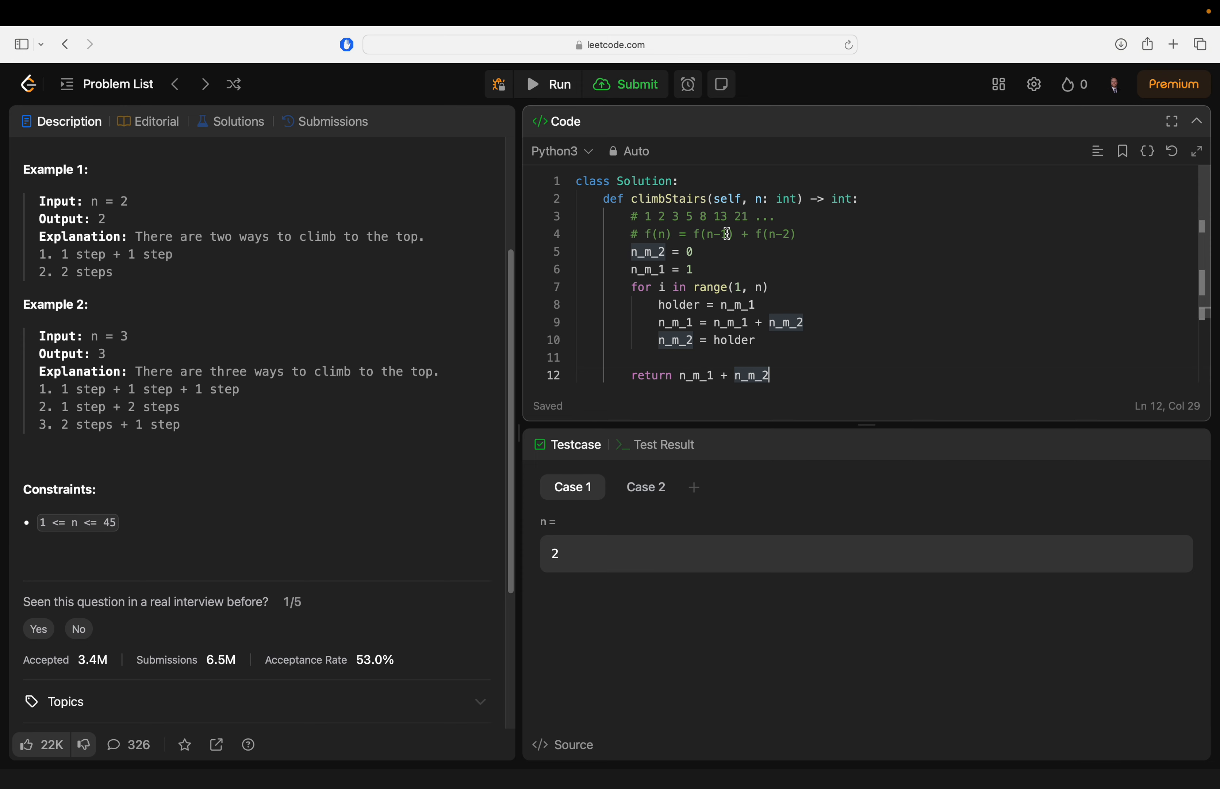
{"action": "mouse_move", "coordinate": [668, 238]}
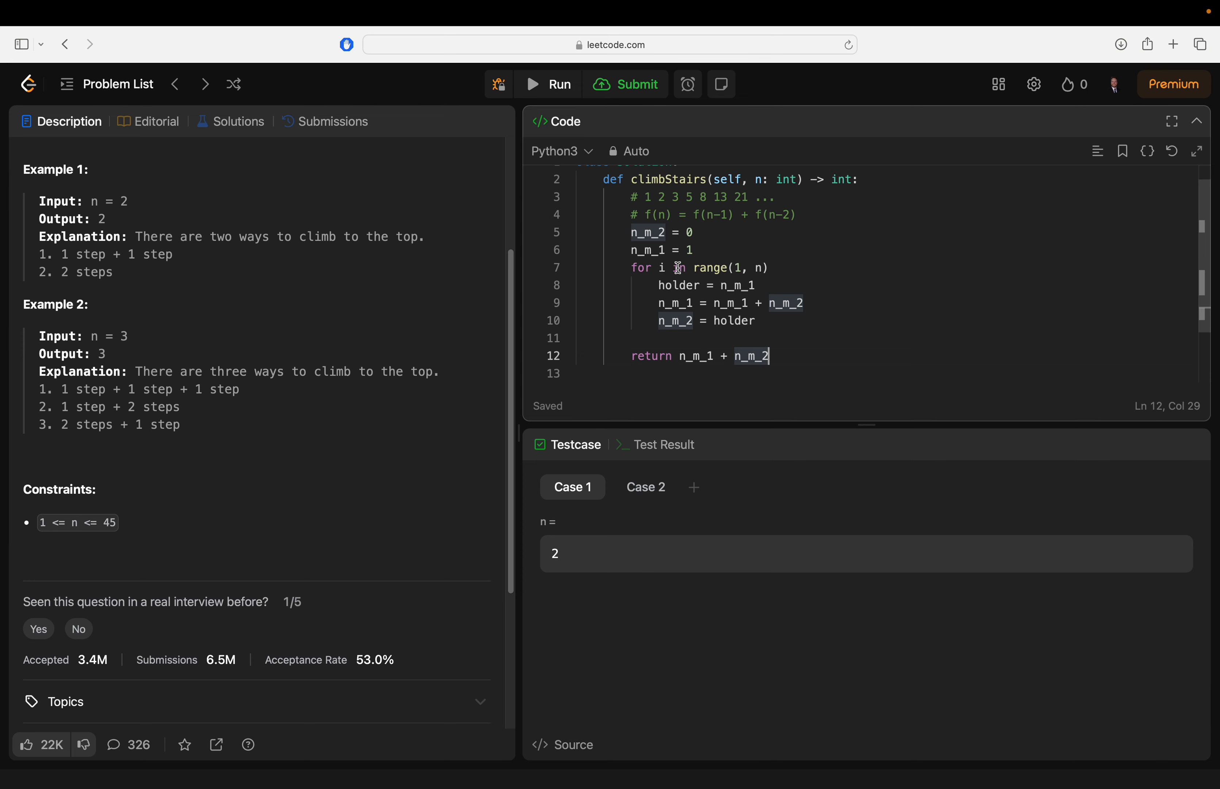
{"action": "left_click", "coordinate": [661, 250]}
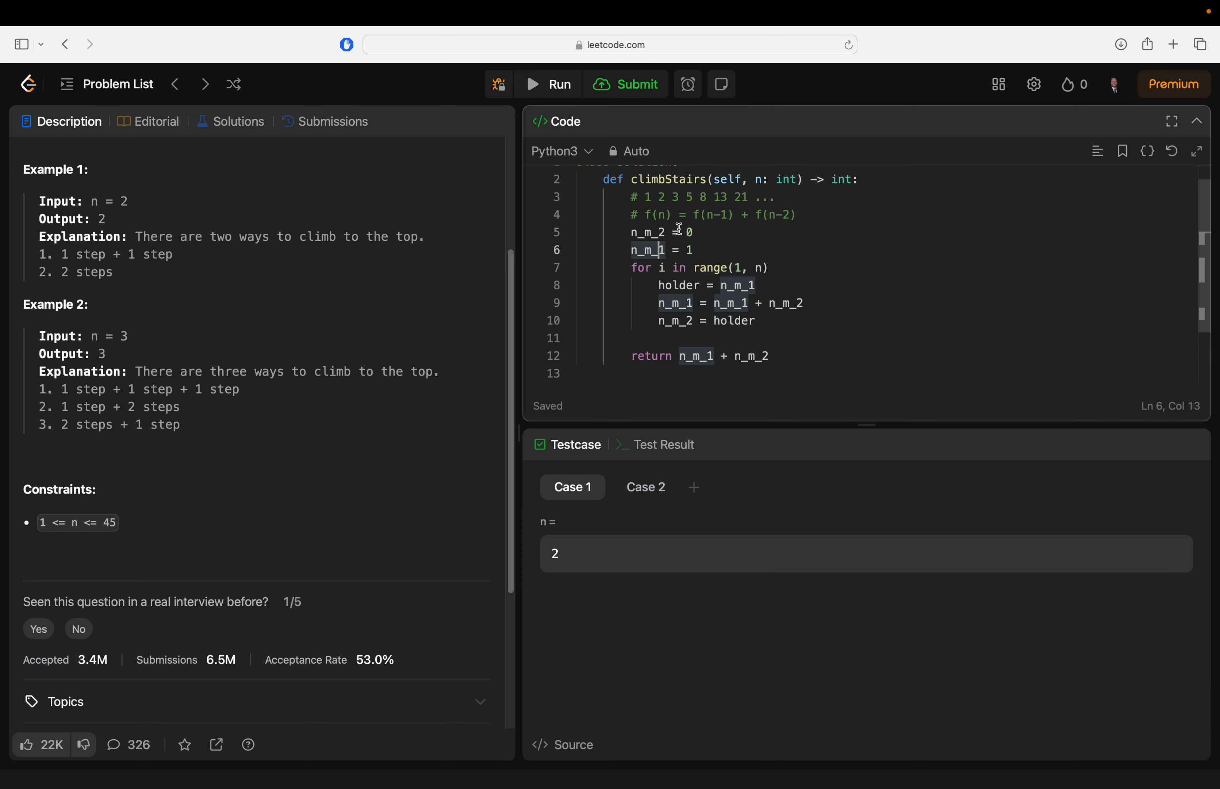
{"action": "mouse_move", "coordinate": [676, 317]}
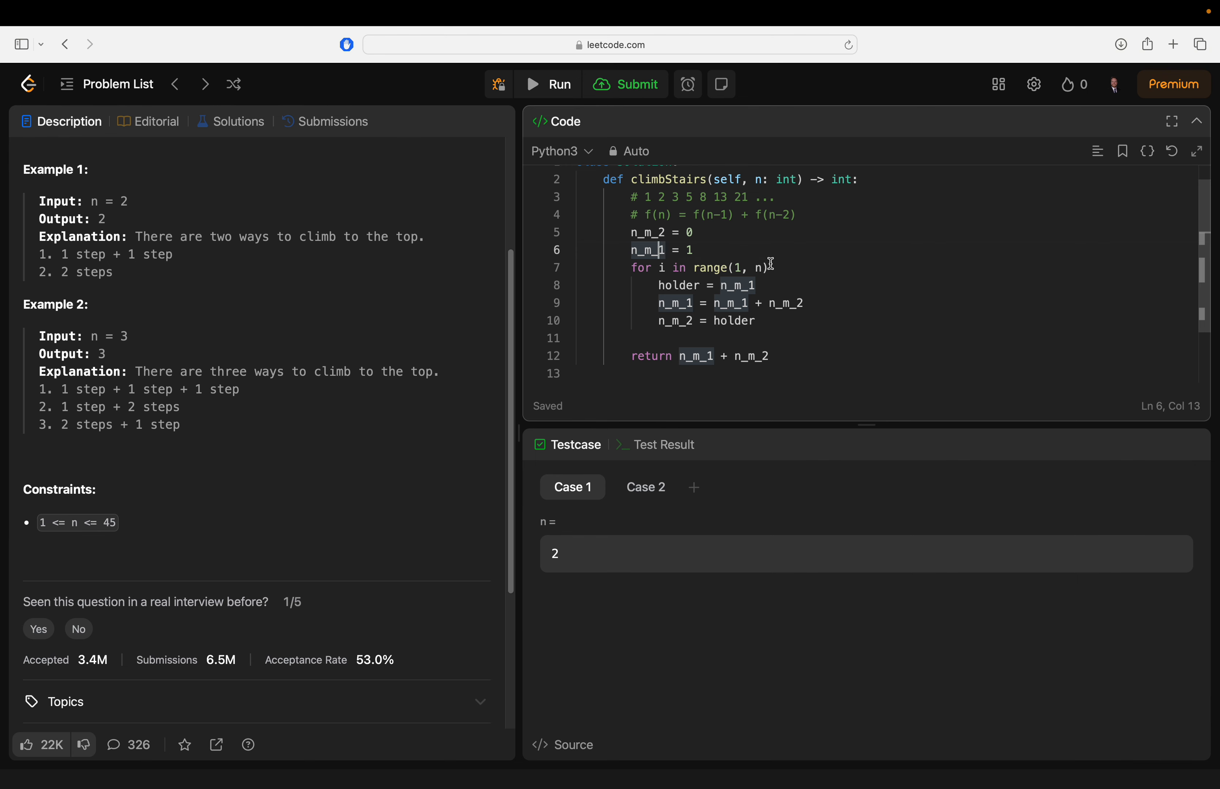
{"action": "mouse_move", "coordinate": [688, 290]}
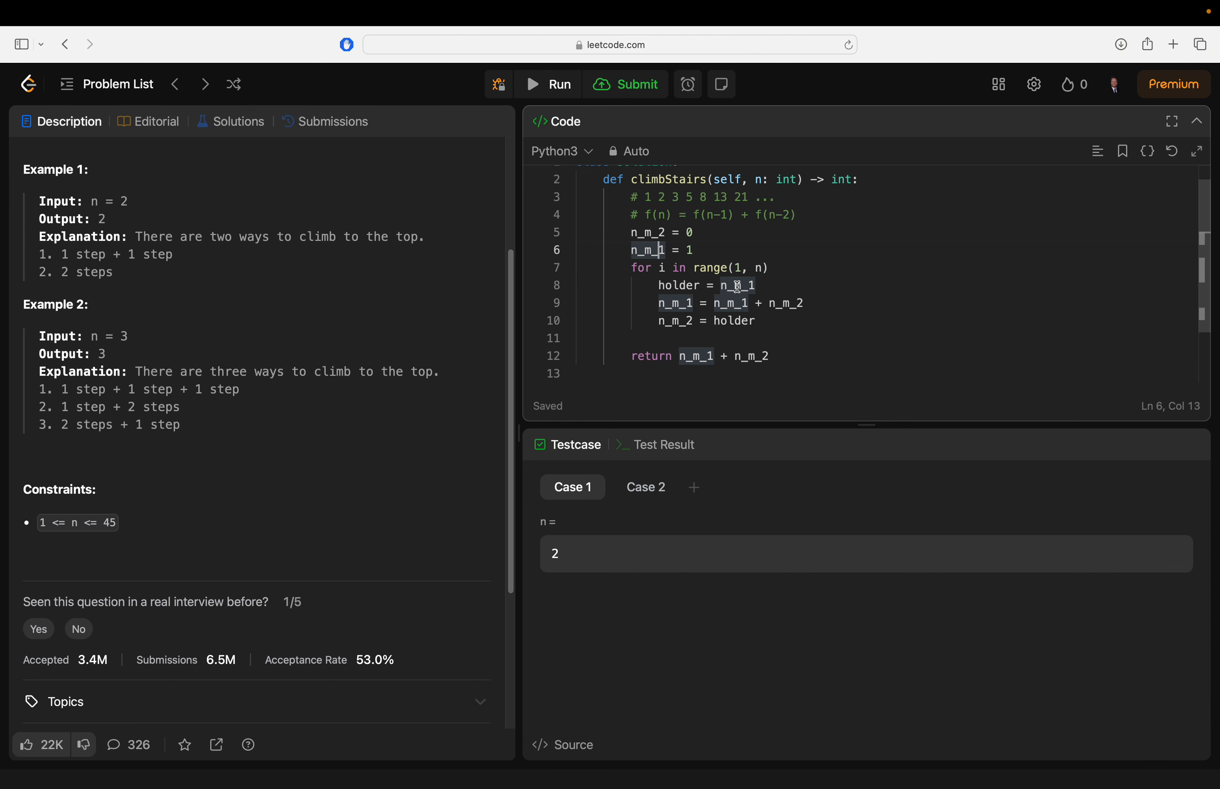
{"action": "mouse_move", "coordinate": [697, 304]}
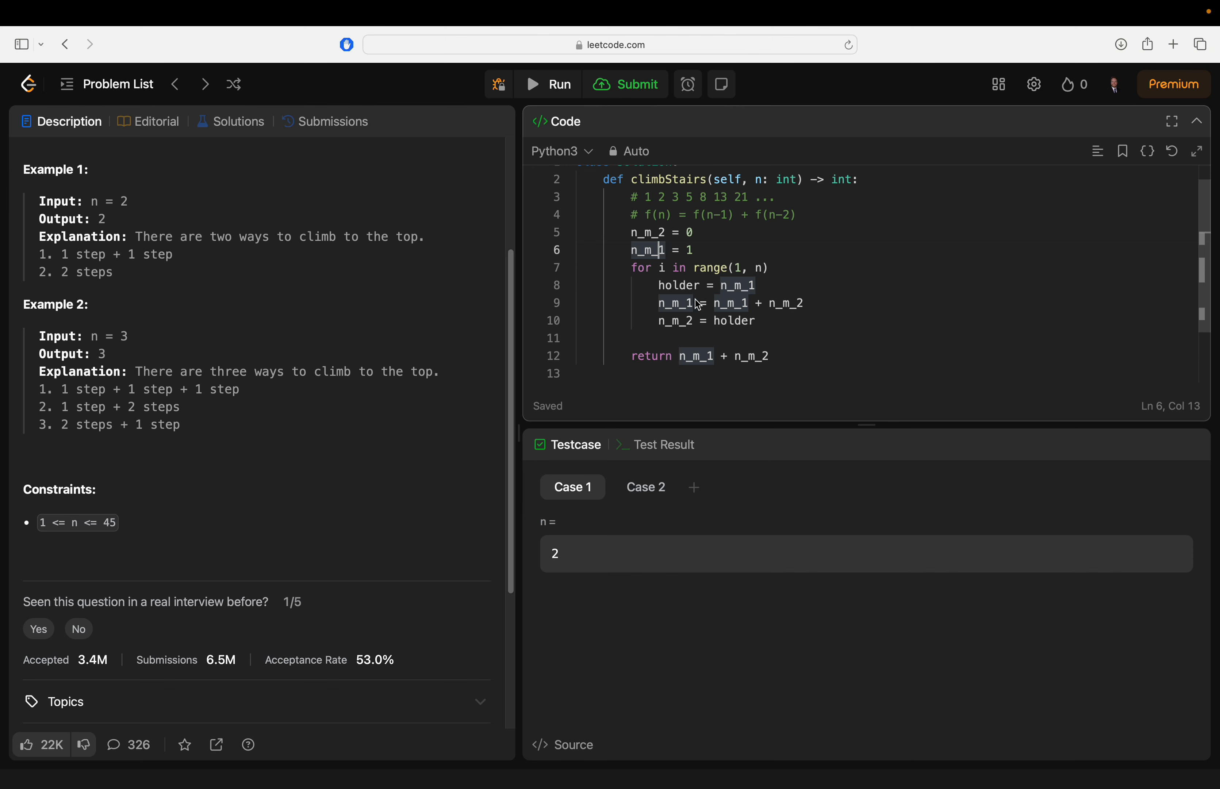
{"action": "double_click", "coordinate": [676, 303]}
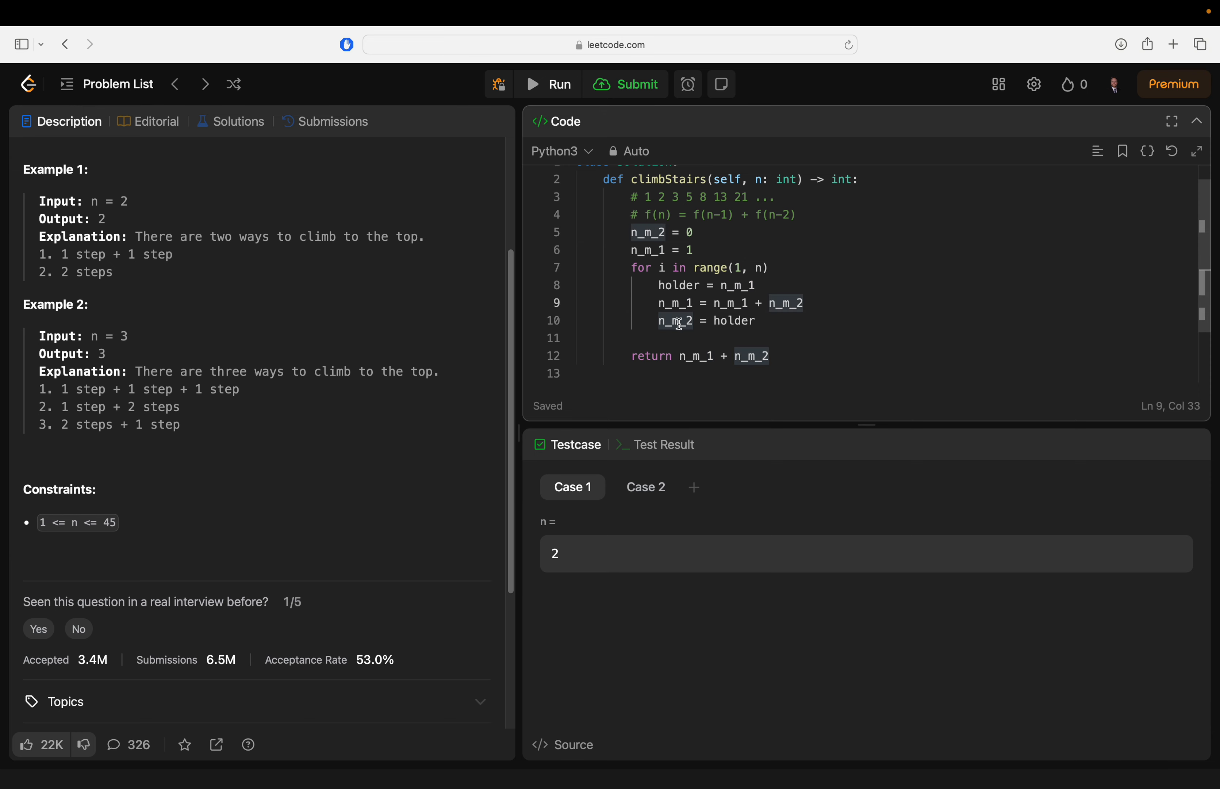
{"action": "double_click", "coordinate": [675, 320]}
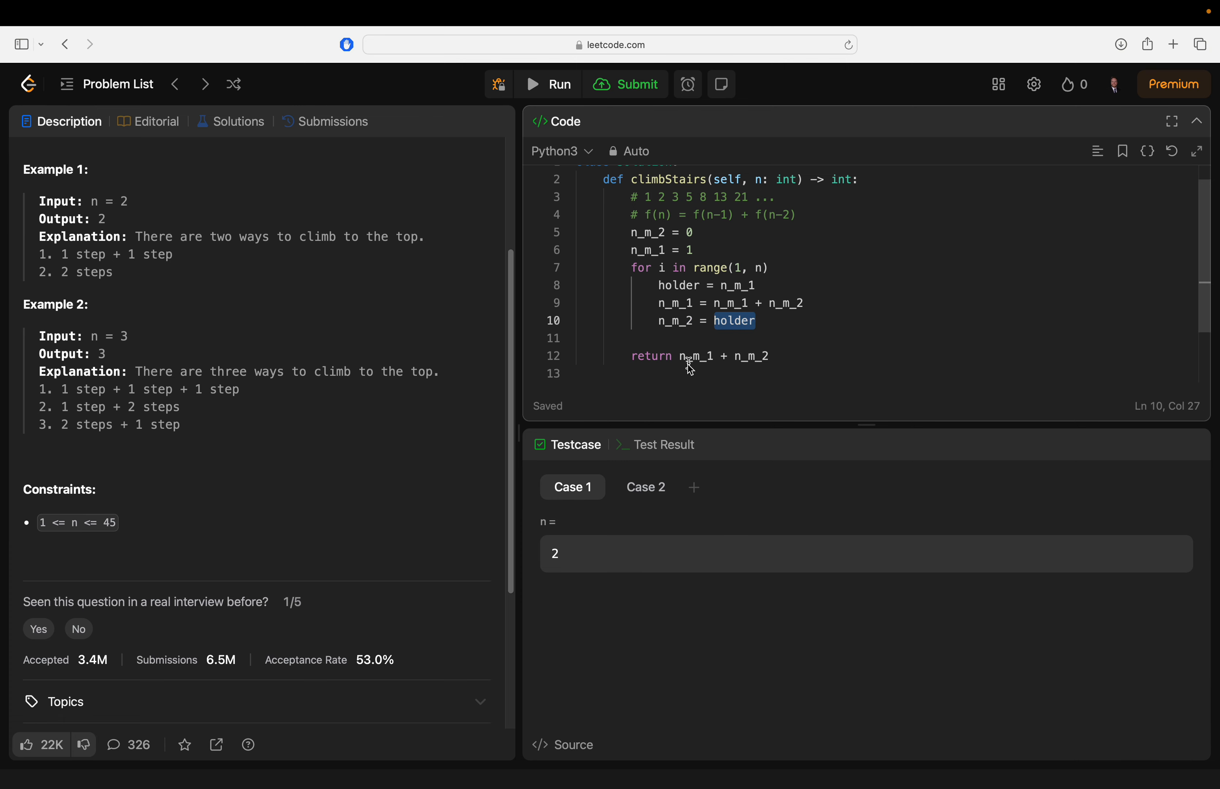
{"action": "left_click", "coordinate": [547, 84]}
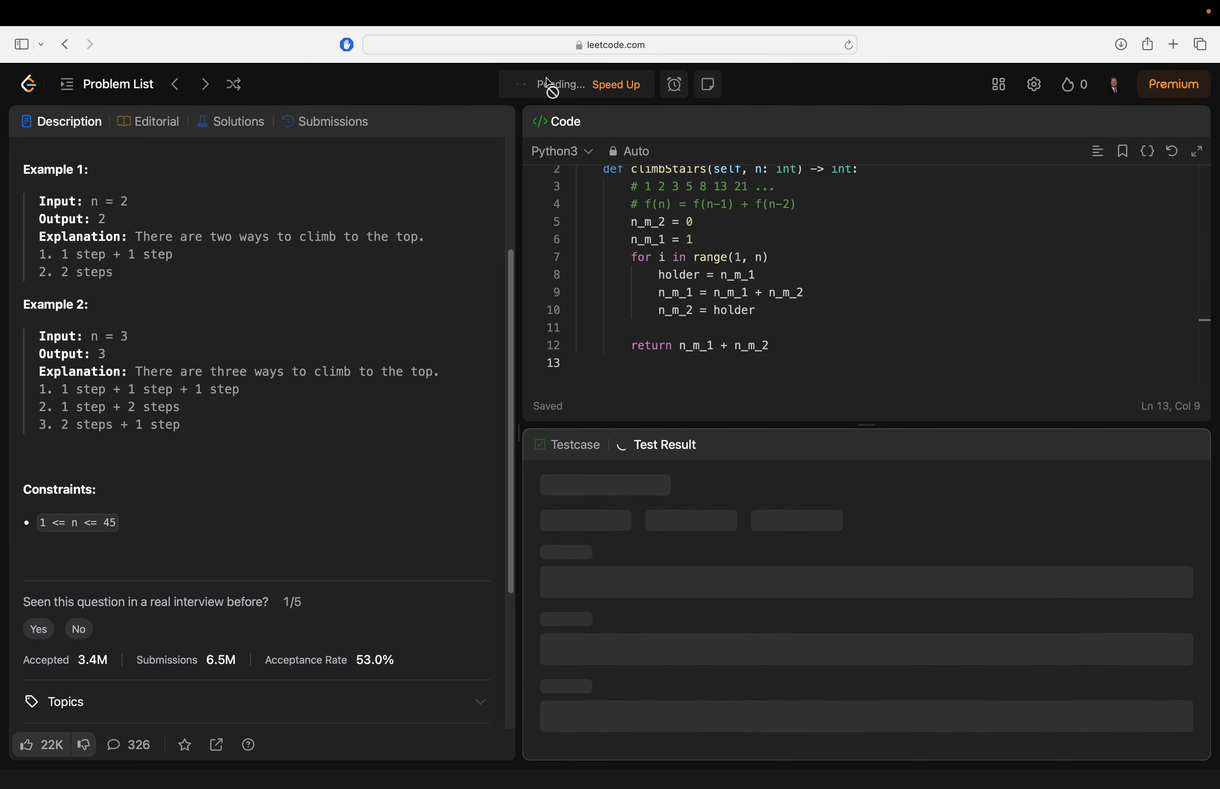
Add the missing ':' to the for-loop line and rerun until both sample cases are Accepted
{"action": "left_click", "coordinate": [548, 84]}
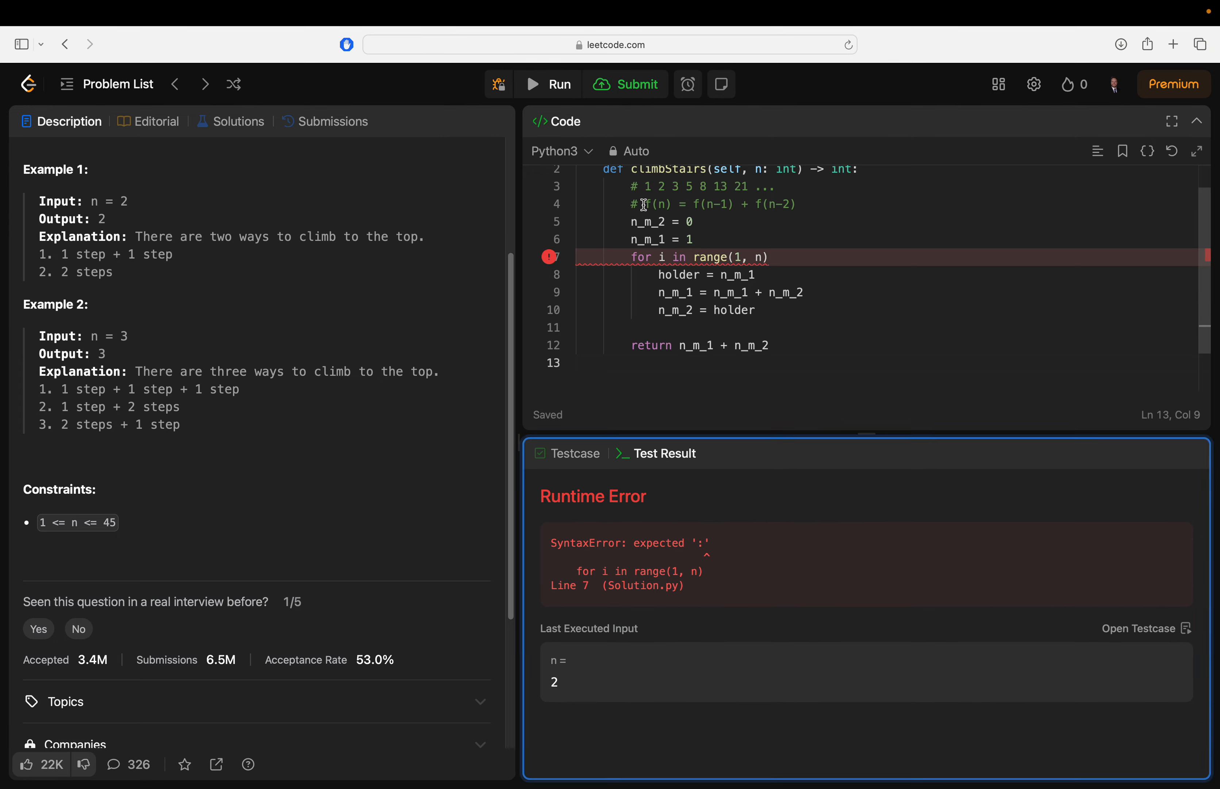
{"action": "type", "text": ":"}
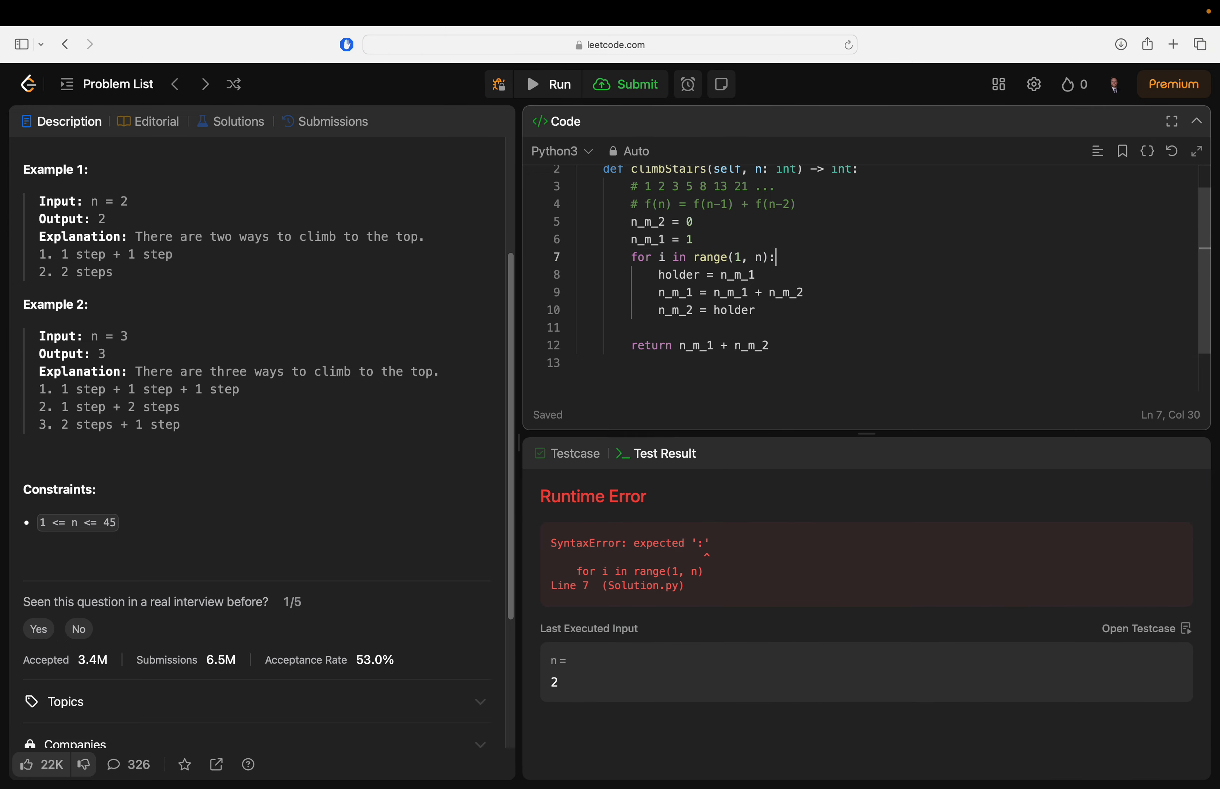
{"action": "left_click", "coordinate": [547, 84]}
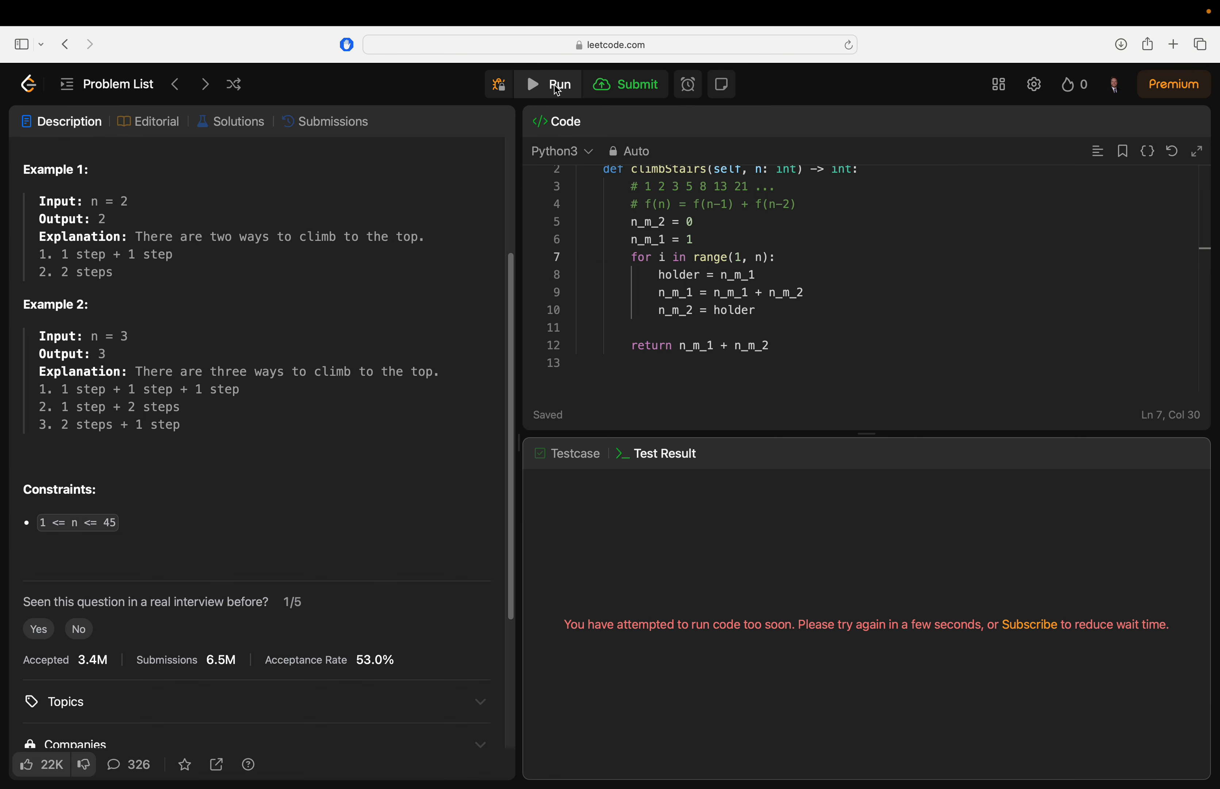
{"action": "left_click", "coordinate": [548, 84]}
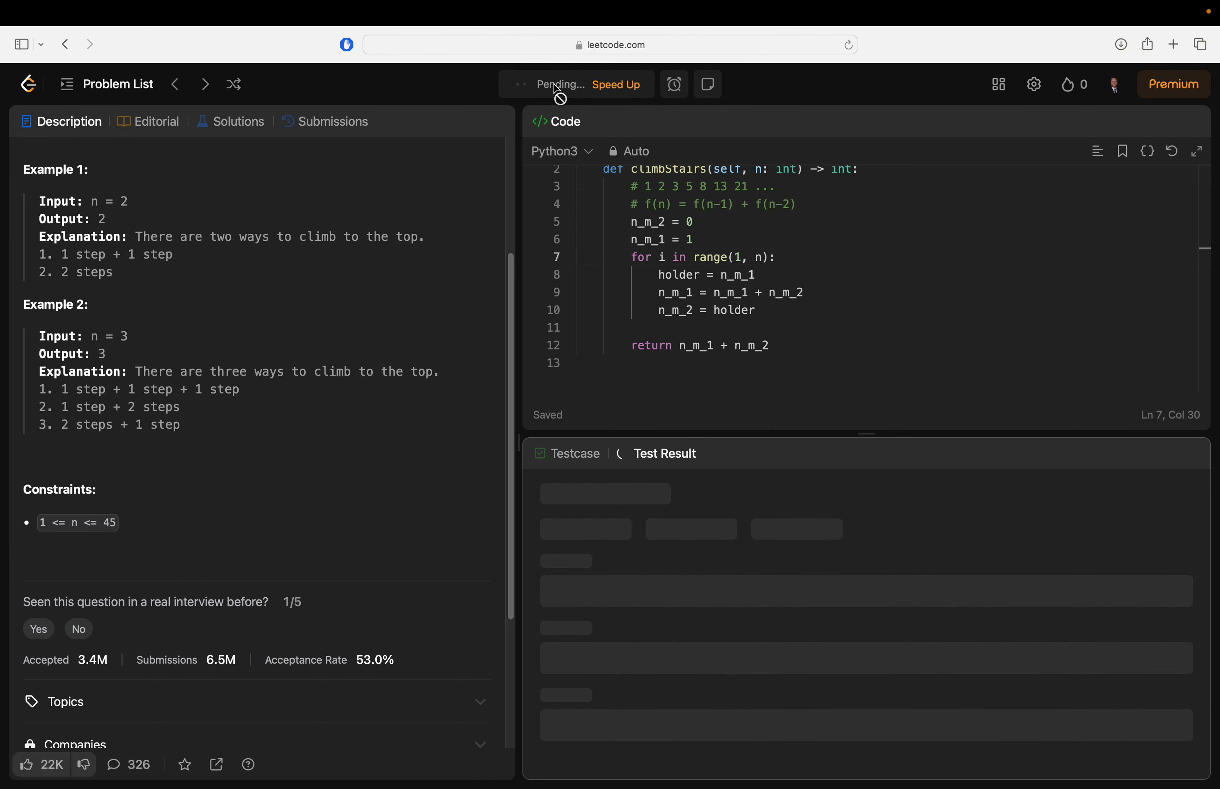
{"action": "left_click", "coordinate": [548, 84]}
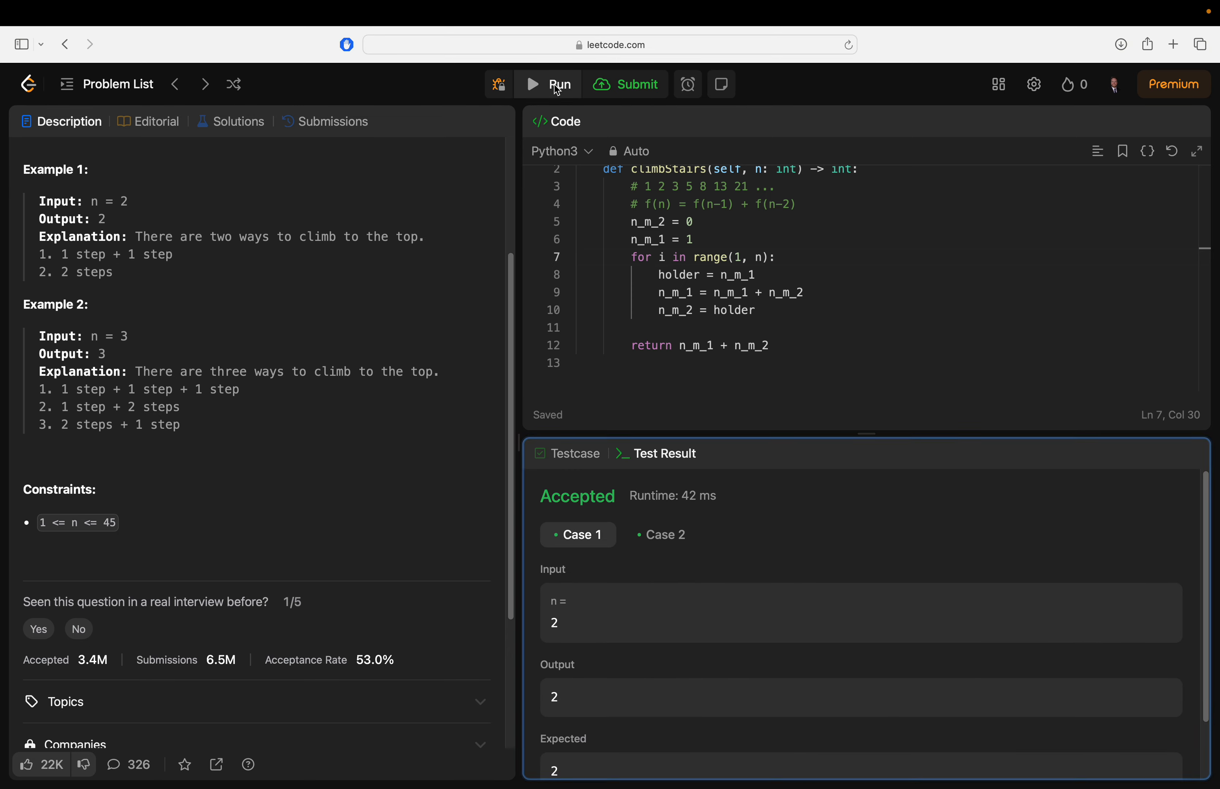
{"action": "left_click", "coordinate": [624, 84]}
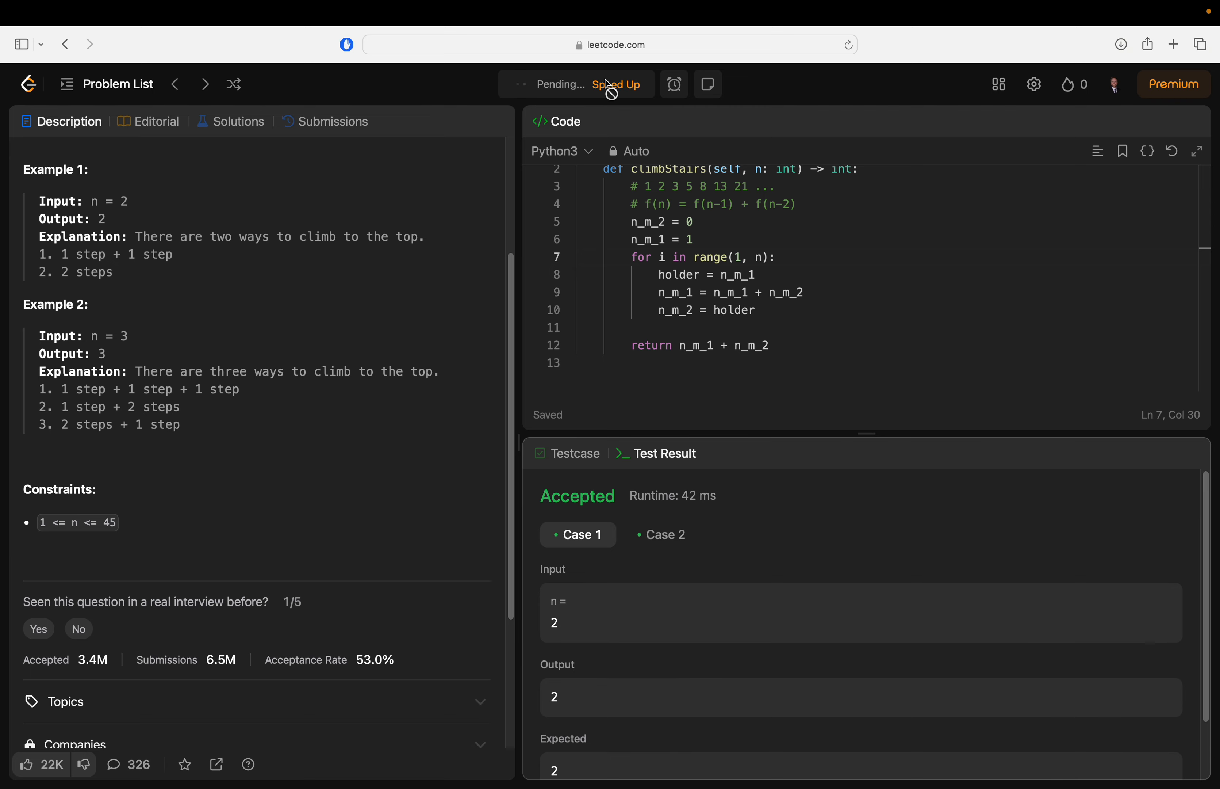
Submit the solution and view the Accepted result with 38 ms runtime and 16.26 MB memory
{"action": "left_click", "coordinate": [615, 84]}
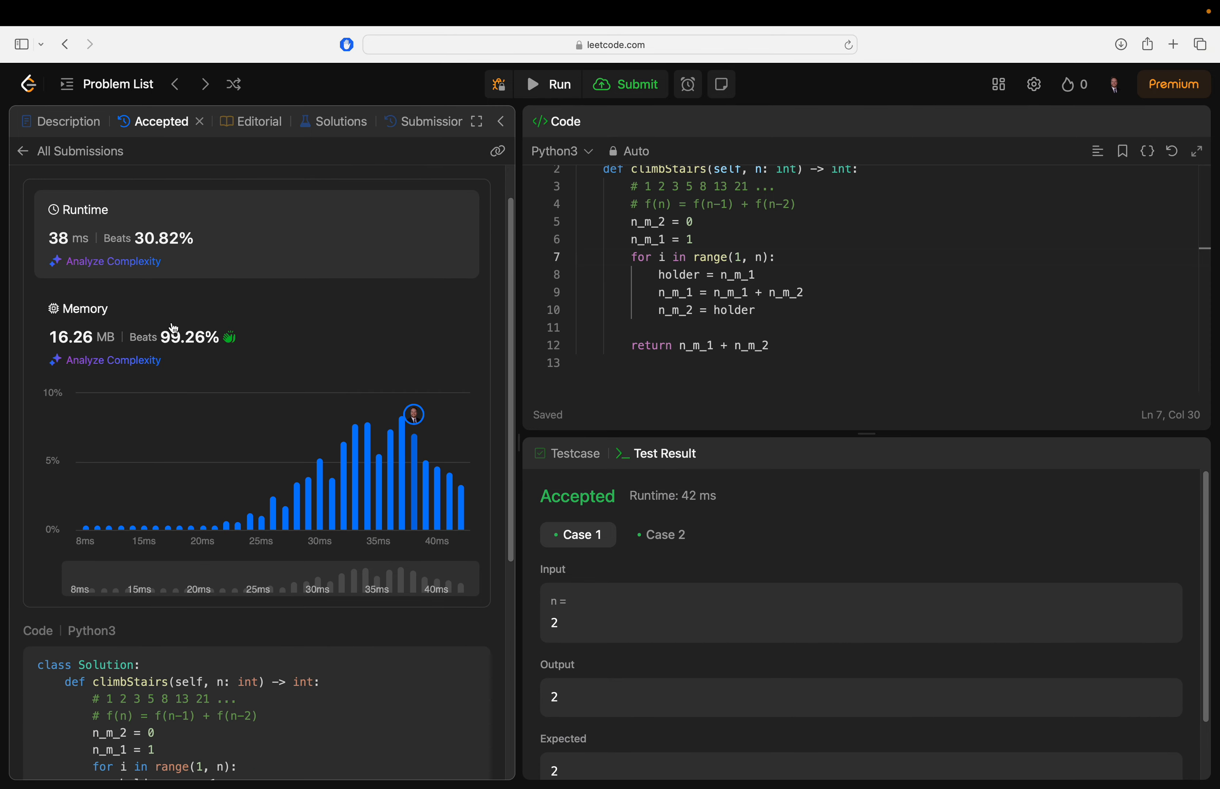
{"action": "scroll", "scroll_direction": "up", "scroll_amount": 3}
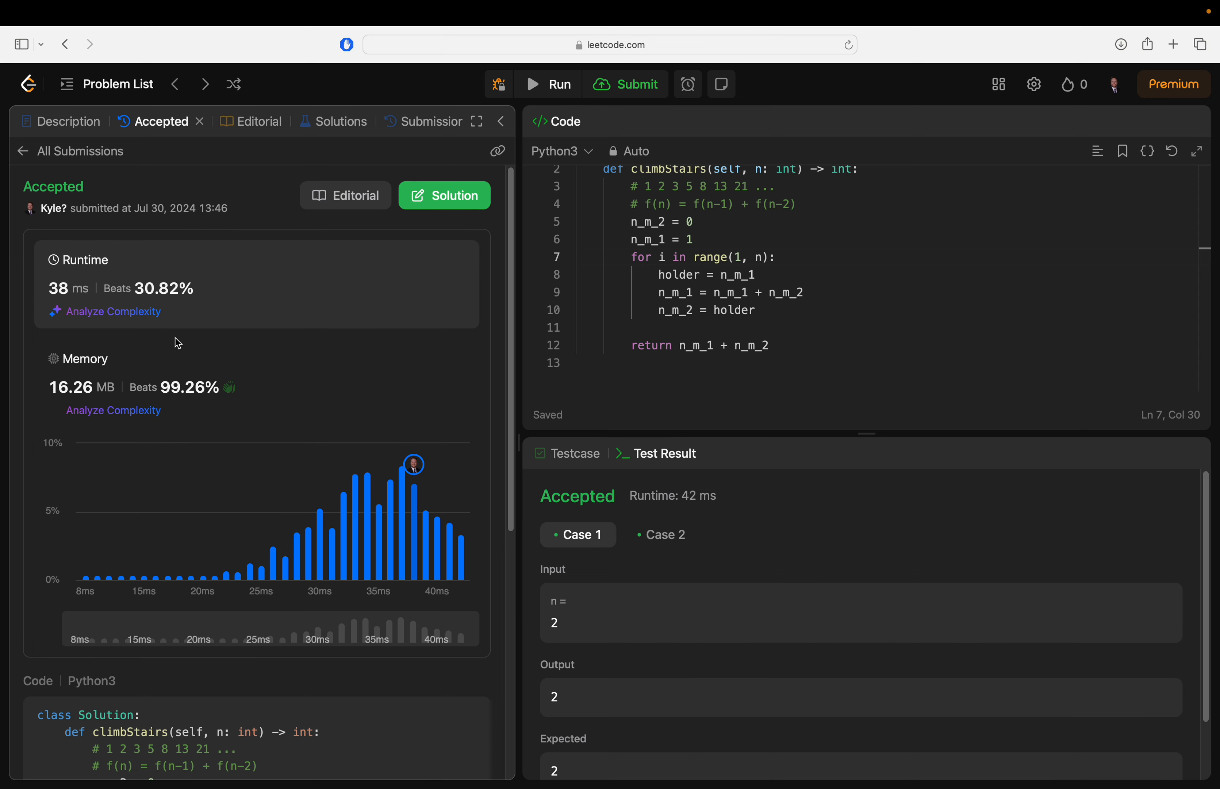
{"action": "mouse_move", "coordinate": [300, 396]}
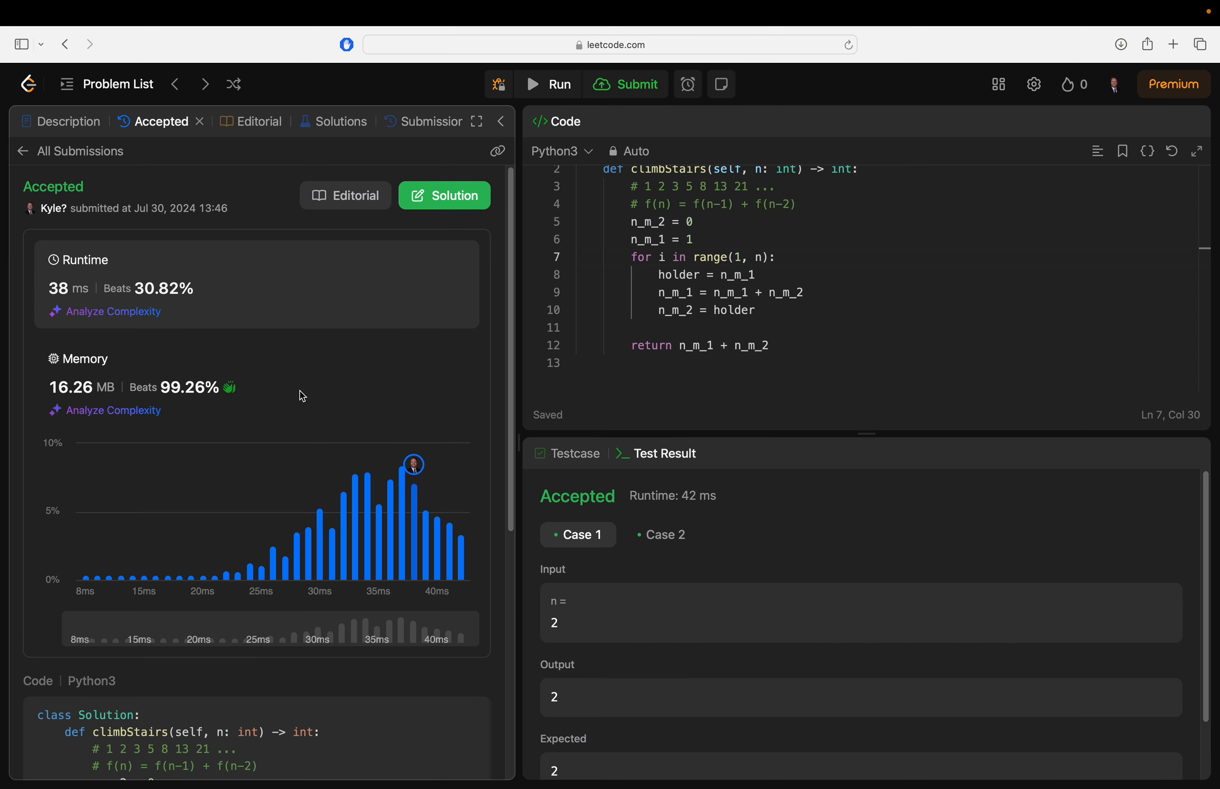
{"action": "mouse_move", "coordinate": [427, 568]}
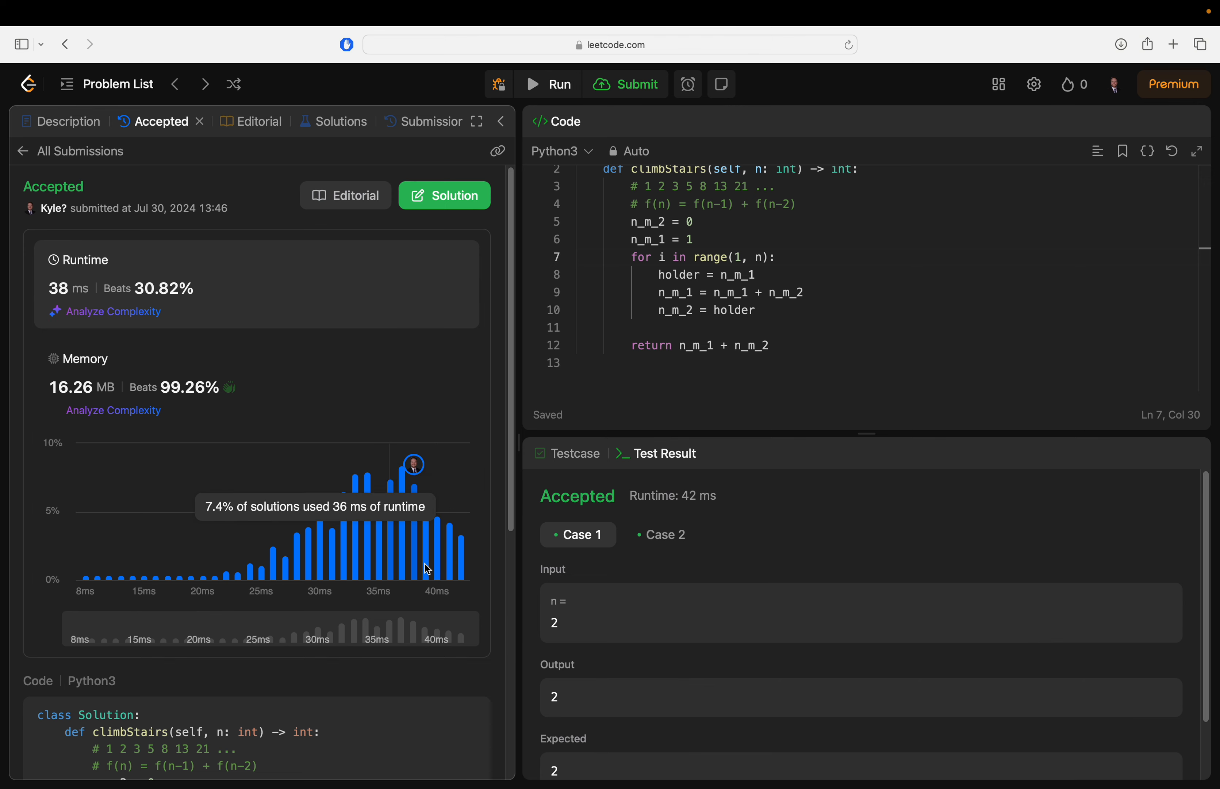
{"action": "mouse_move", "coordinate": [755, 287]}
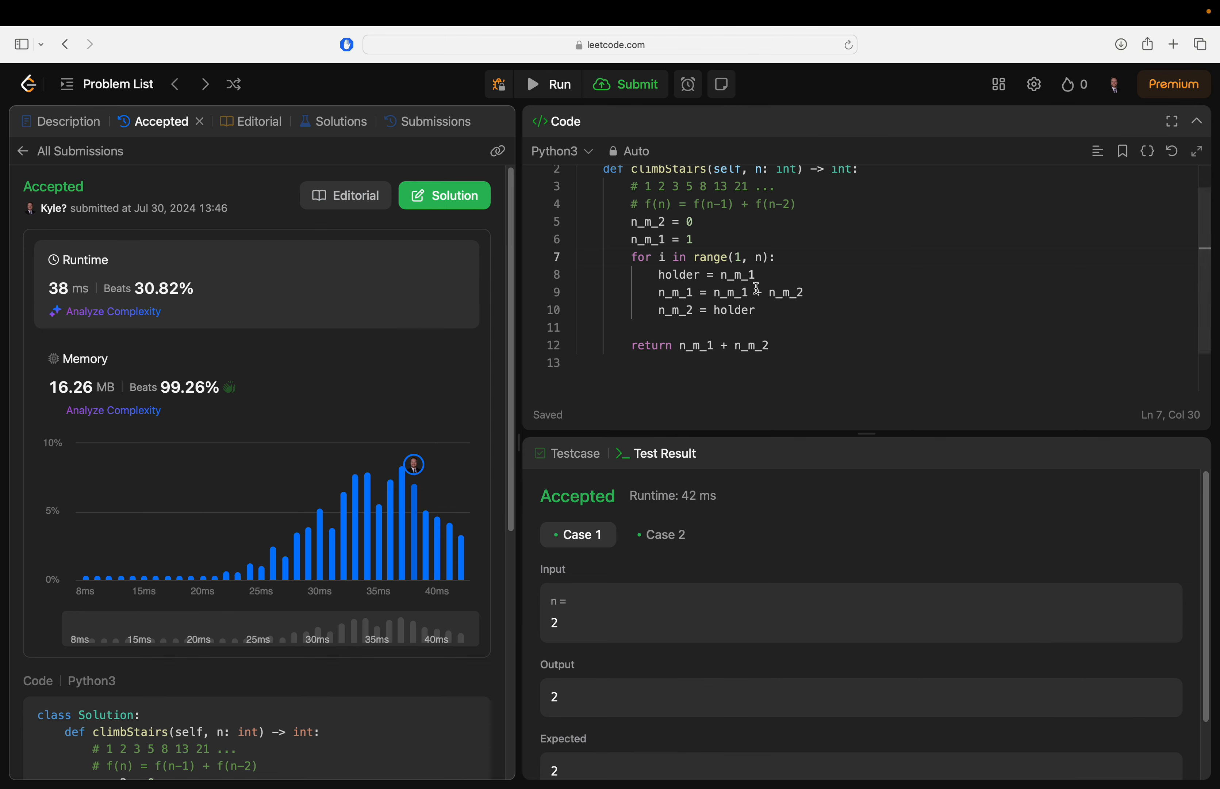
{"action": "scroll", "scroll_direction": "up", "scroll_amount": 3}
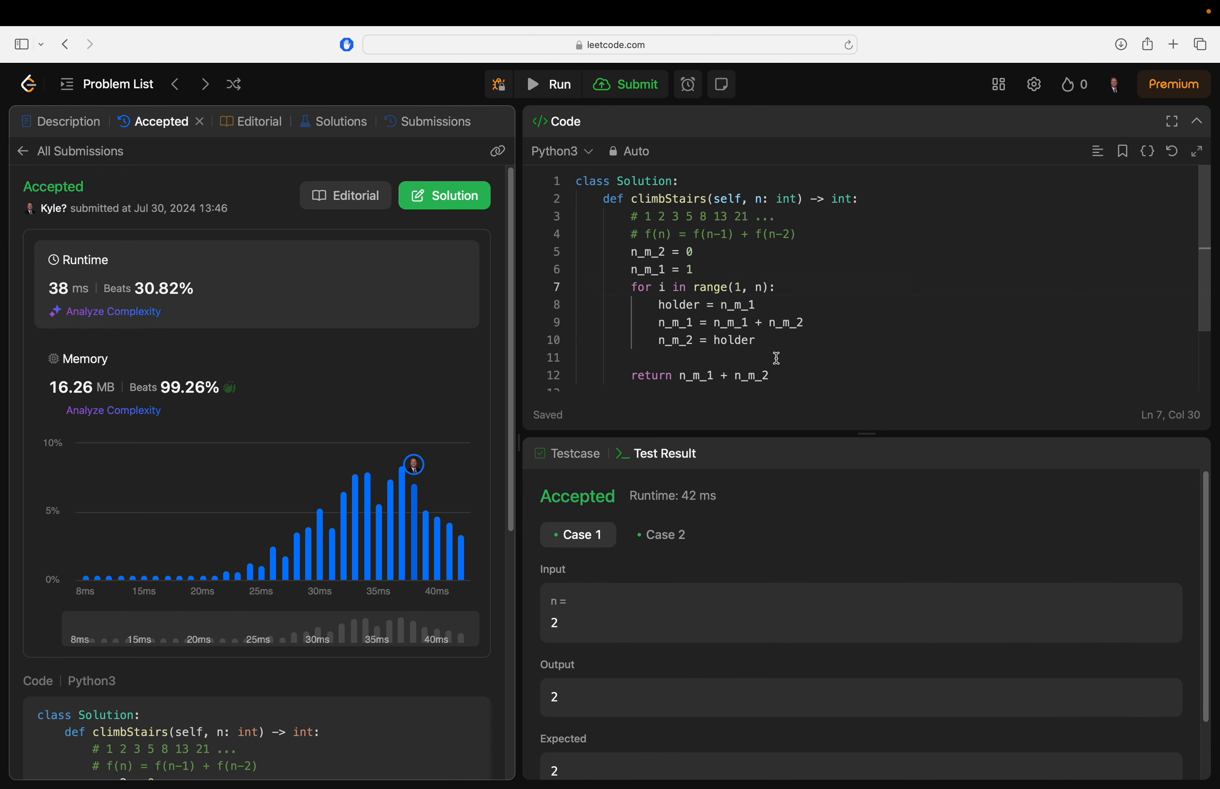
{"action": "left_click", "coordinate": [600, 357]}
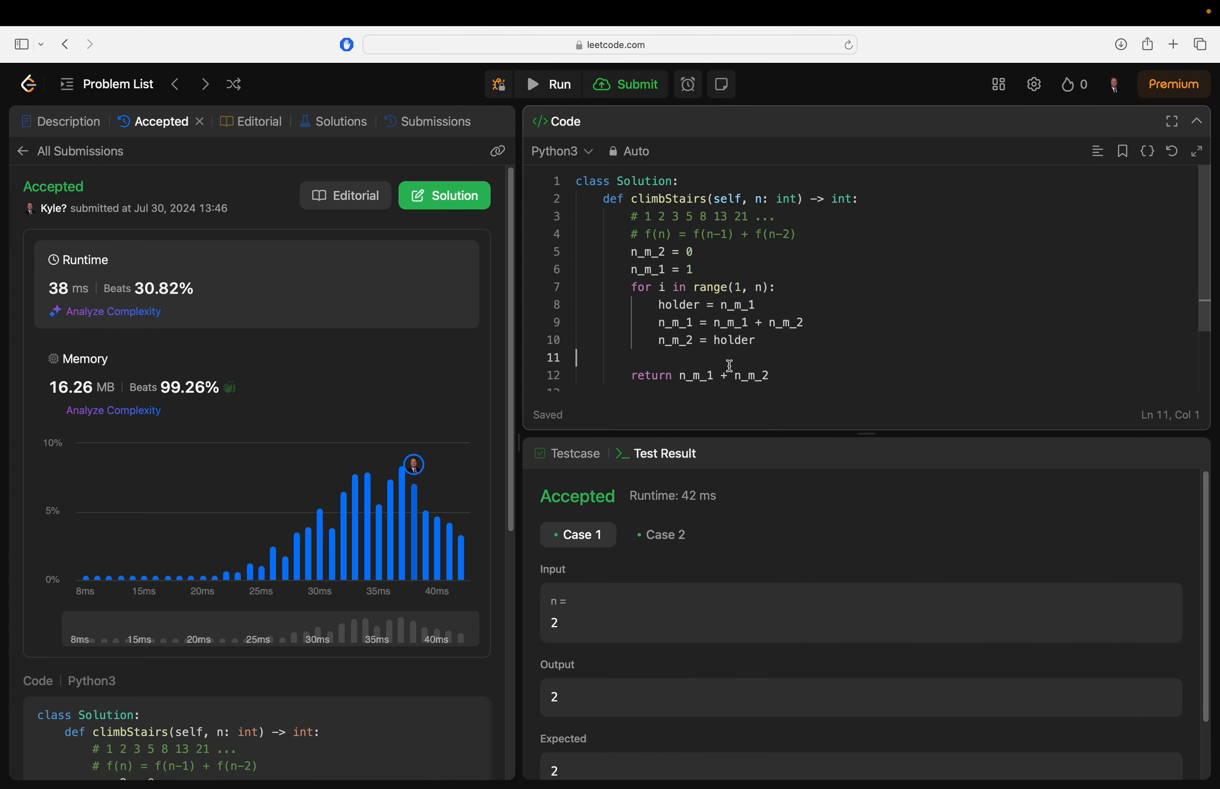